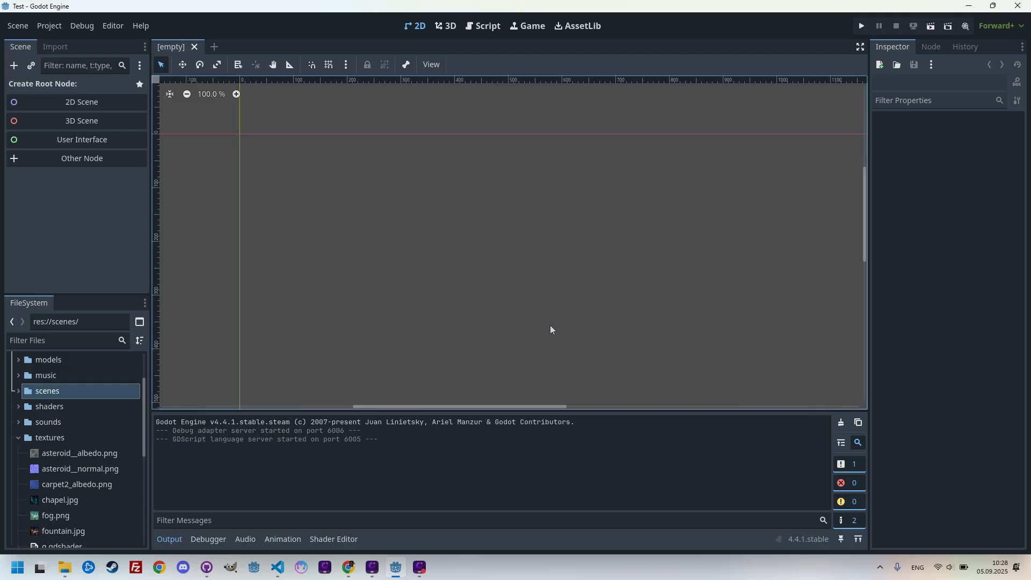
mouse_move(506, 299)
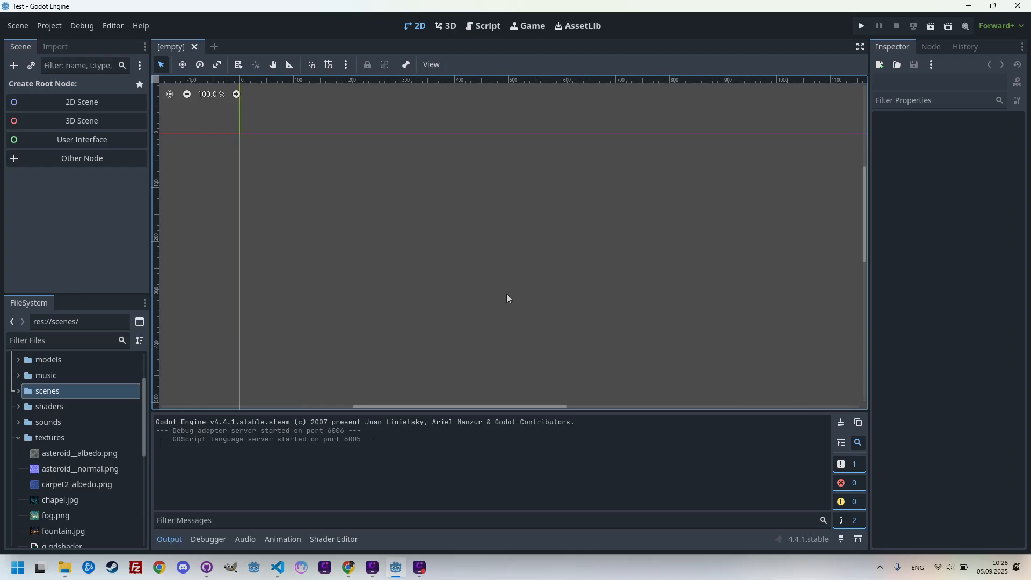
mouse_move(326, 297)
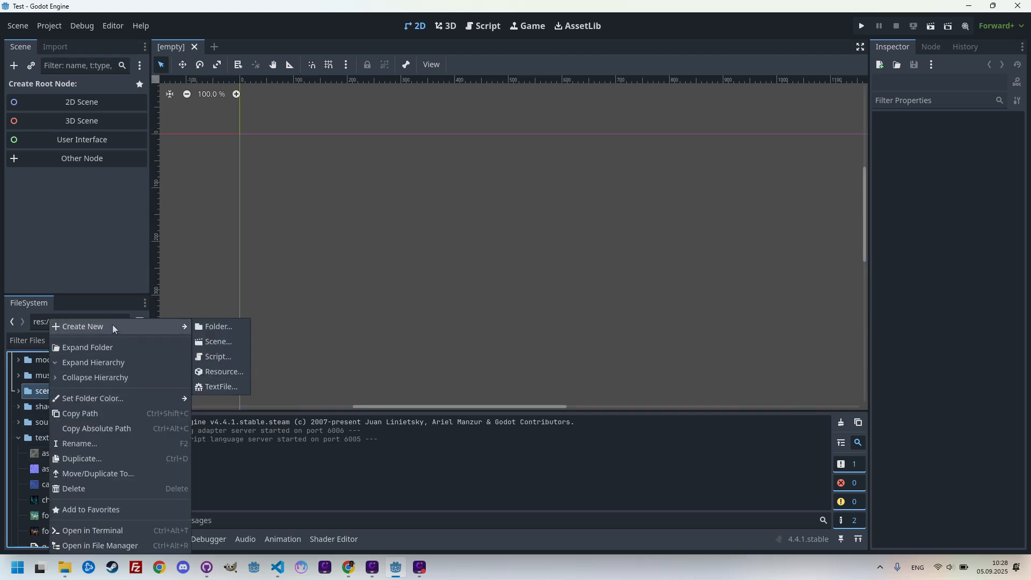
Create a new scene named flow_noise from the scenes folder's Create New > Scene.
left_click(219, 341)
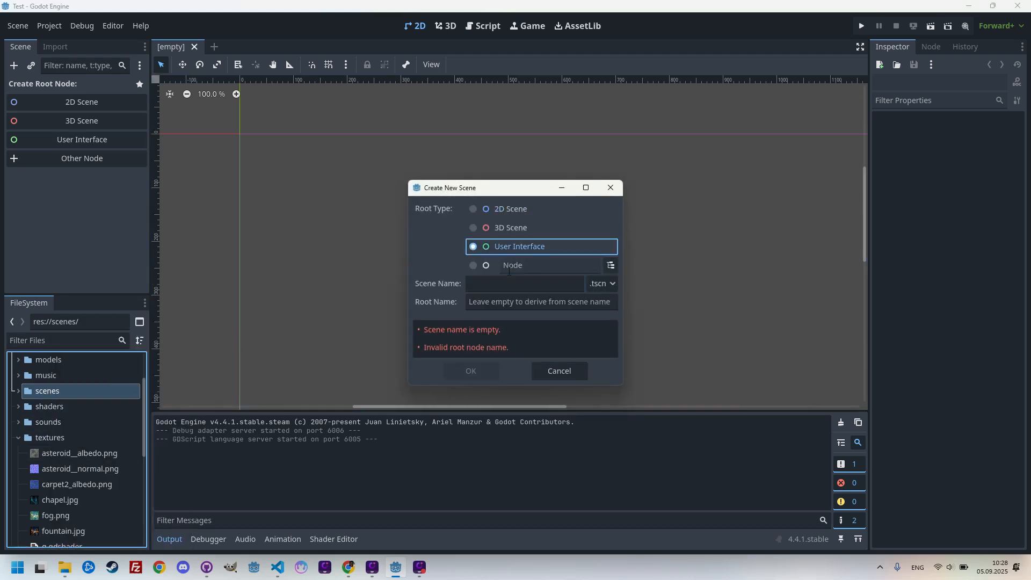
type("flow_")
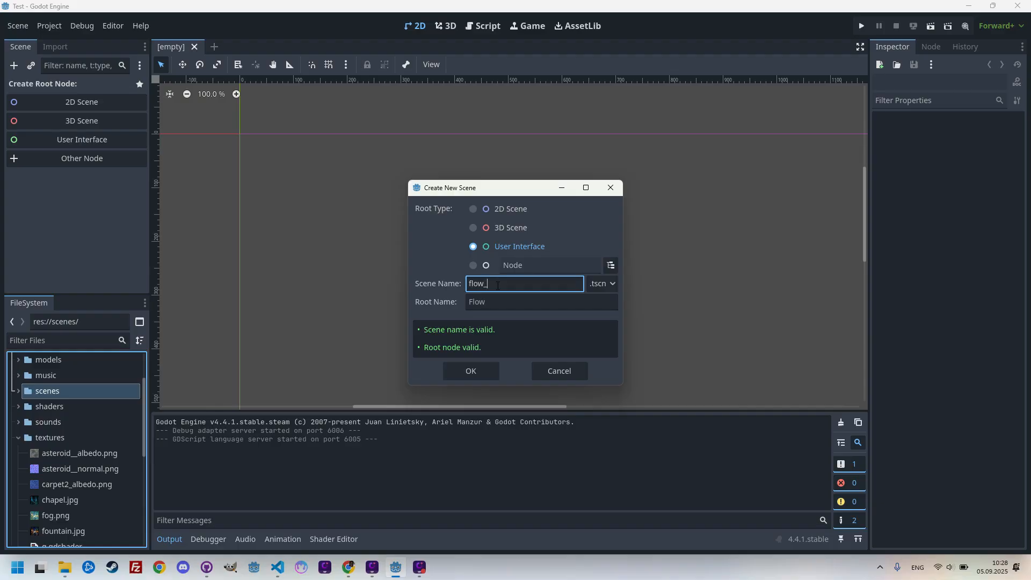
type("noise")
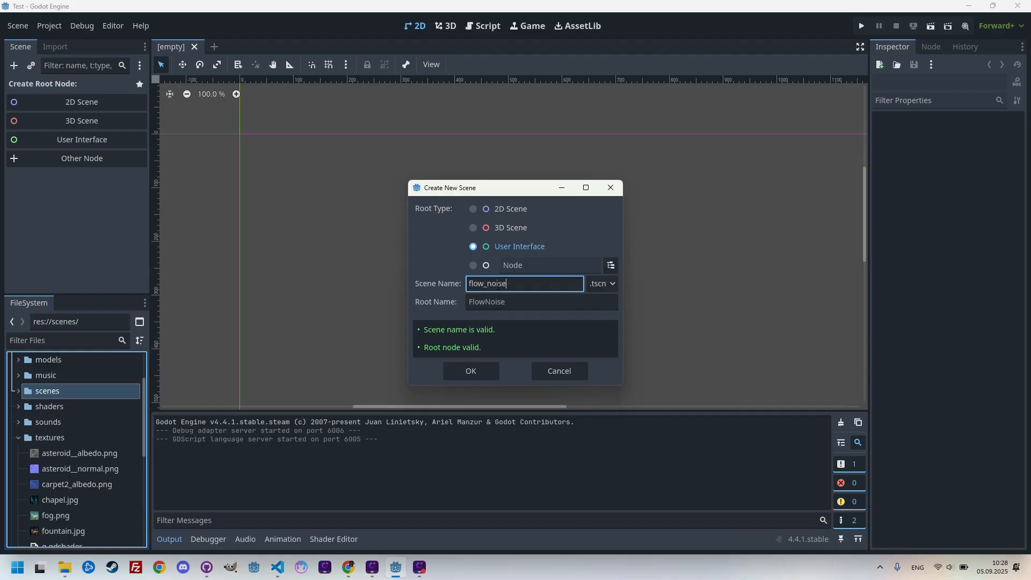
left_click(469, 370)
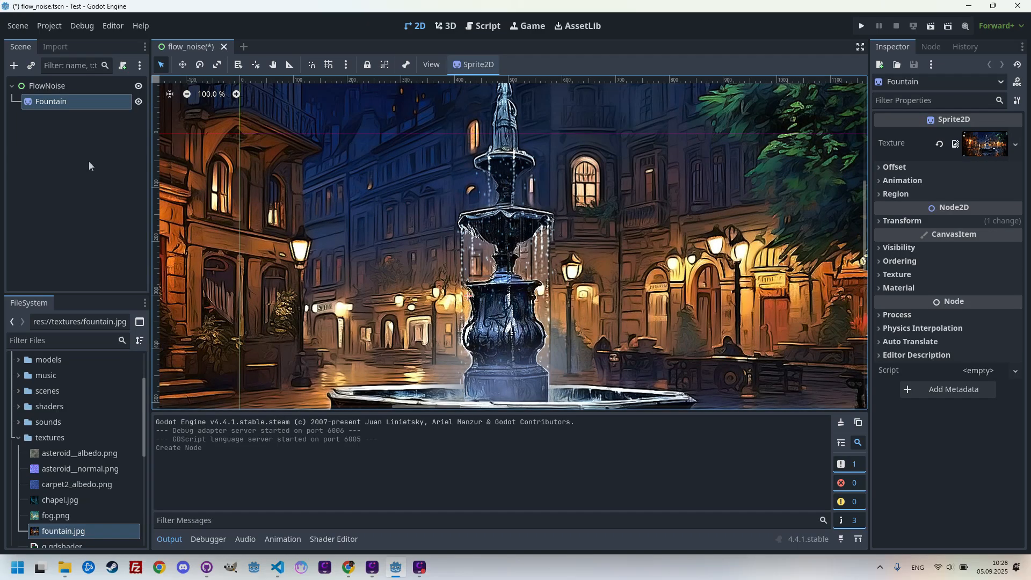
mouse_move(27, 106)
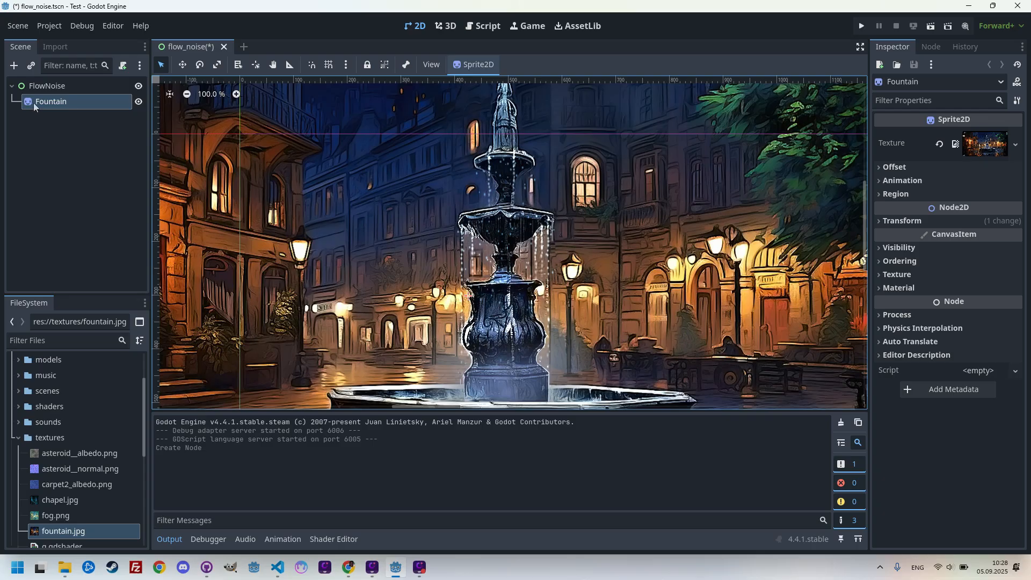
Uncheck Centered under the Fountain sprite's Offset section, then expand Transform.
left_click(894, 166)
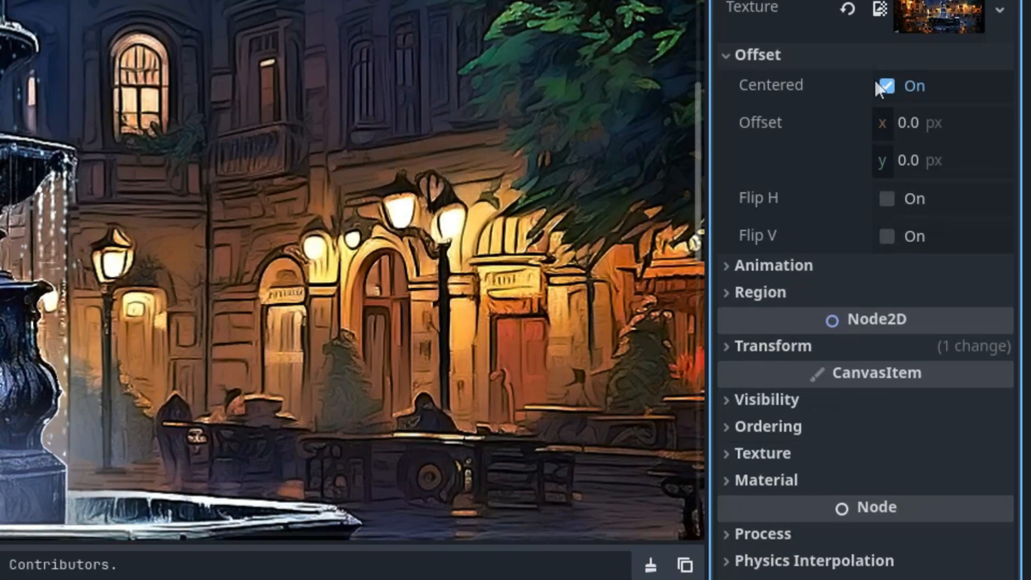
left_click(885, 85)
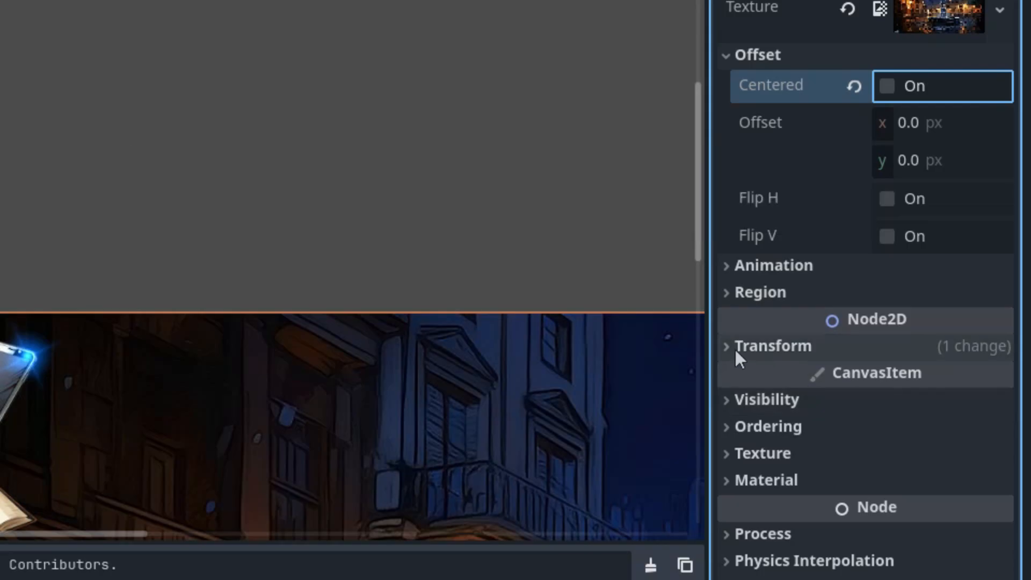
left_click(773, 345)
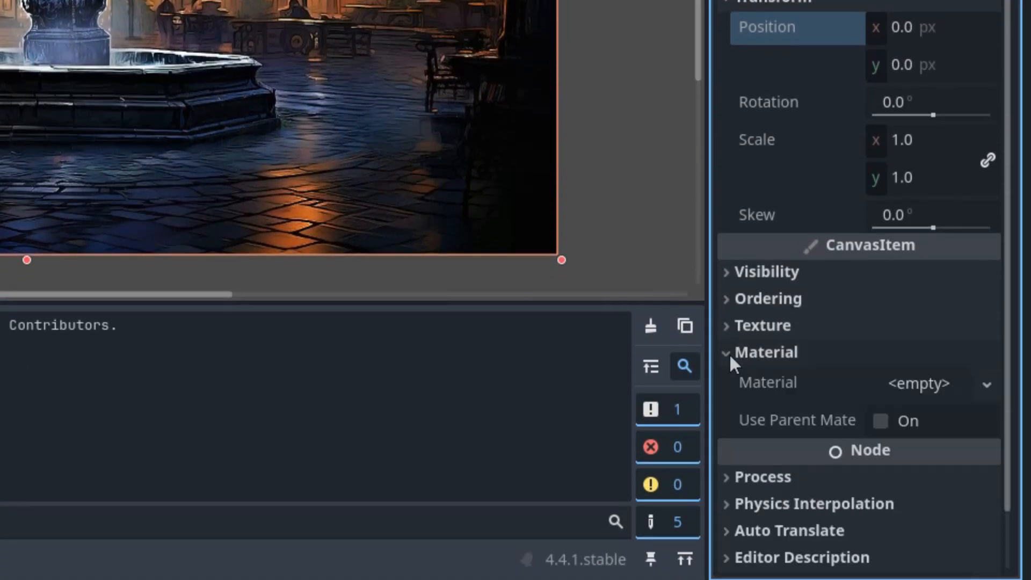
Add a new ShaderMaterial with a new shader saved as res://shaders/flow_noise.gdshader.
left_click(986, 383)
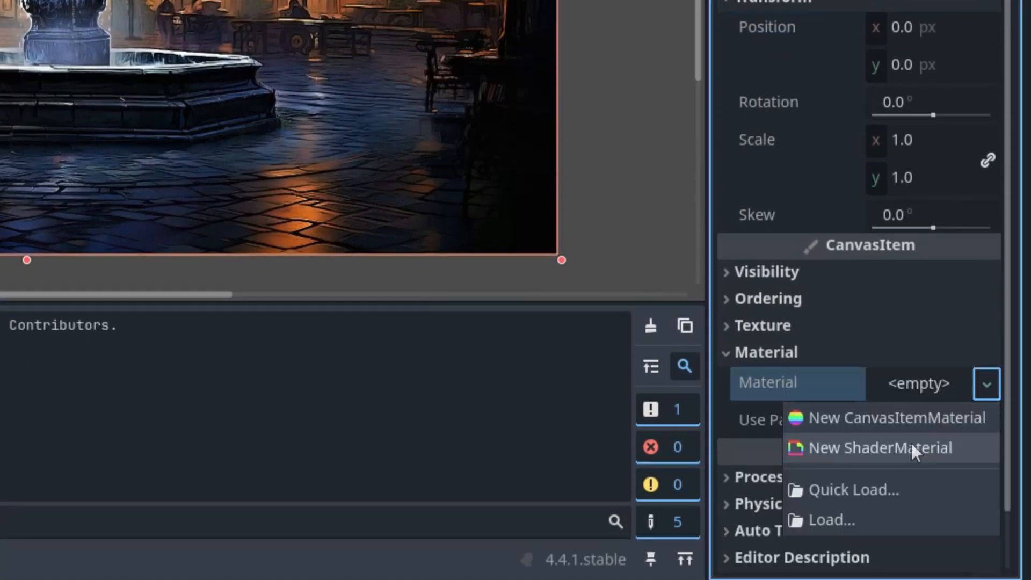
left_click(879, 448)
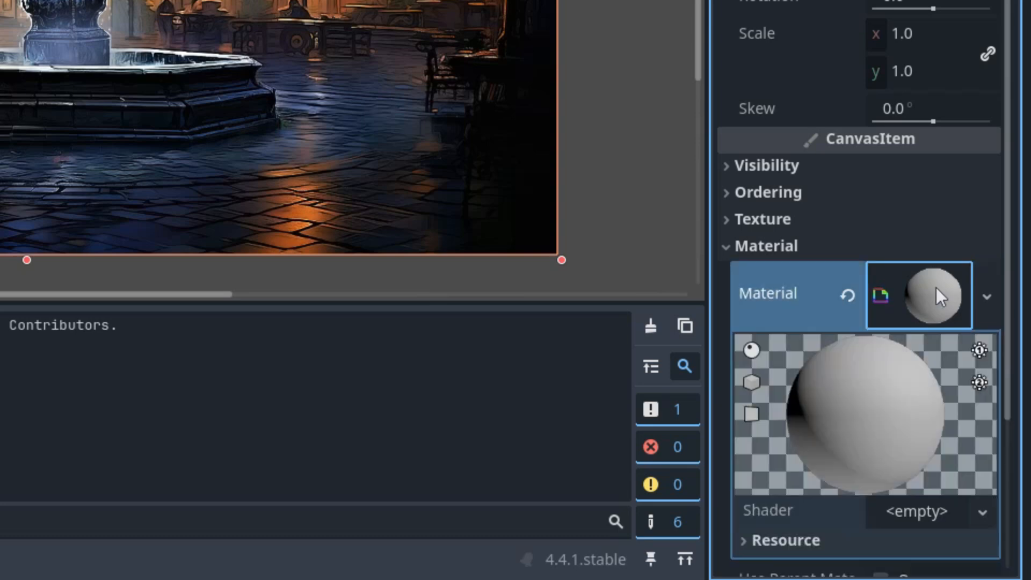
left_click(984, 404)
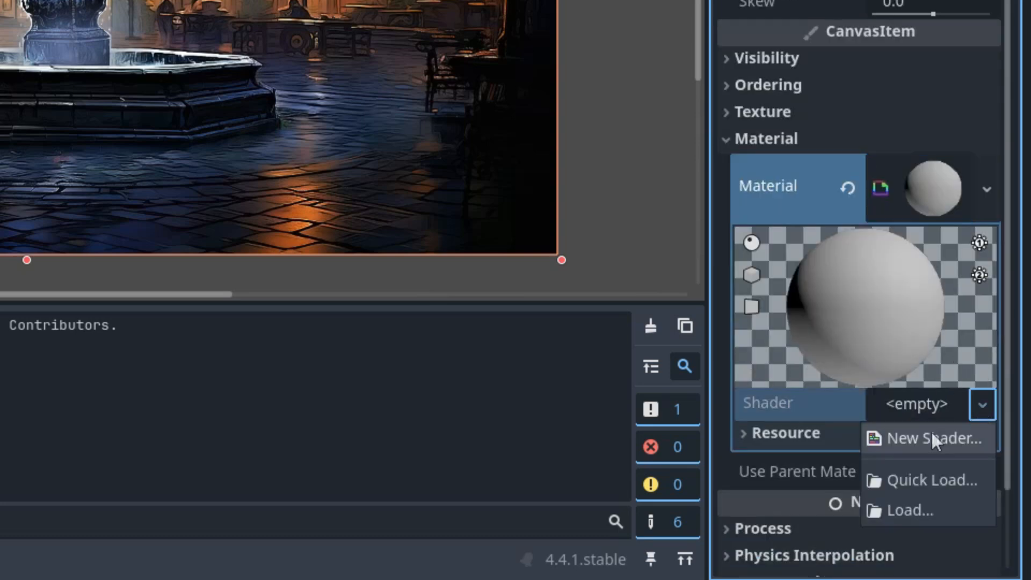
left_click(927, 439)
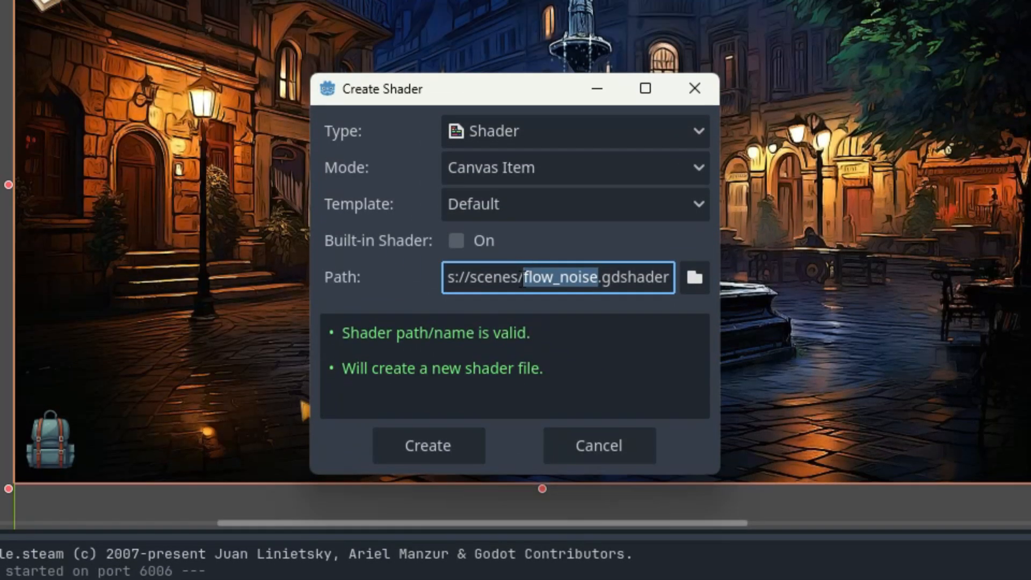
mouse_move(492, 217)
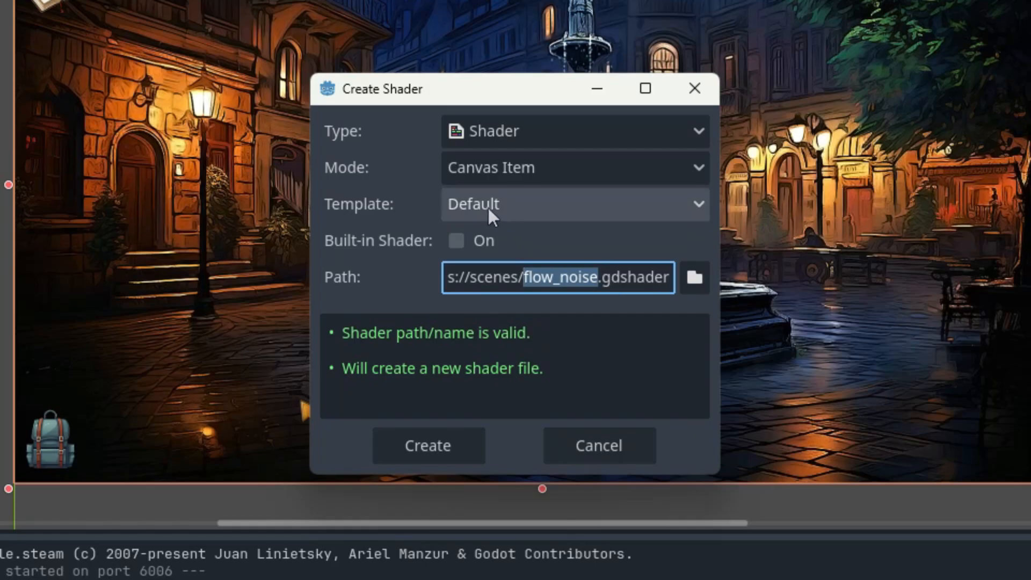
mouse_move(524, 181)
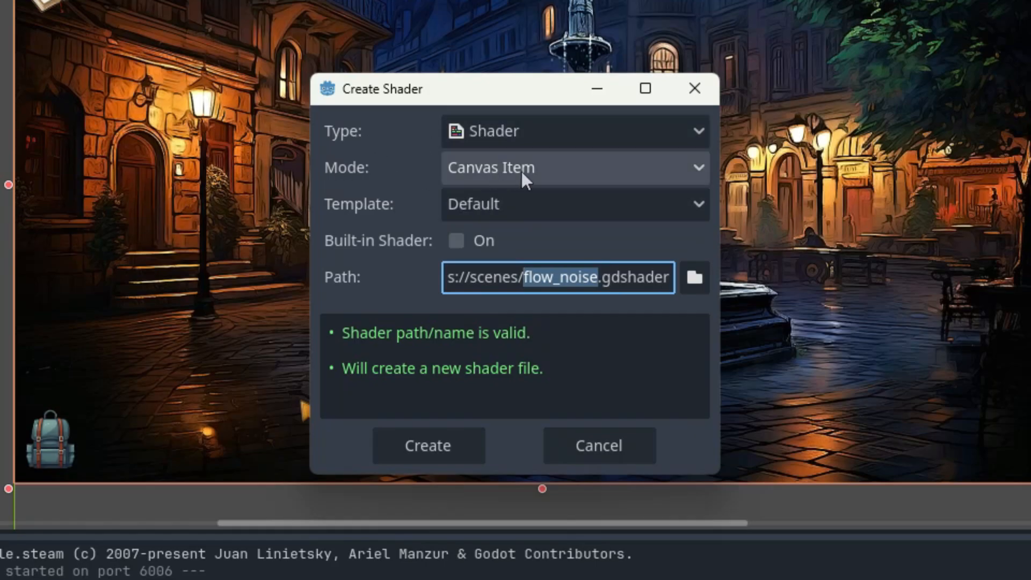
double_click(495, 277)
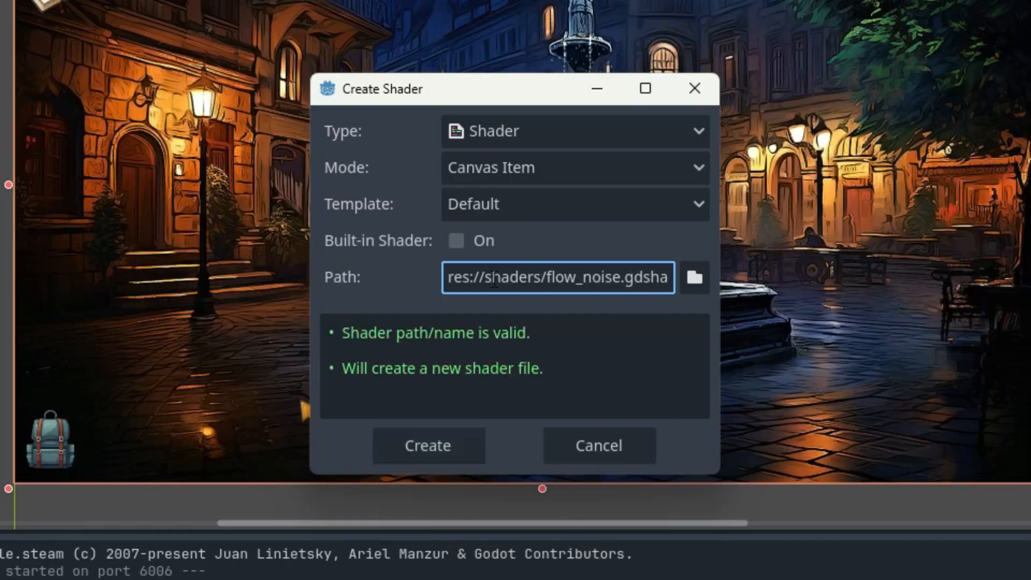
left_click(426, 446)
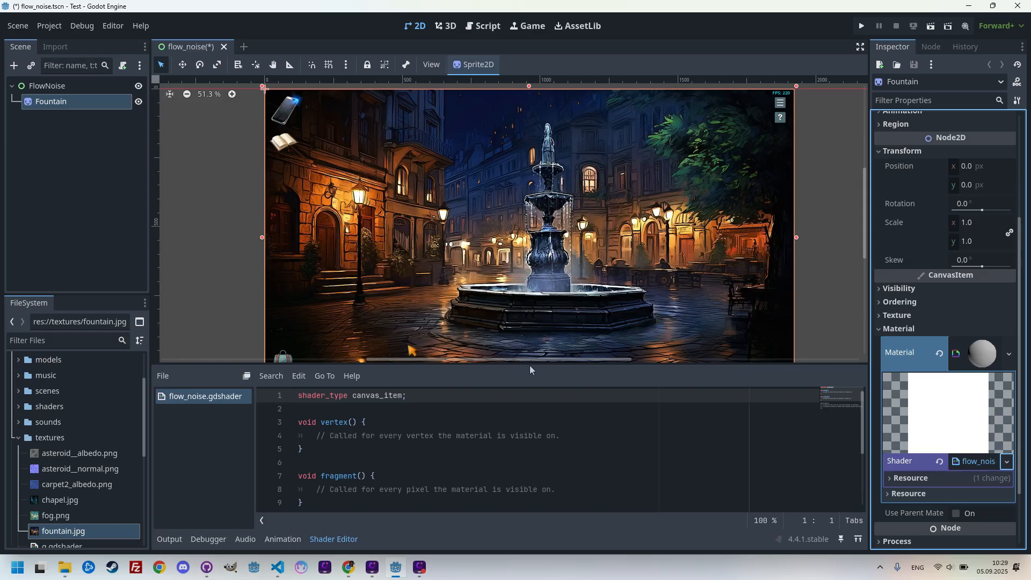
mouse_move(527, 364)
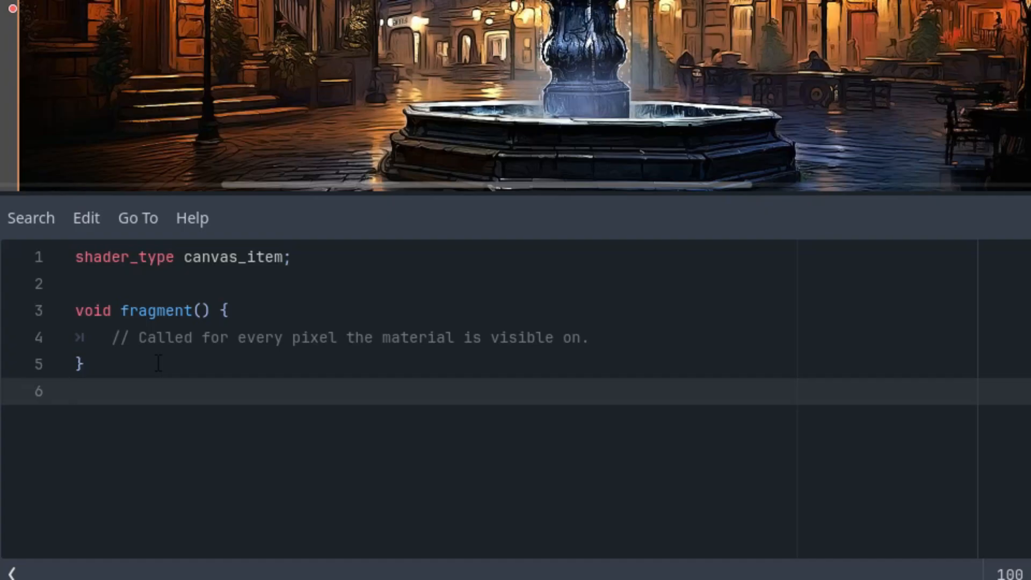
mouse_move(148, 364)
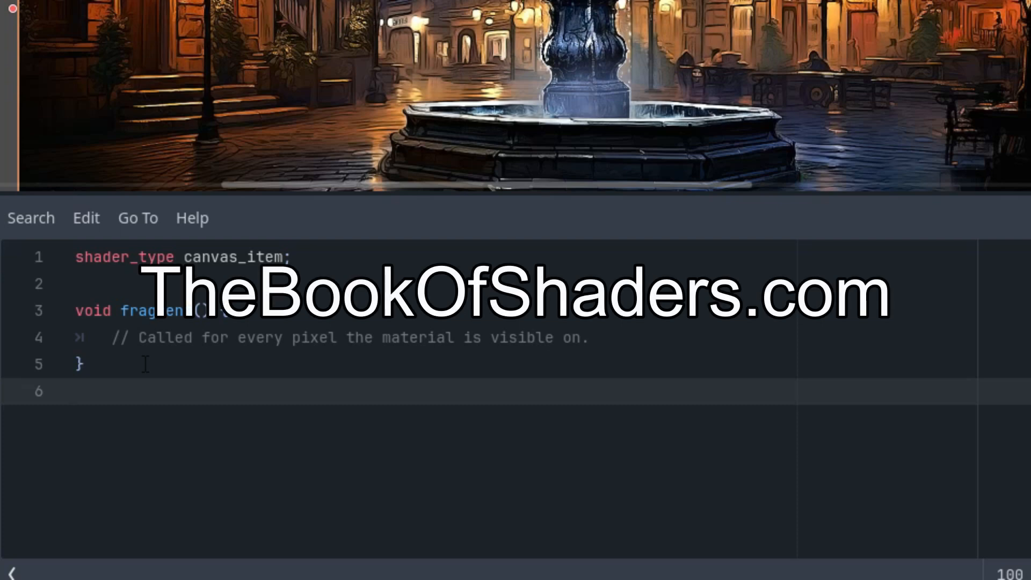
mouse_move(153, 373)
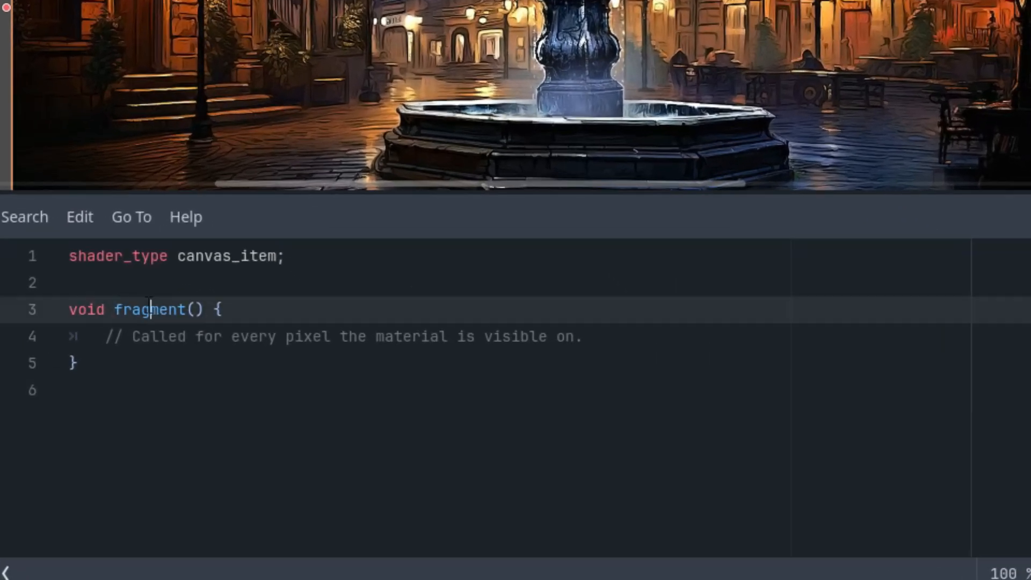
Write float fbm(vec2 uv) that sets result = 0.0 and returns result.
double_click(150, 309)
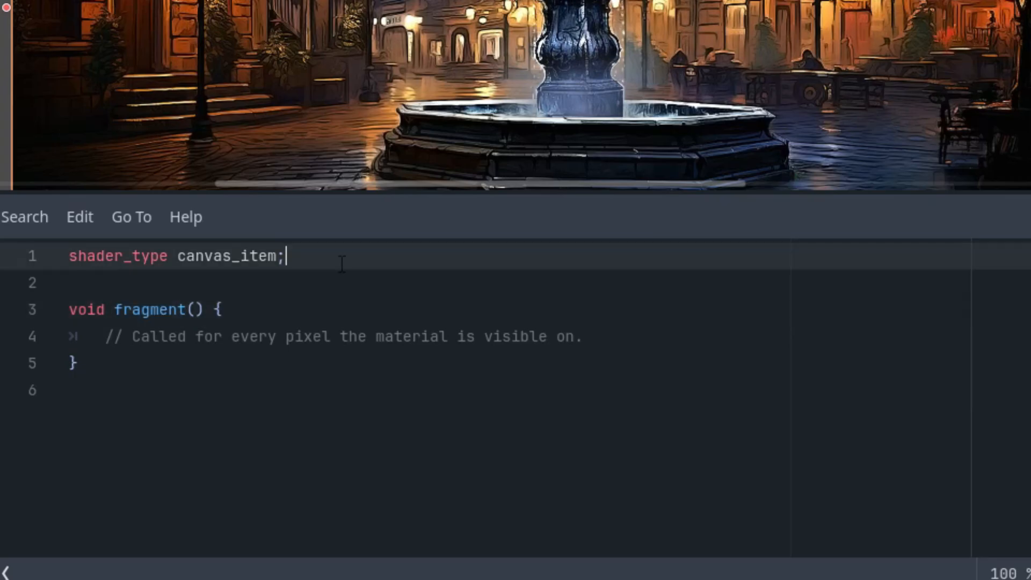
key("Enter")
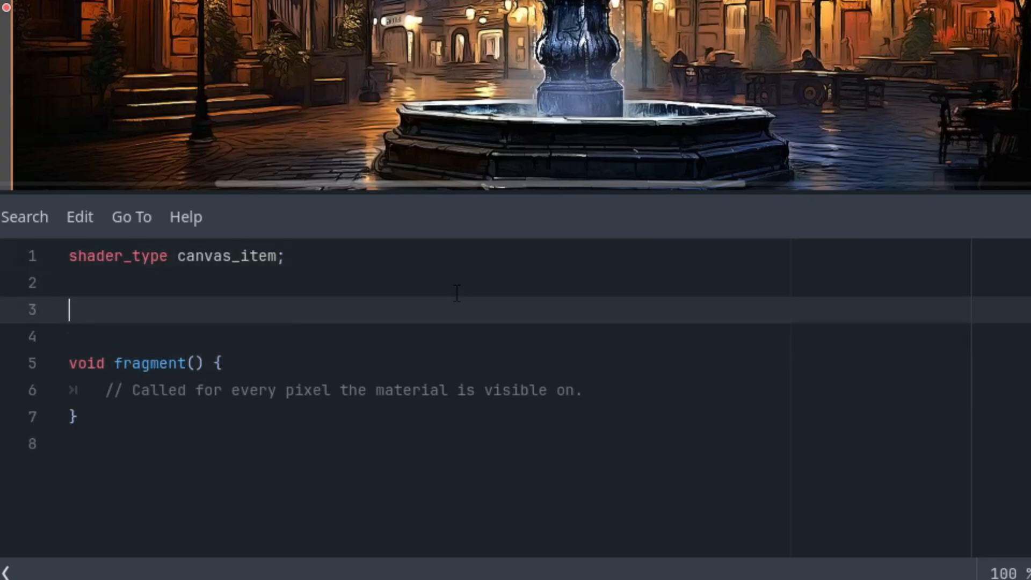
type("floa")
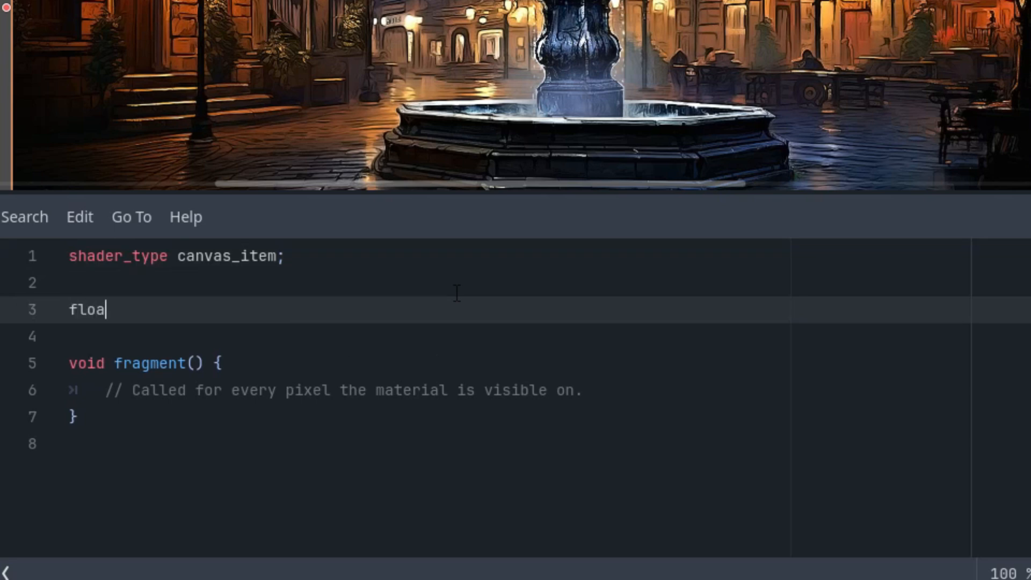
type("t fbm(vec2")
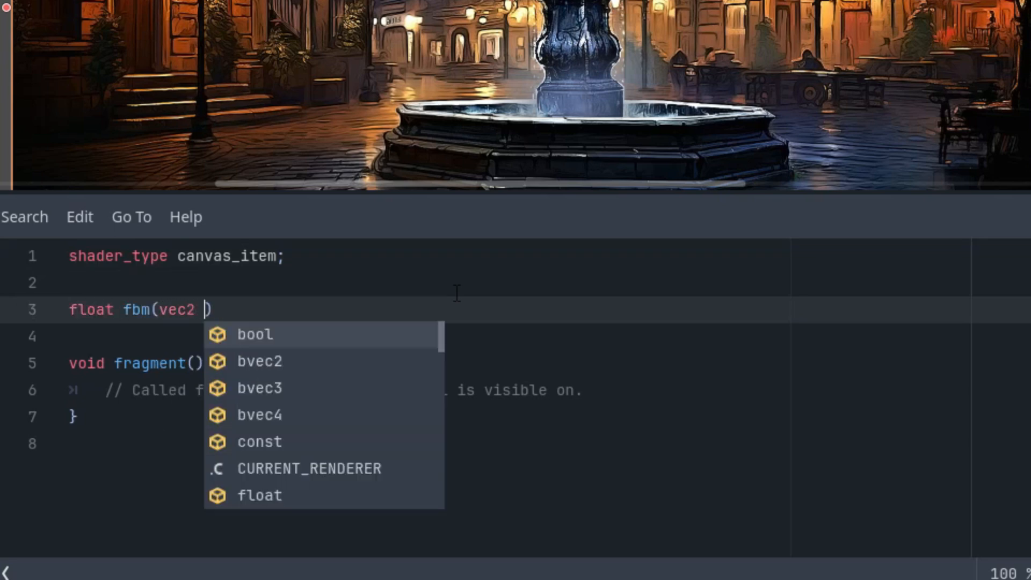
type("uv) {}")
type("float")
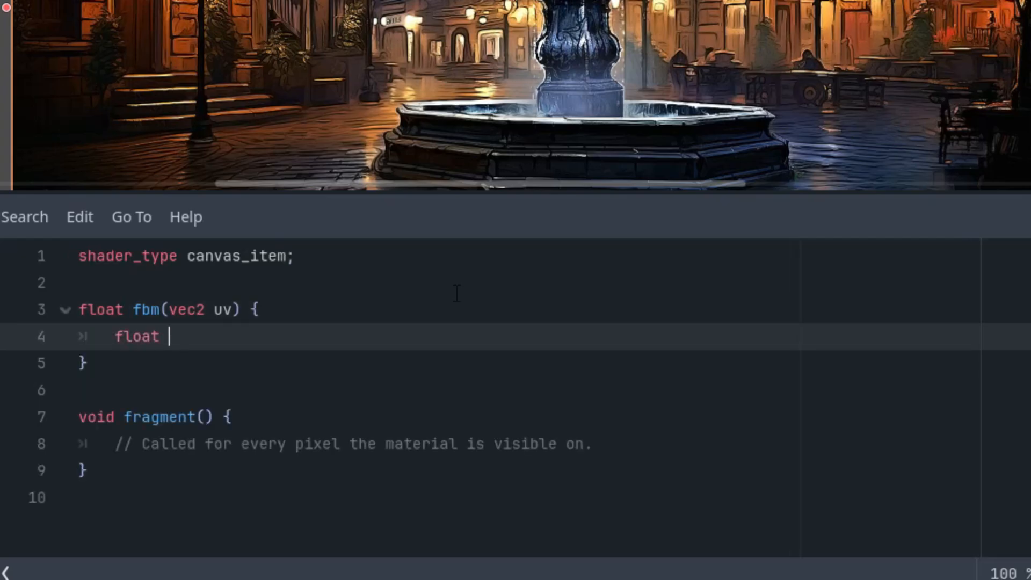
type("resul")
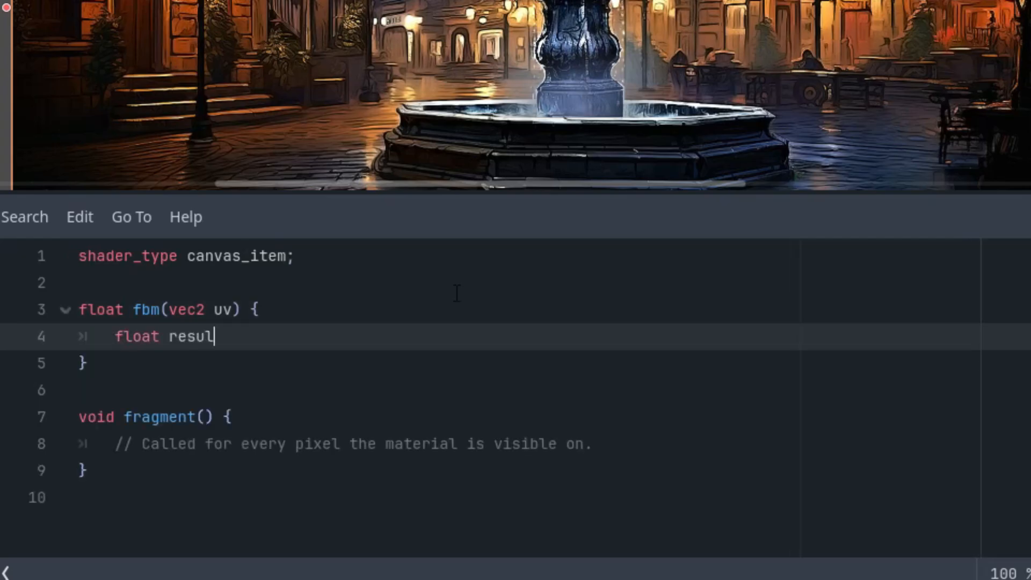
type("t = 0.0;")
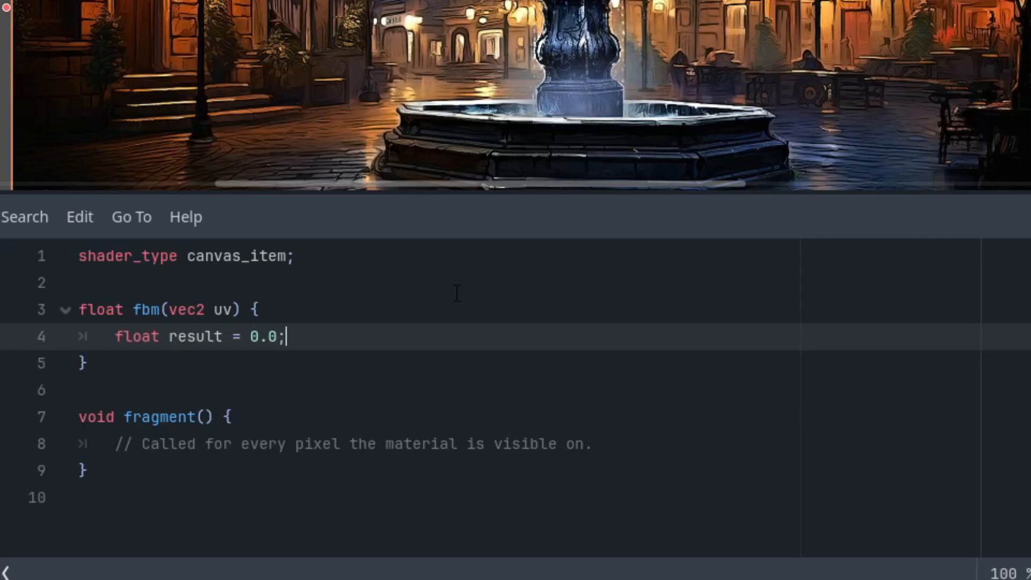
type("return rs")
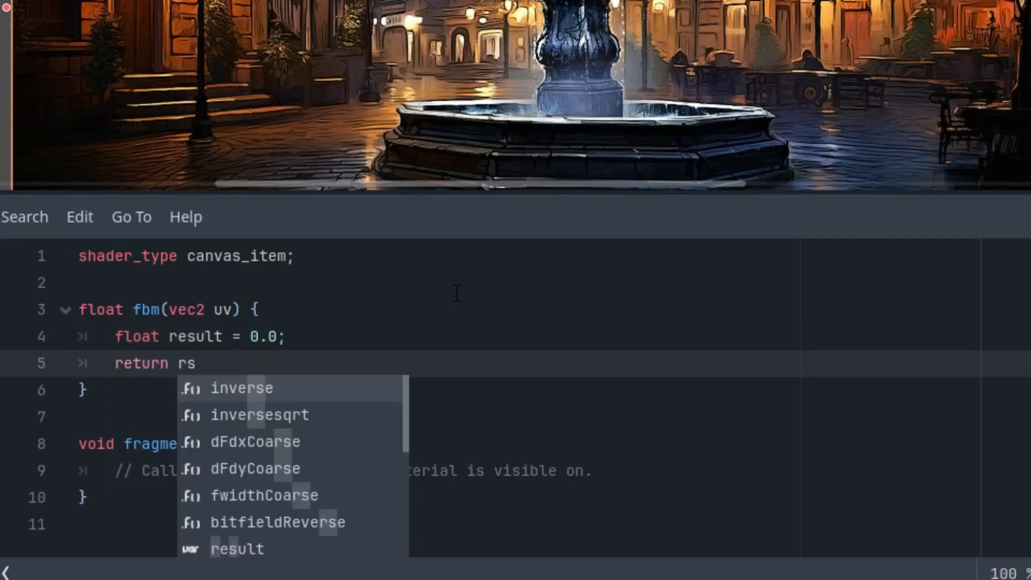
key("Escape")
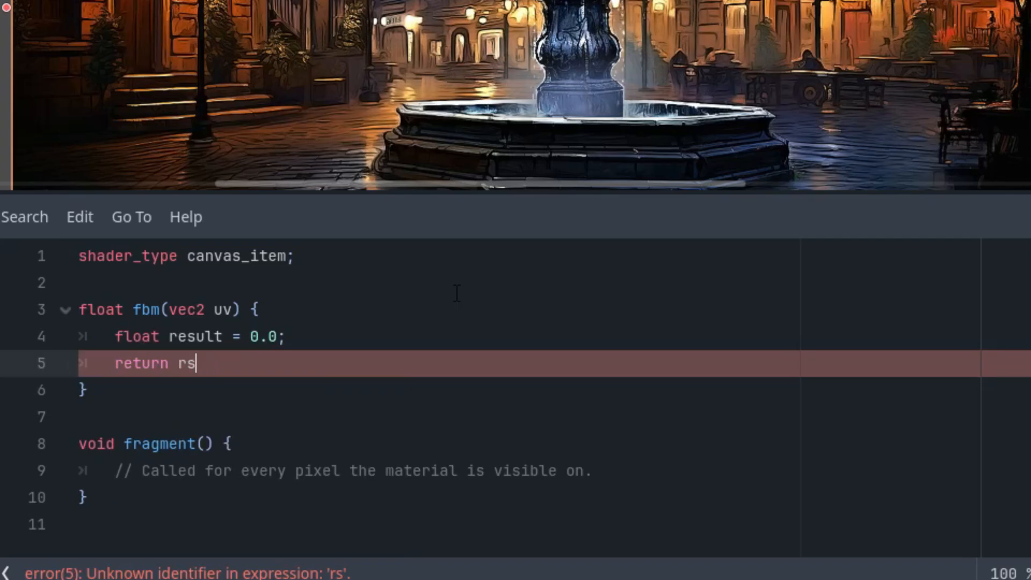
type("esult'")
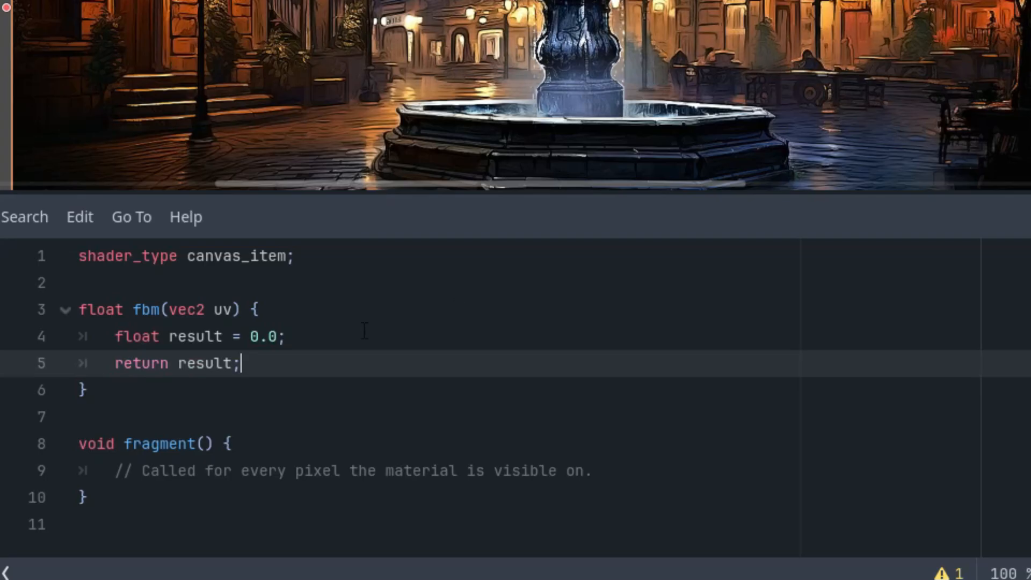
mouse_move(360, 331)
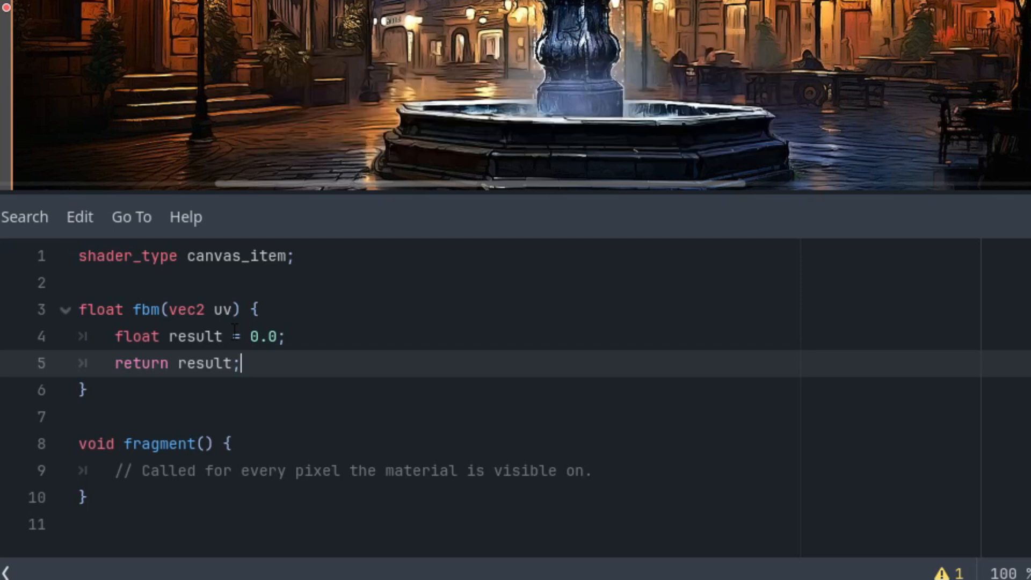
mouse_move(8, 368)
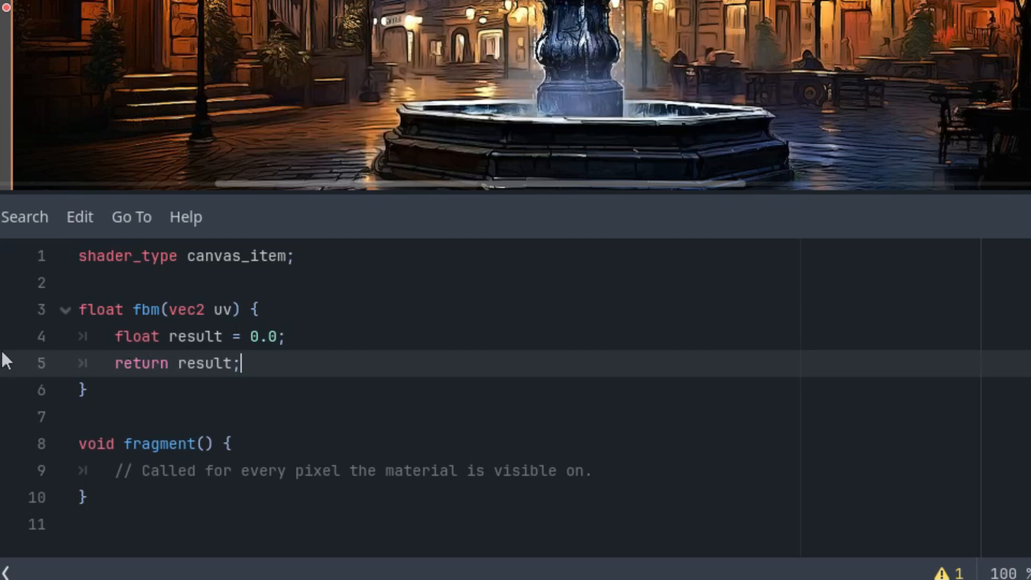
mouse_move(15, 401)
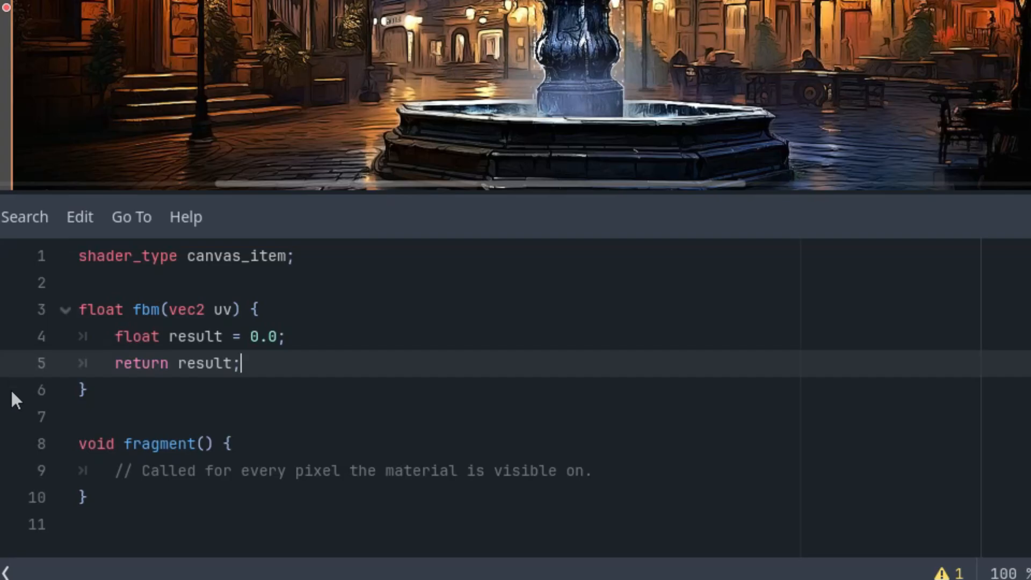
mouse_move(23, 387)
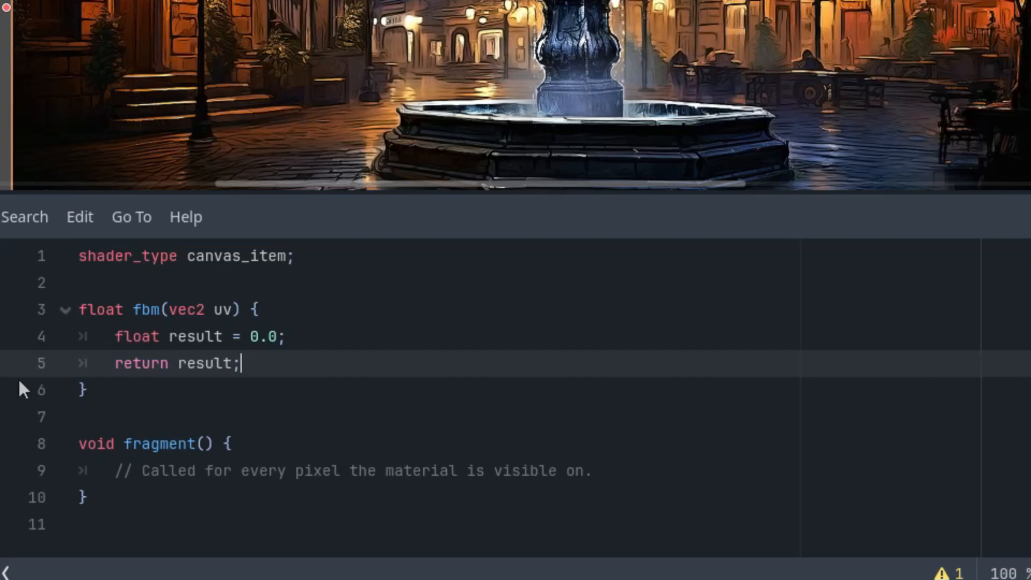
mouse_move(35, 392)
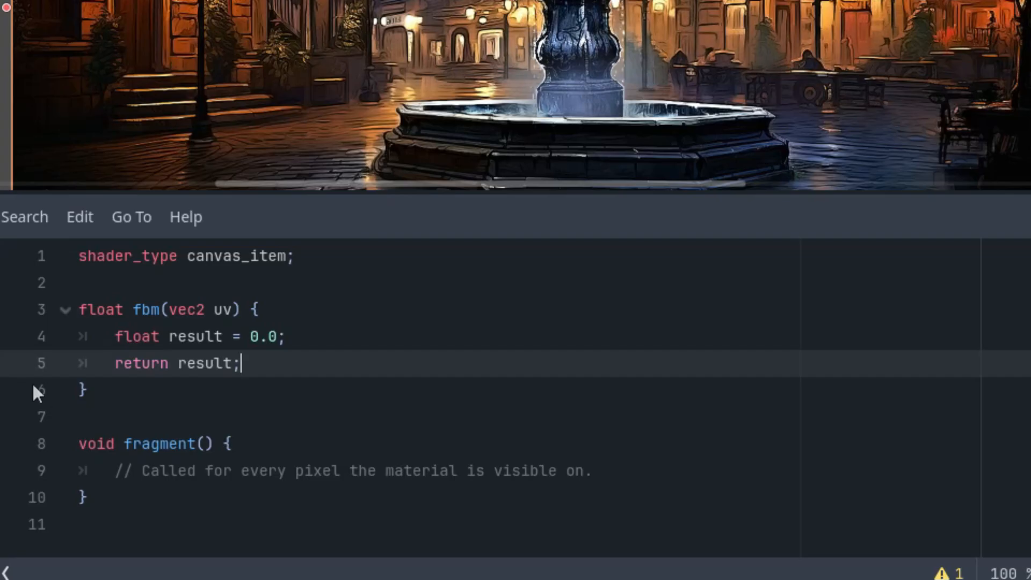
mouse_move(485, 147)
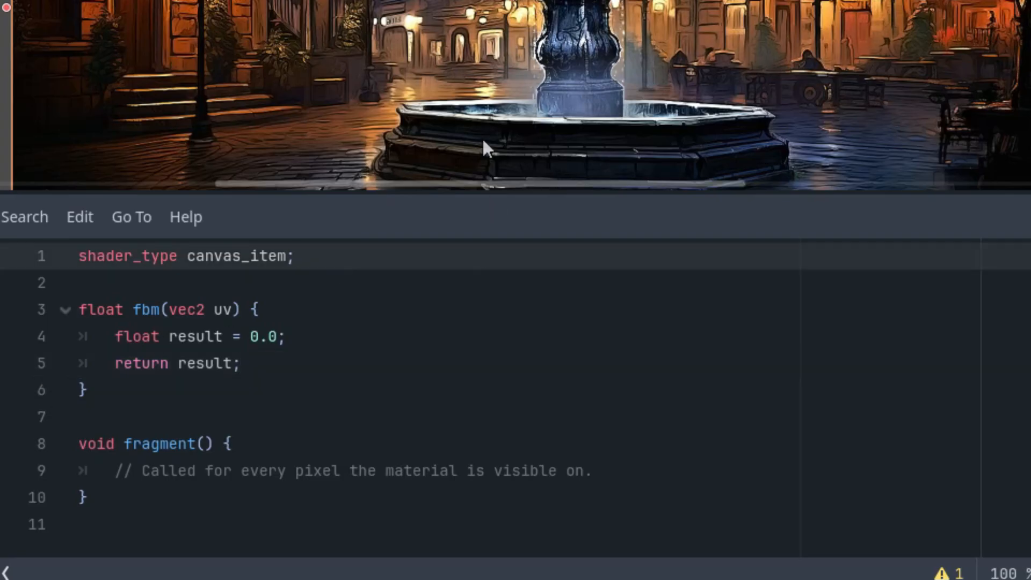
Declare uniform float speed with hint_range(0.0, 1.0) and default 0.1, adjusting the step.
type("uni")
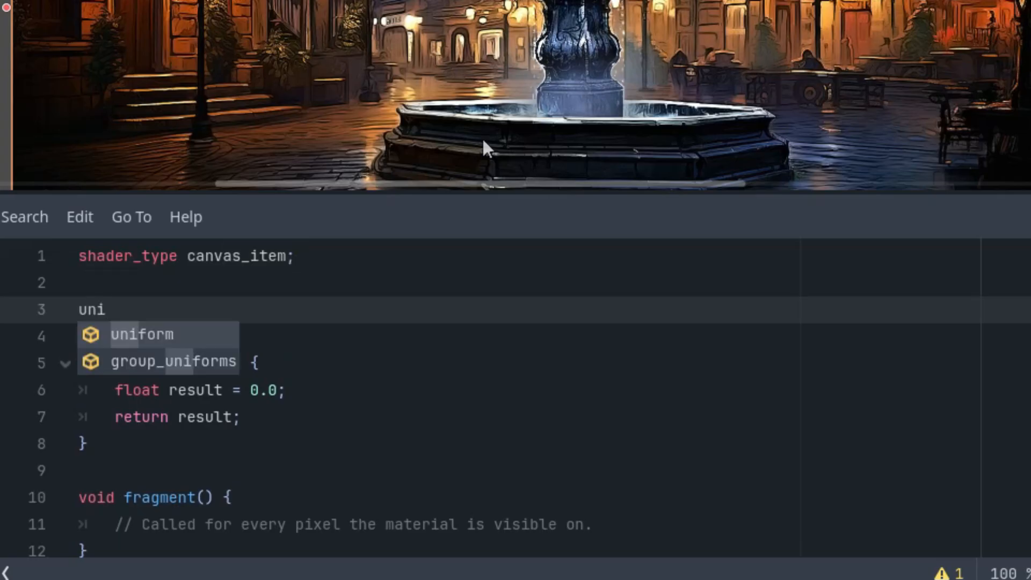
type("f")
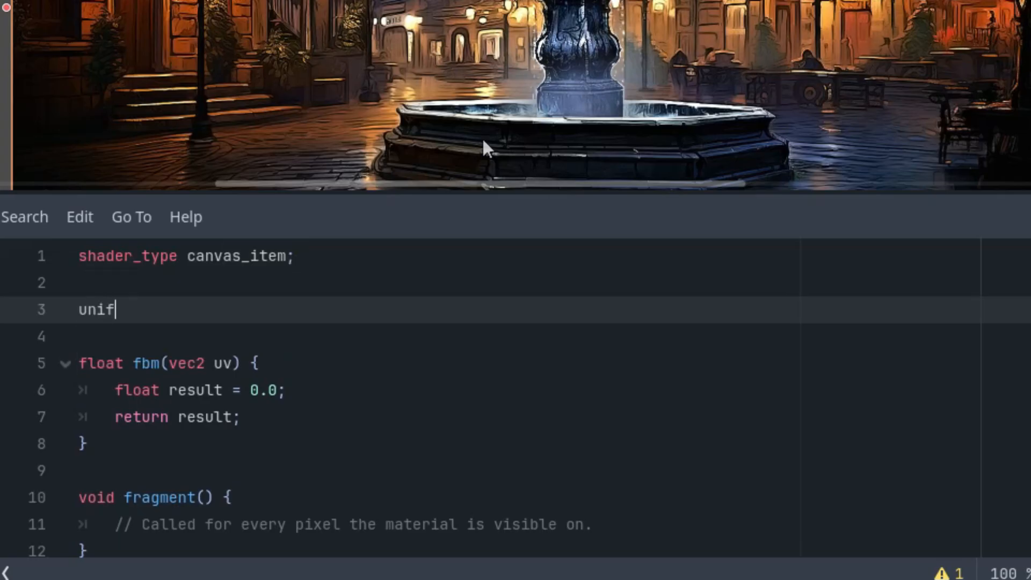
type("orm float")
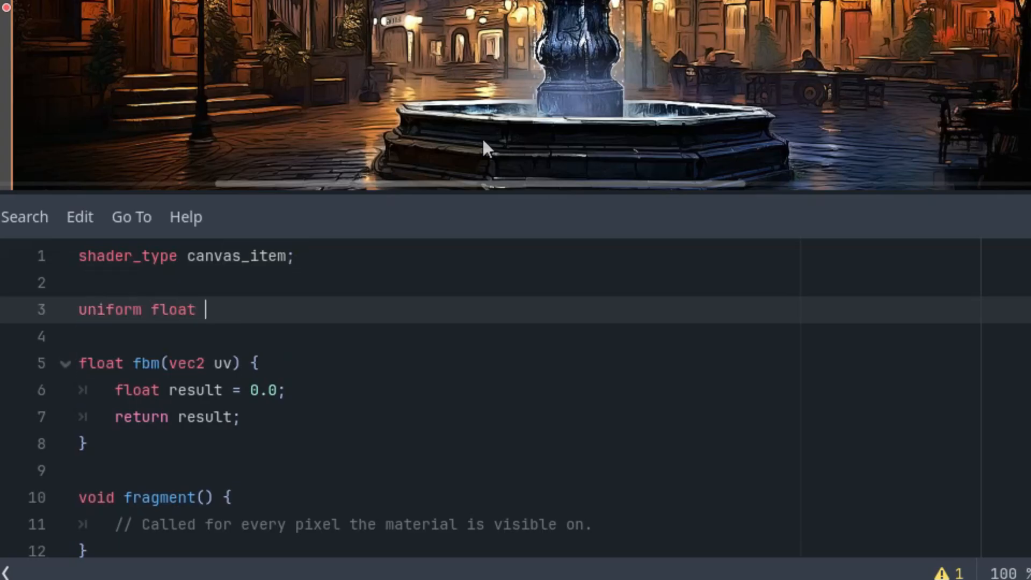
type("speed: hi")
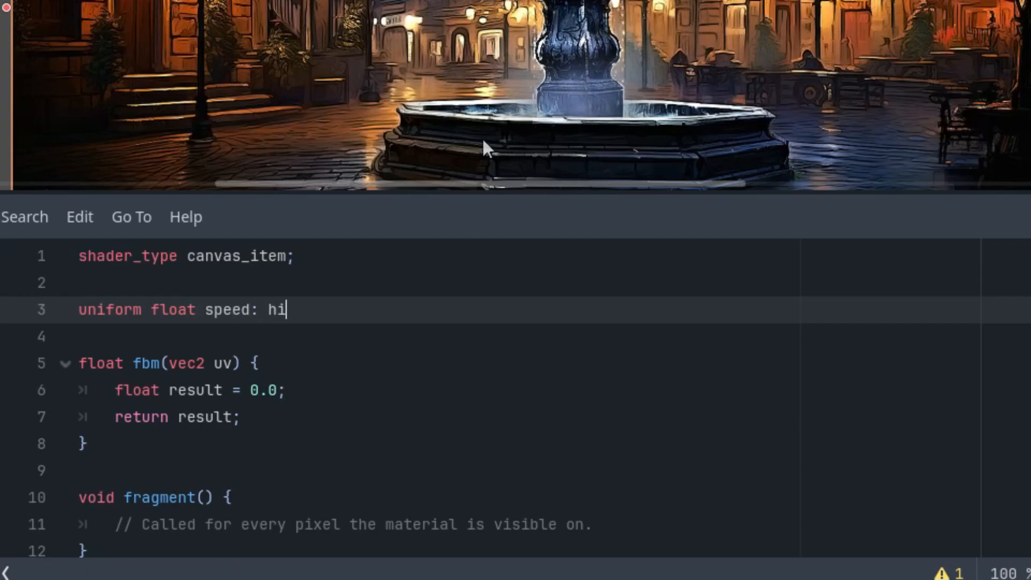
type("nt_range(0.0, 1.0, 0.1) =")
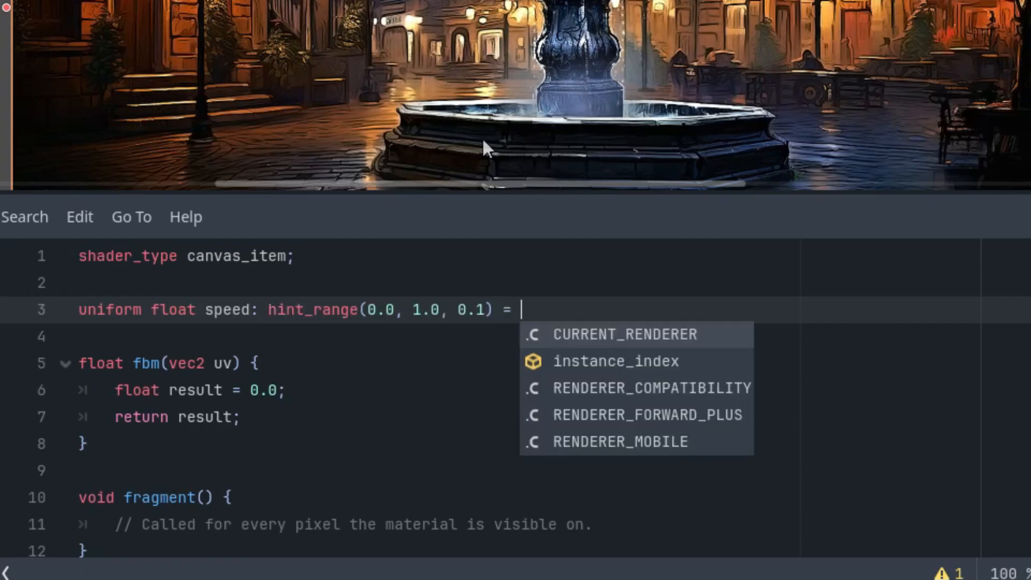
type("0.")
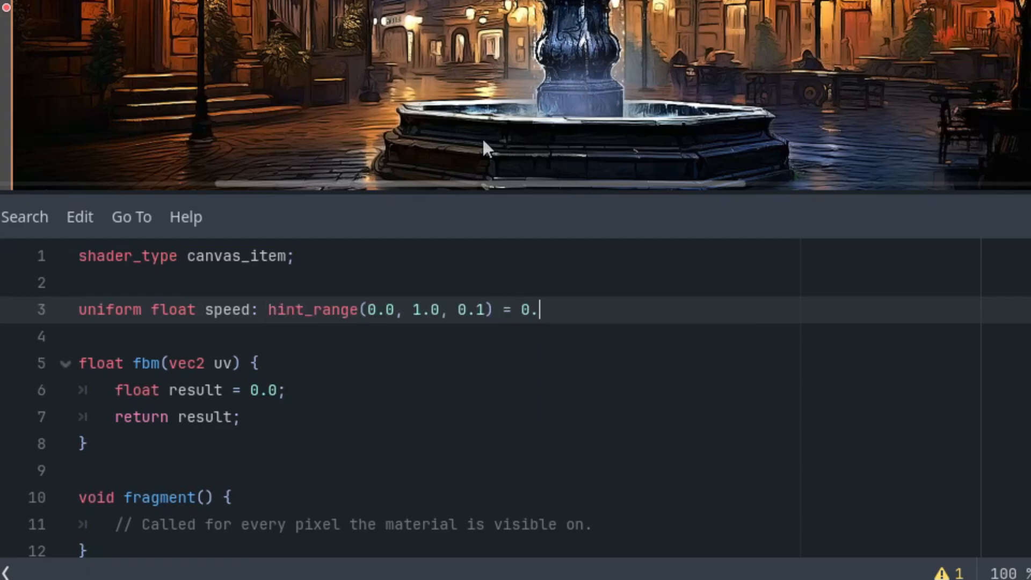
type("1;")
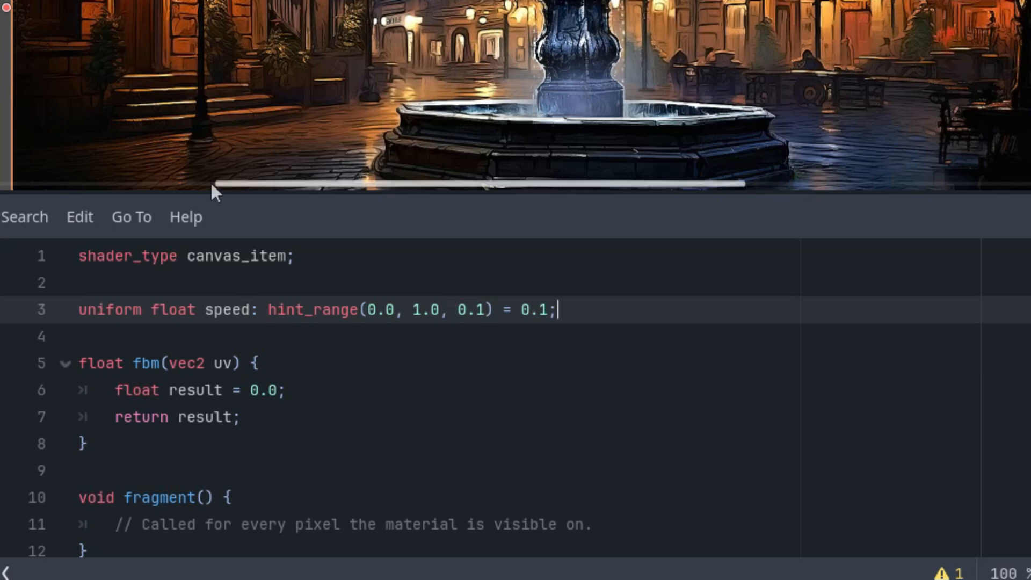
mouse_move(436, 322)
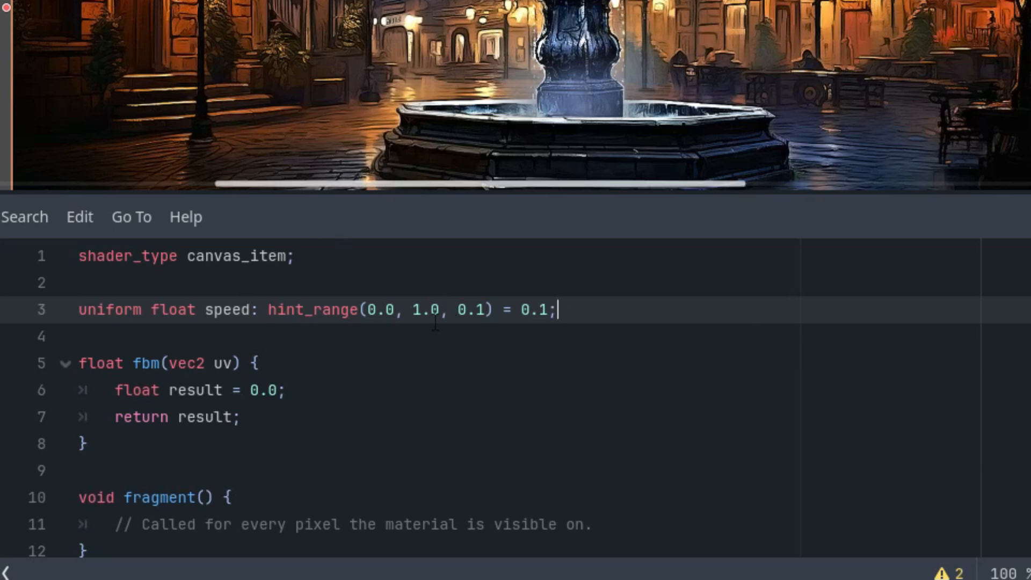
left_click(475, 310)
type("0")
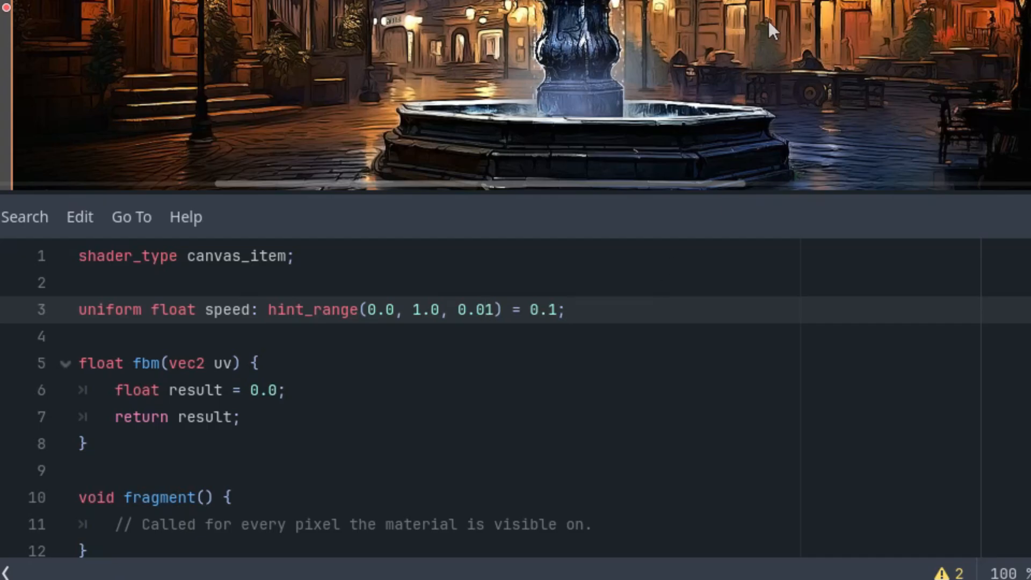
Declare uniform float radius with hint_range(0.0, 1.0, 0.1) and default 0.1.
type("uni")
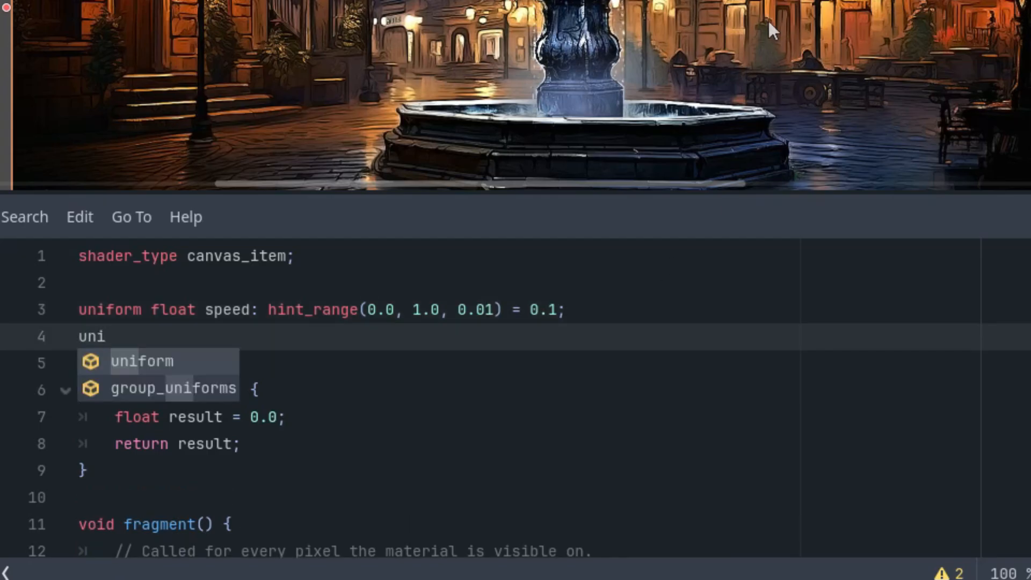
left_click(141, 361)
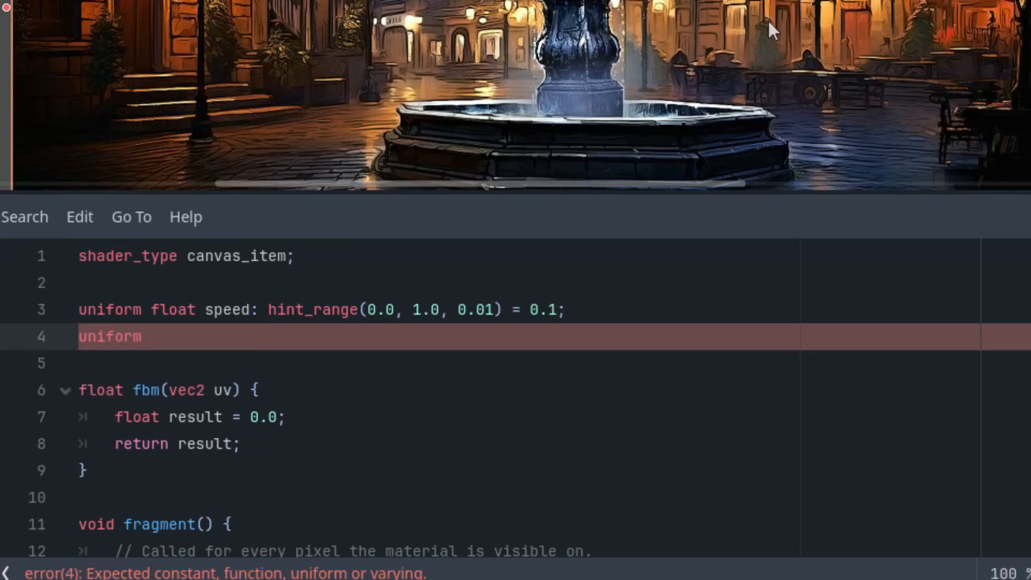
type("float radiu")
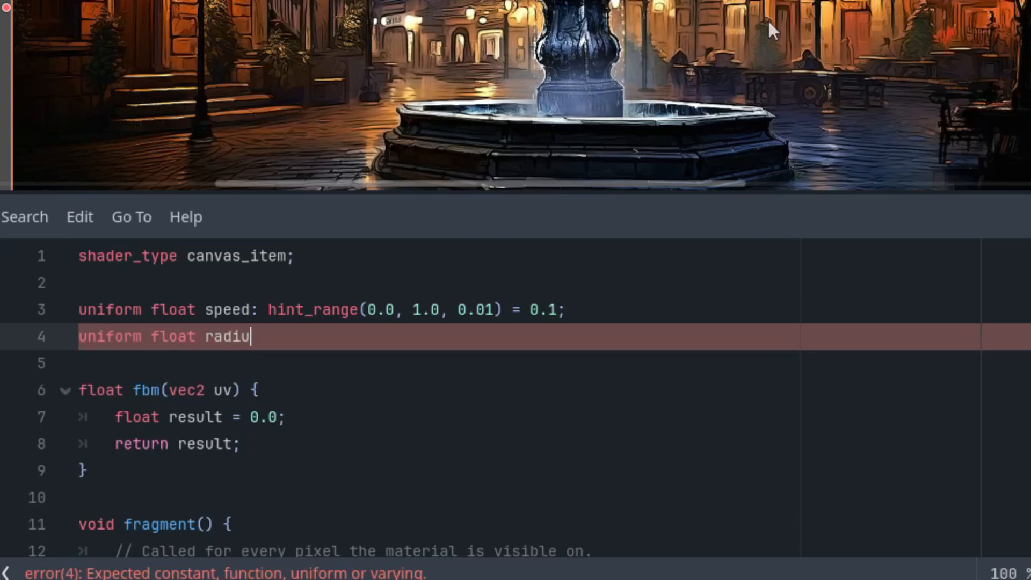
type("s: hint_range(0.0, 1.0, 0.1) =")
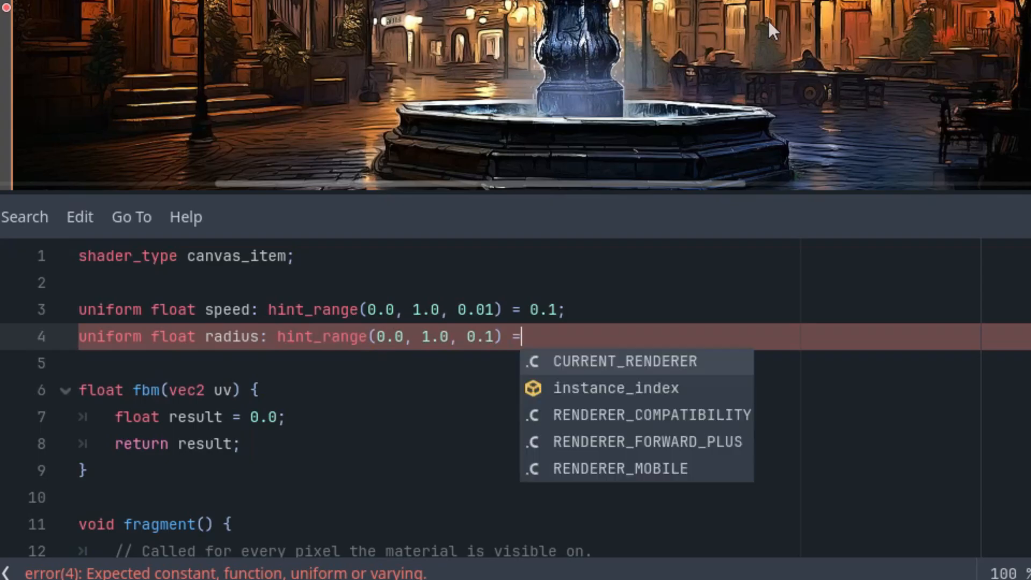
type("0.1;")
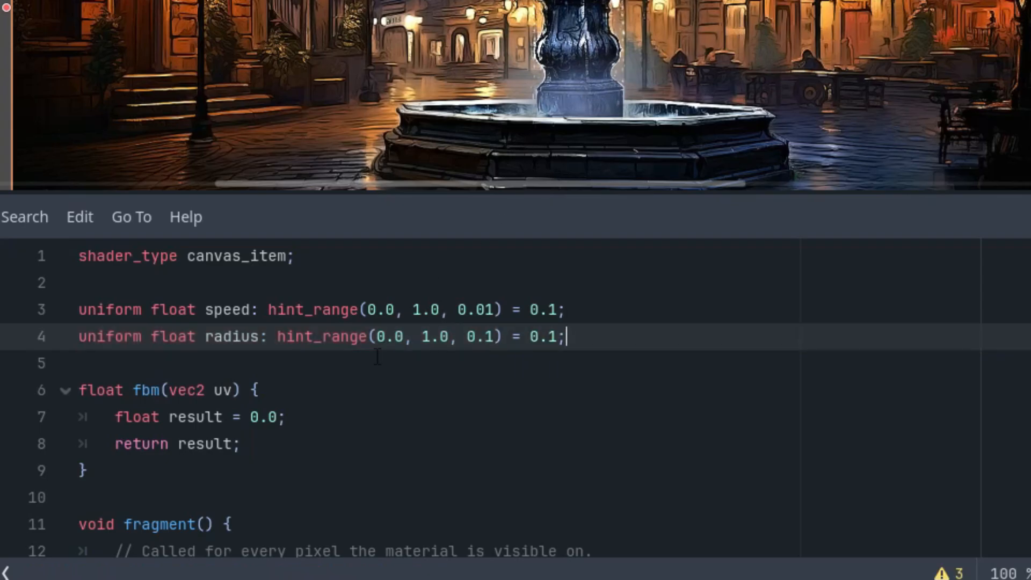
mouse_move(498, 348)
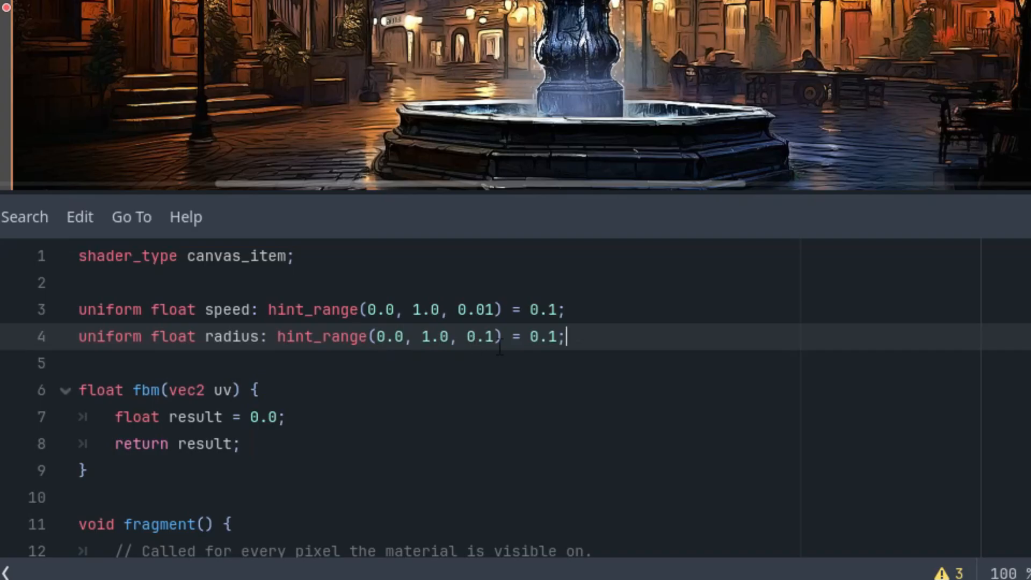
type("0")
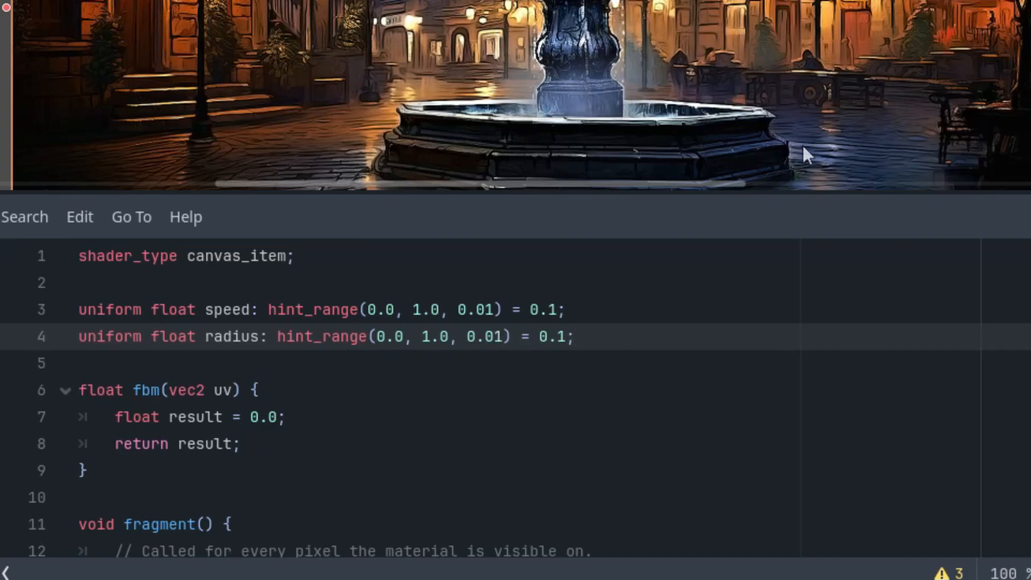
Declare uniform float sharpness ranging 0.1–10.0 with default 3.0.
type("uniform float")
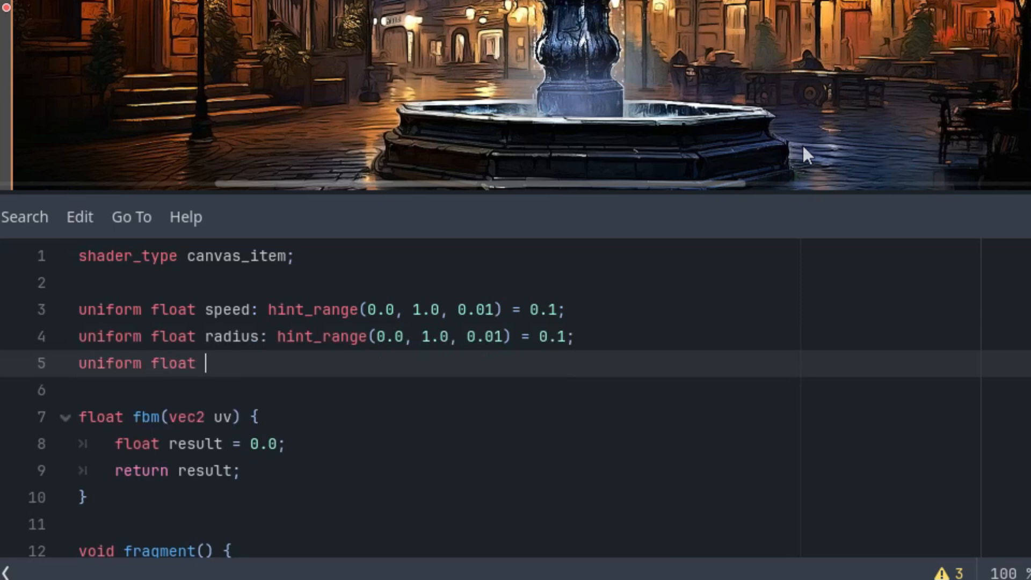
type("sharpness")
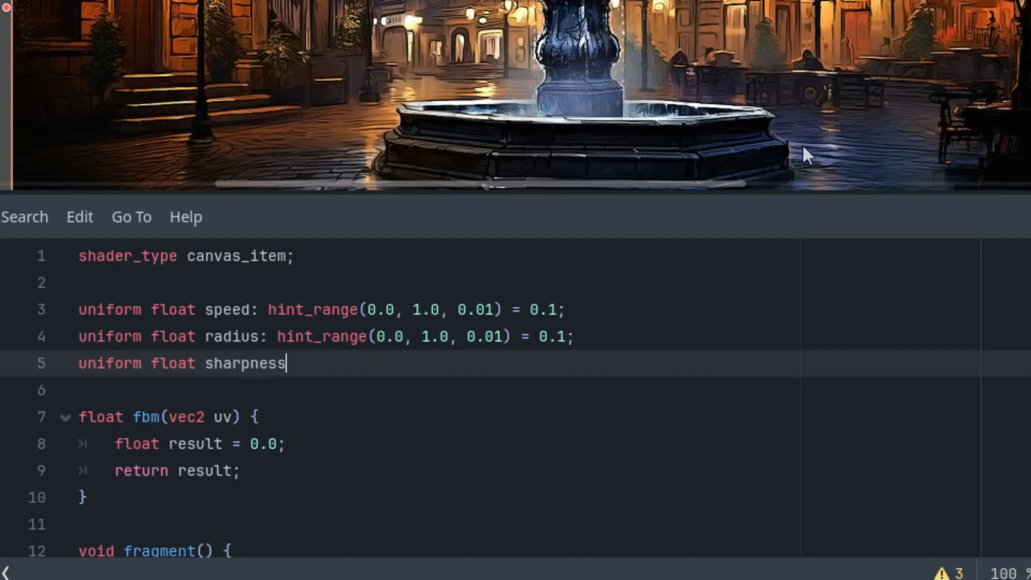
type(": hint_range(0.0, 1.0, 0.1) = 3")
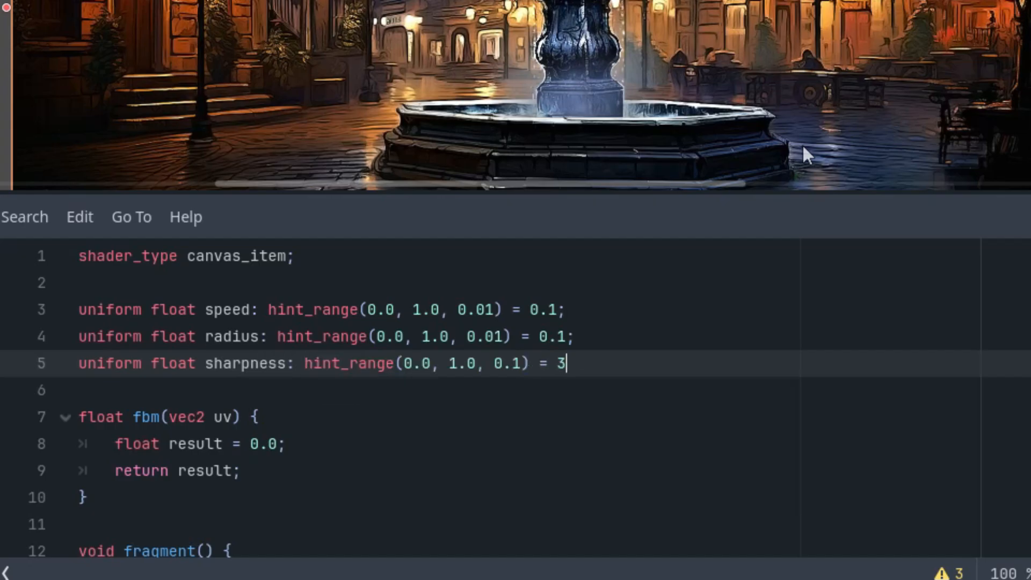
type(".0;")
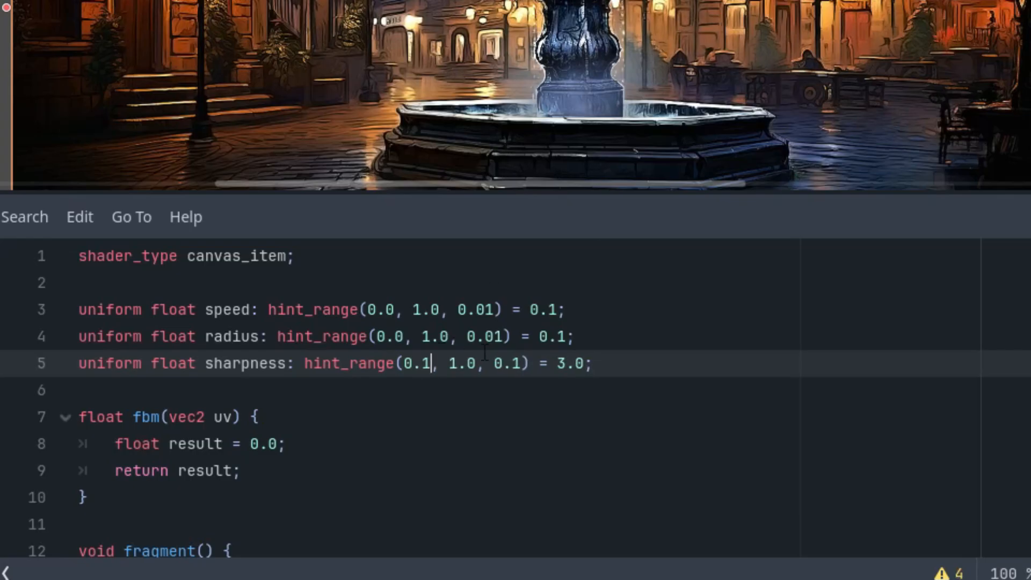
type("0")
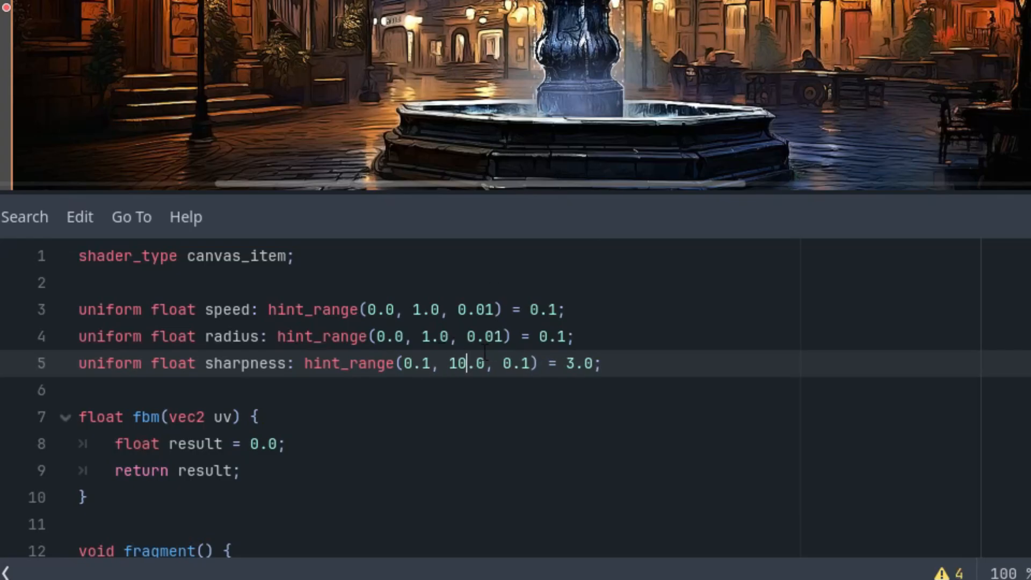
left_click(526, 363)
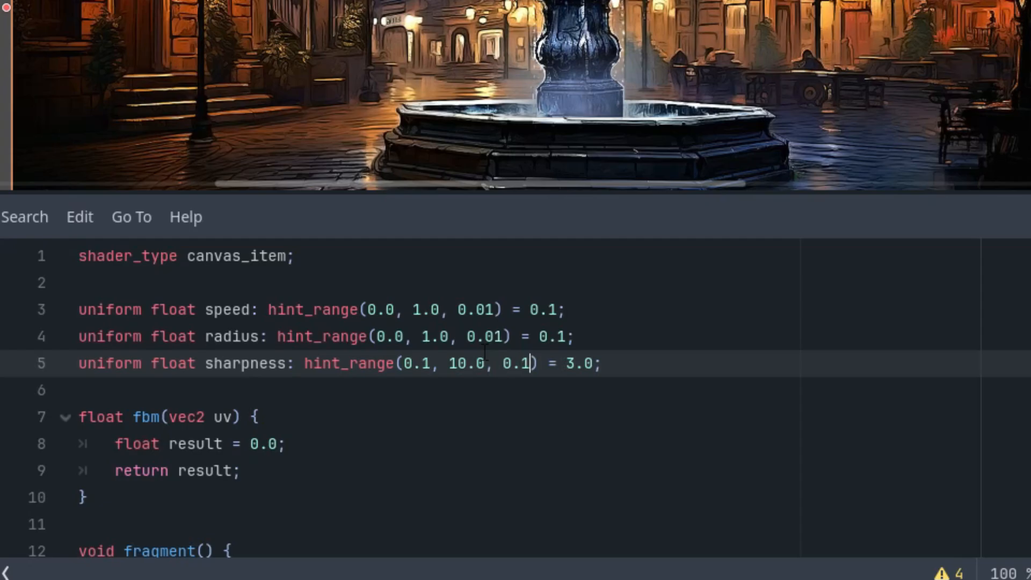
type("0")
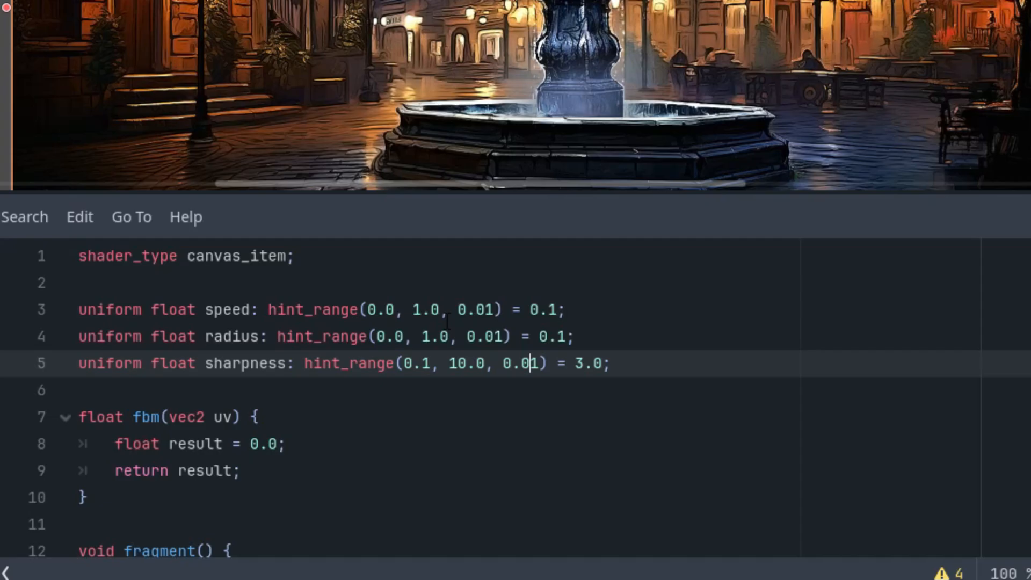
mouse_move(279, 387)
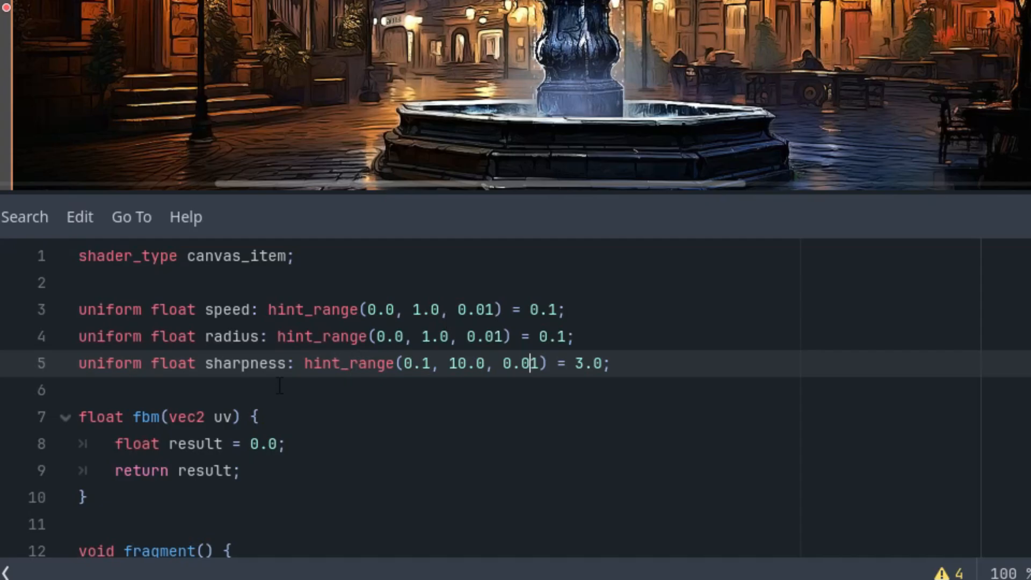
mouse_move(310, 287)
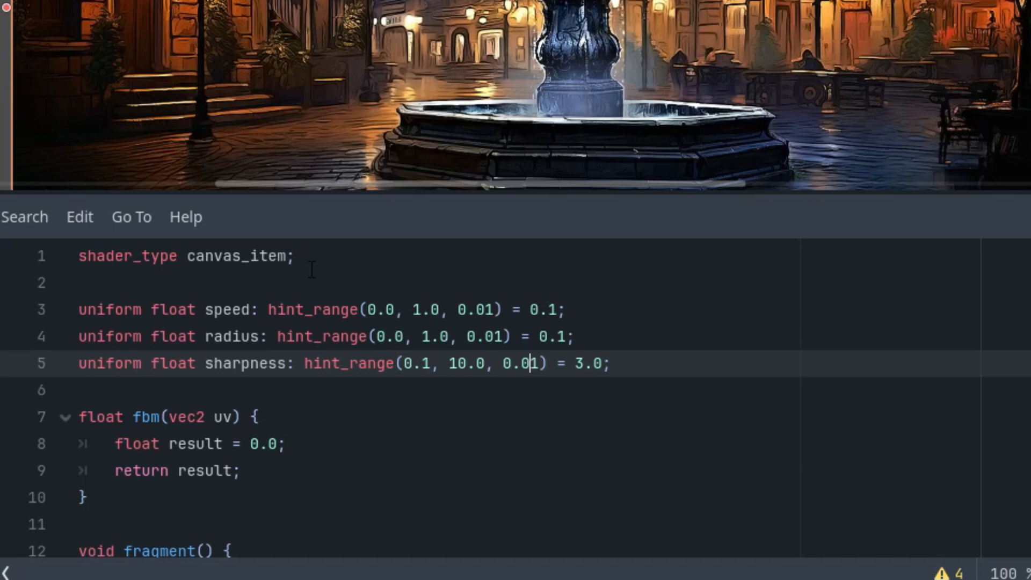
In fragment(), add vec2 uv = UV - 0.5;.
scroll("down", 3)
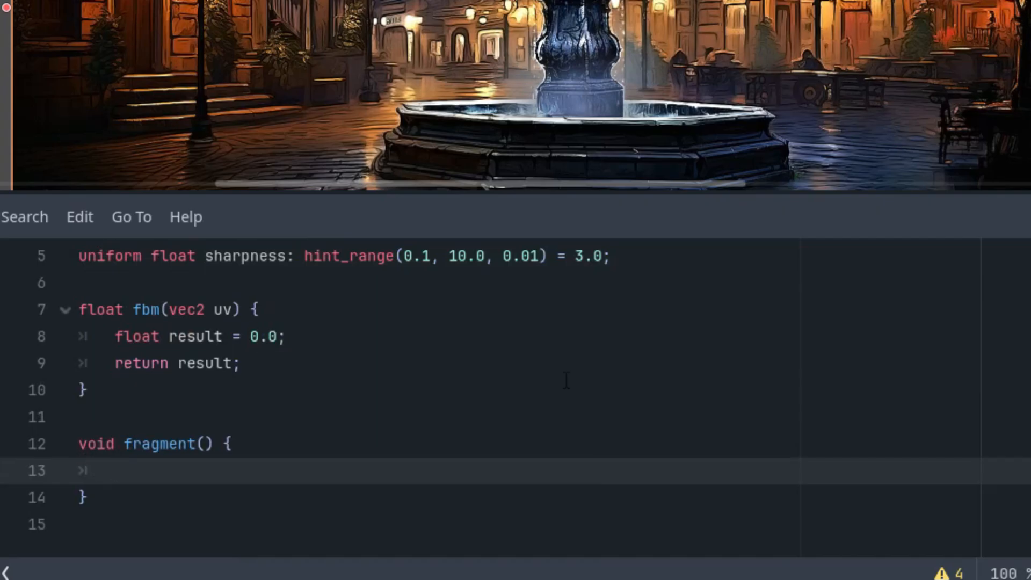
type("vec2 uv")
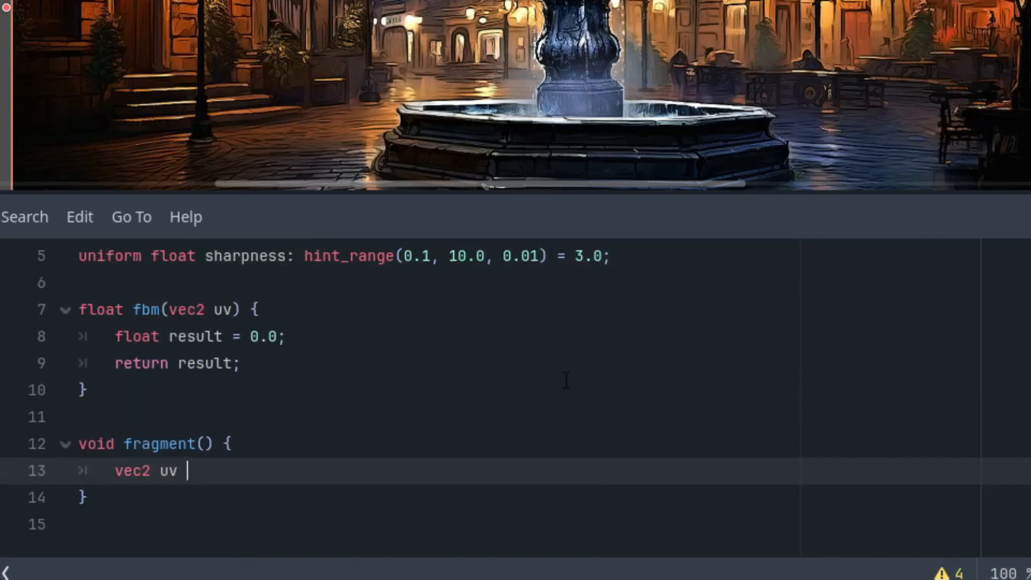
type("= UV -")
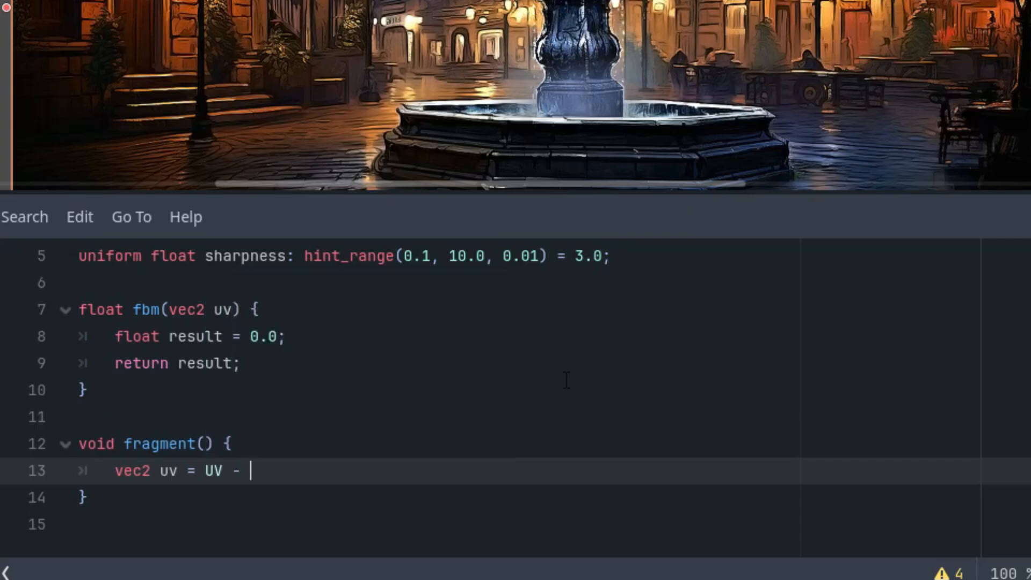
type("0.5;")
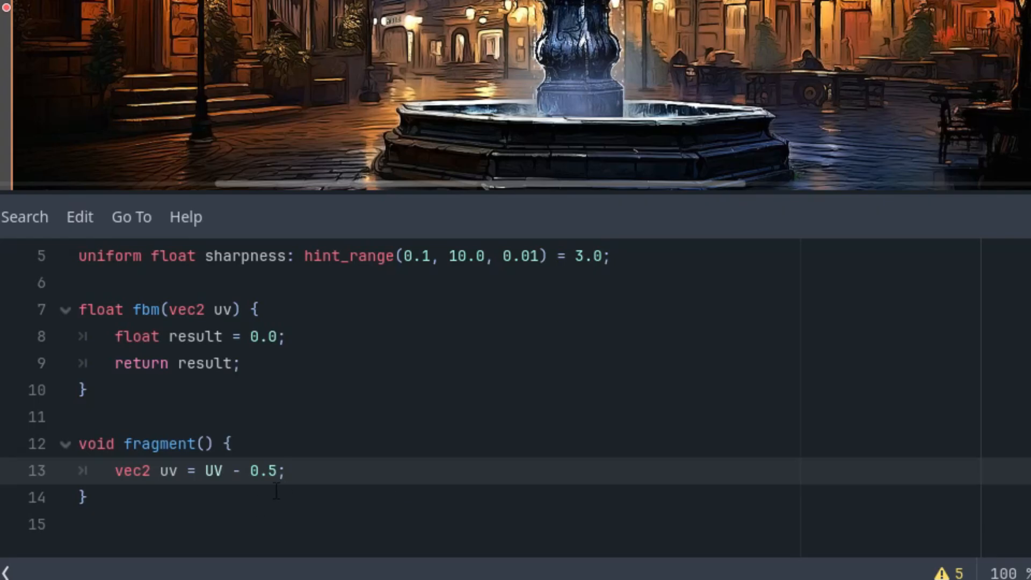
mouse_move(431, 426)
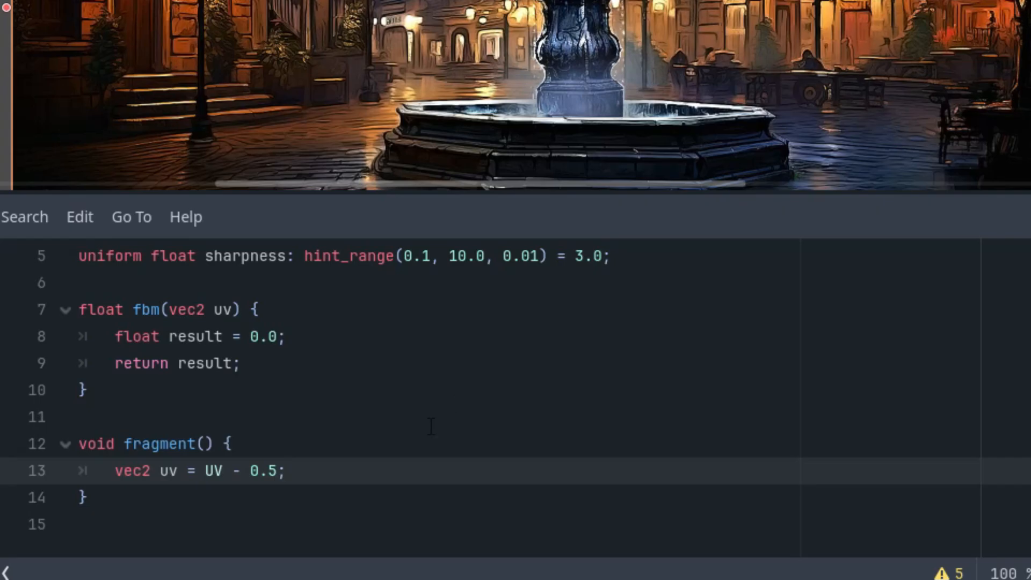
mouse_move(392, 460)
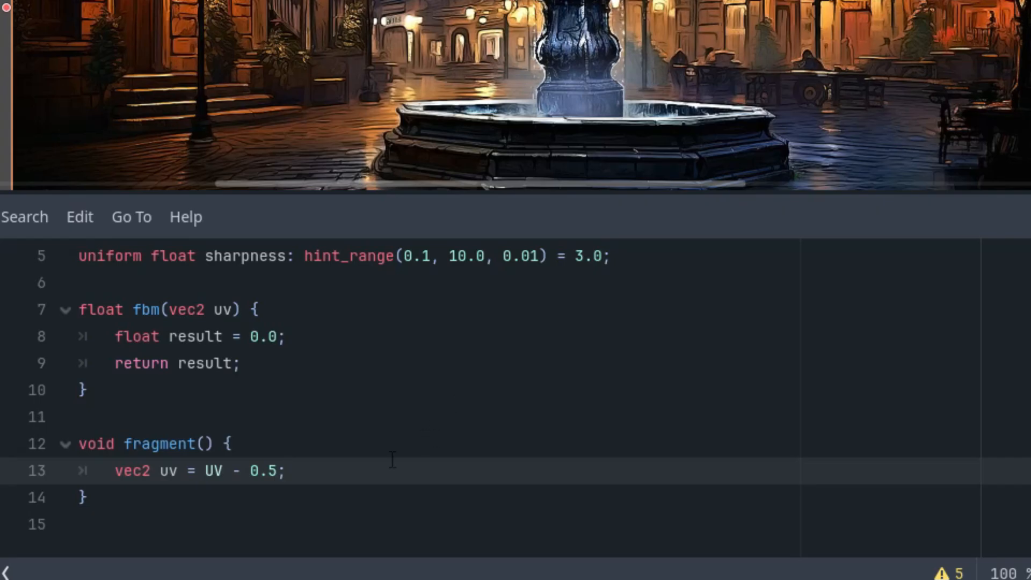
mouse_move(380, 469)
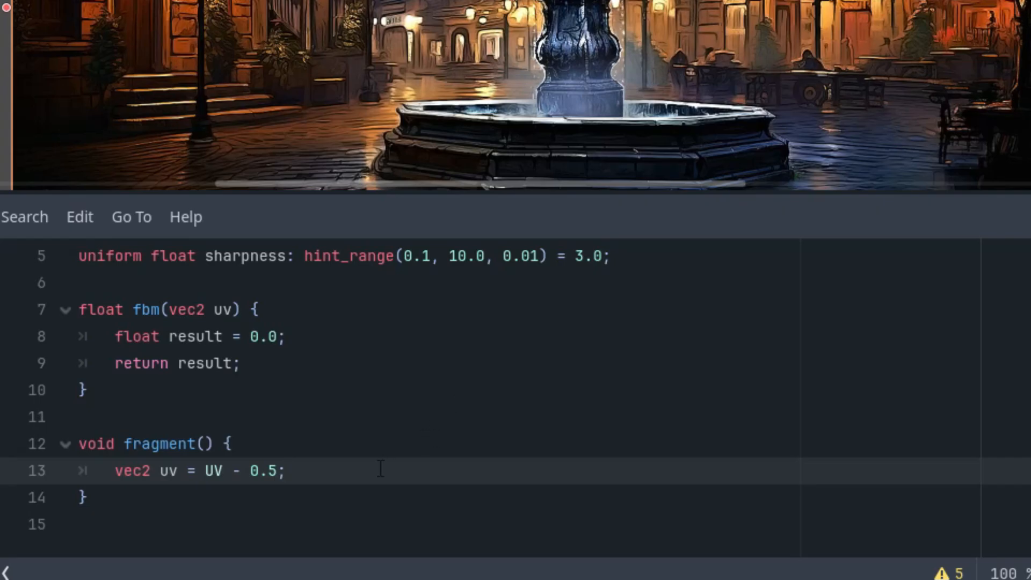
mouse_move(387, 400)
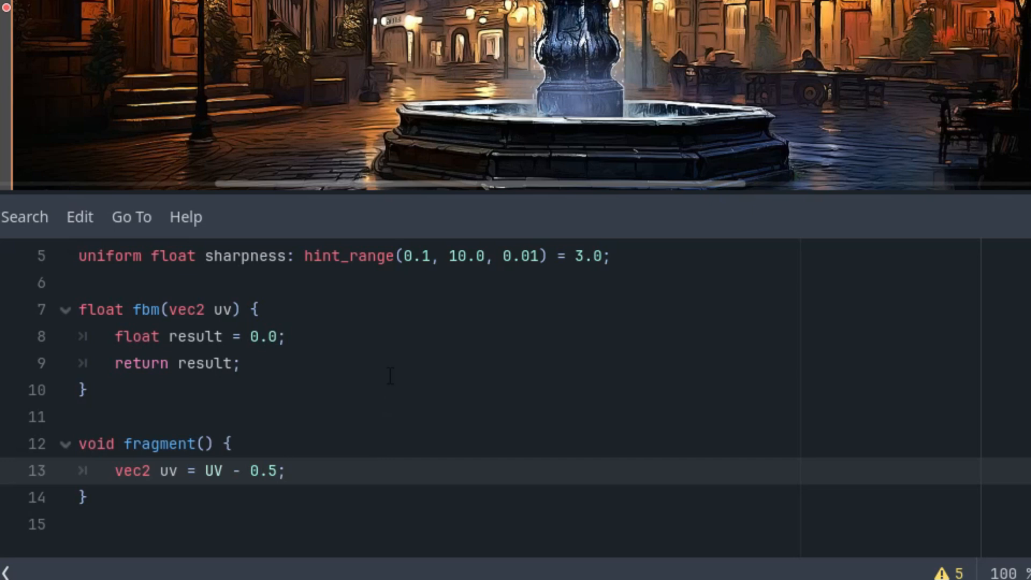
Add vec2 resolution = 1.0 / TEXTURE_PIXEL_SIZE using autocomplete.
type("vec2 res")
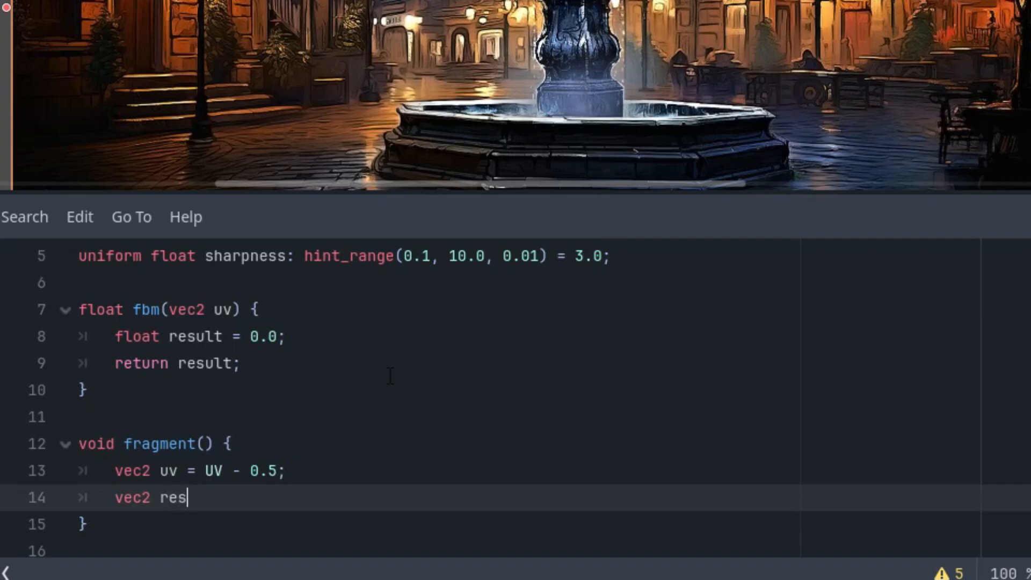
type("olution =")
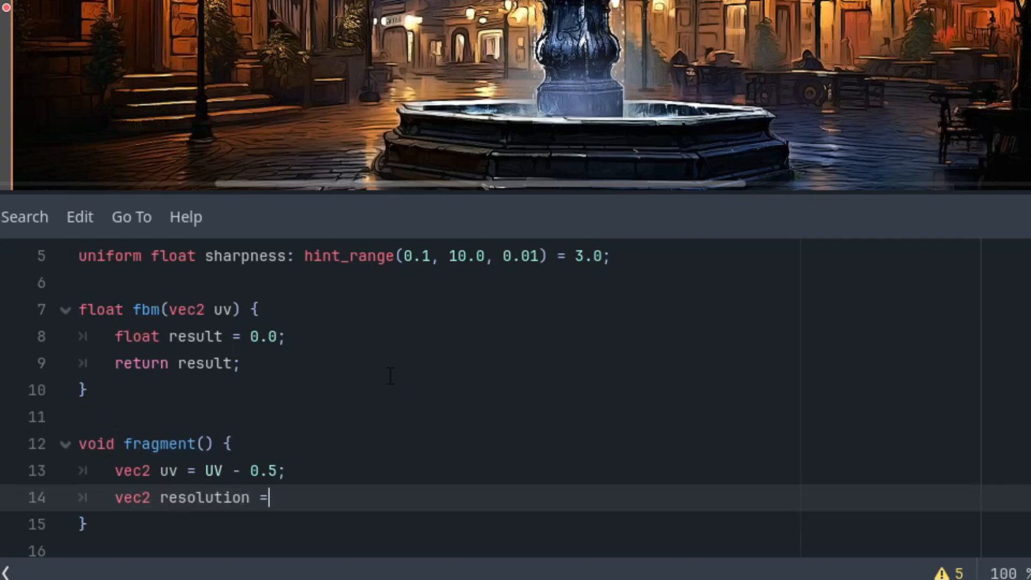
type("1.0")
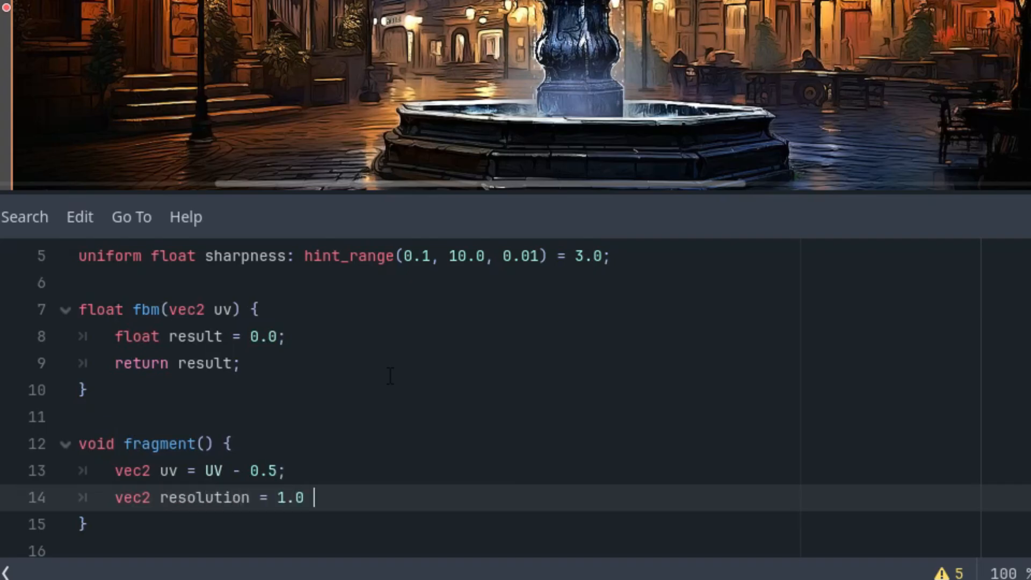
type("/ TEX")
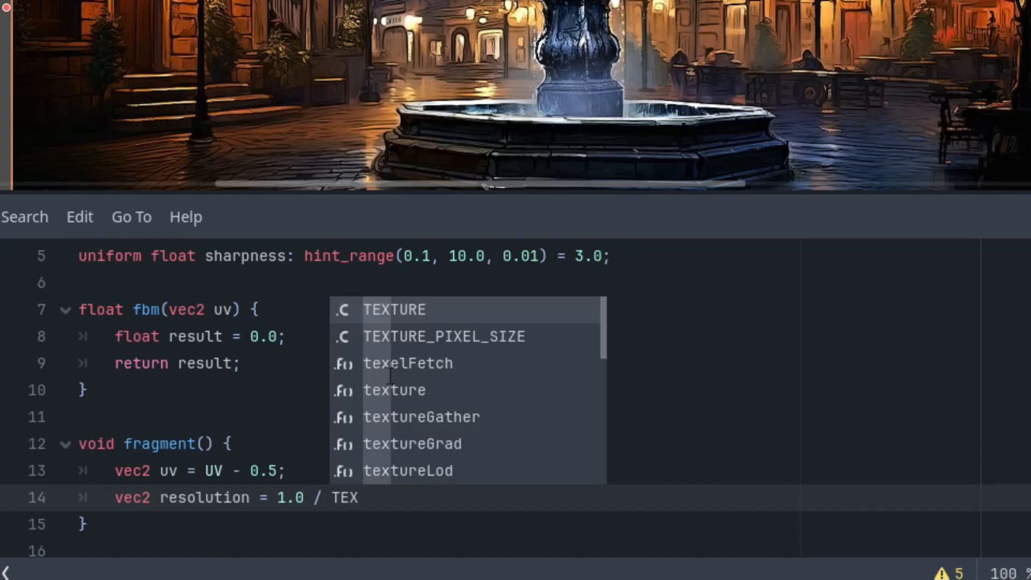
left_click(444, 336)
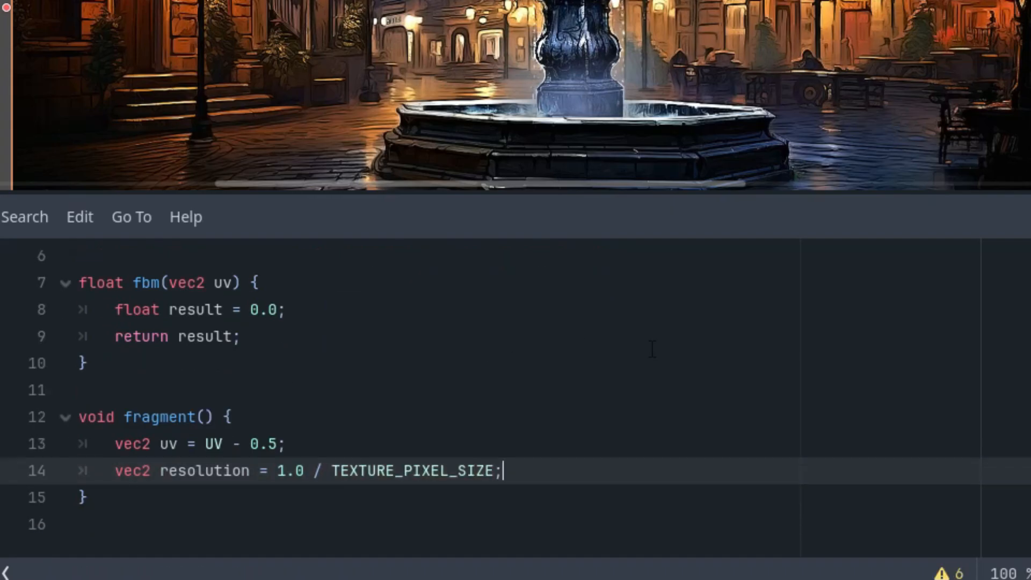
Scale uv.x by resolution.x / resolution.y.
type("u")
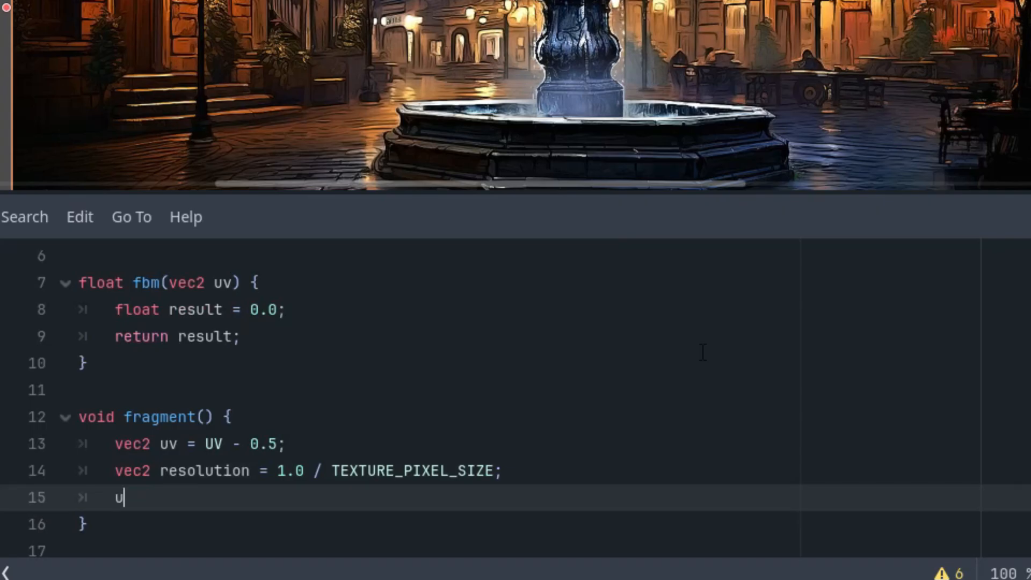
type("v.x *")
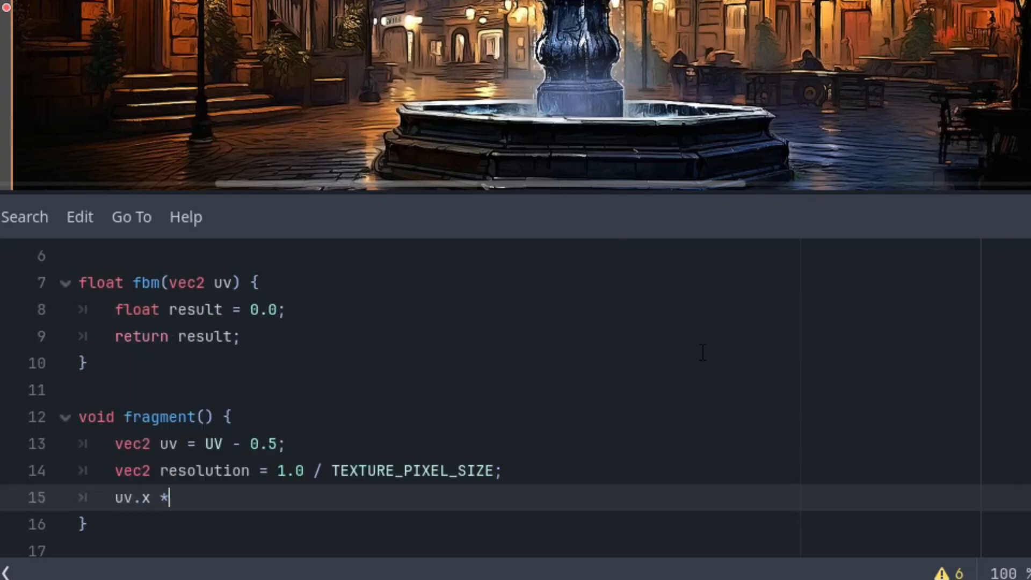
type("= resu")
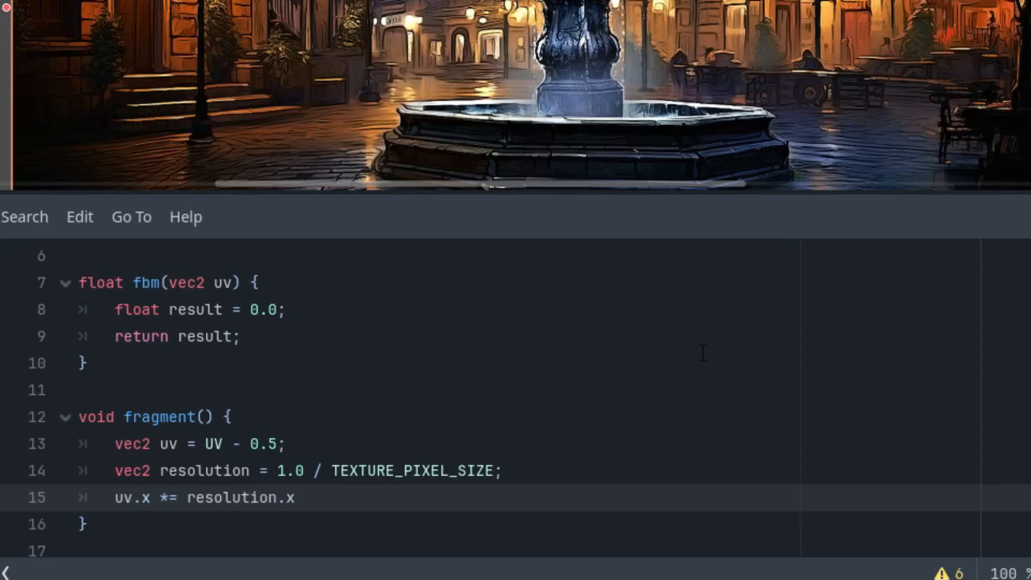
type("/ resu")
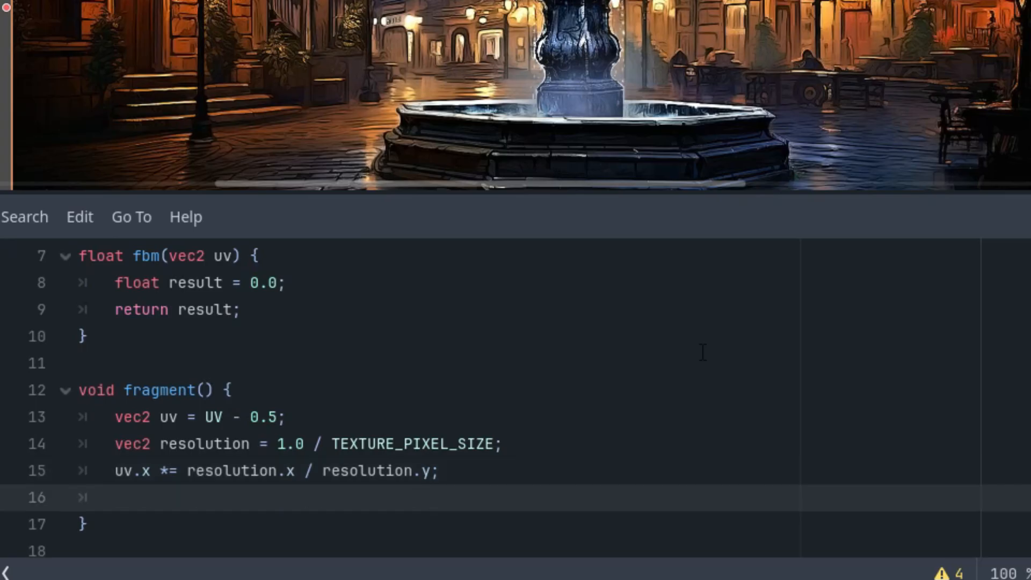
Add float time = TIME * speed and float f = fbm(uv) in fragment().
type("float time =")
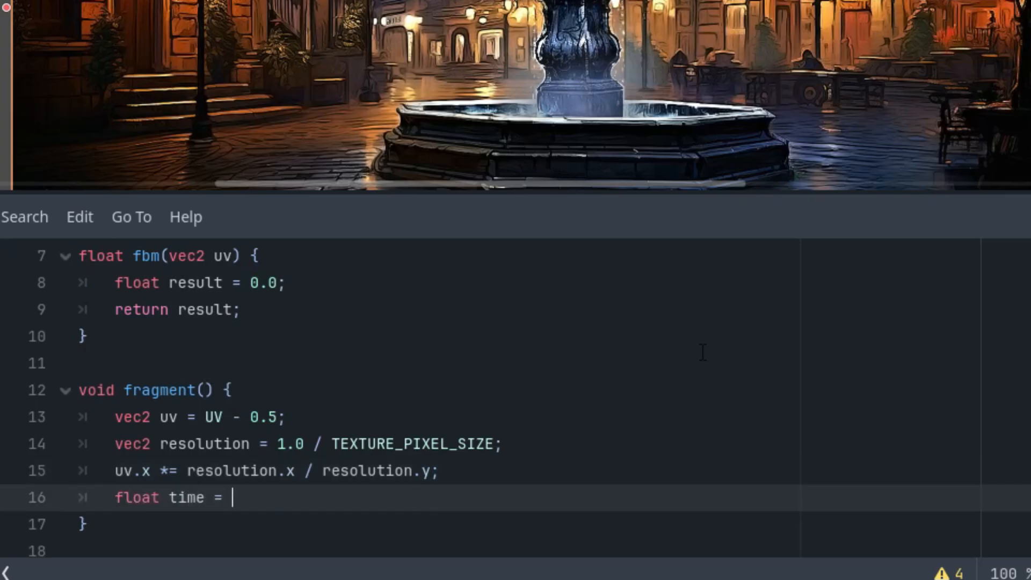
type("TIME * spe")
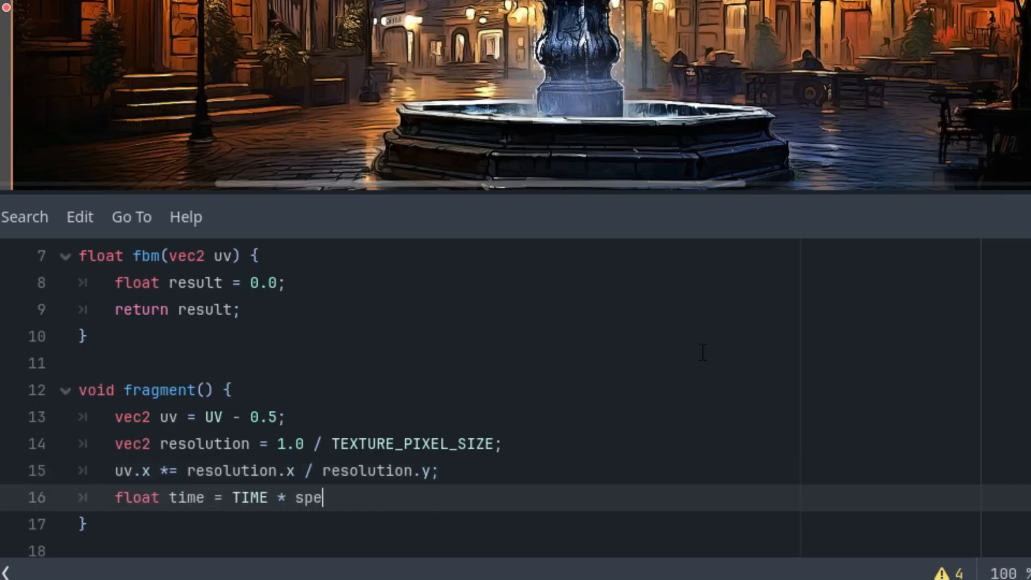
type("ed;")
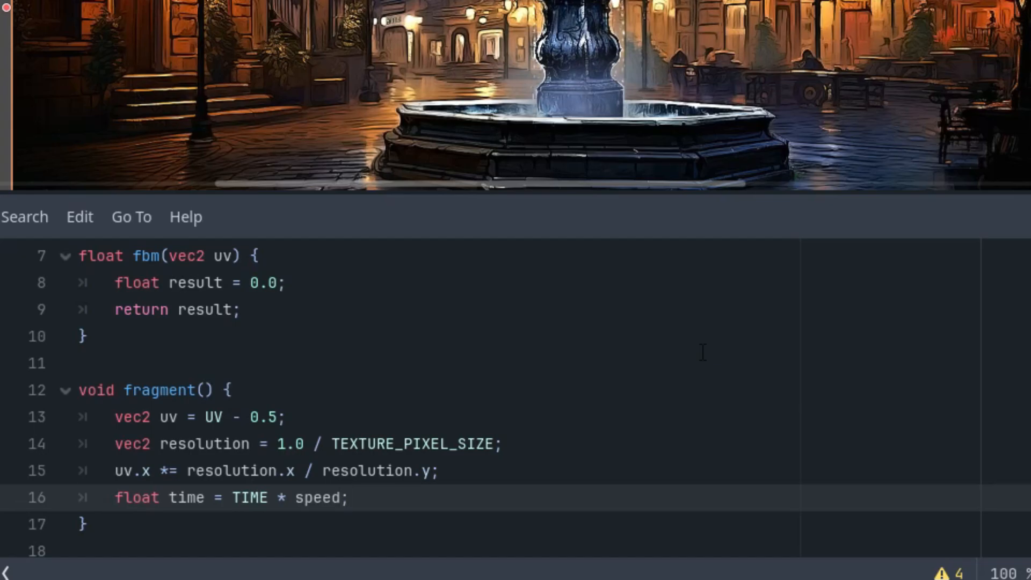
mouse_move(694, 348)
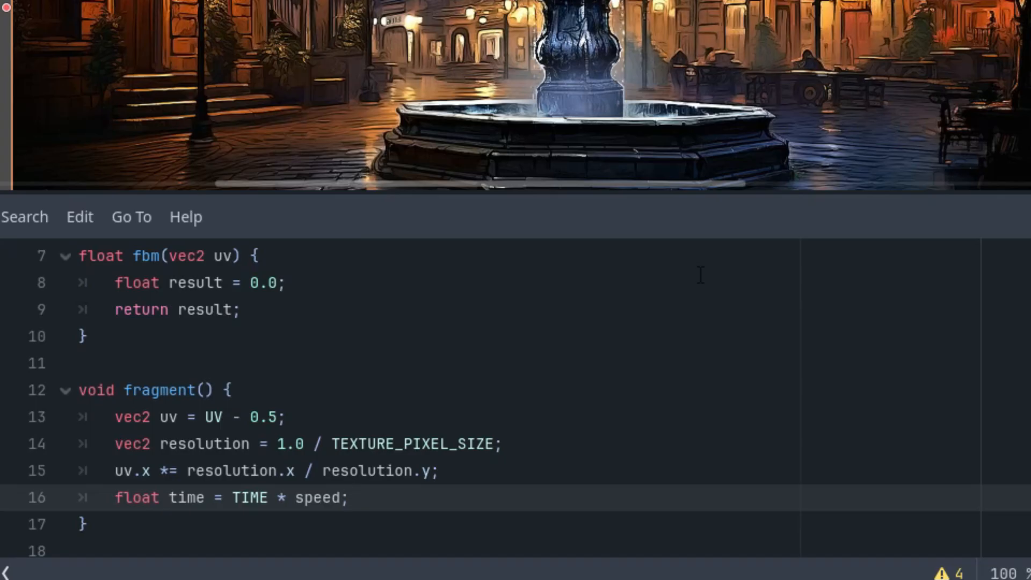
type("float")
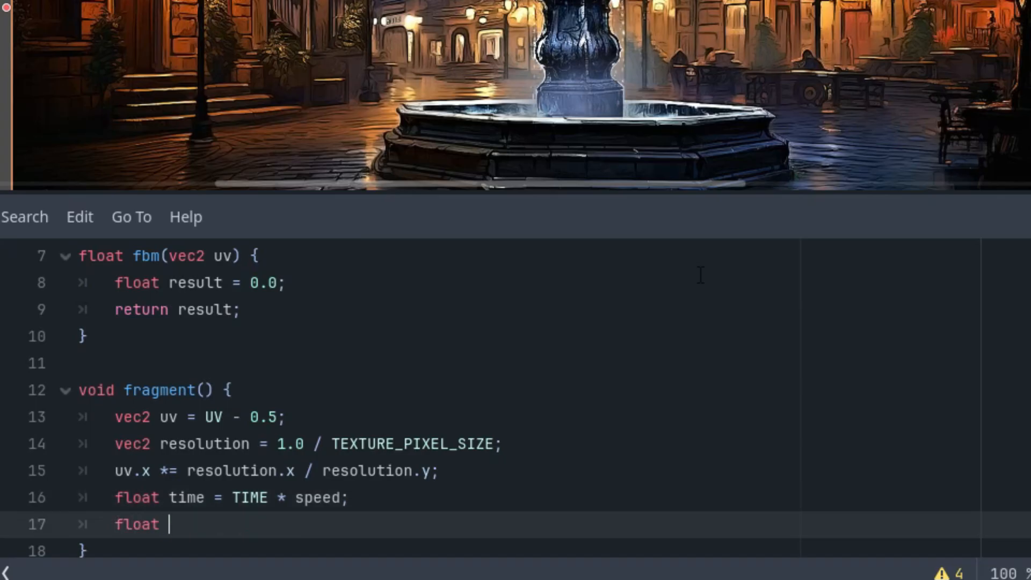
type("f = fbm(uv);")
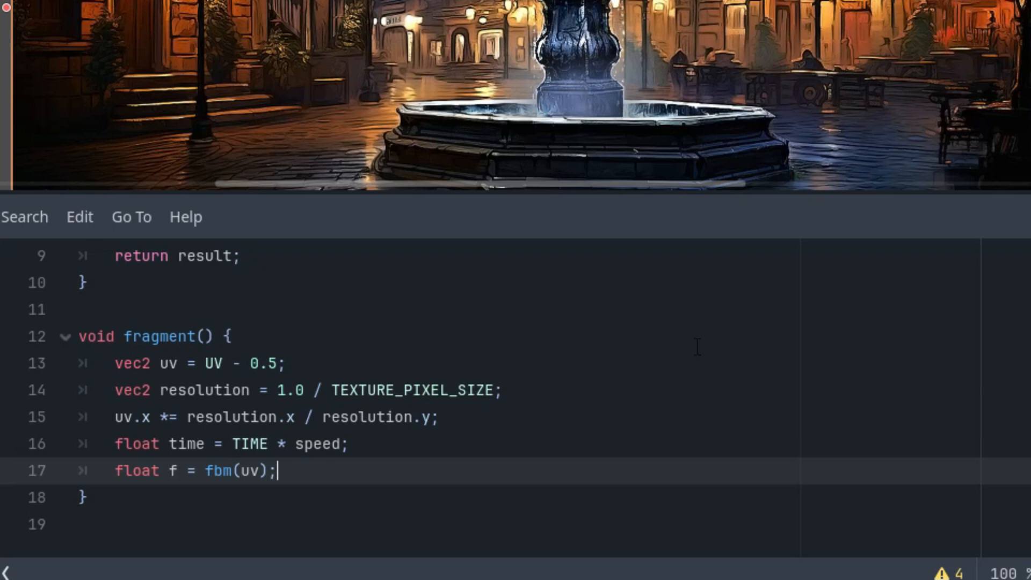
mouse_move(657, 339)
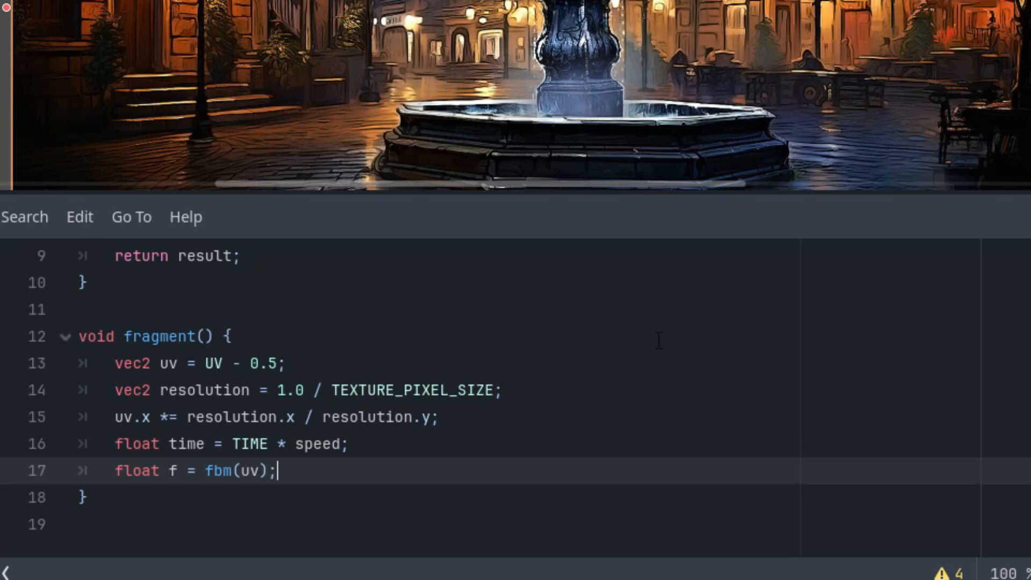
mouse_move(562, 353)
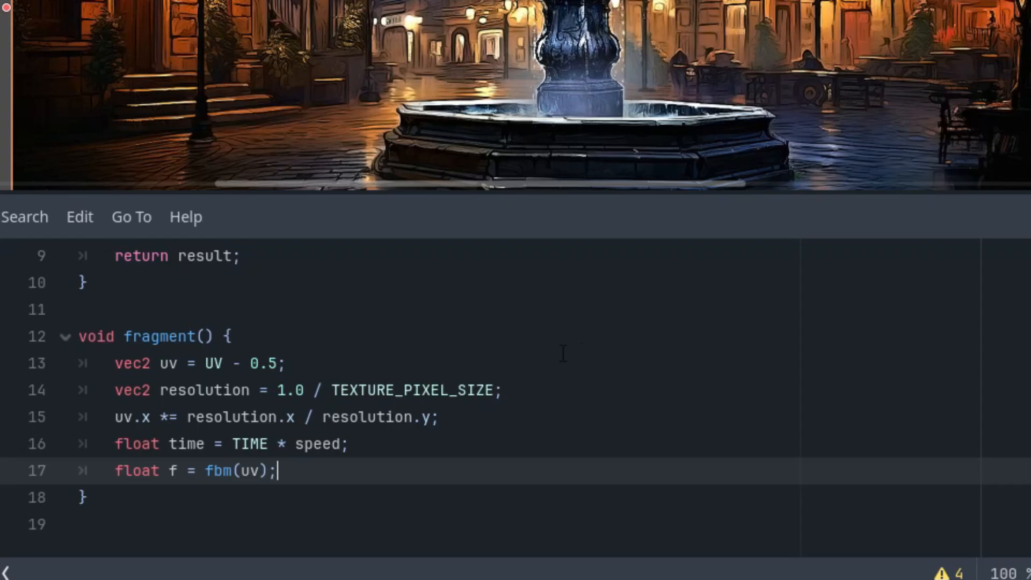
mouse_move(549, 369)
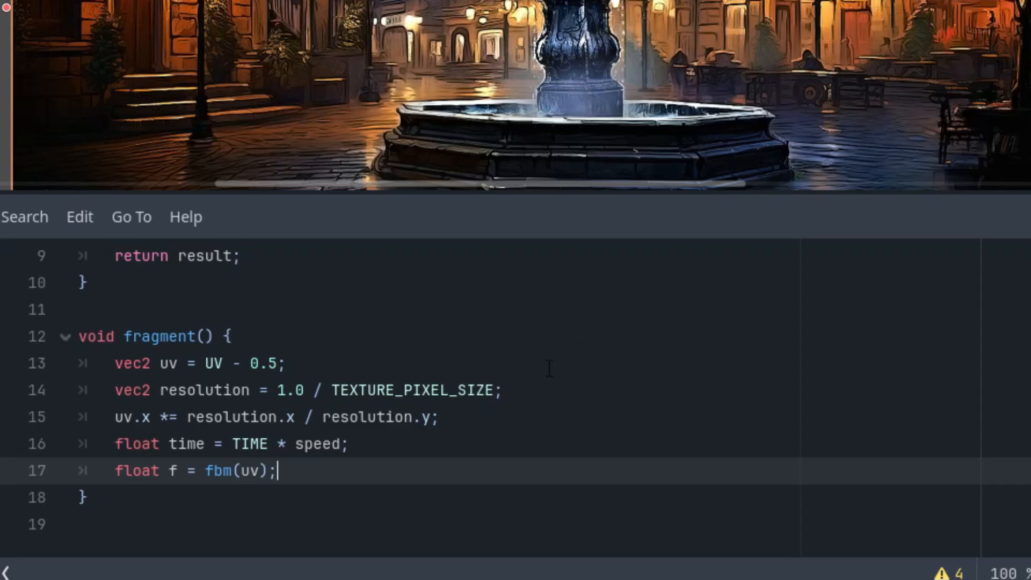
Add vec2 offset = vec2(sin(time), cos(time)) * radius * 0.1.
type("vec2")
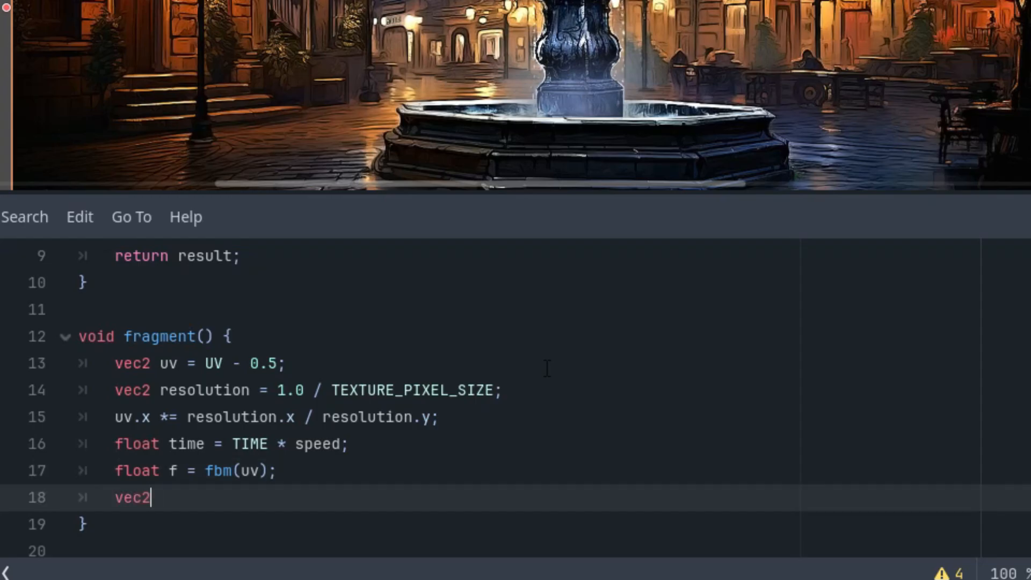
type("offset")
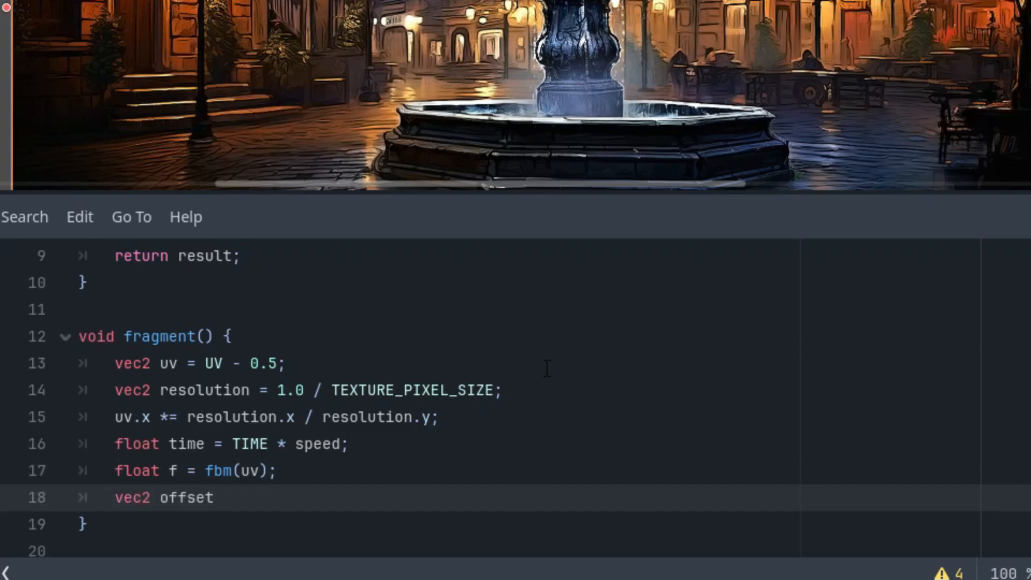
type("= vec2")
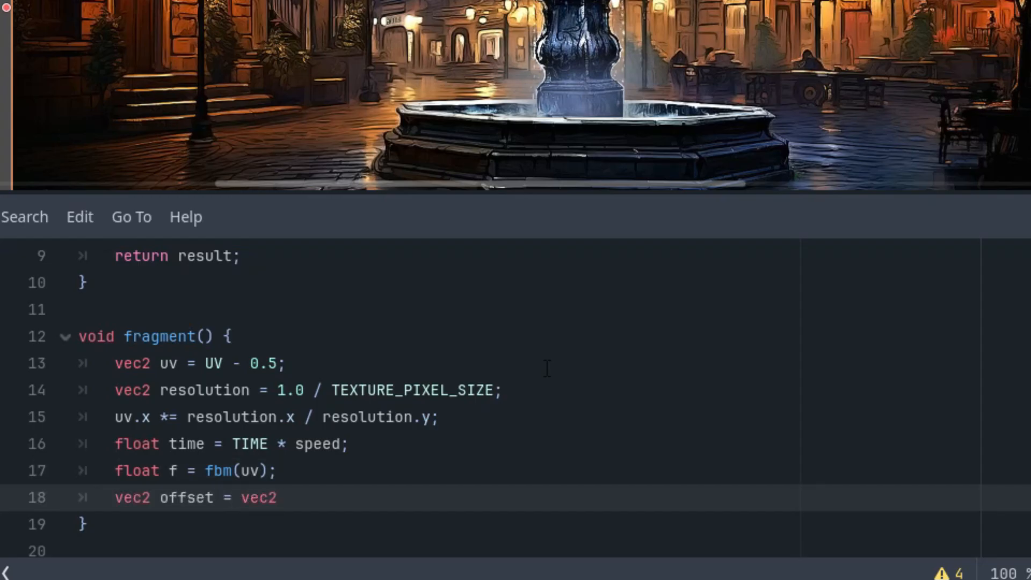
type("(sin(time),")
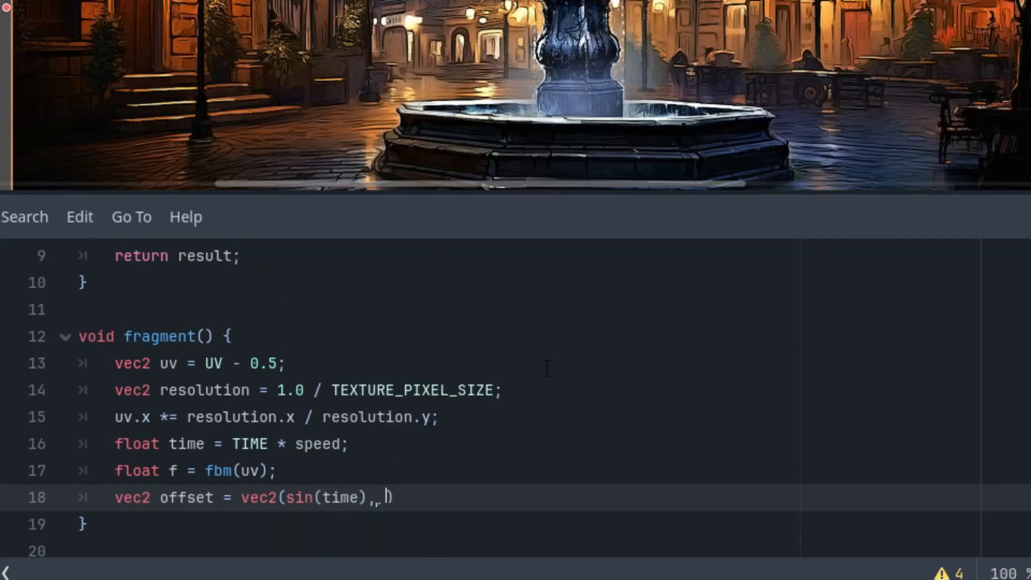
type("cos(tim")
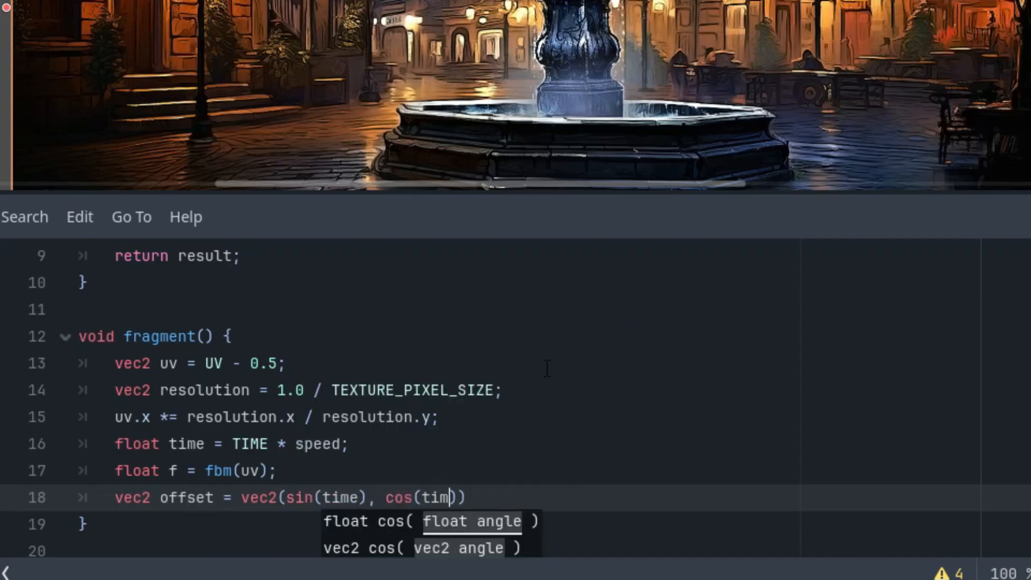
type("e")
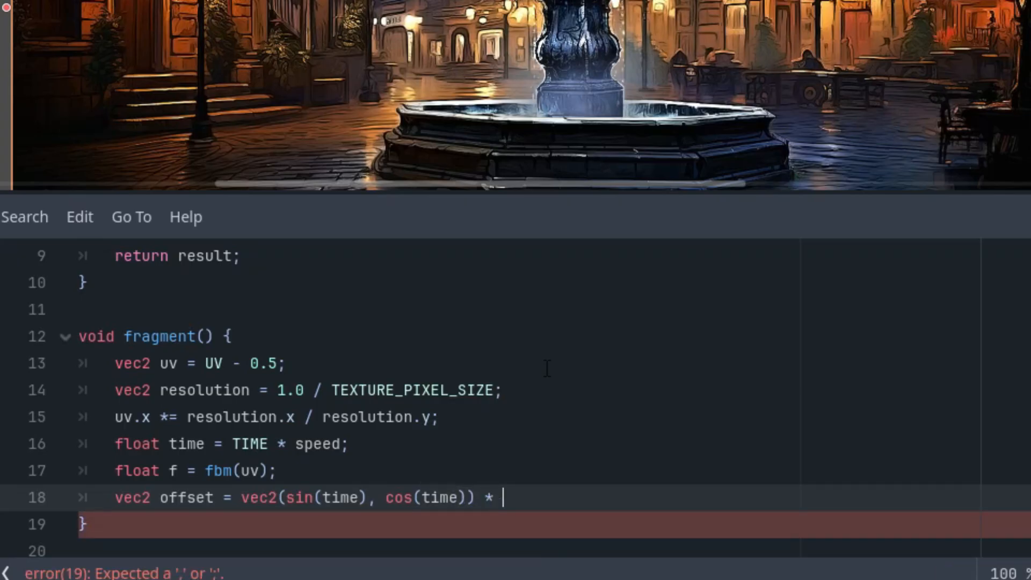
type("radius")
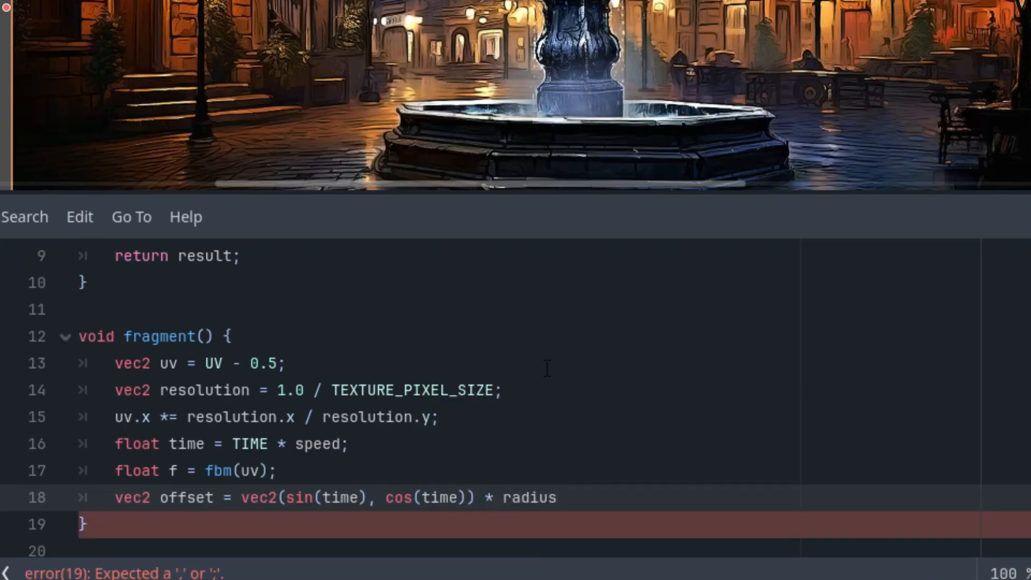
left_click(562, 498)
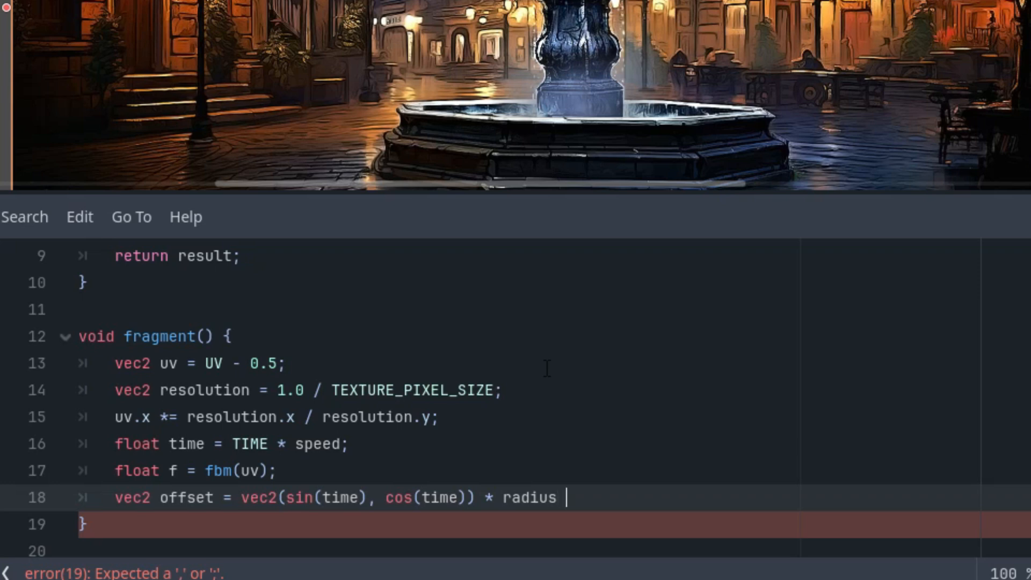
type("* 0.1;")
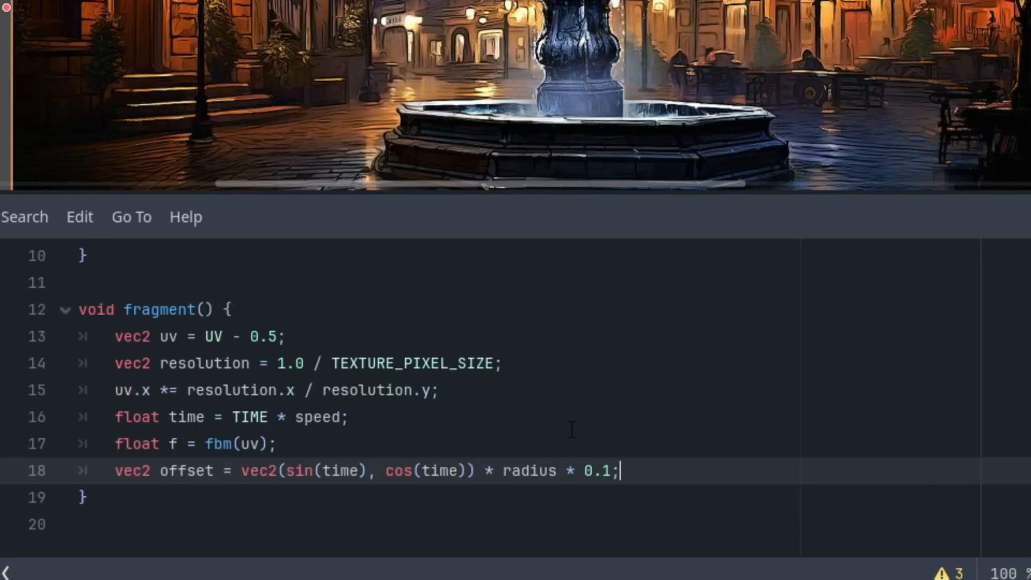
mouse_move(553, 398)
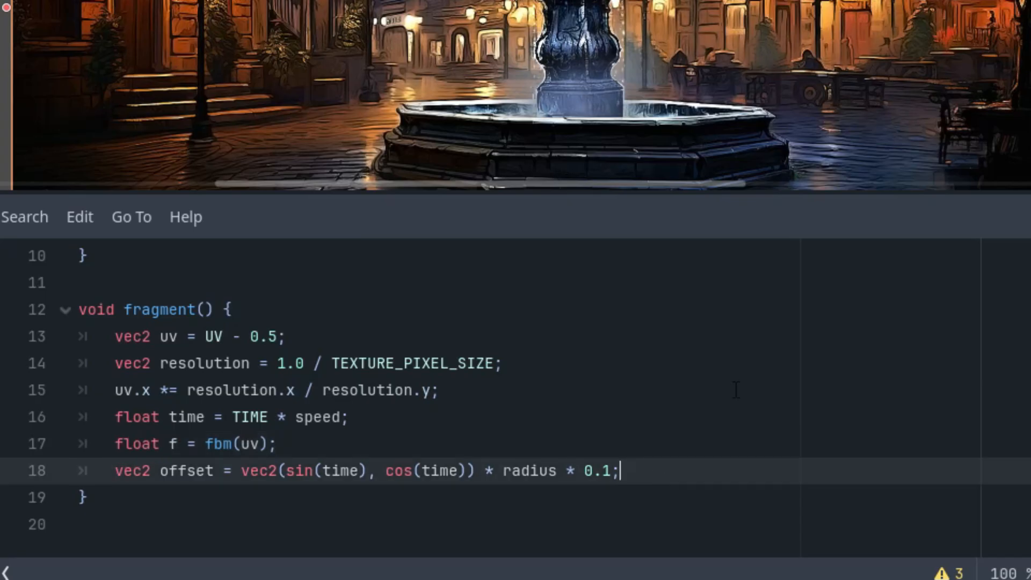
Start vec3 color = mix( with texture(TEXTURE, UV).rgb as the first argument.
type("vec")
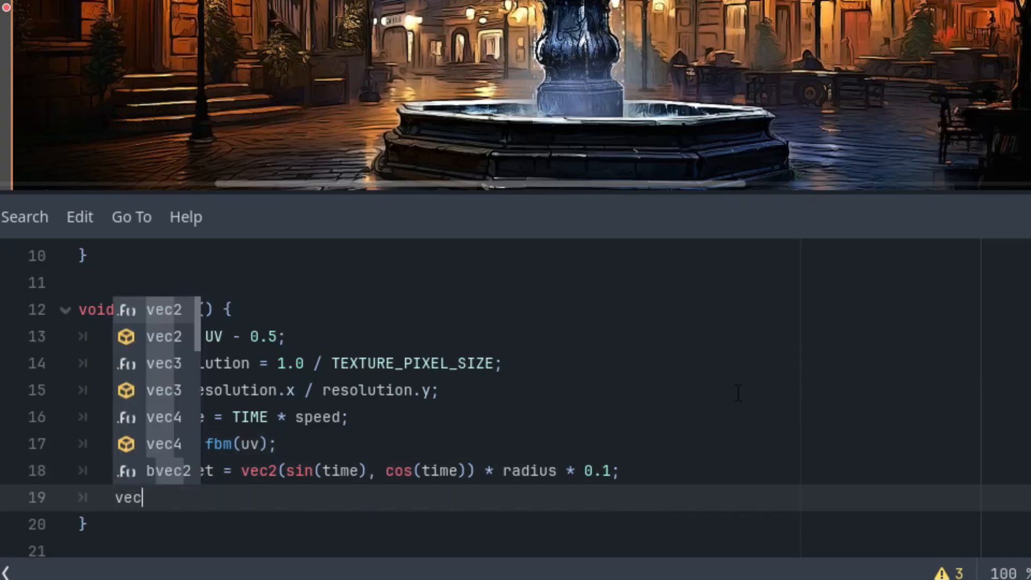
type("3 color")
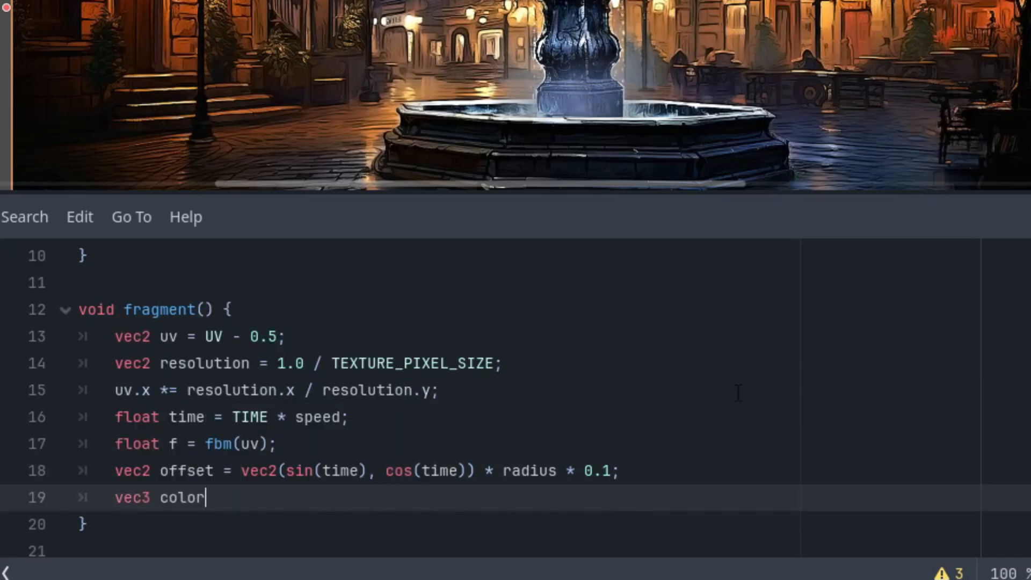
type("= mix(")
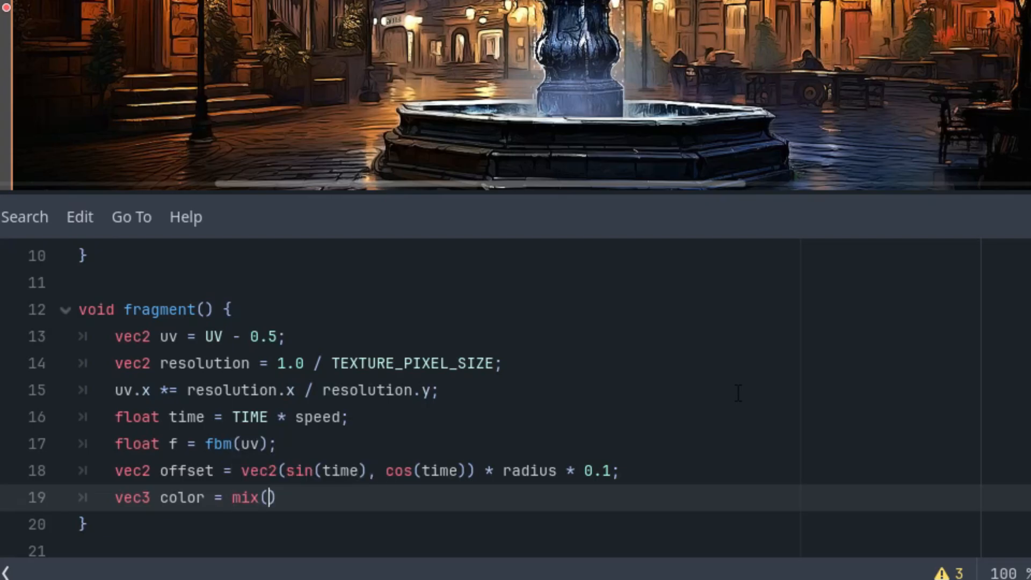
key("Return")
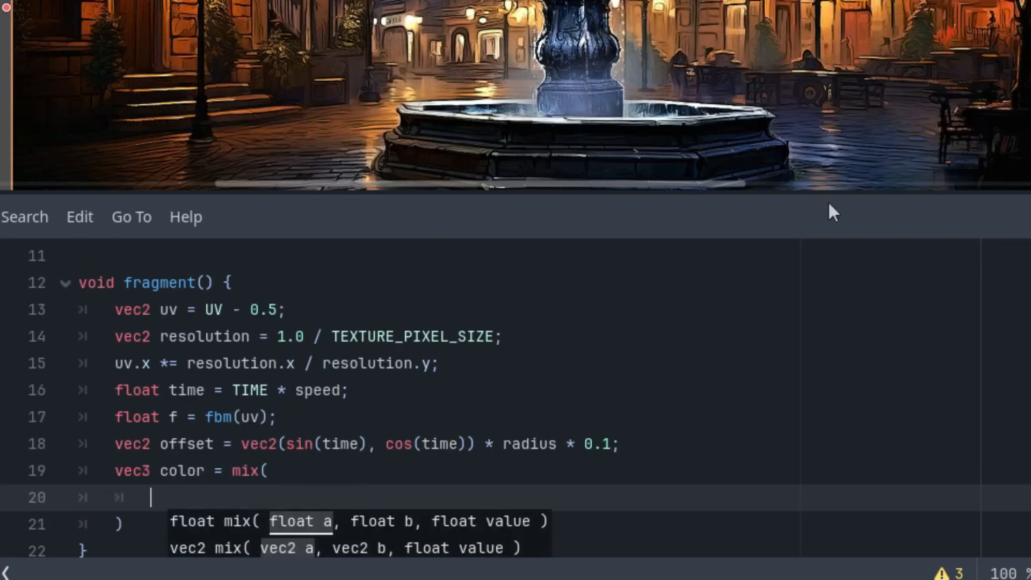
type("texture(")
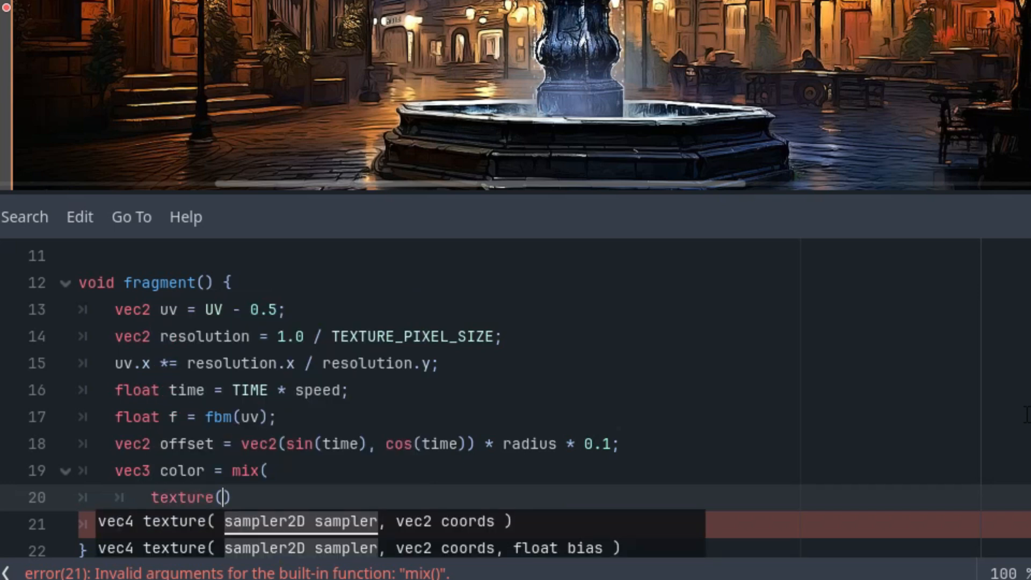
type("TEXTURE")
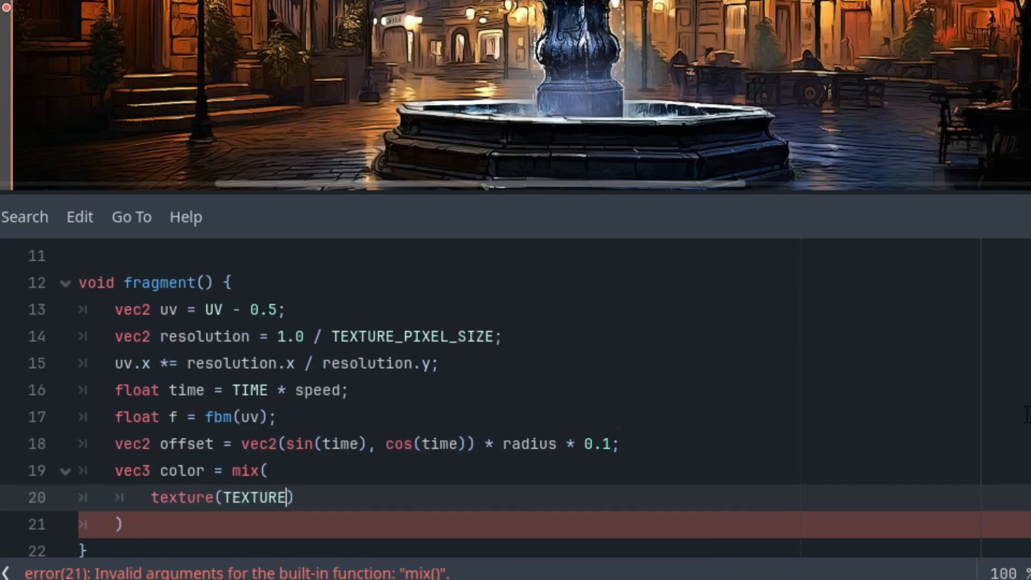
type(", UV")
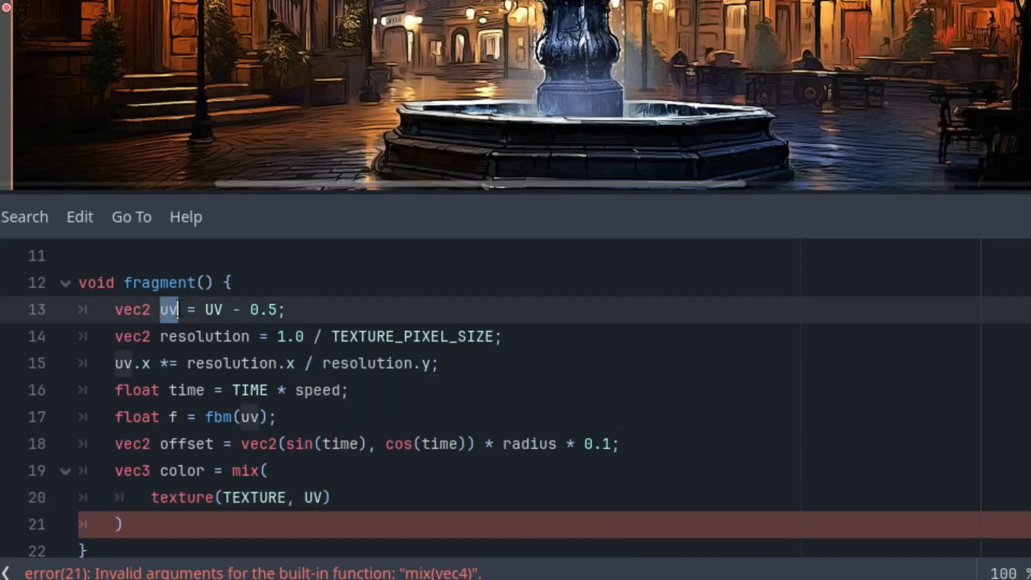
mouse_move(589, 93)
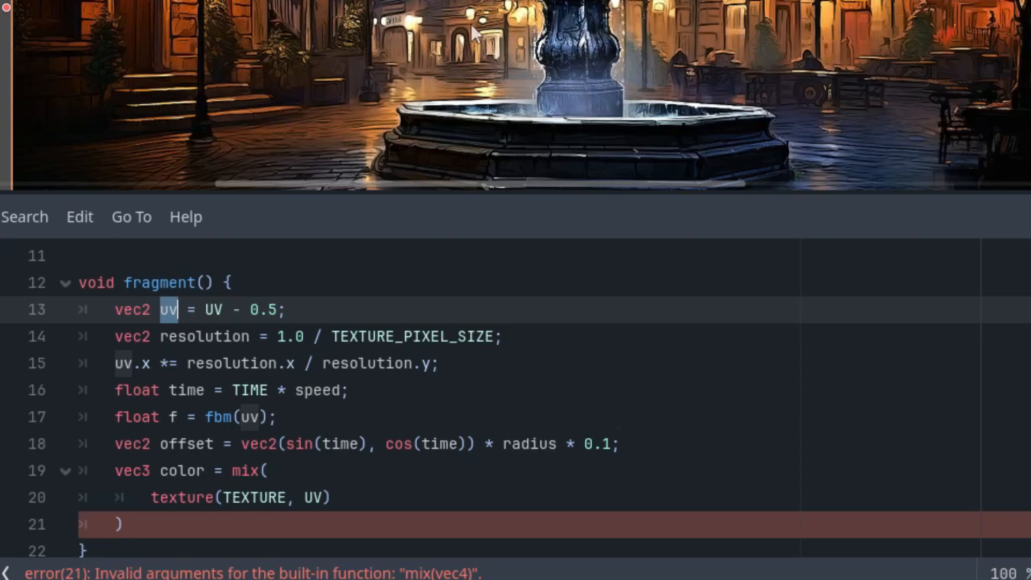
left_click(331, 497)
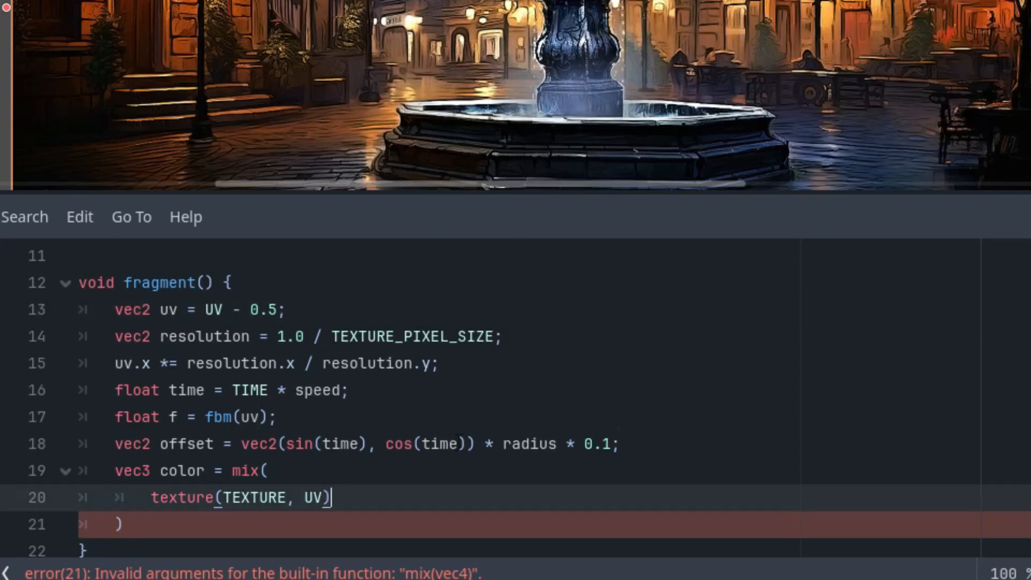
type(".")
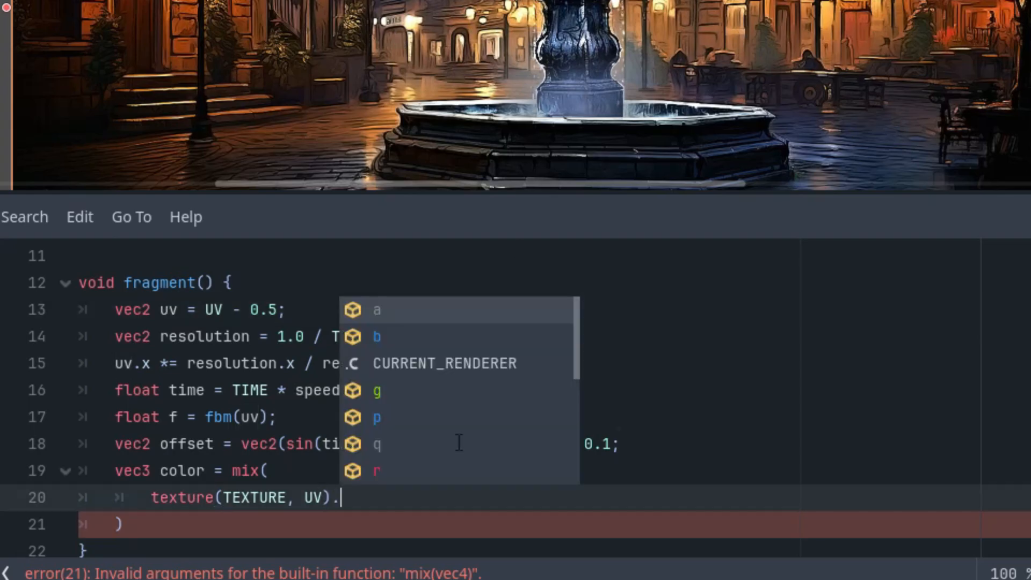
type("rgb")
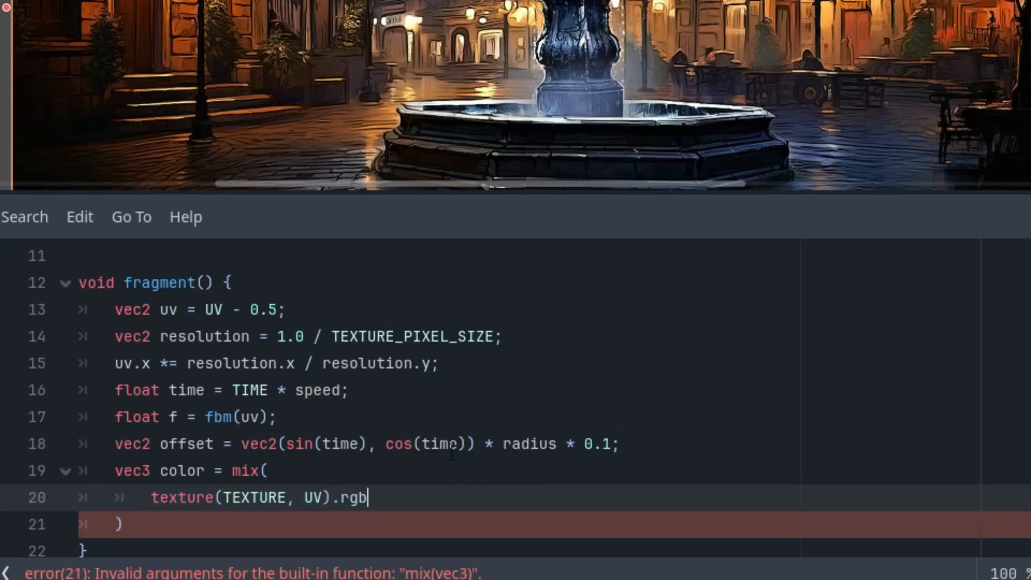
type(",")
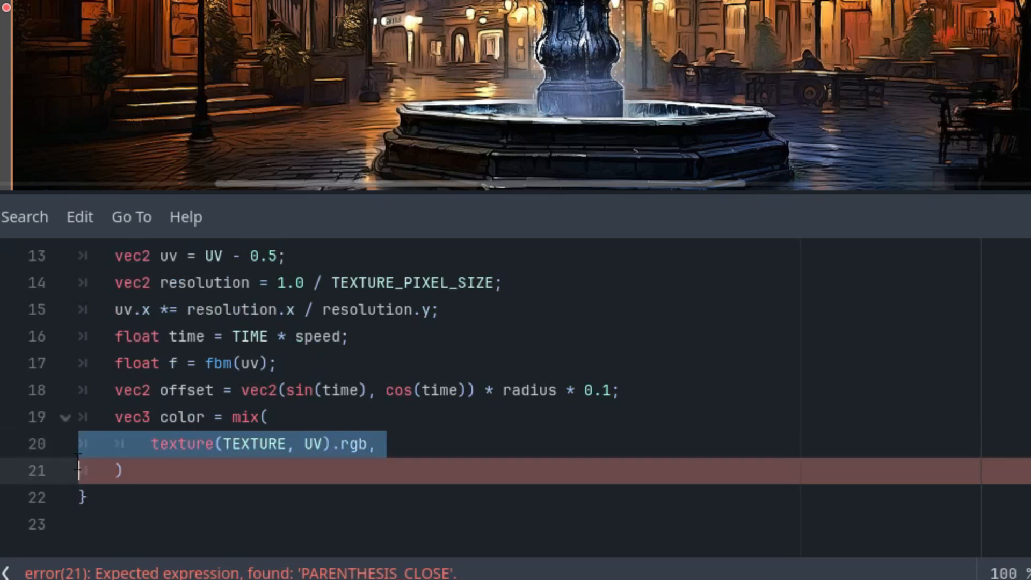
Complete mix with texture(TEXTURE, UV + offset).rgb and pow(f, sharpness).
type("texture(TEXTURE, UV).rgb,")
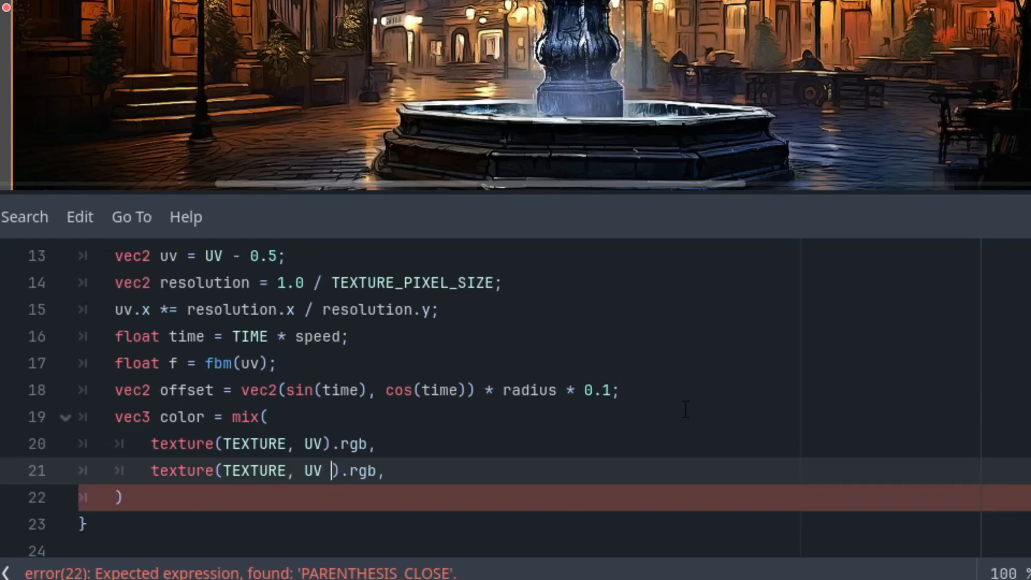
type("+ o")
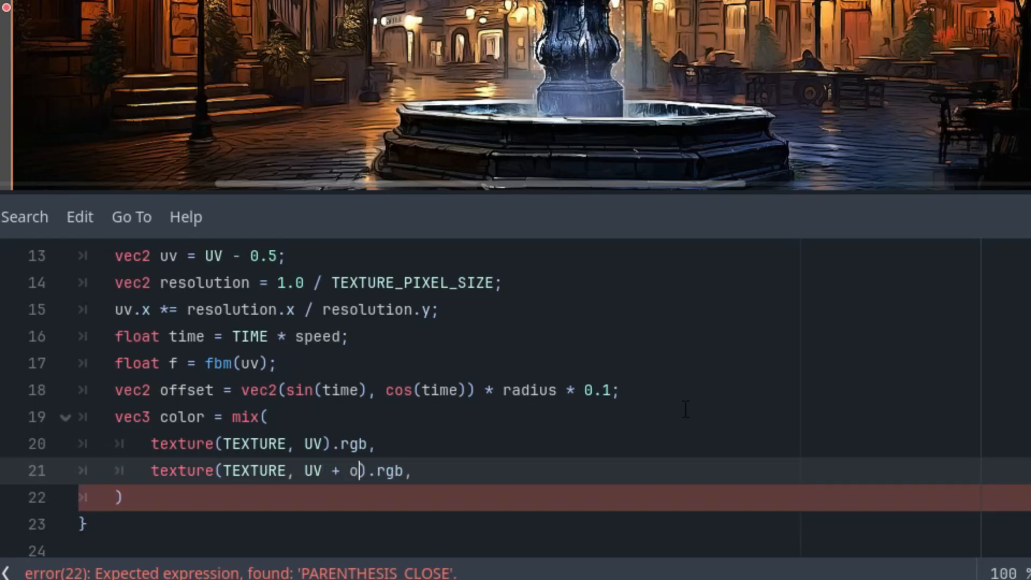
type("ffset")
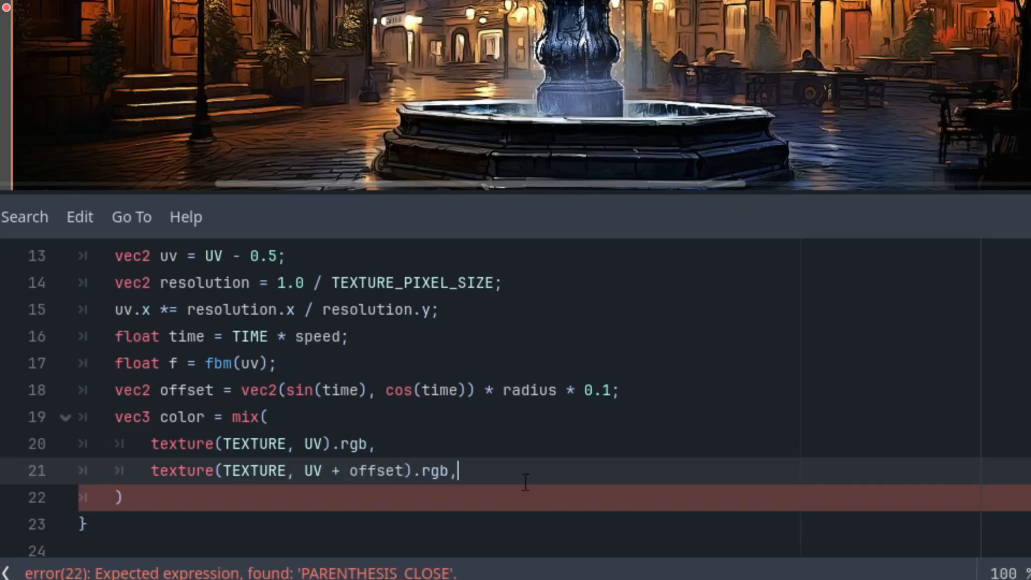
type("po")
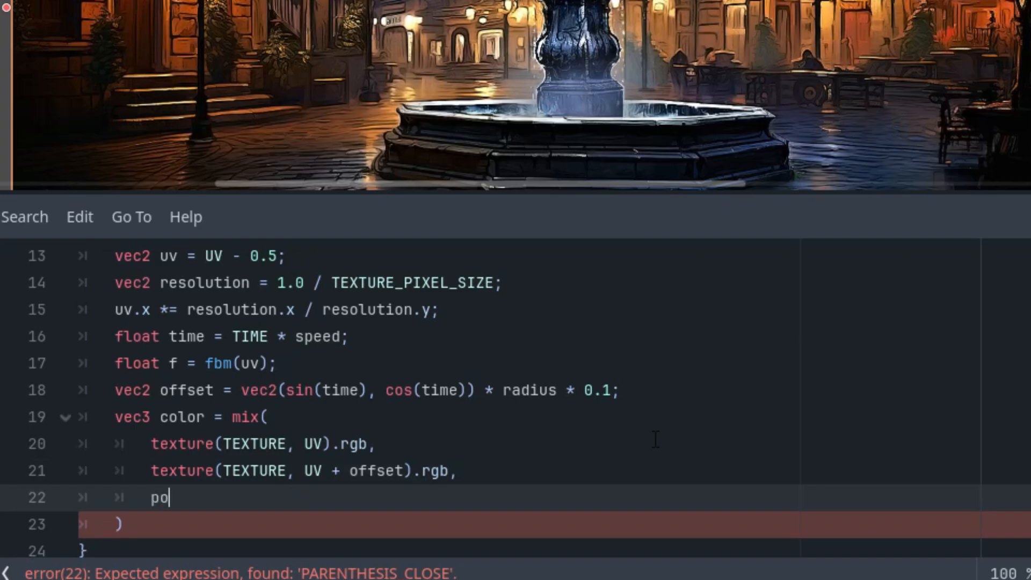
type("w(")
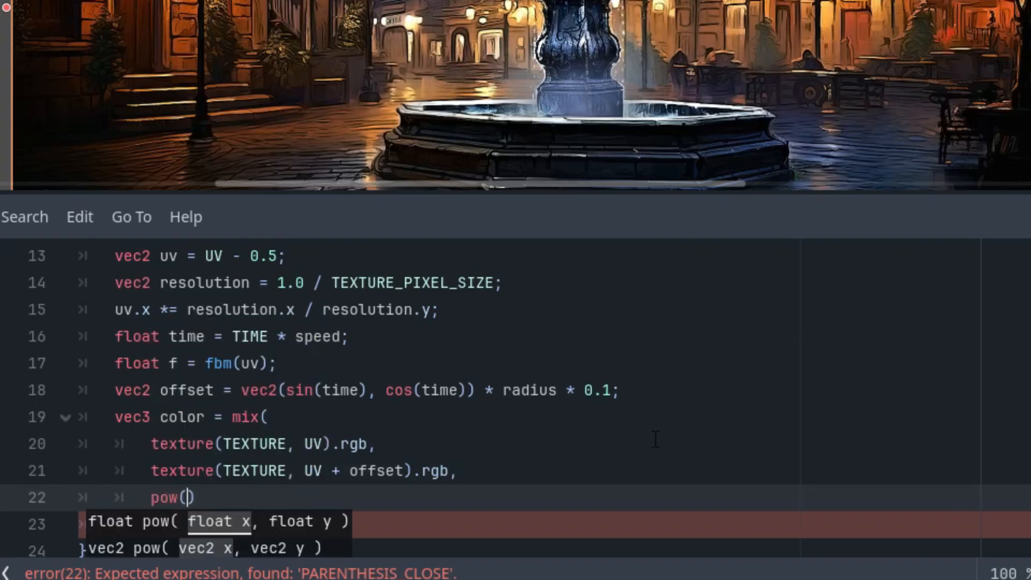
type("f,")
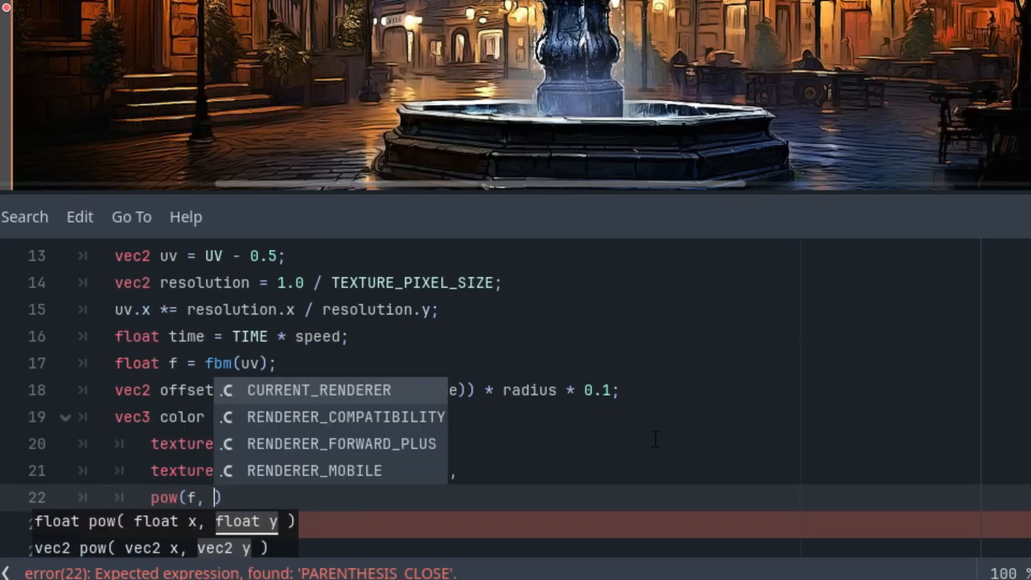
type("sharpness")
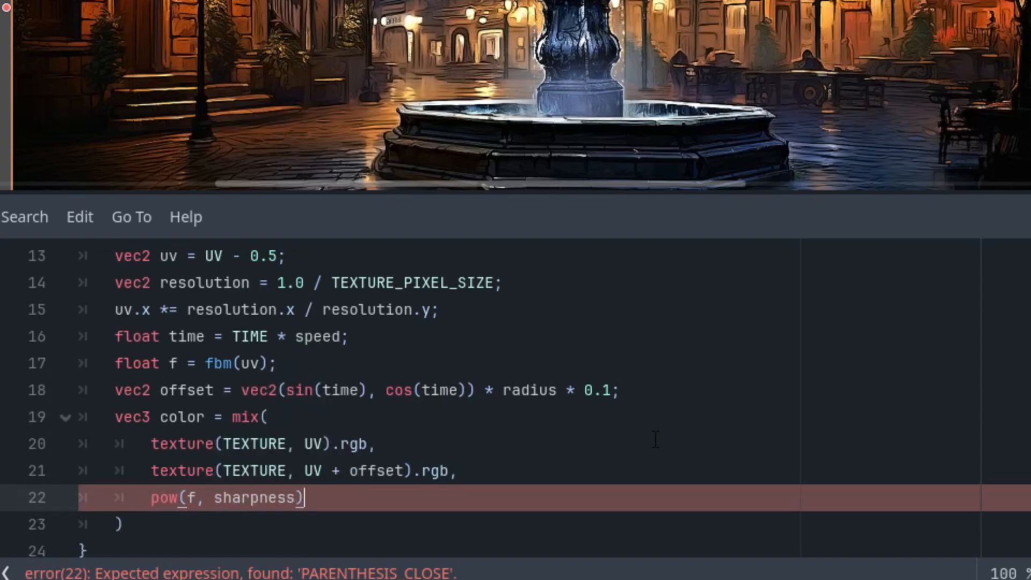
type(";")
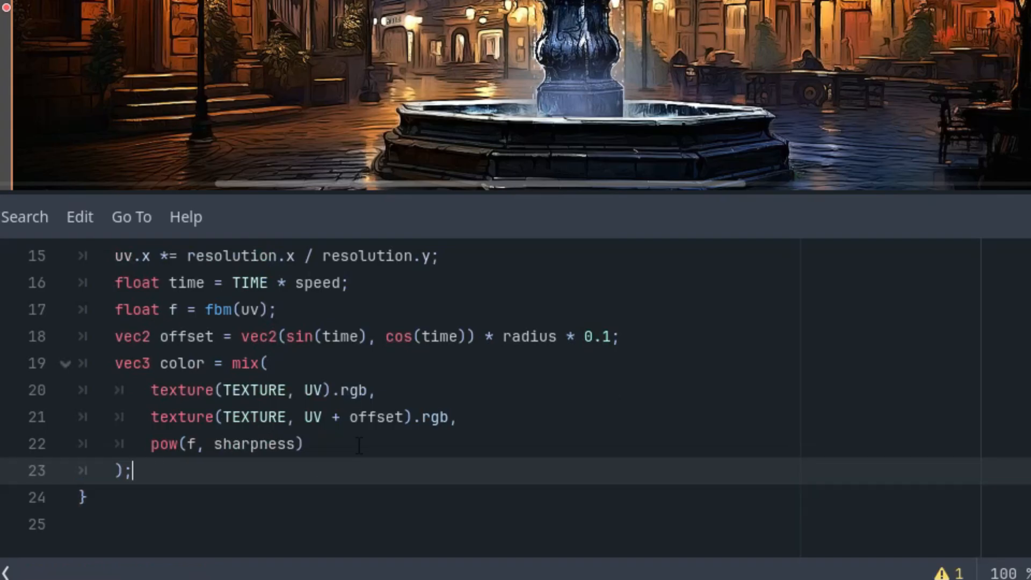
type("COLOR")
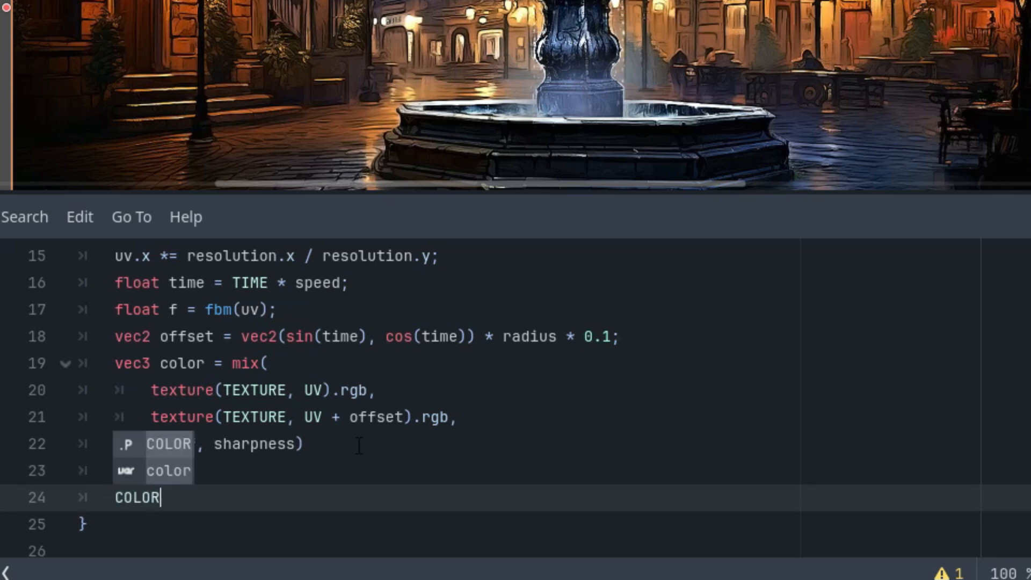
Finish the line as COLOR = vec4(color, 1.0);.
type("= vec")
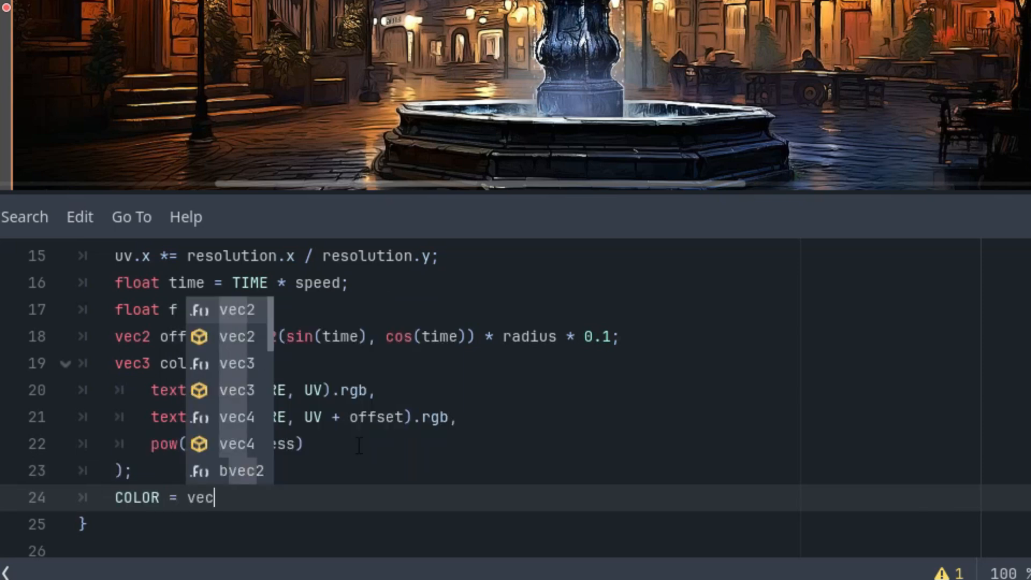
type("4(c")
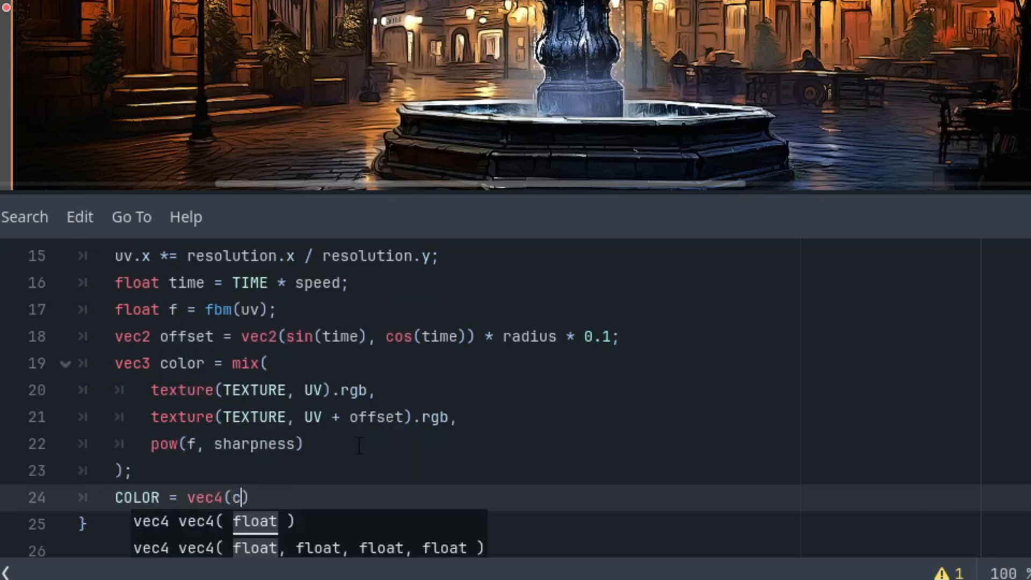
type("olor, 1.0")
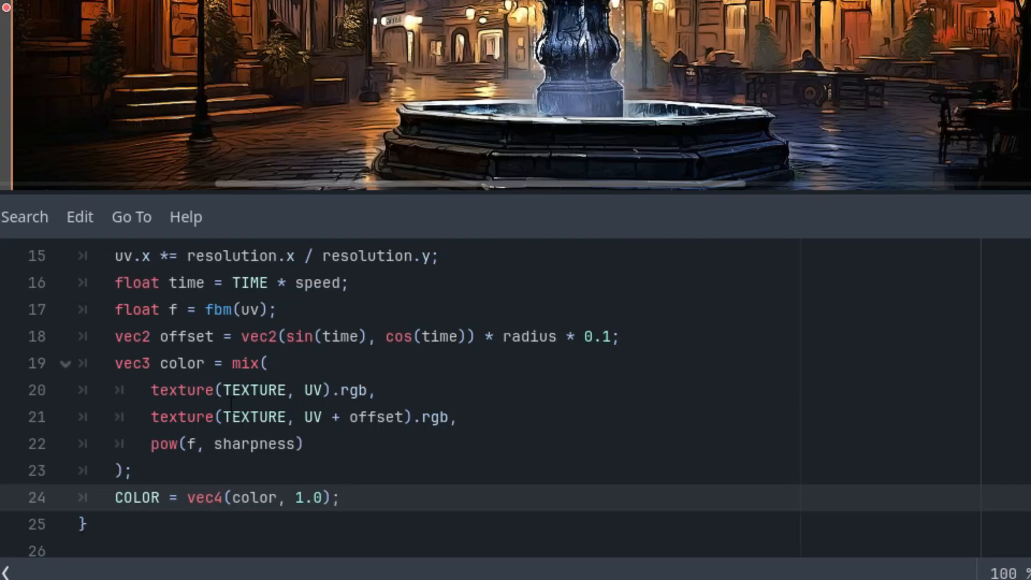
left_click(337, 498)
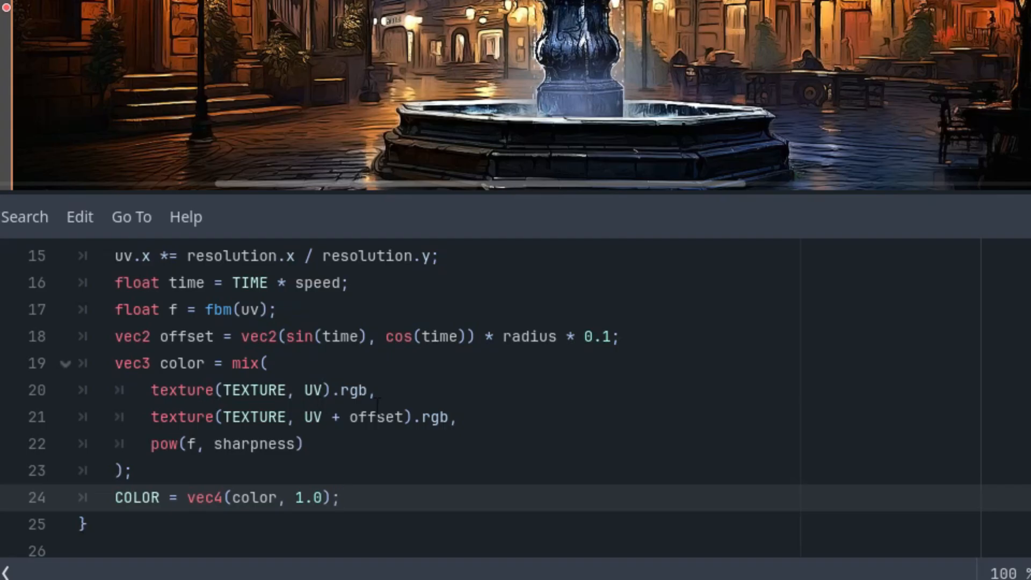
left_click(339, 498)
type("u")
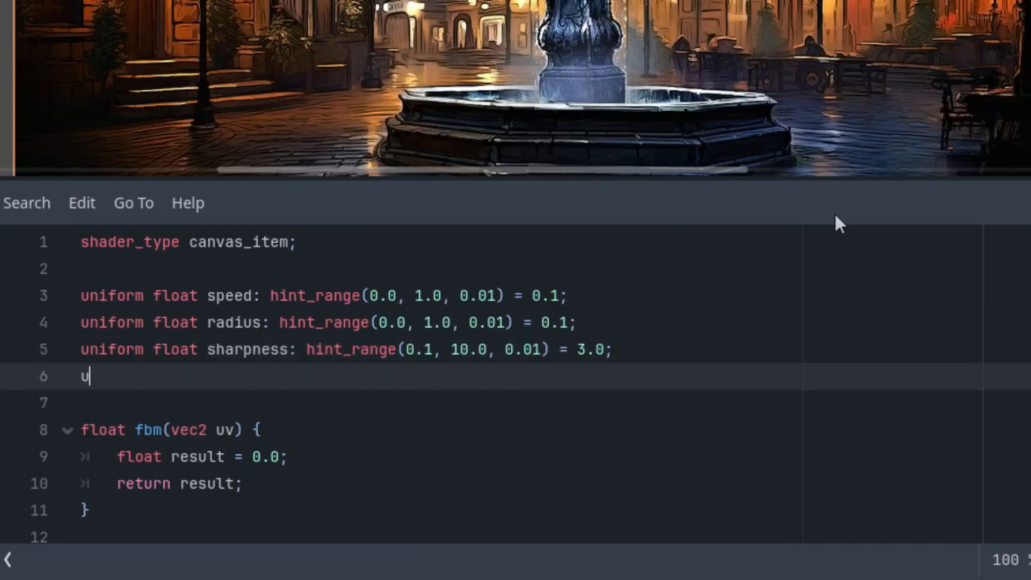
Add uniform float lacunarity: hint_range(0.0, 10.0, 0.01) = 2.0.
type("niform float lacunarity: hi")
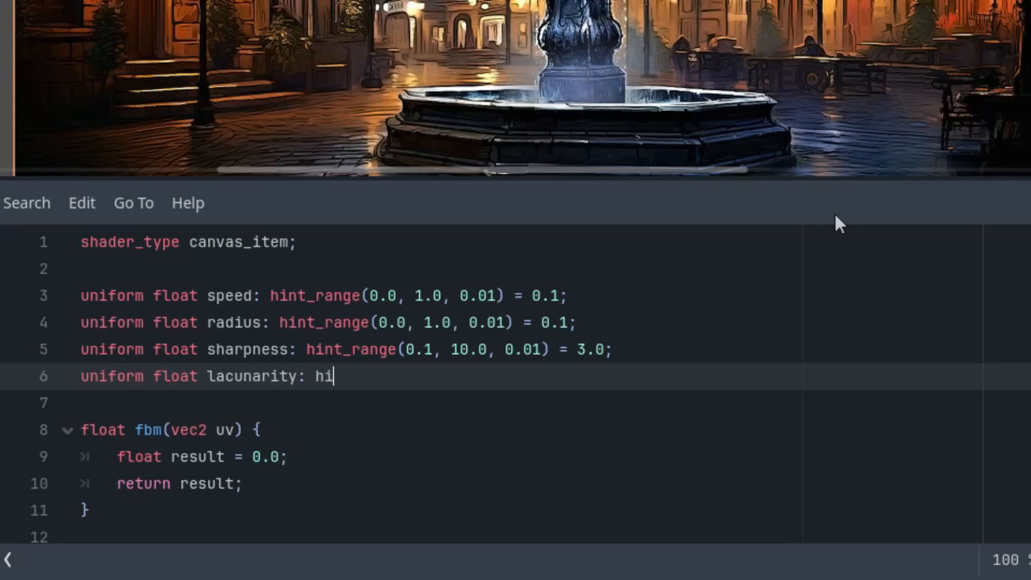
type("nt_range(0.0, 1.0, 0.1) = 2")
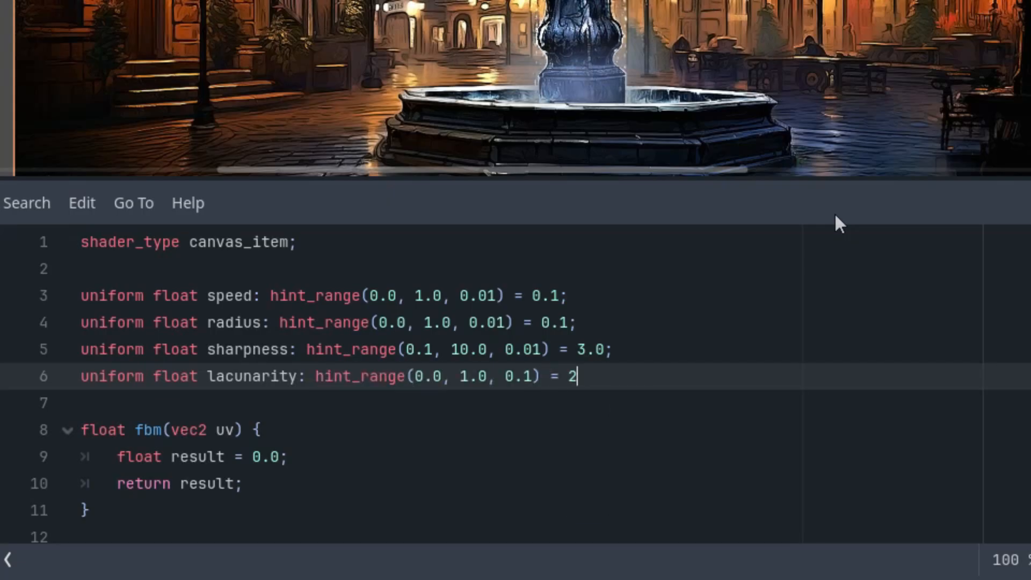
type(".0;")
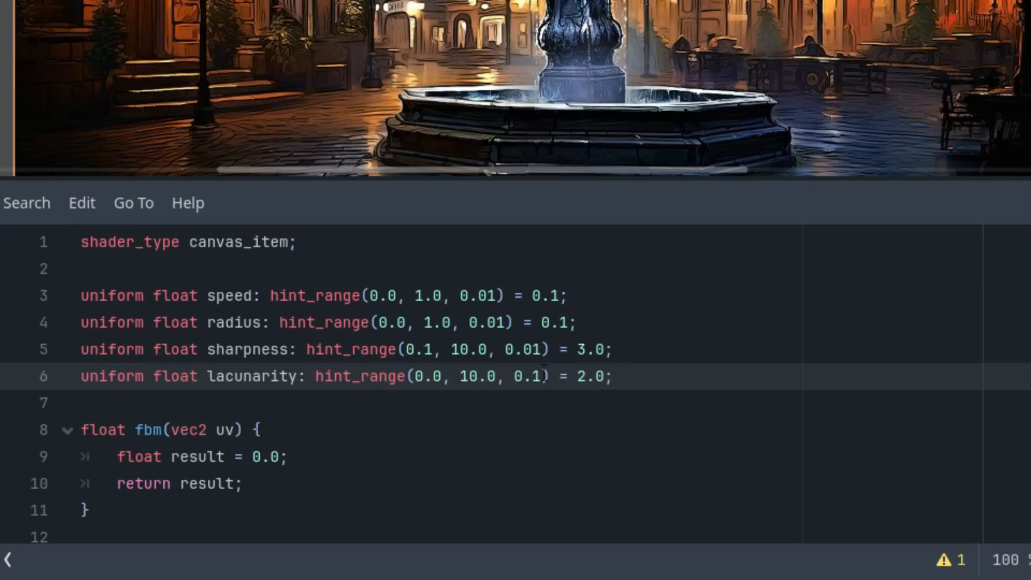
type("0")
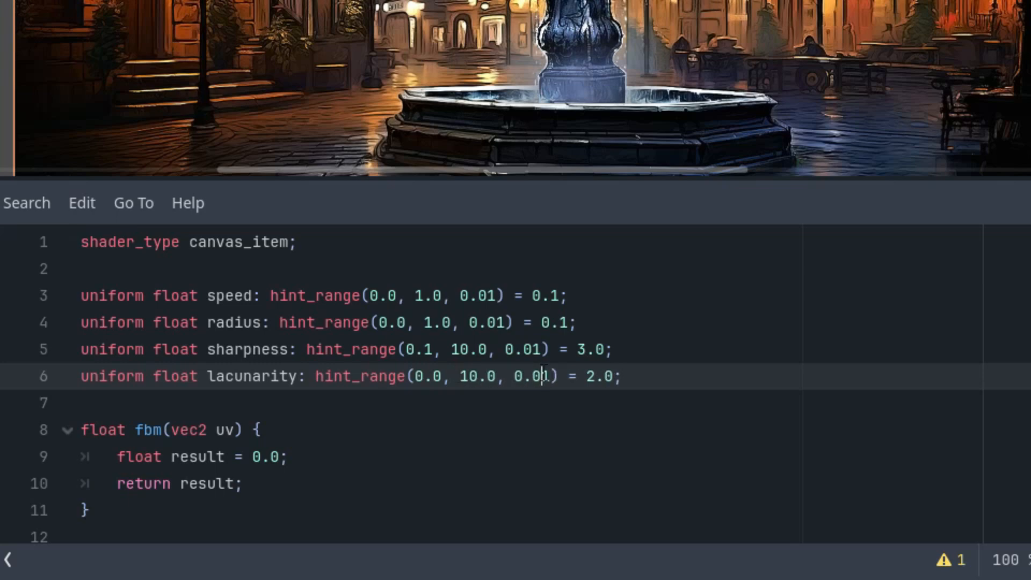
type("1")
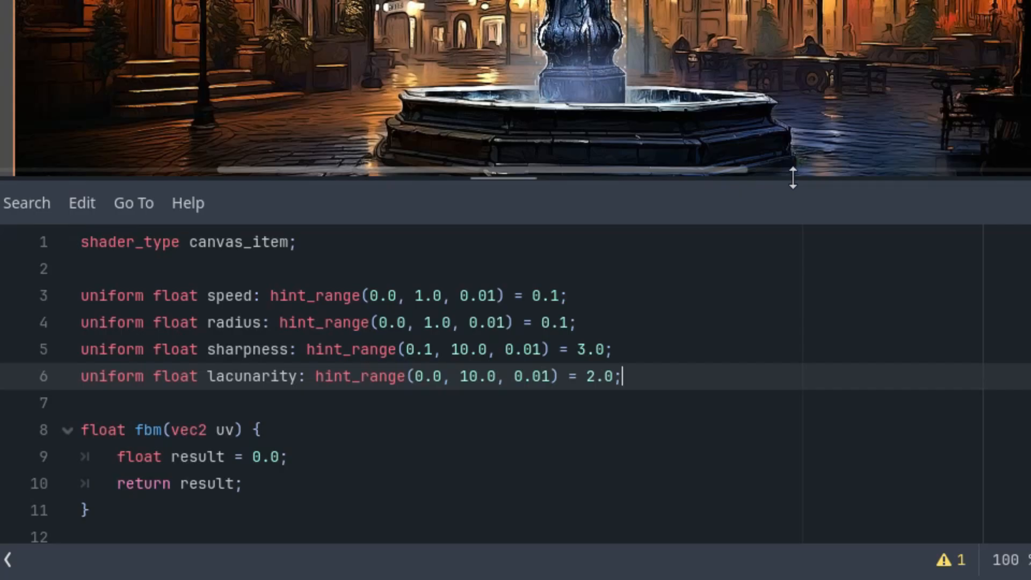
Begin declaring a uniform float gain with a hint_range below lacunarity.
type("uni")
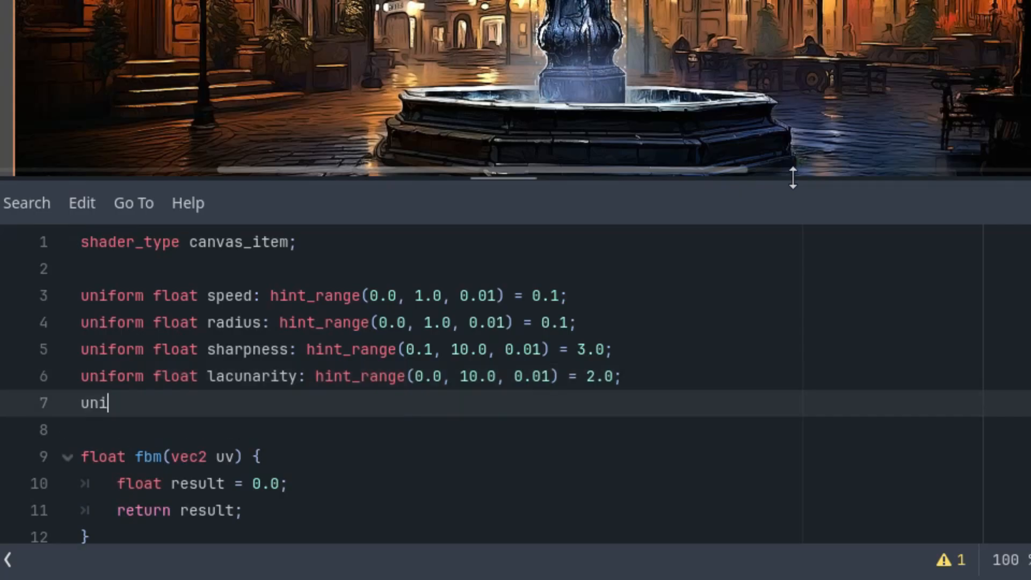
type("form float")
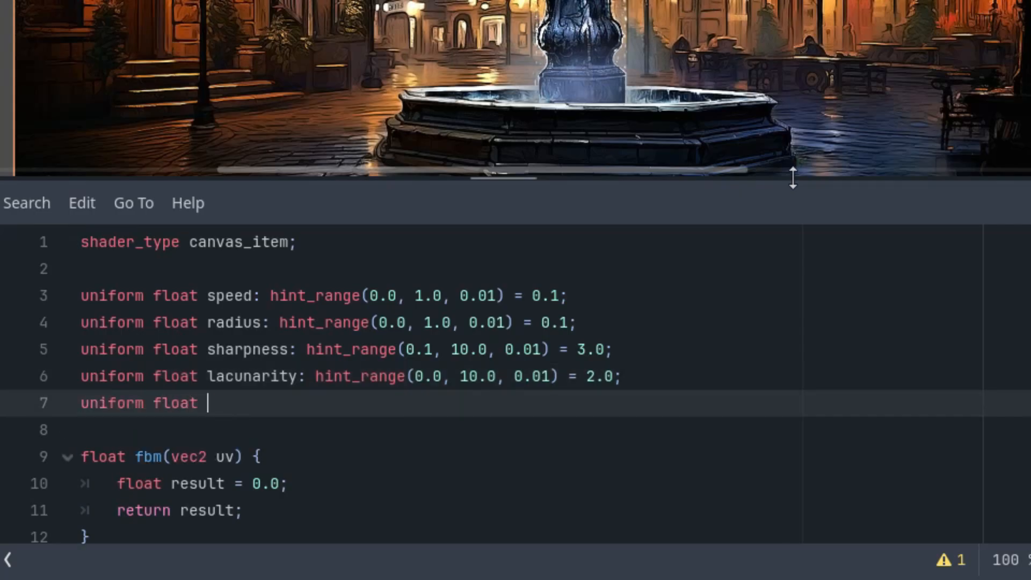
type("gain: hint_range(0.0, 1.0, 0.01) = 0.5;")
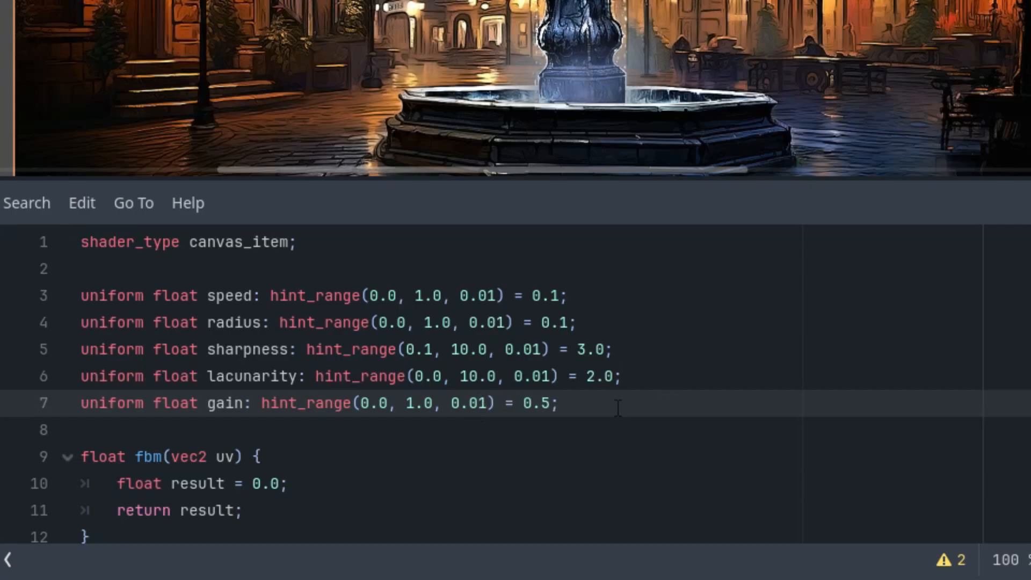
Declare 'uniform int octaves' with hint_range(1, 100, 1) and default 10, replacing the hint_enum attempt.
scroll("down", 3)
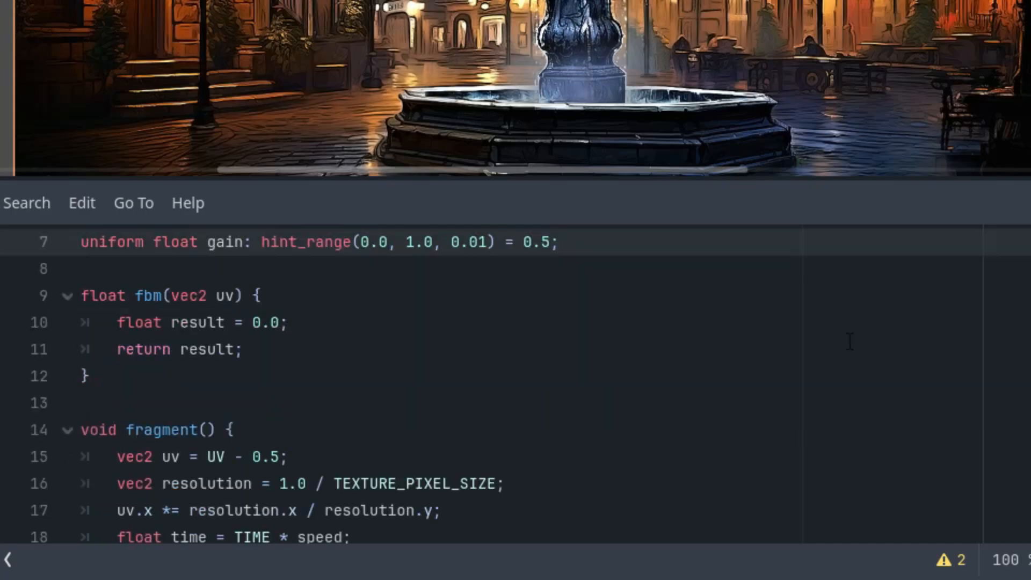
scroll("up", 3)
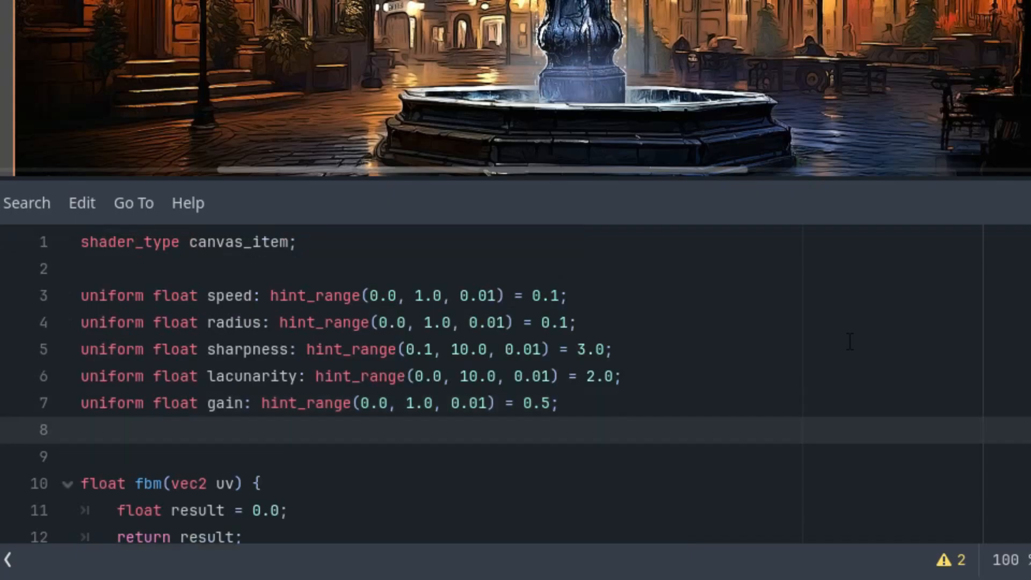
type("uniform")
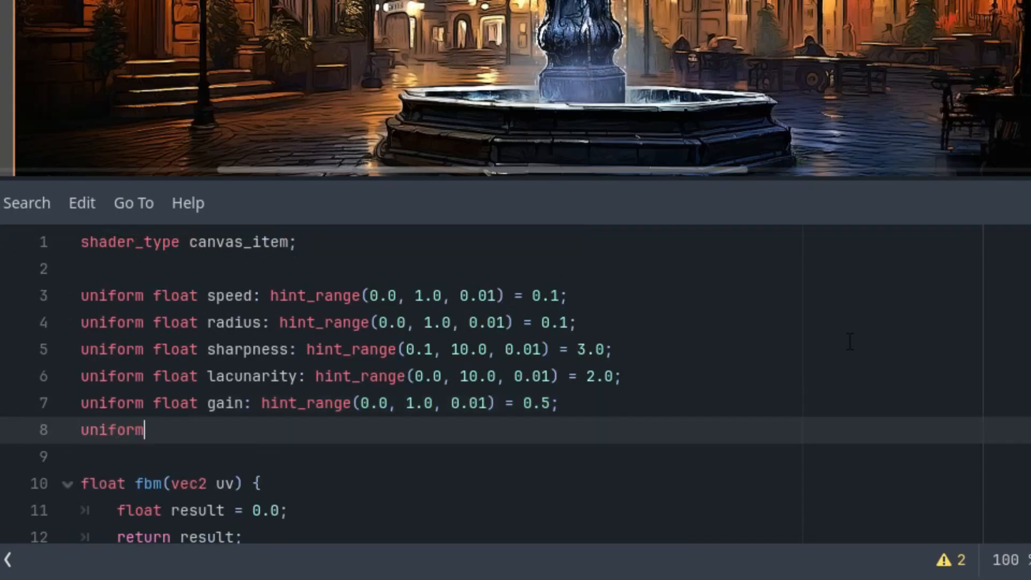
type("int")
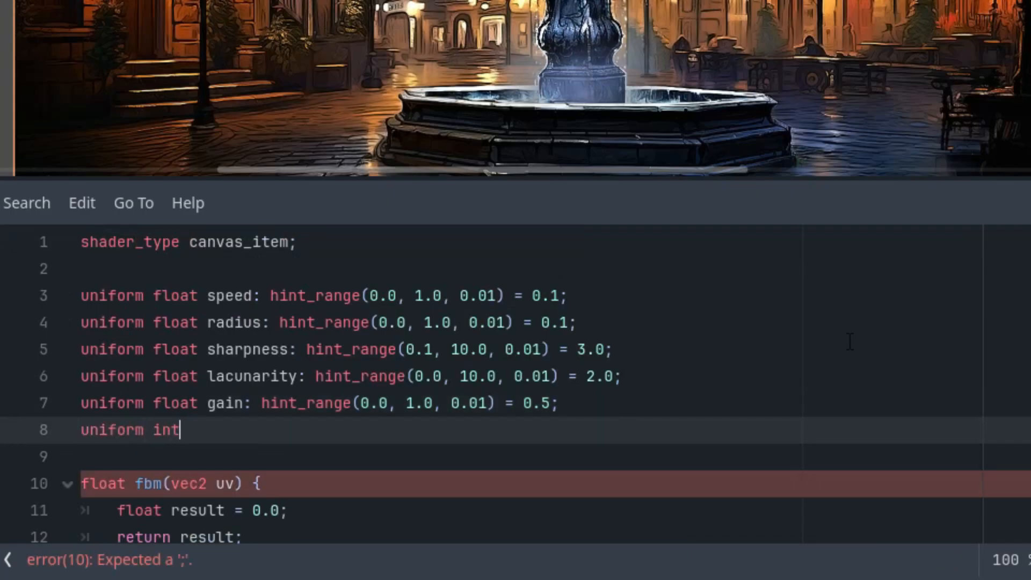
type("o")
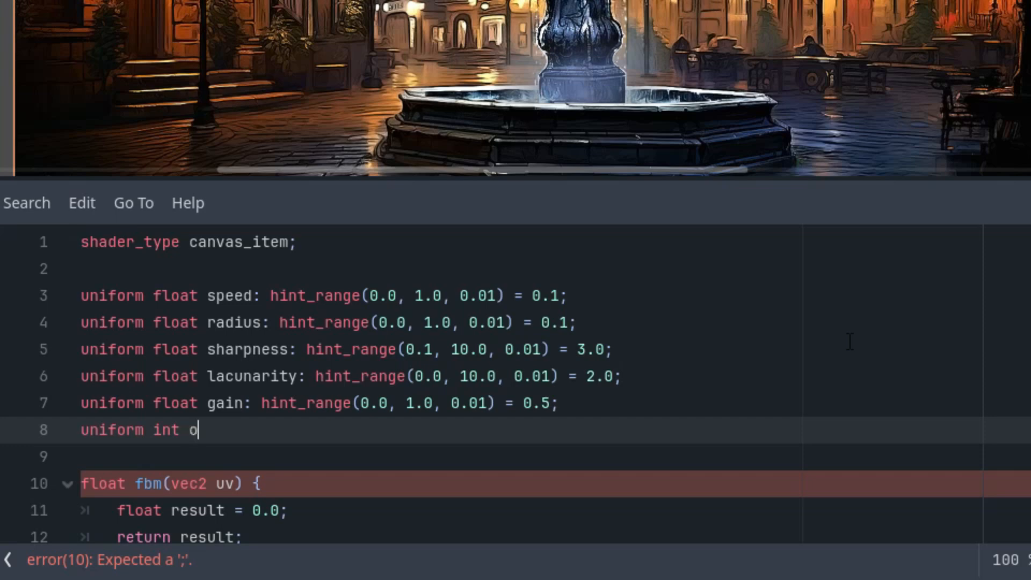
type("ctaves:")
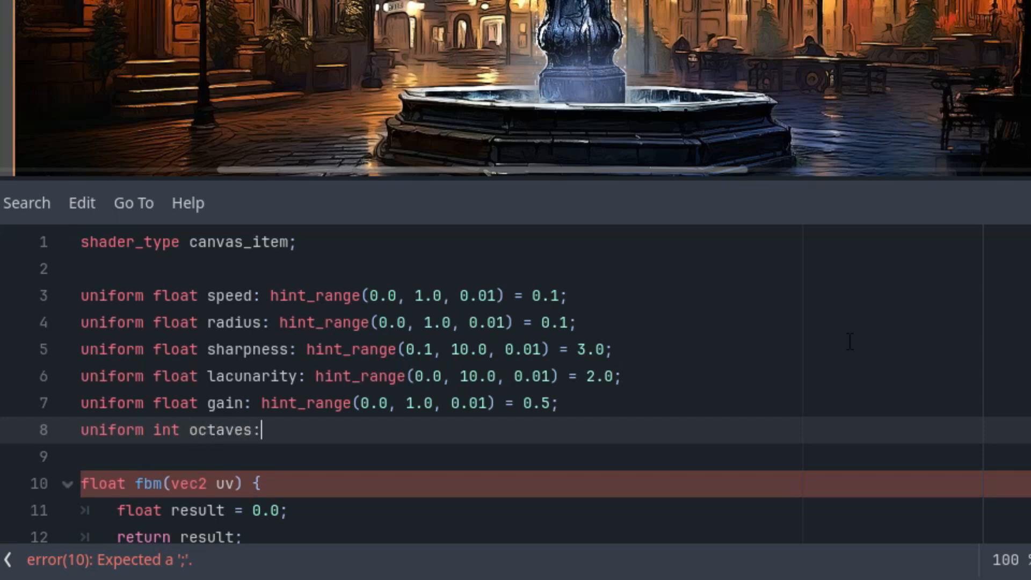
type("hint_enum(\"Zero\", \"One\", \"Two\")")
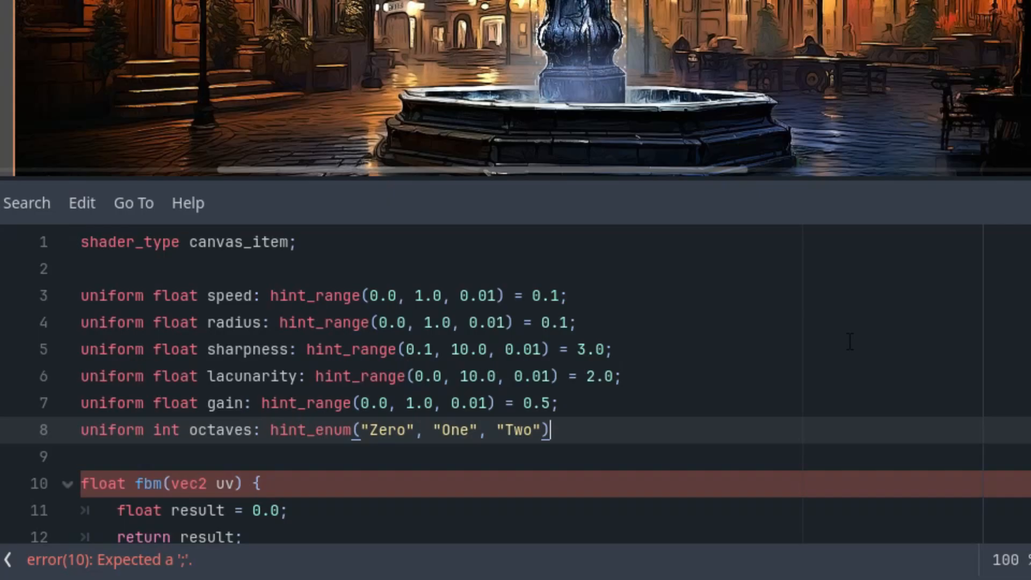
key("Backspace")
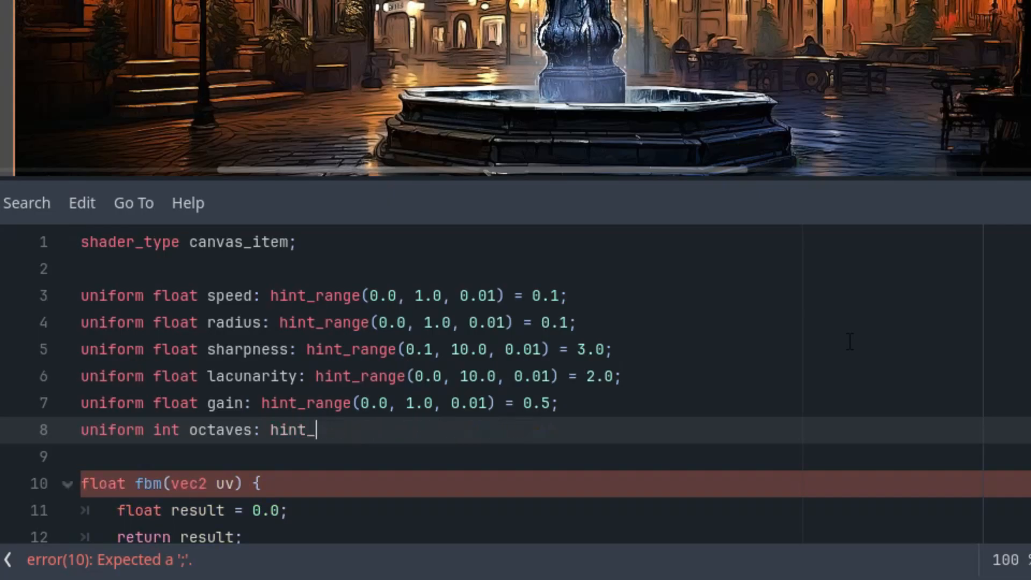
type("range(0, 100, 1)")
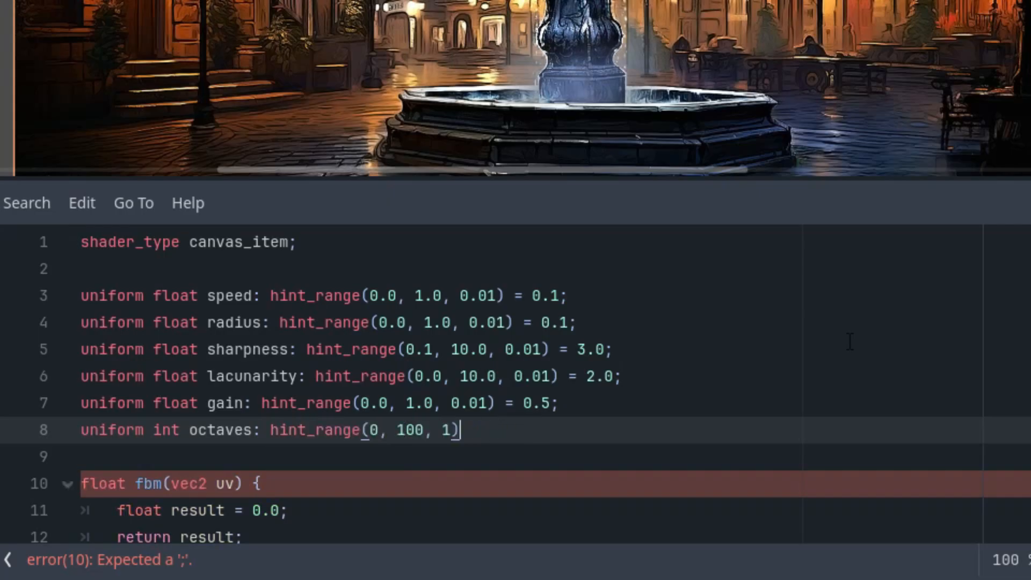
type("= 10;")
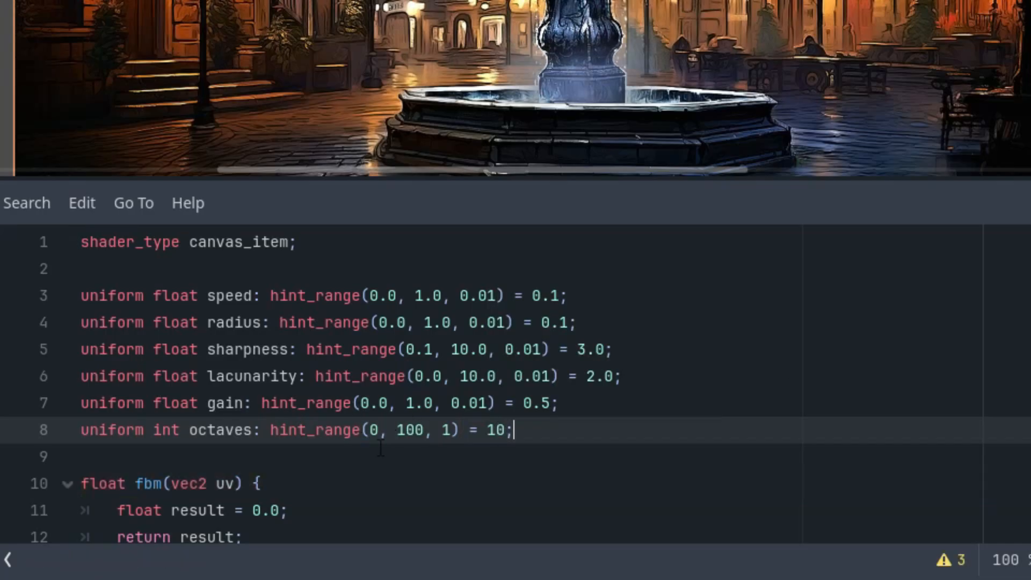
type("1")
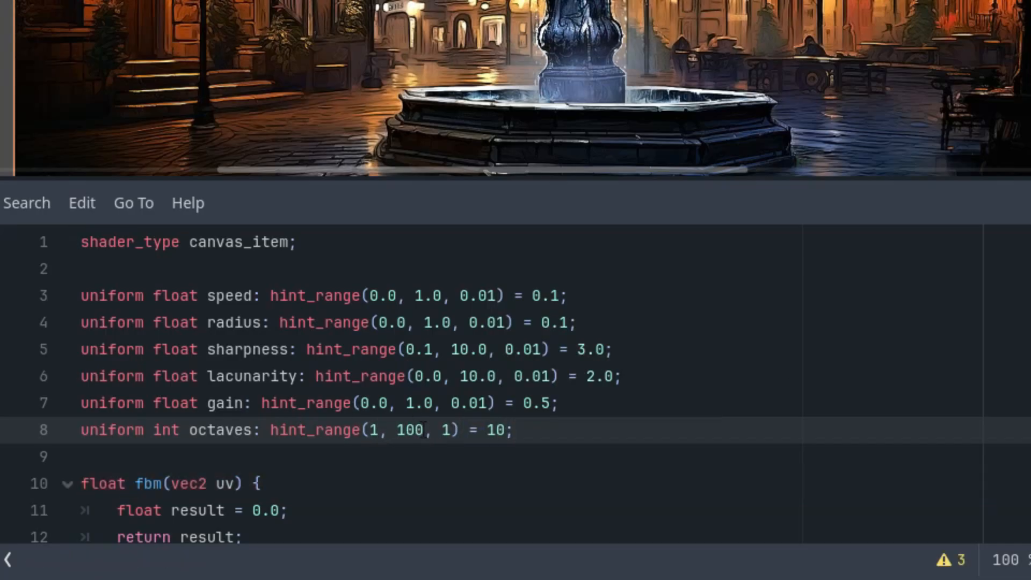
scroll("down", 3)
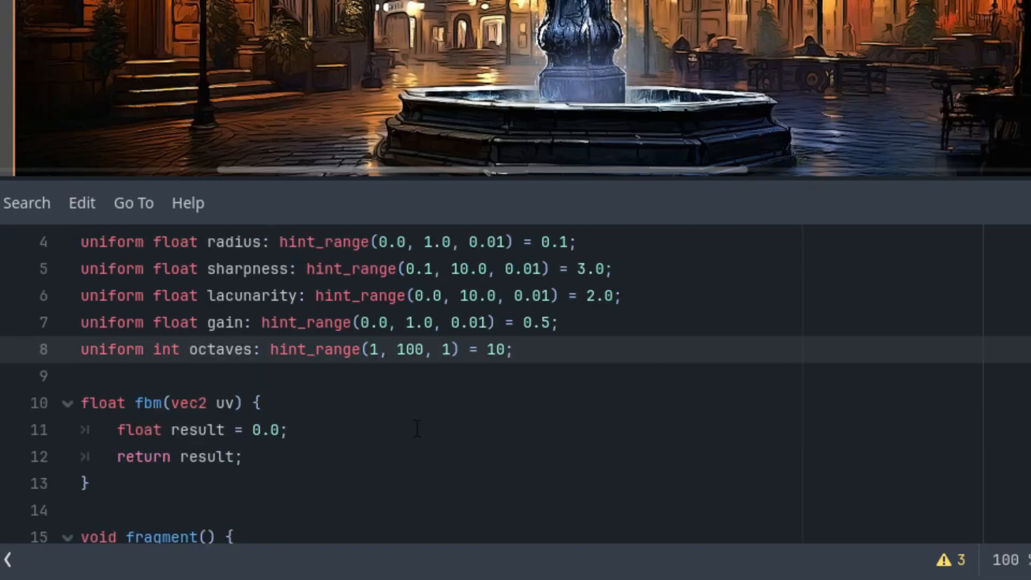
mouse_move(442, 388)
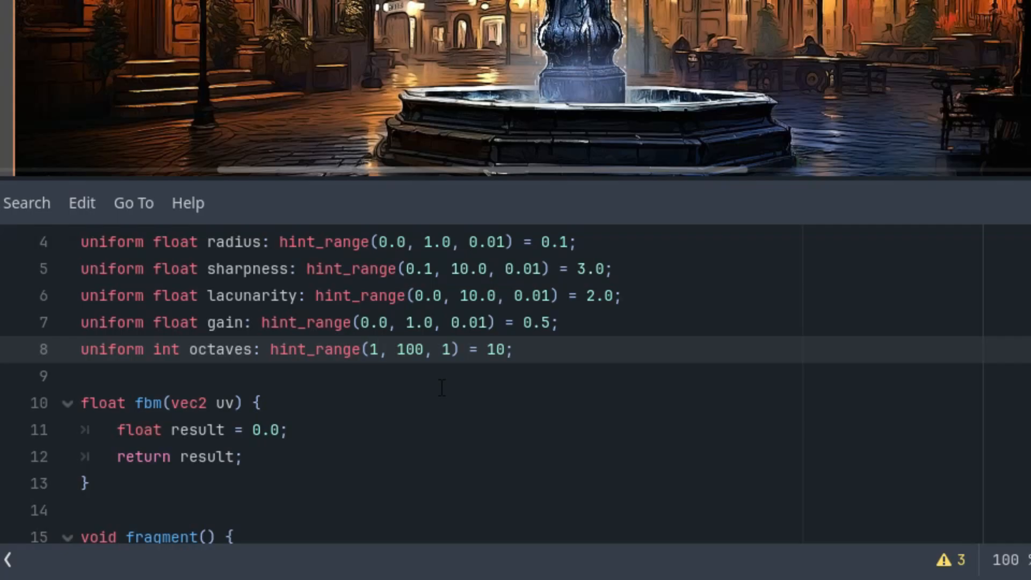
mouse_move(331, 398)
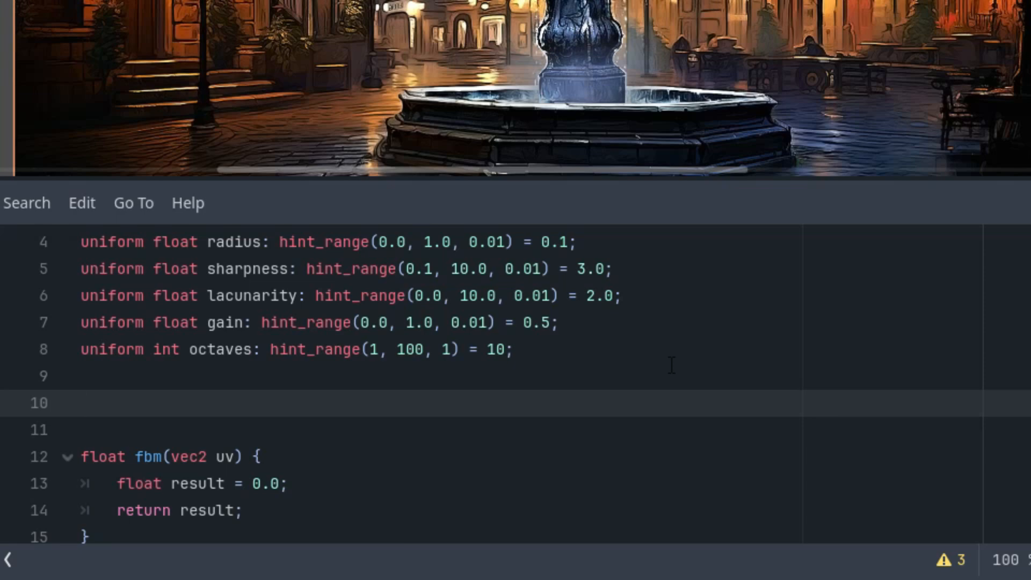
Start the mat2 rotate(float a) function with sa = sin(a) and ca = cos(a).
type("mat2")
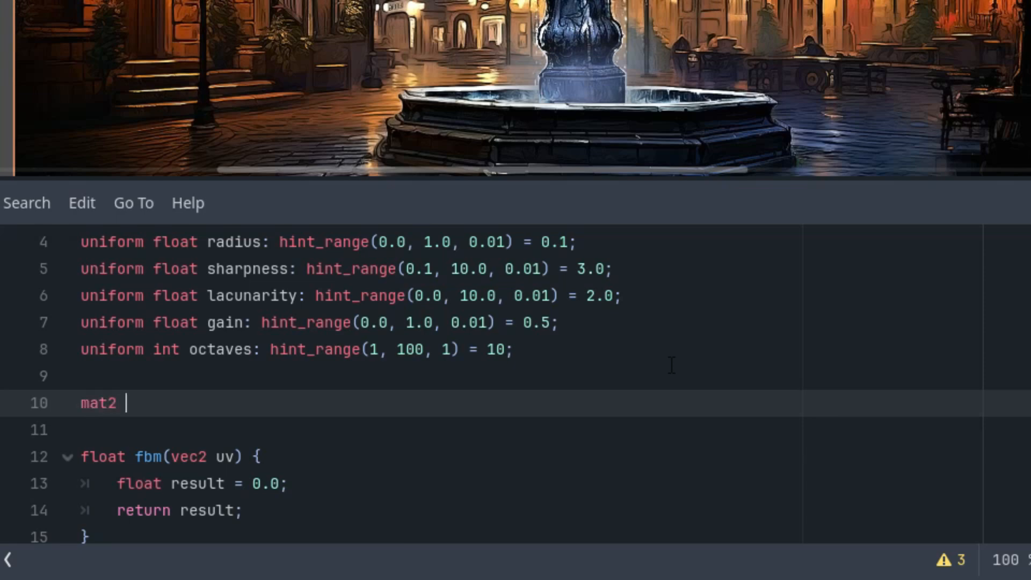
type("rotate(")
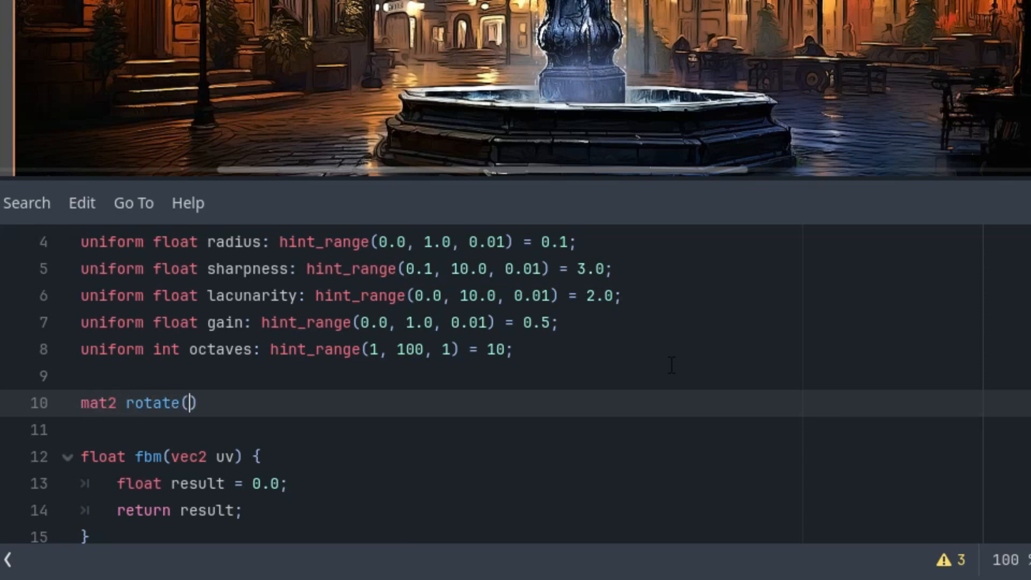
type("float a")
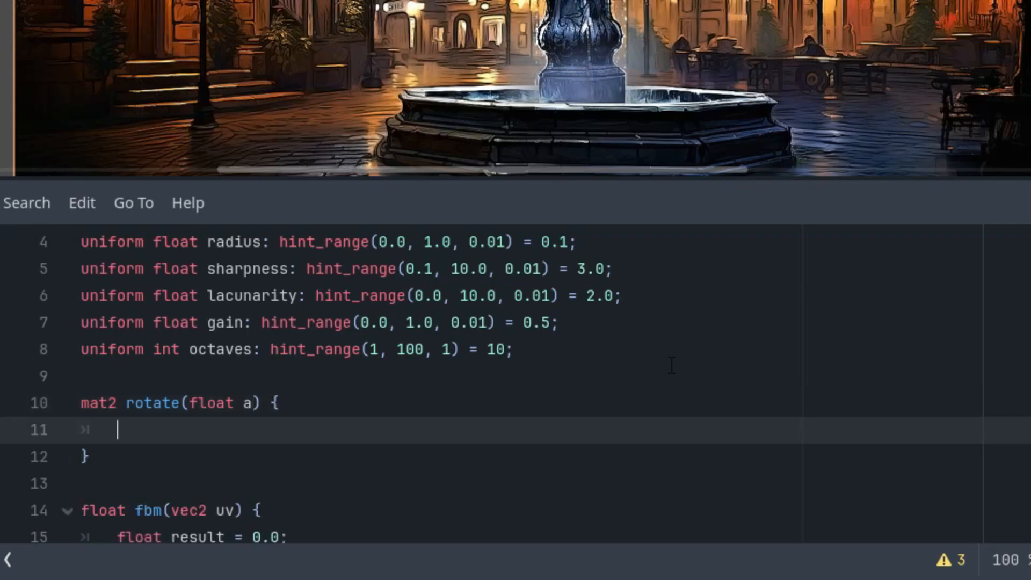
type("float")
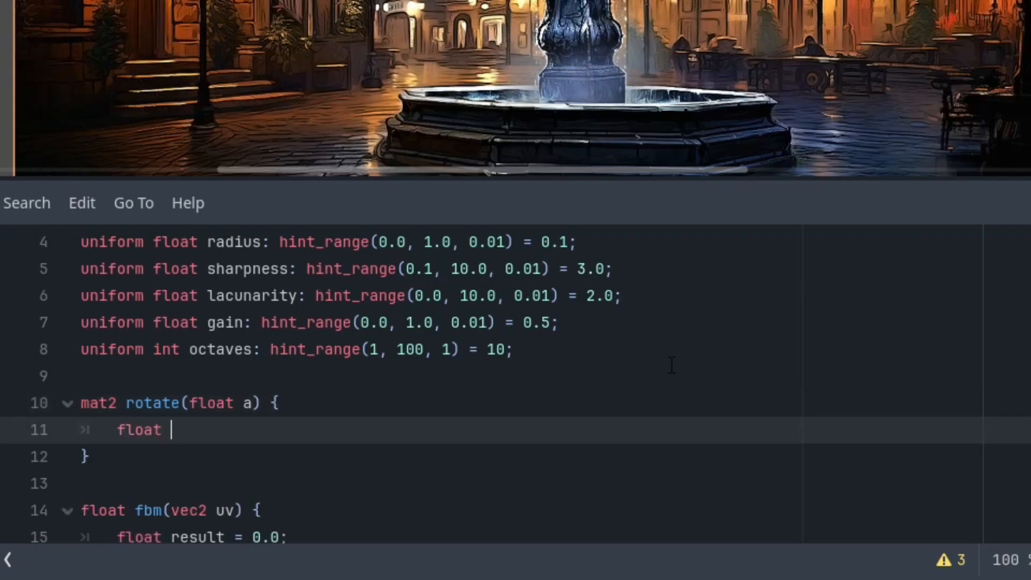
type("sa = sin(")
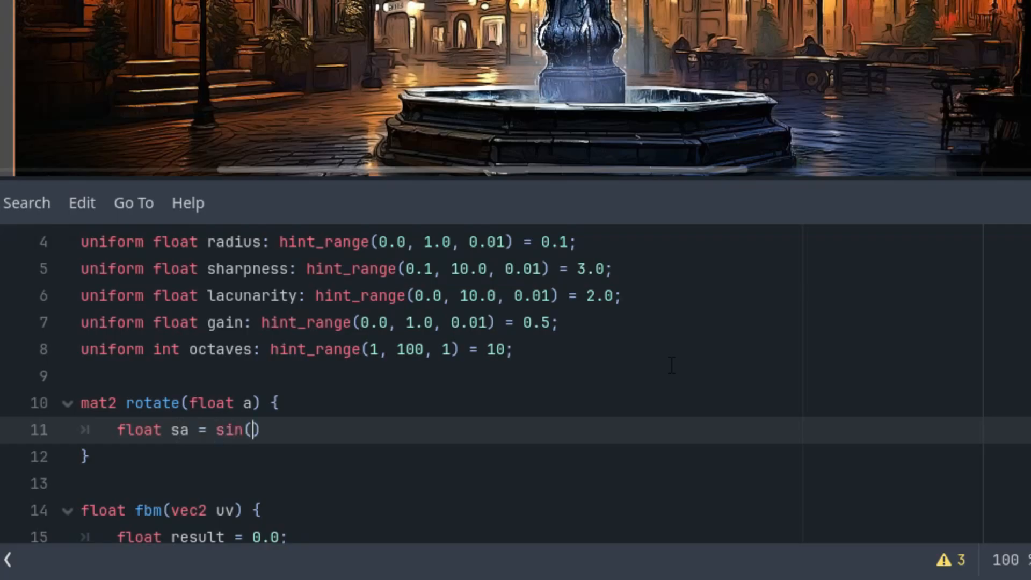
type("a);")
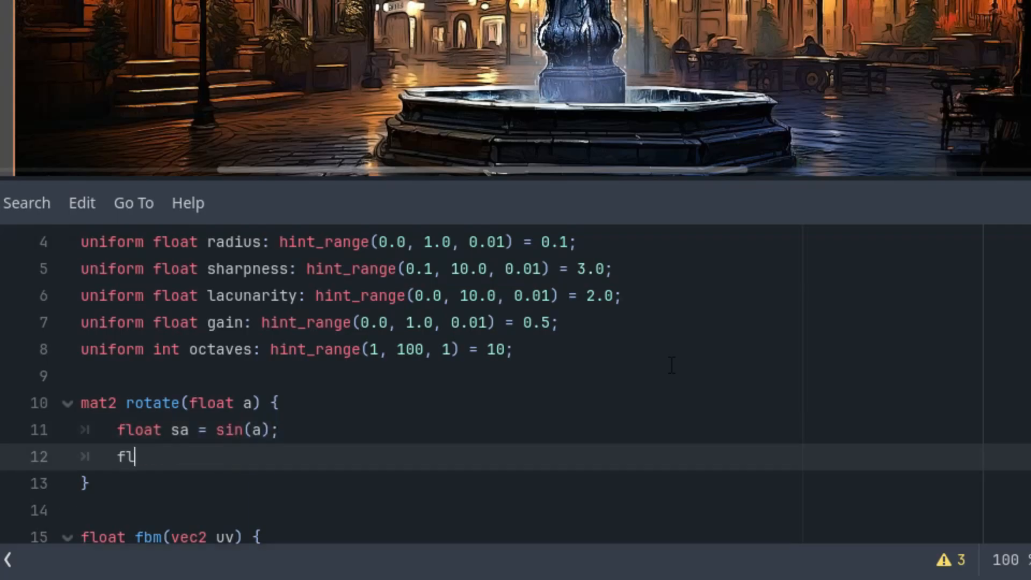
type("loat ca = cos(a);")
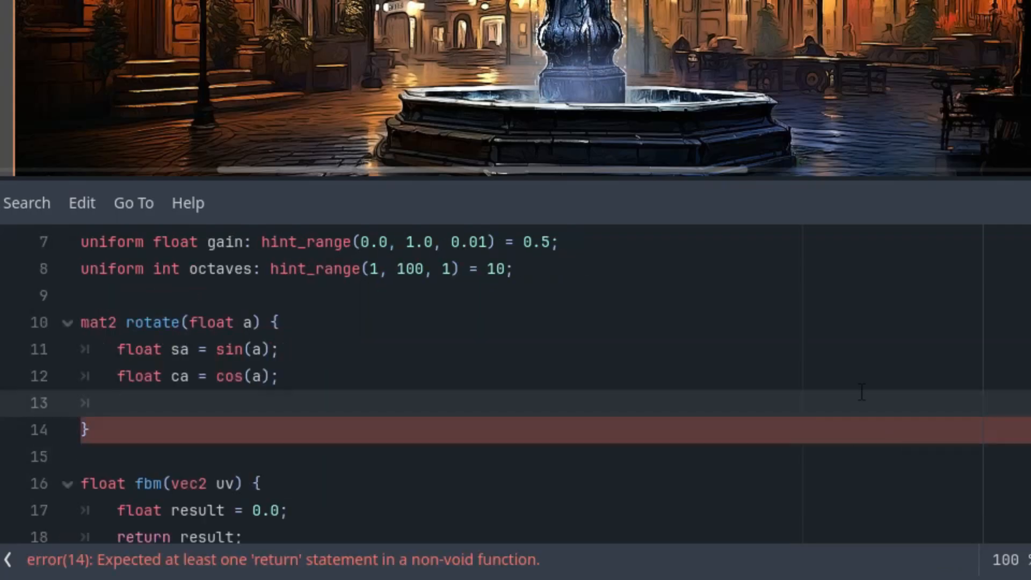
Return mat2(vec2(ca, sa), vec2(-sa, ca)) from rotate().
type("return")
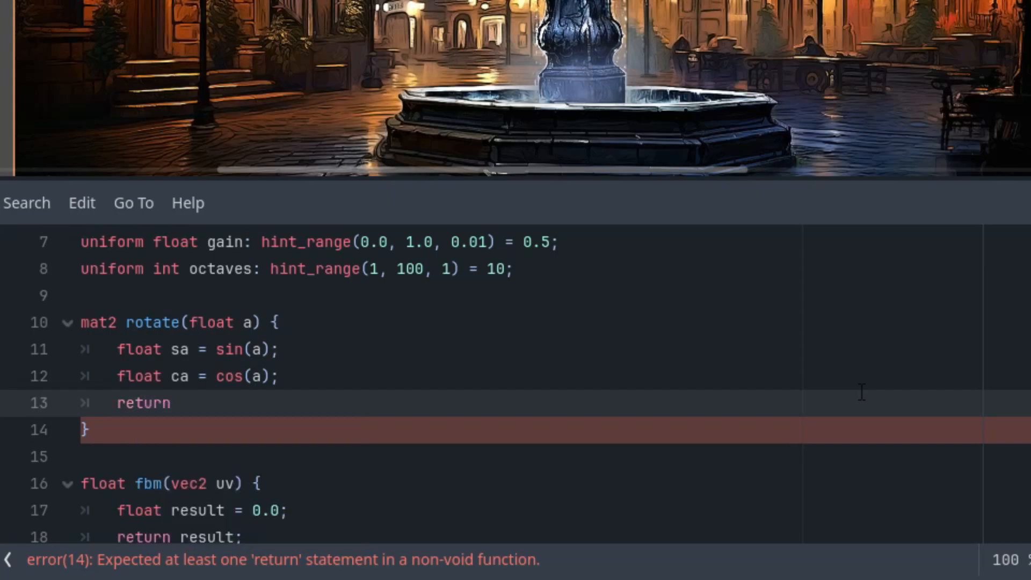
type("mat2")
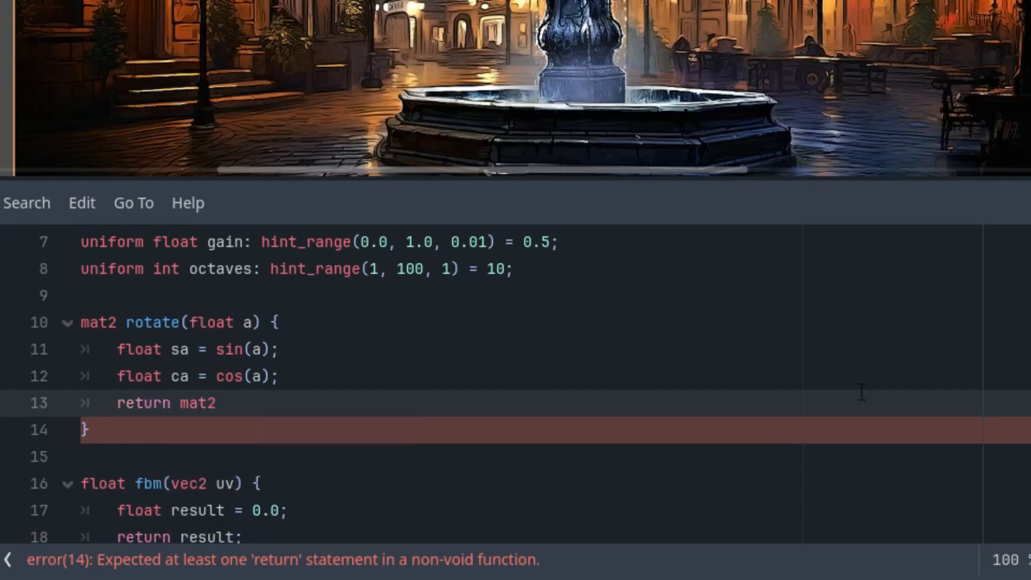
type("(vec2(")
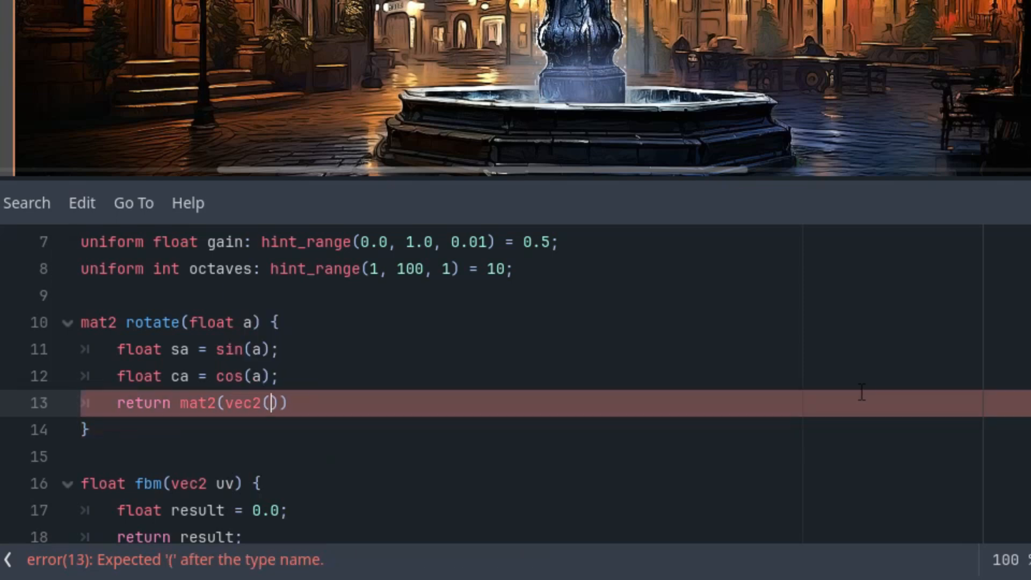
type("ca, sa")
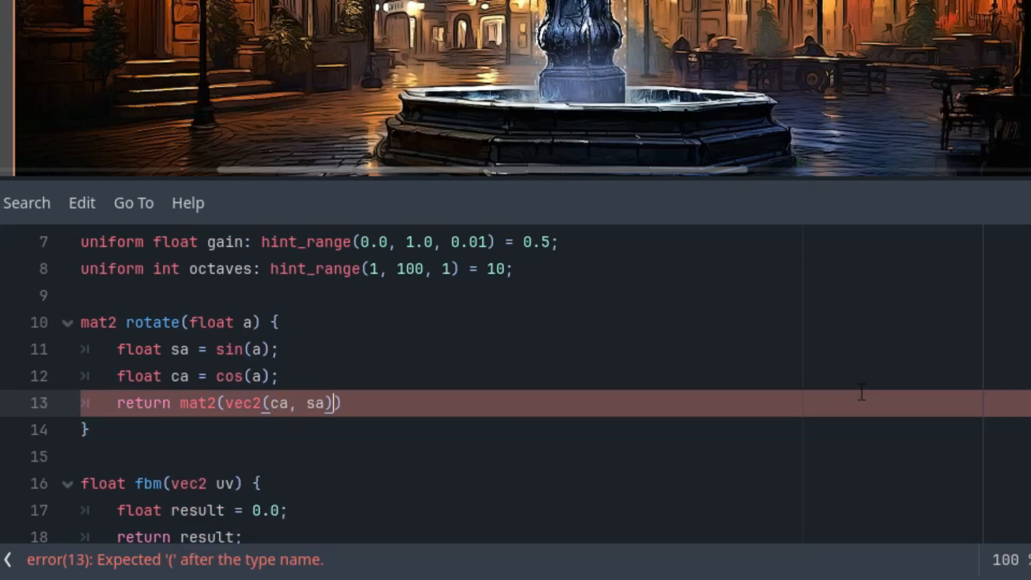
type(", vec2")
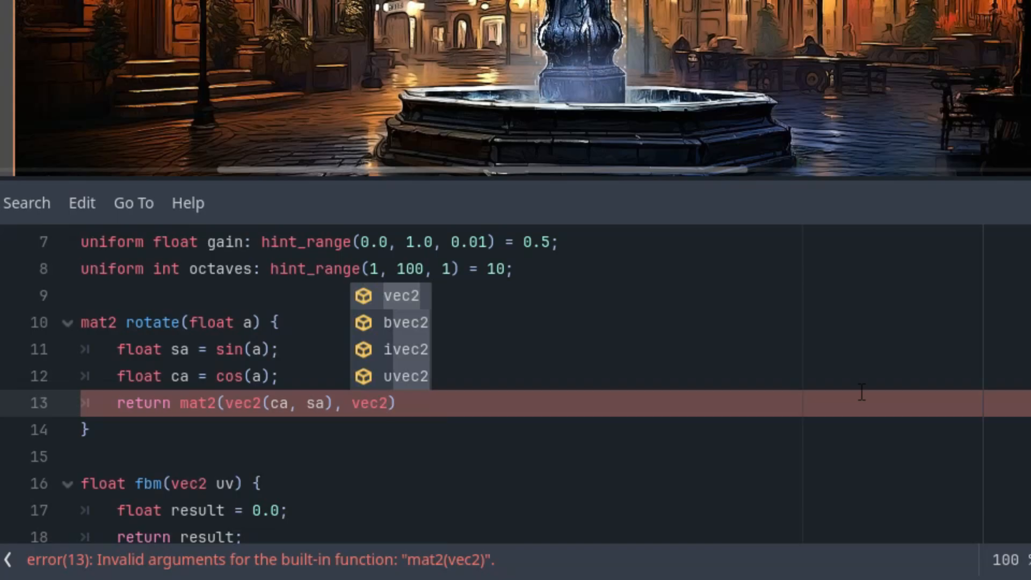
type("-sa, ca")
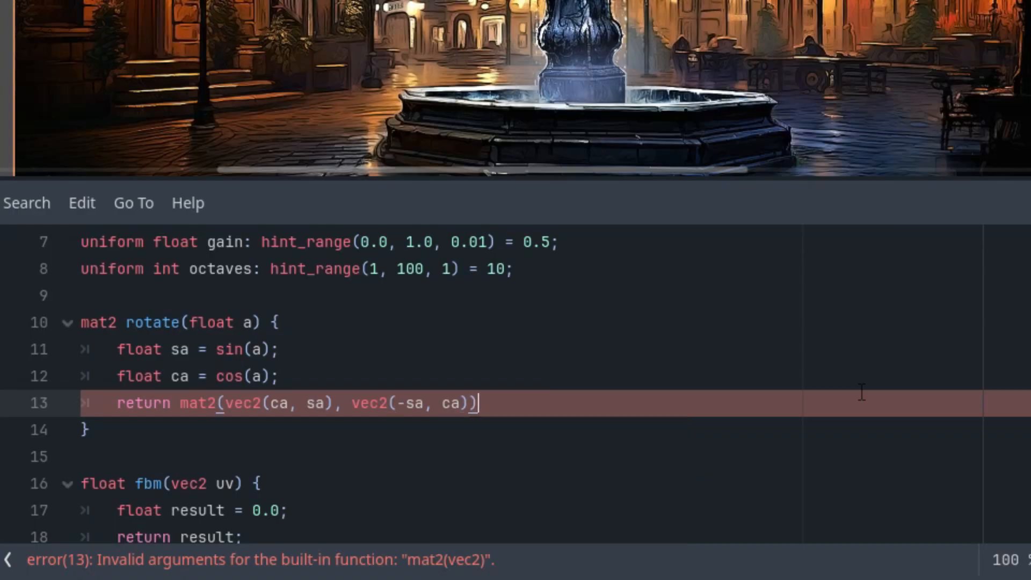
type(";")
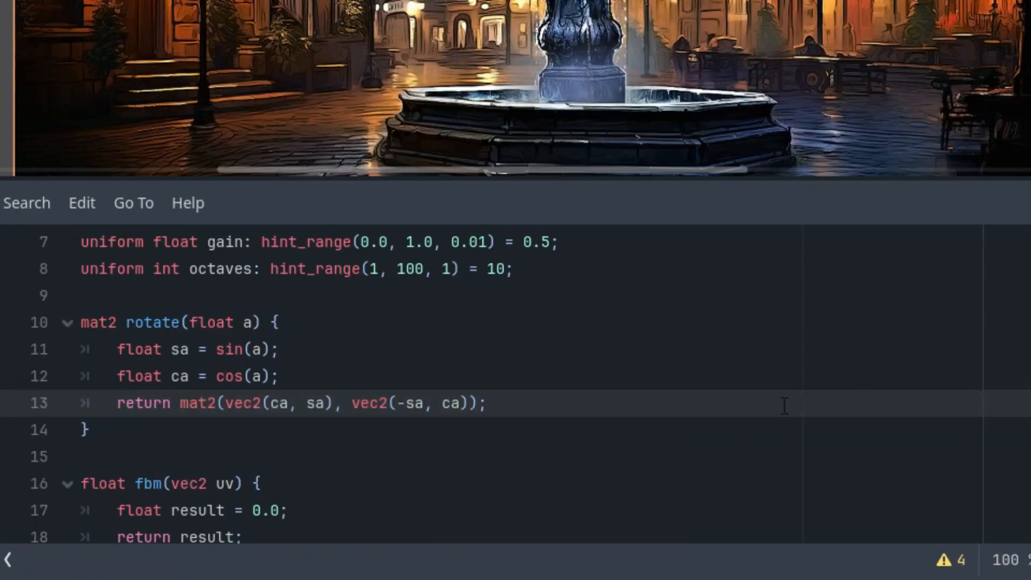
mouse_move(701, 373)
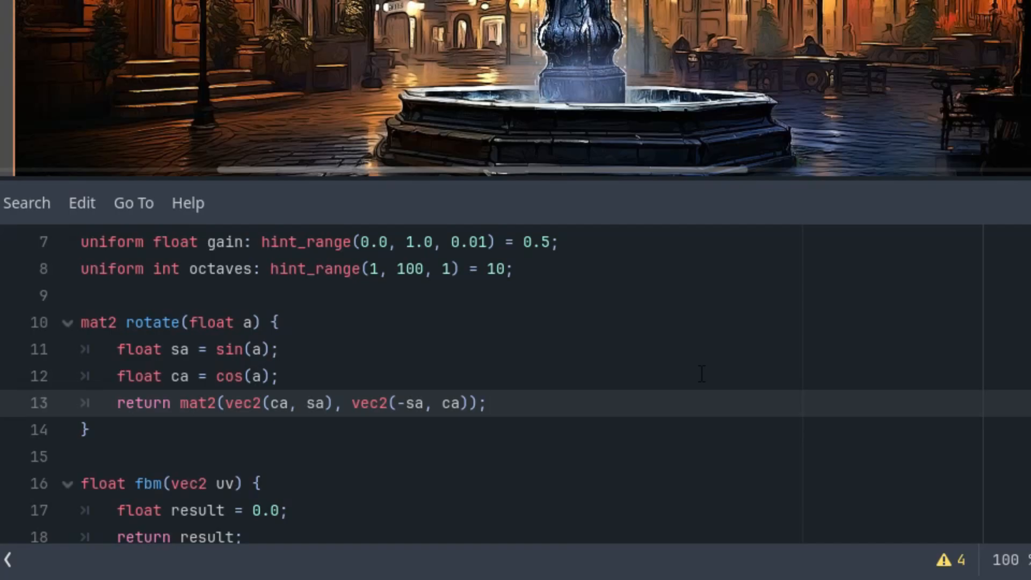
mouse_move(627, 363)
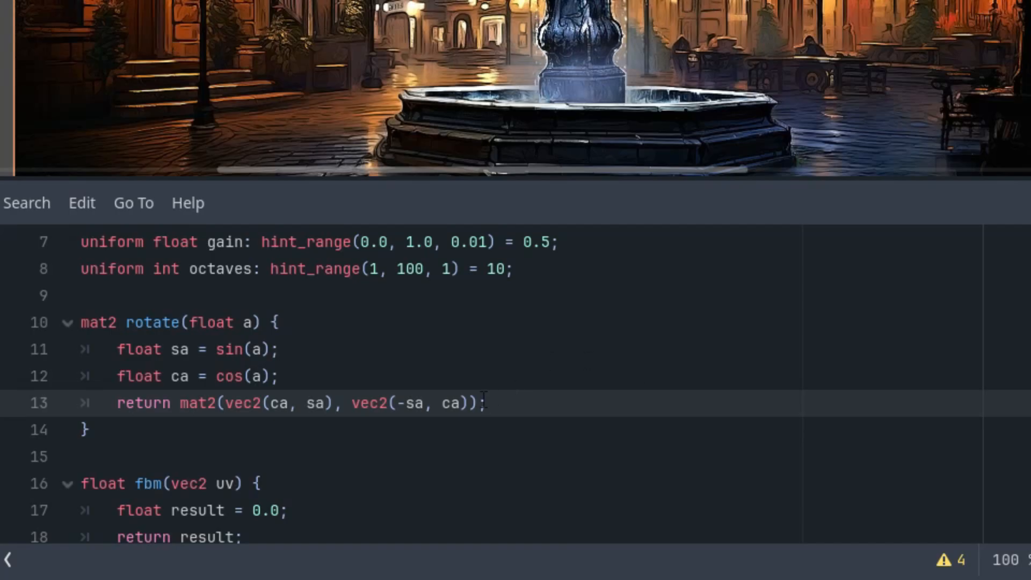
mouse_move(337, 424)
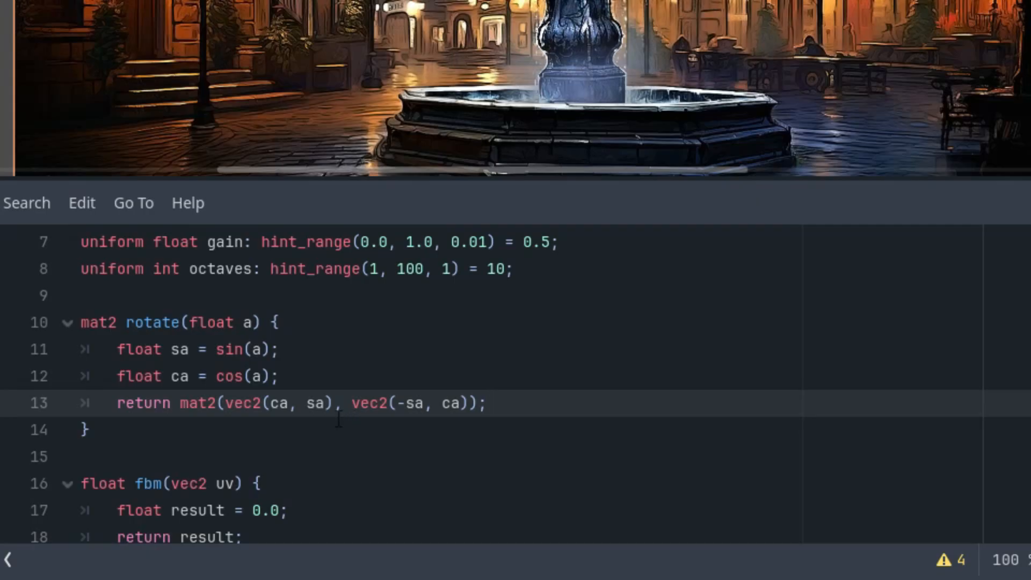
scroll("down", 3)
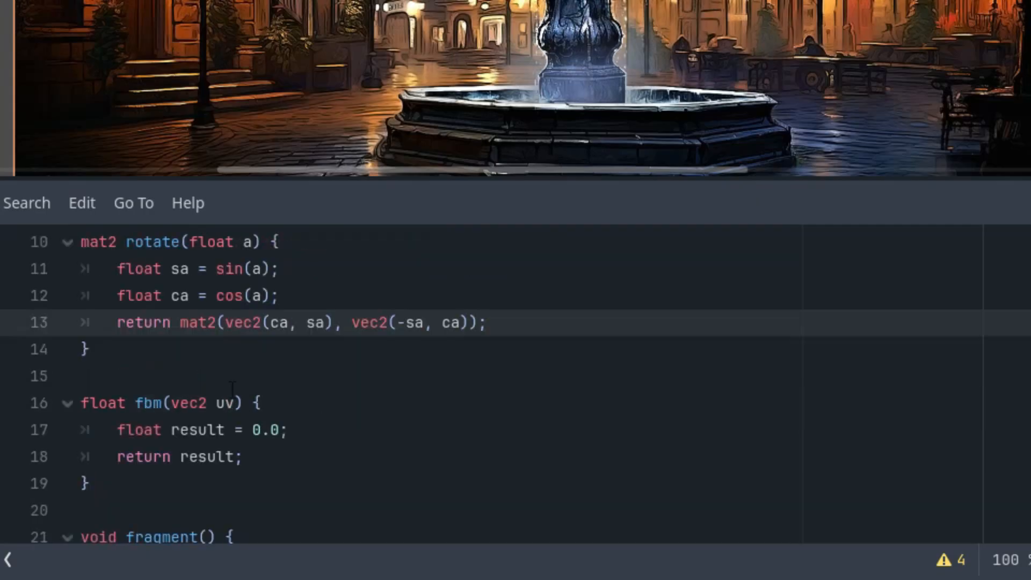
Add a vec2 rotated_hash22(vec2 ...) function below rotate, fixing the misspelled name.
key("Return")
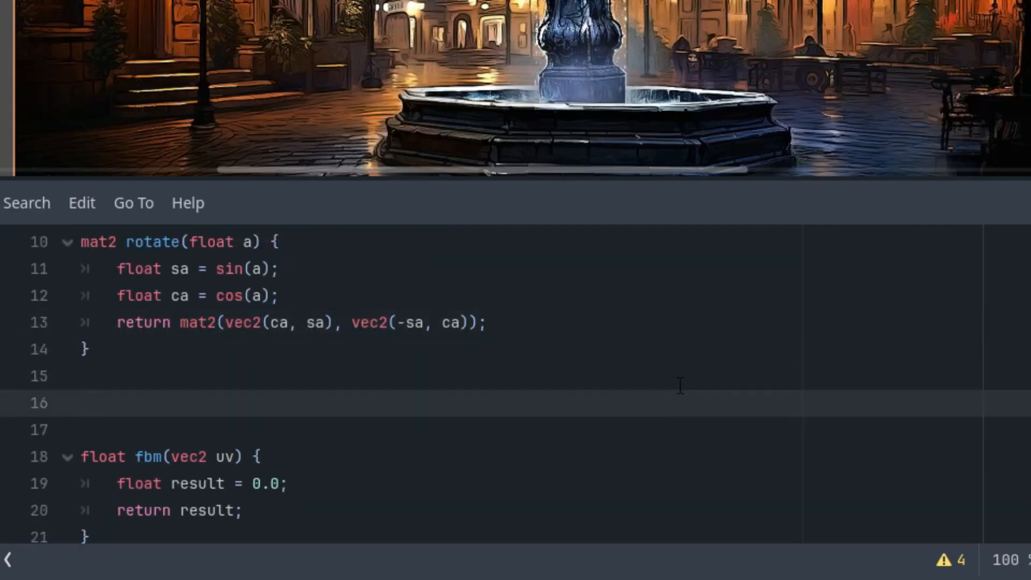
type("vec2")
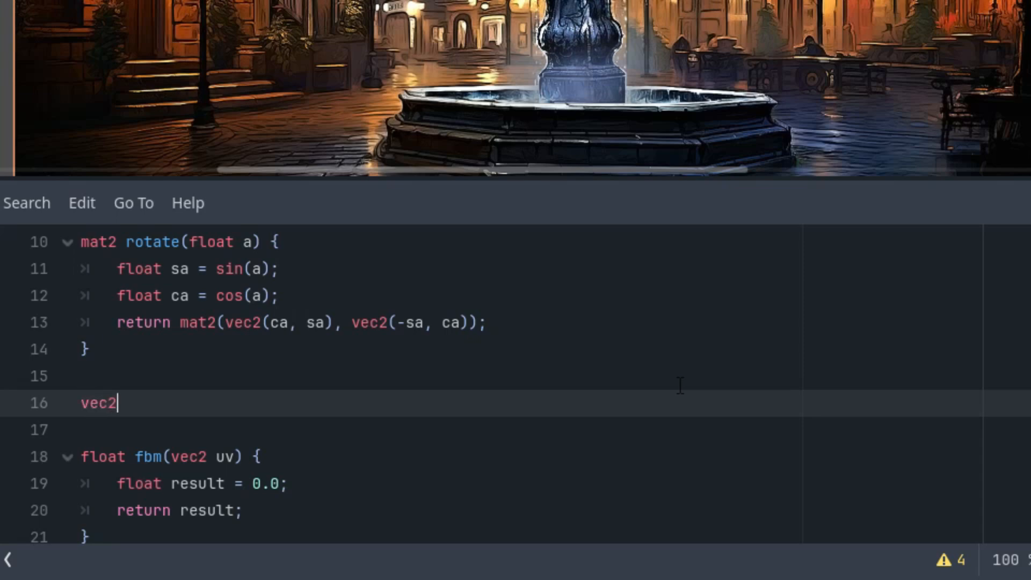
type("rotated")
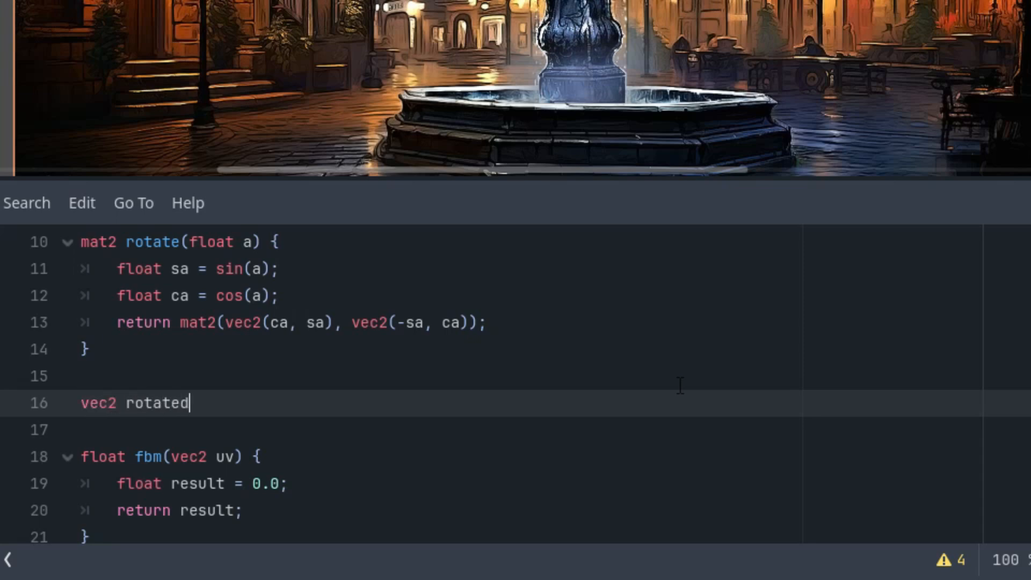
type("_has22")
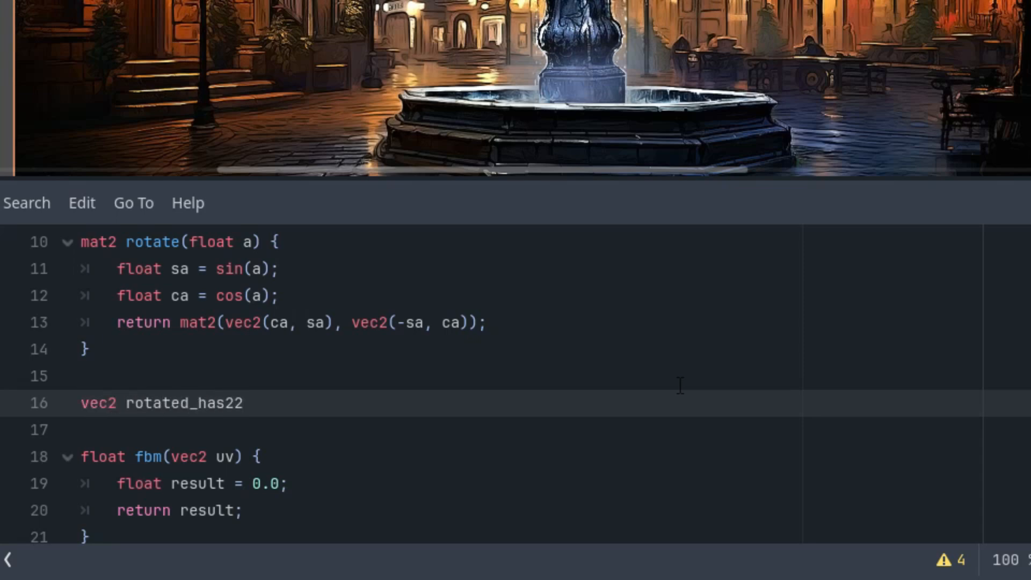
type("(vec2 uv) {")
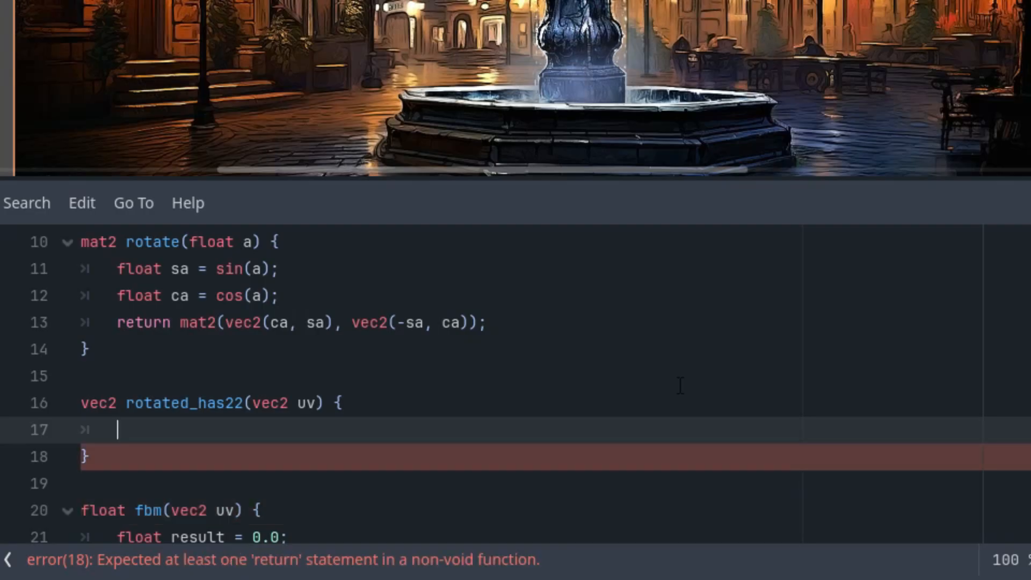
mouse_move(586, 390)
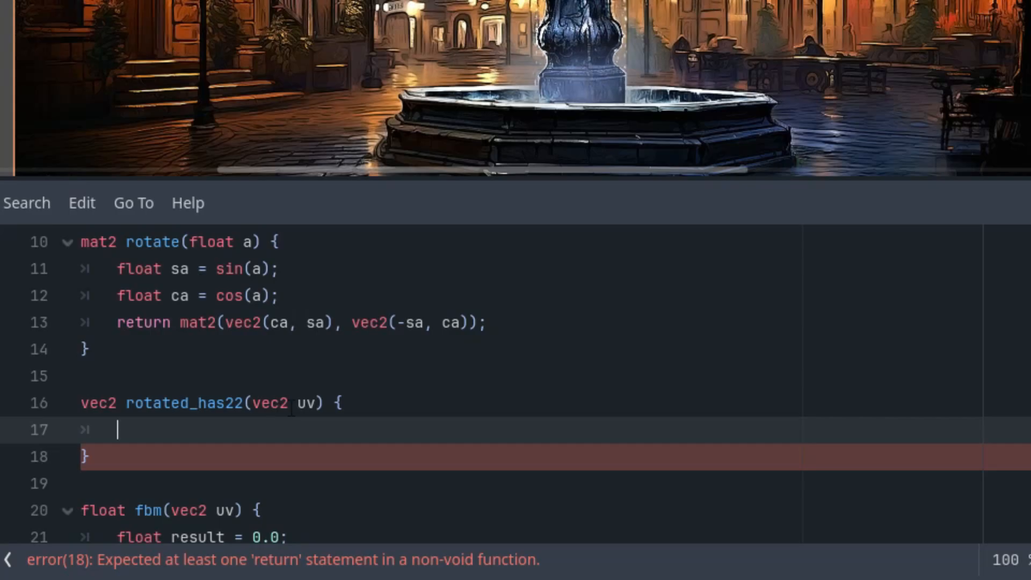
double_click(304, 403)
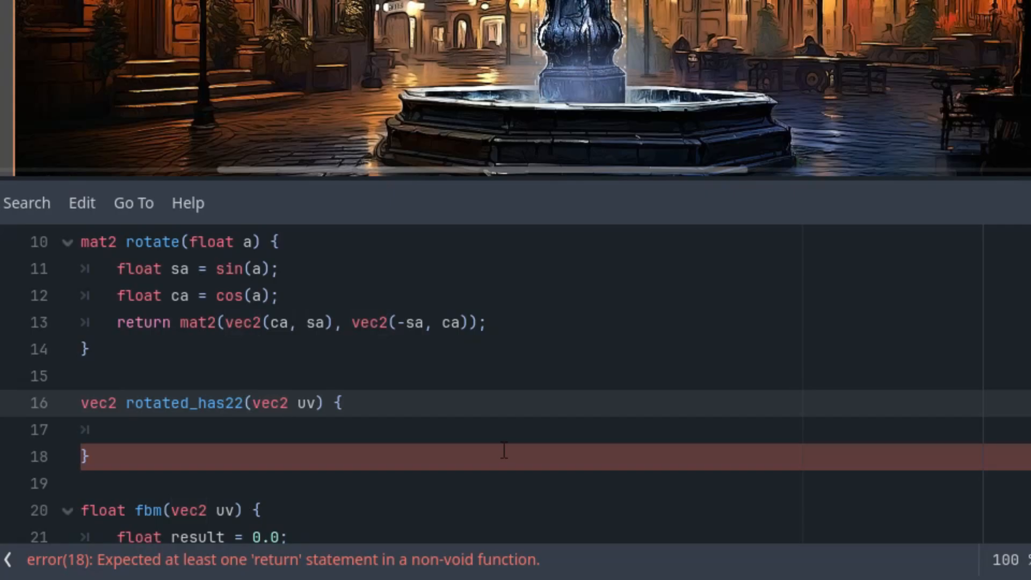
type("h")
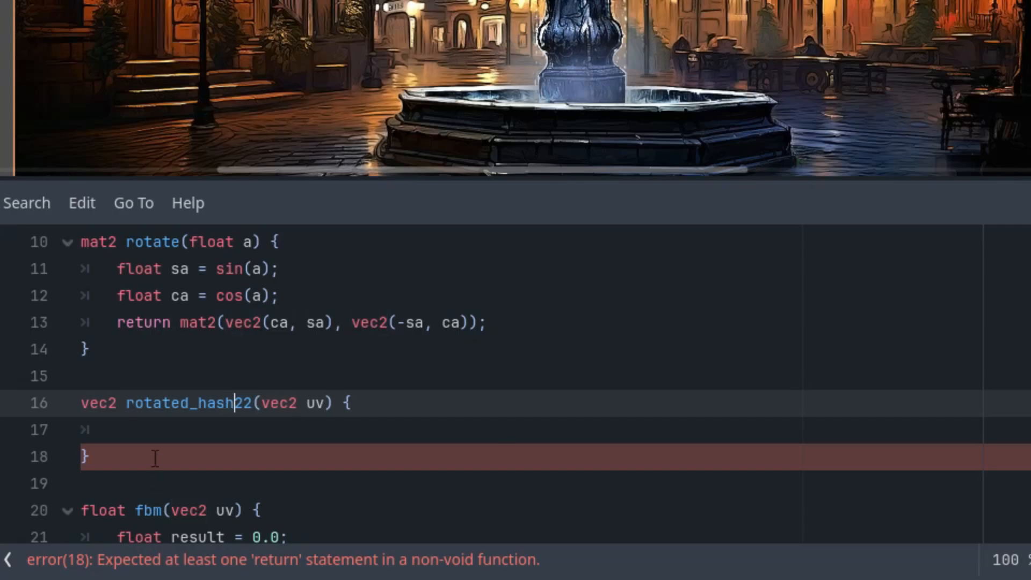
Declare float time = TIME * speed inside rotated_hash22.
scroll("down", 3)
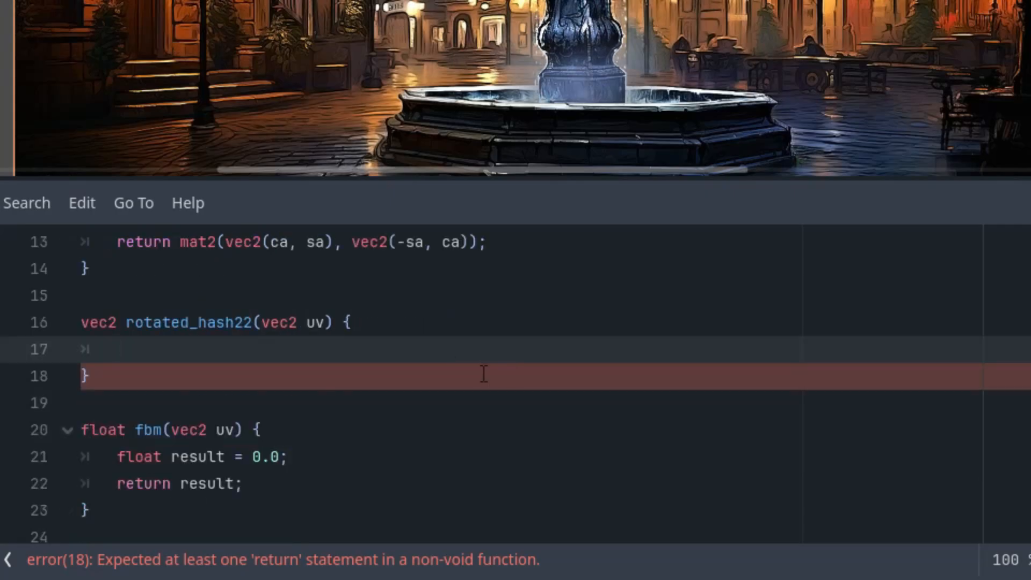
mouse_move(539, 338)
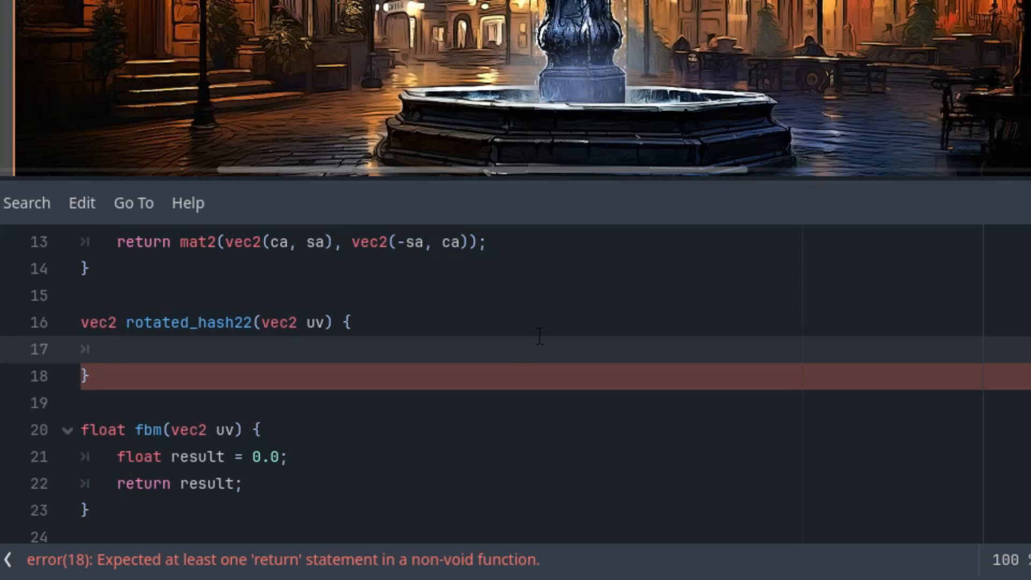
type("float time")
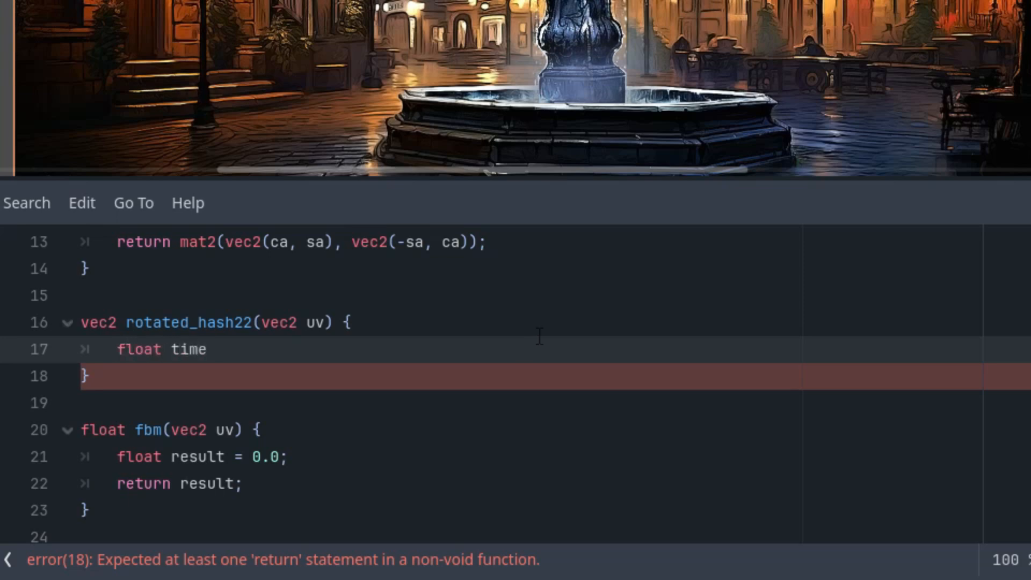
type("= TIME")
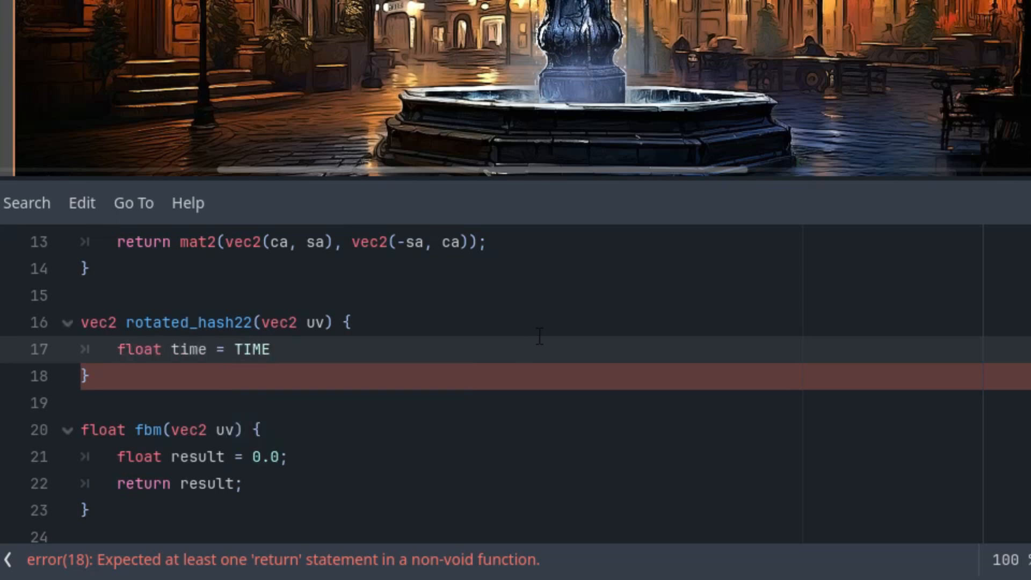
type("* speed;")
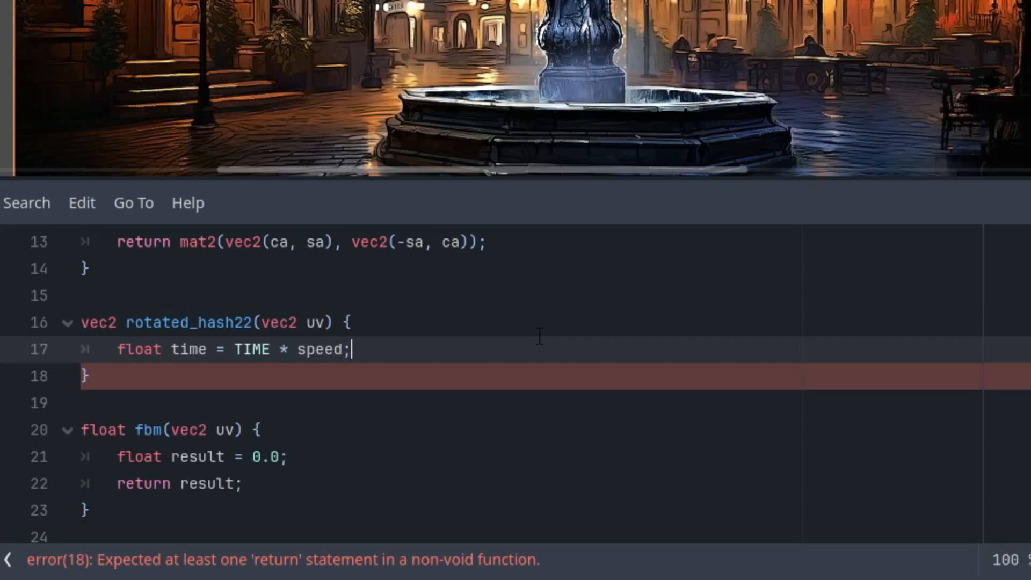
mouse_move(624, 267)
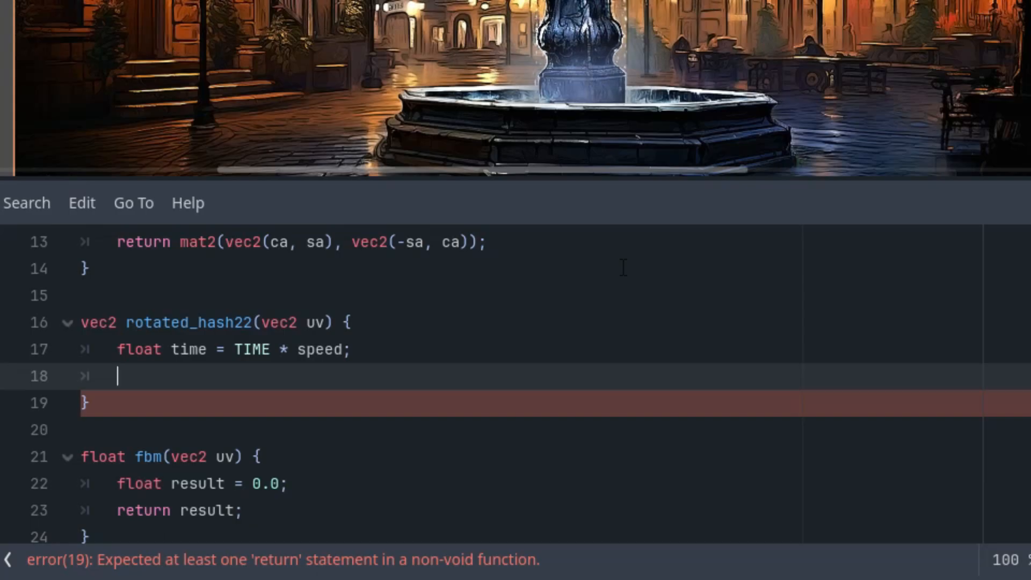
Set uv = vec2(dot(uv, vec2(127.1, 311.7)), dot(uv, vec2(269.5, 183.3))).
type("uv = vec2")
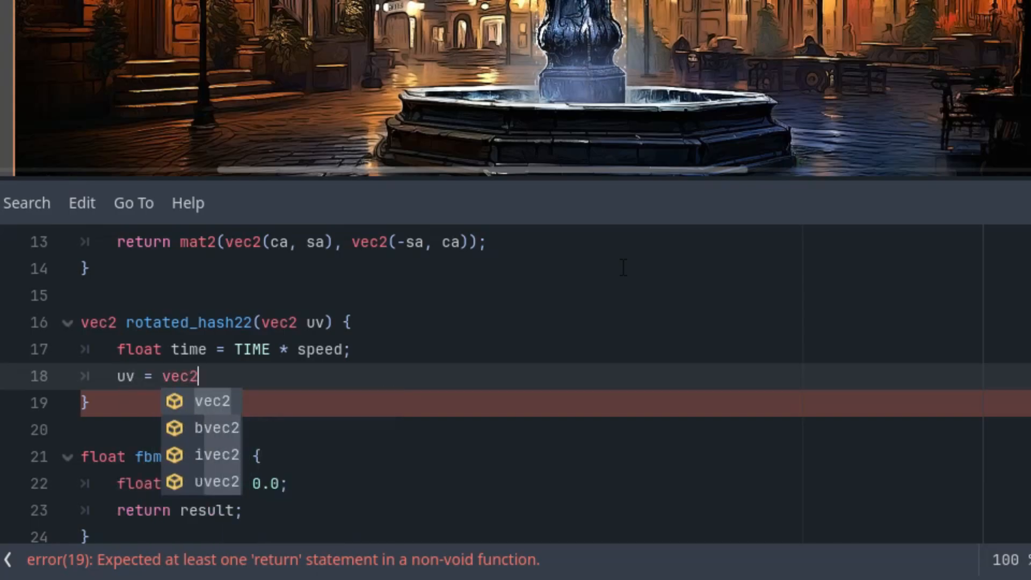
type("(dot")
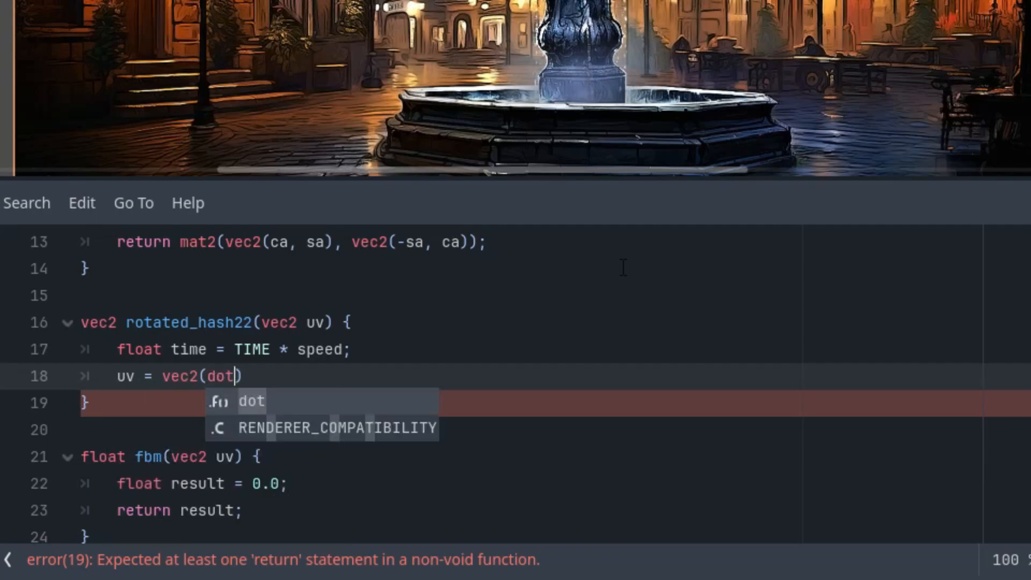
type("(uv, vec2(")
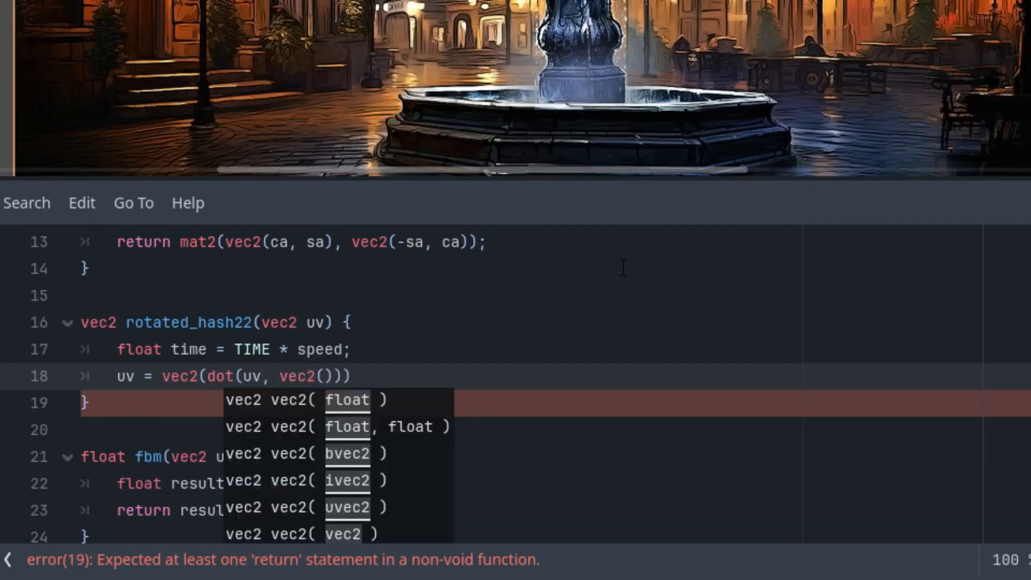
type("12")
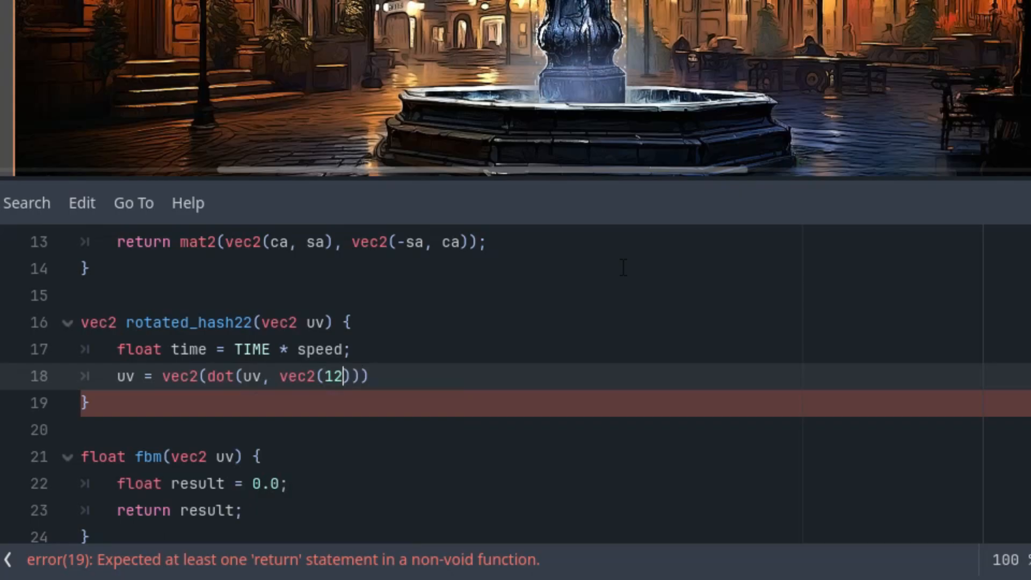
type("7.1, 311.")
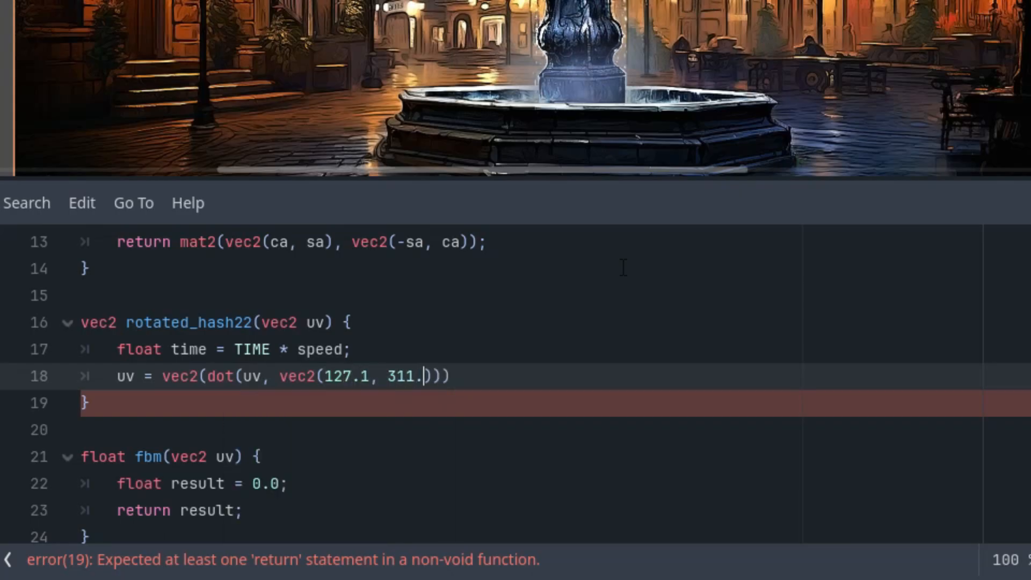
type("7")
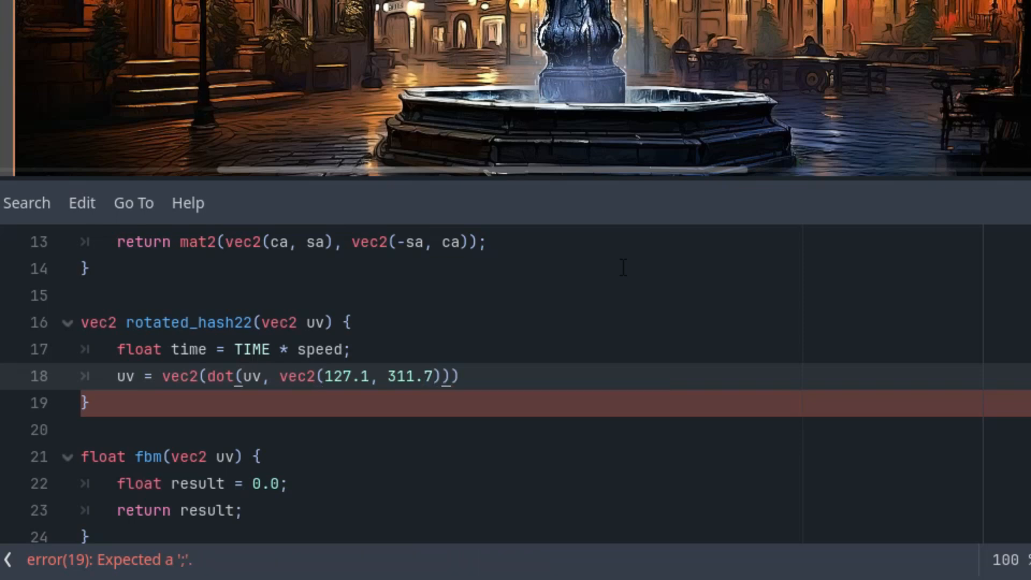
type(", dot(uv,")
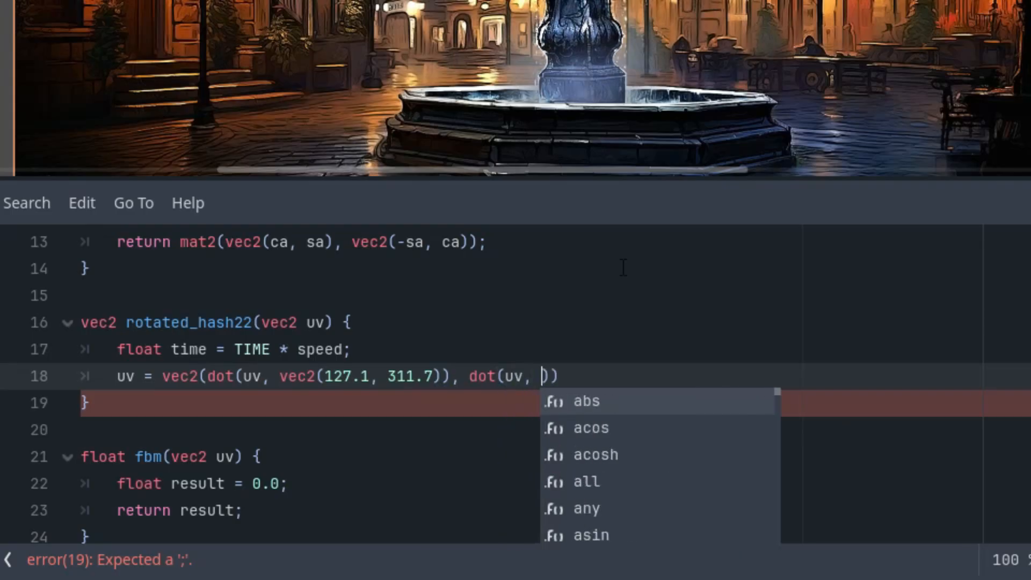
type("vec2(")
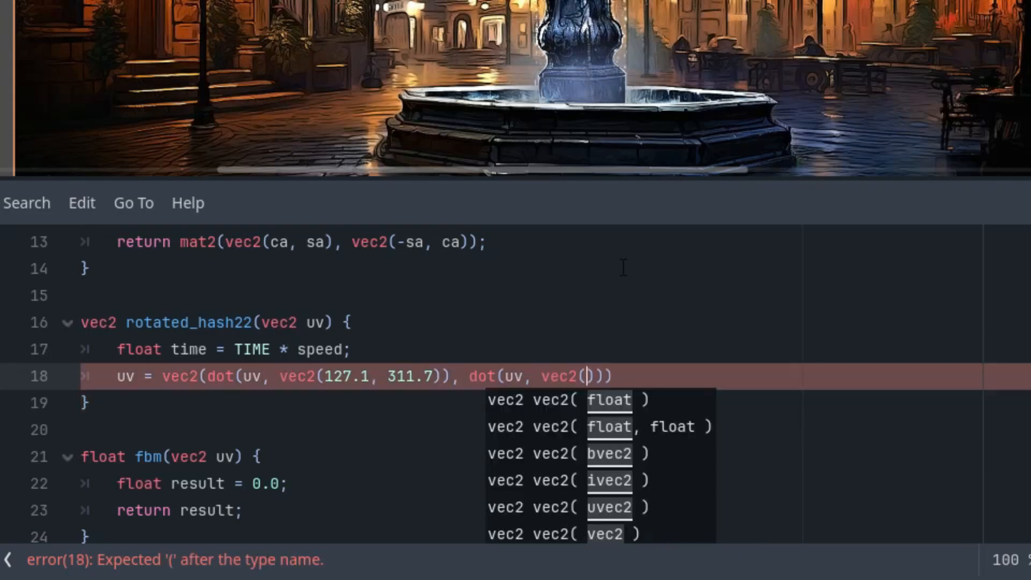
type("269.5, 1")
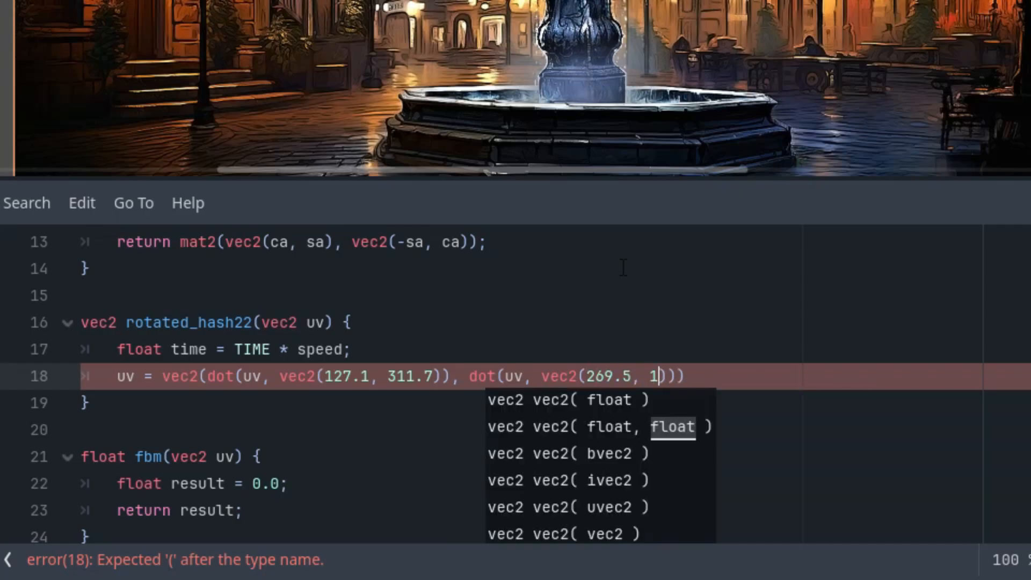
type("83.3")
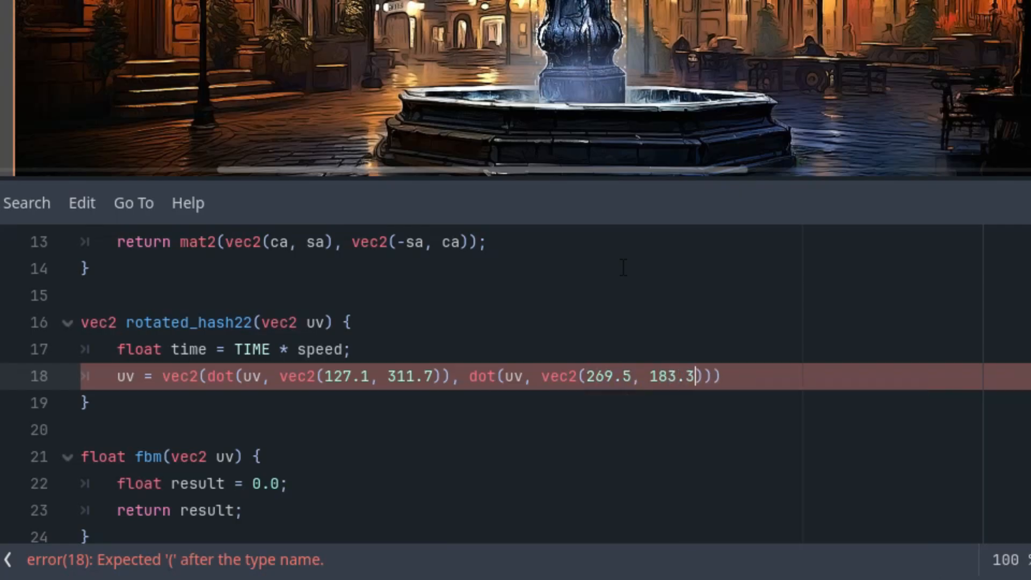
type(")")
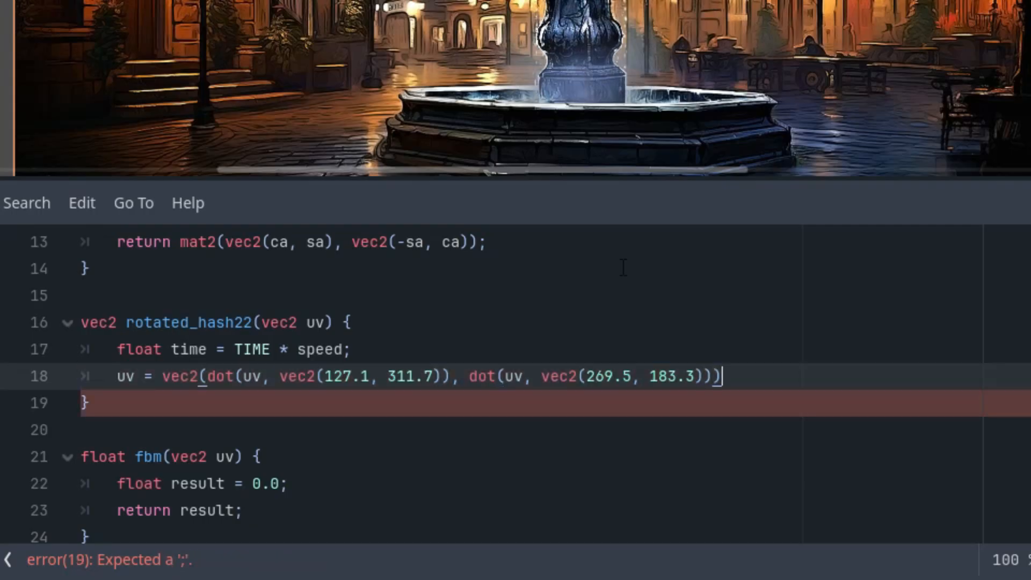
type(";")
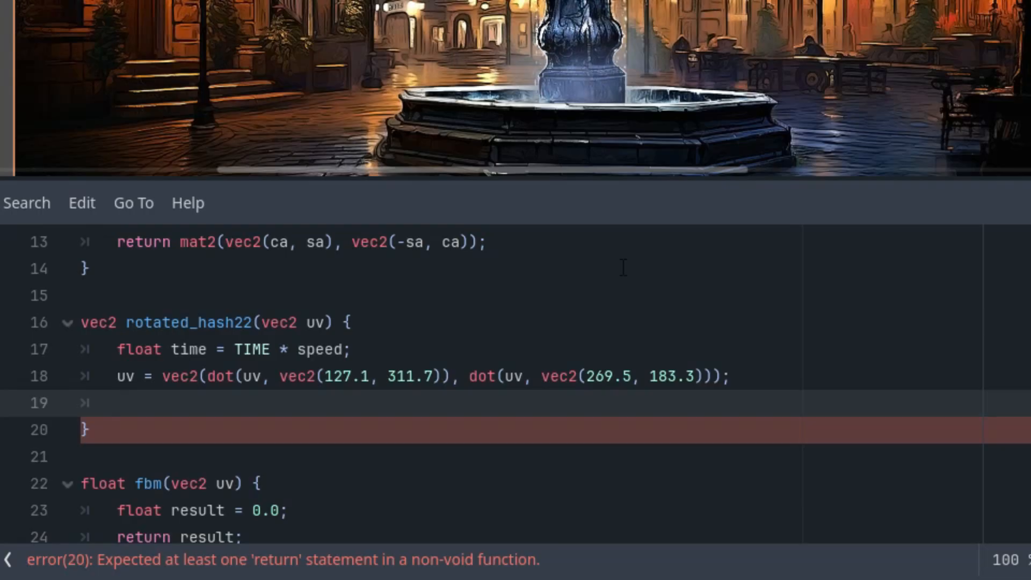
Write uv = 2.0 * fract(sin(uv) * 43758.5453123) - 1.0; on line 19.
type("uv")
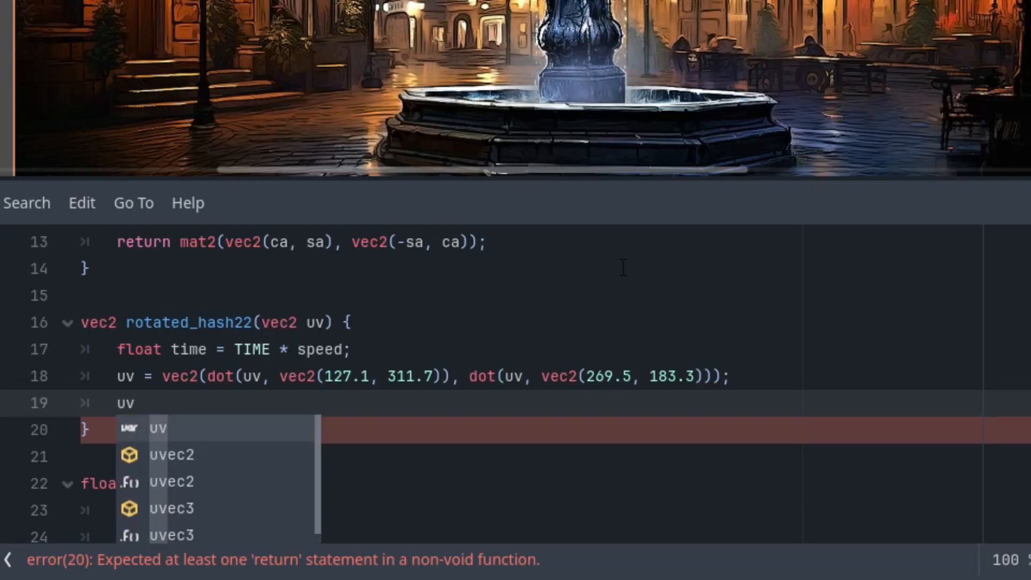
type("= 2.0")
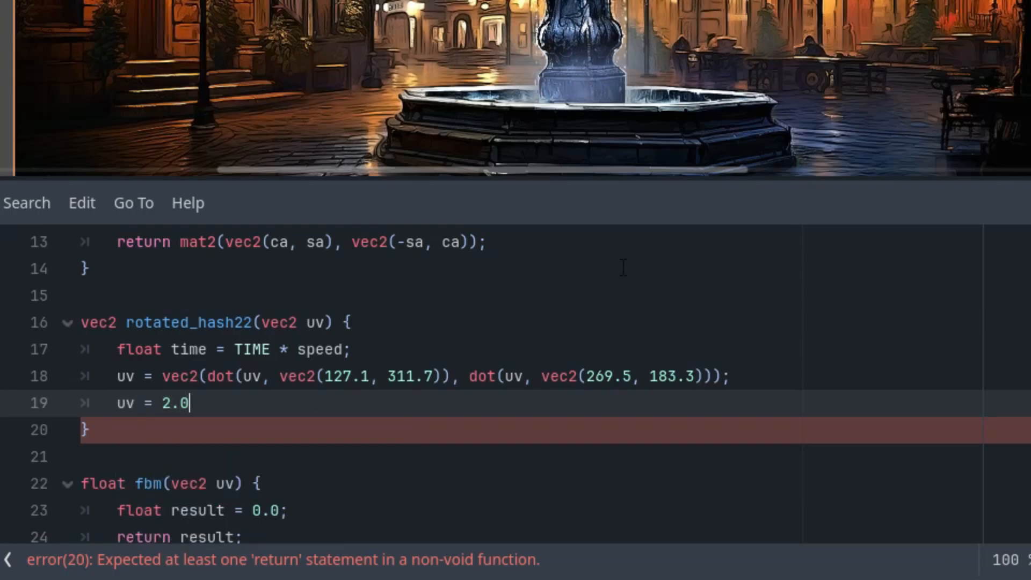
type("* fract(si")
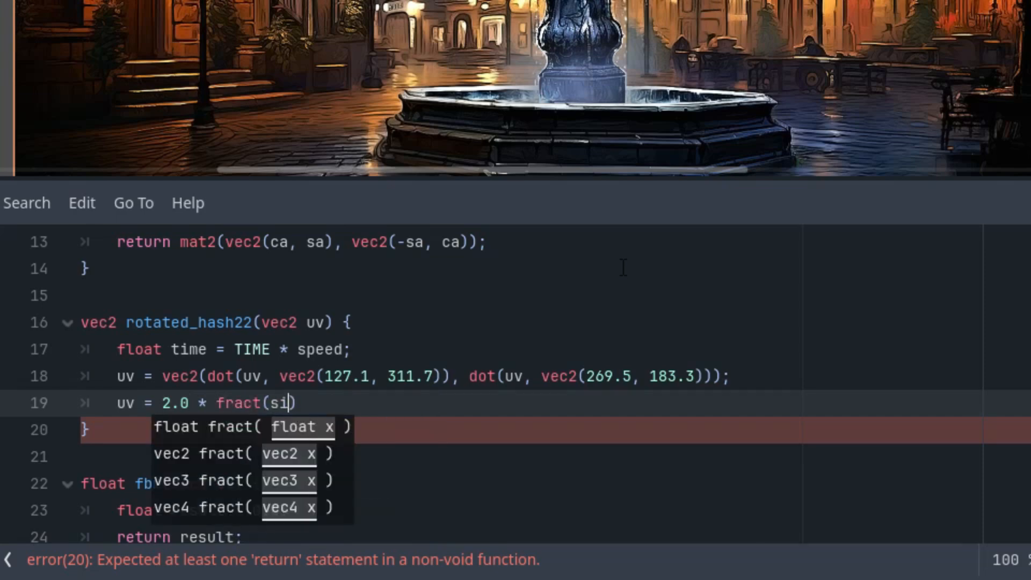
type("n(uv))")
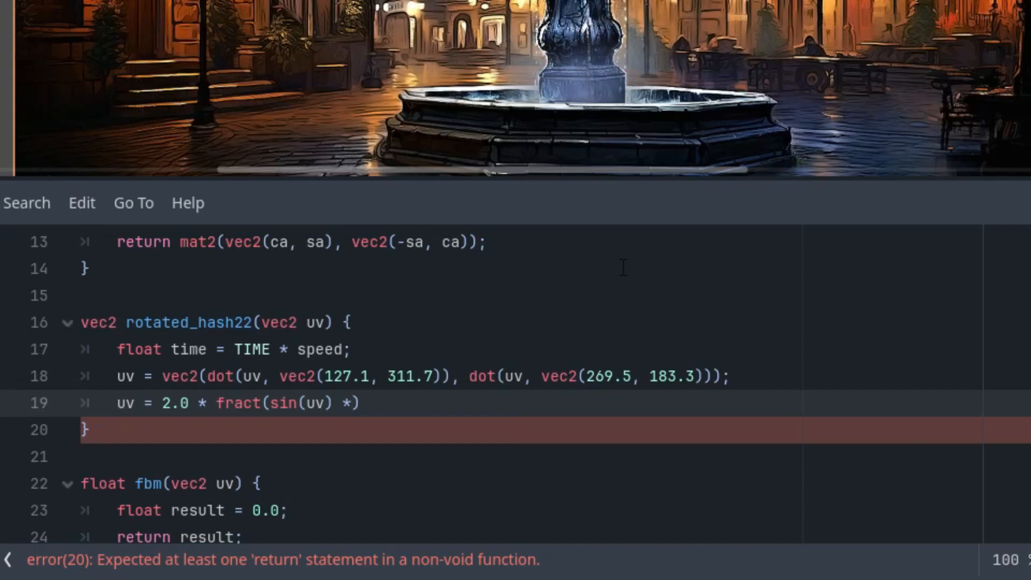
type("4")
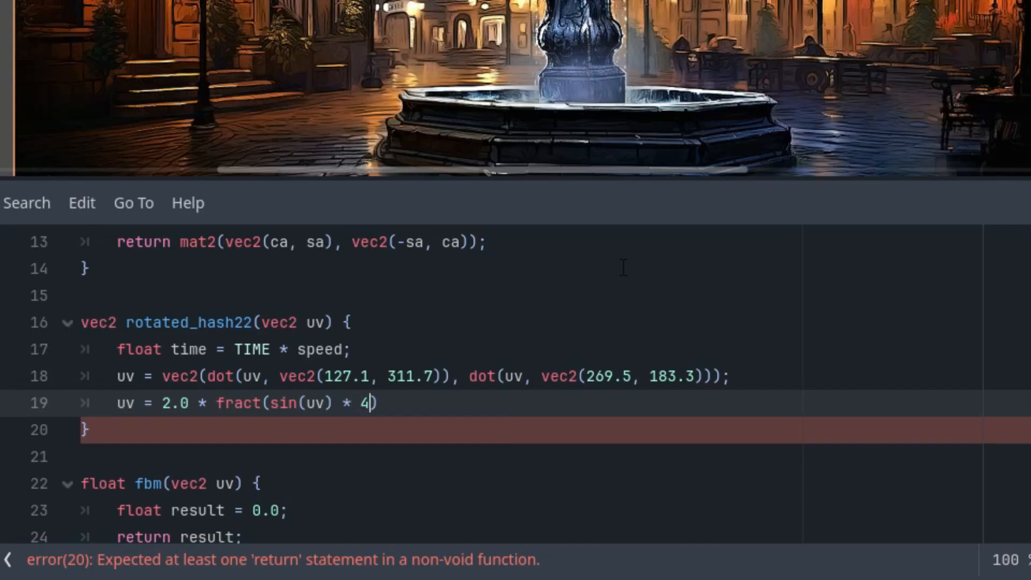
type("375")
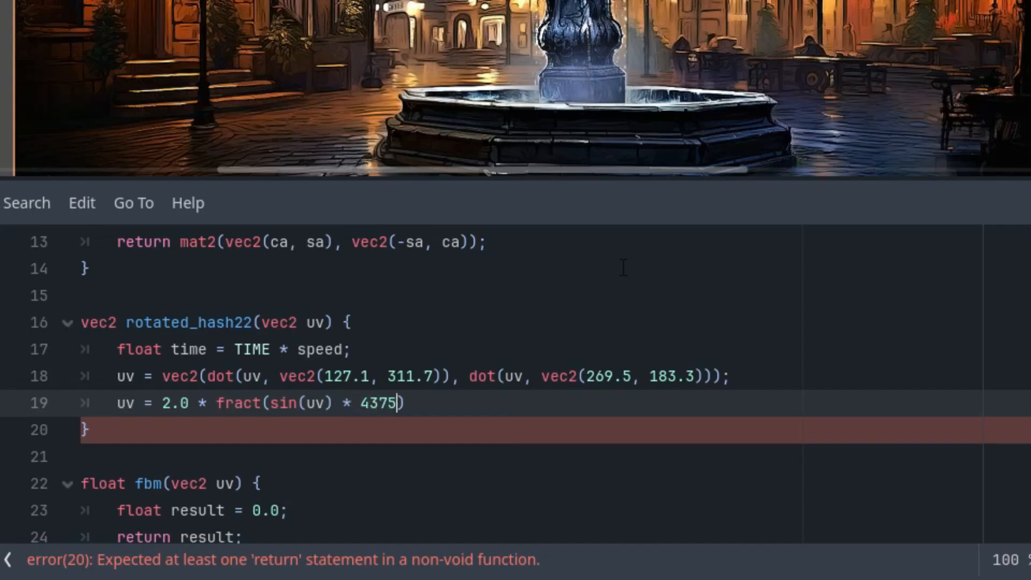
type("8.")
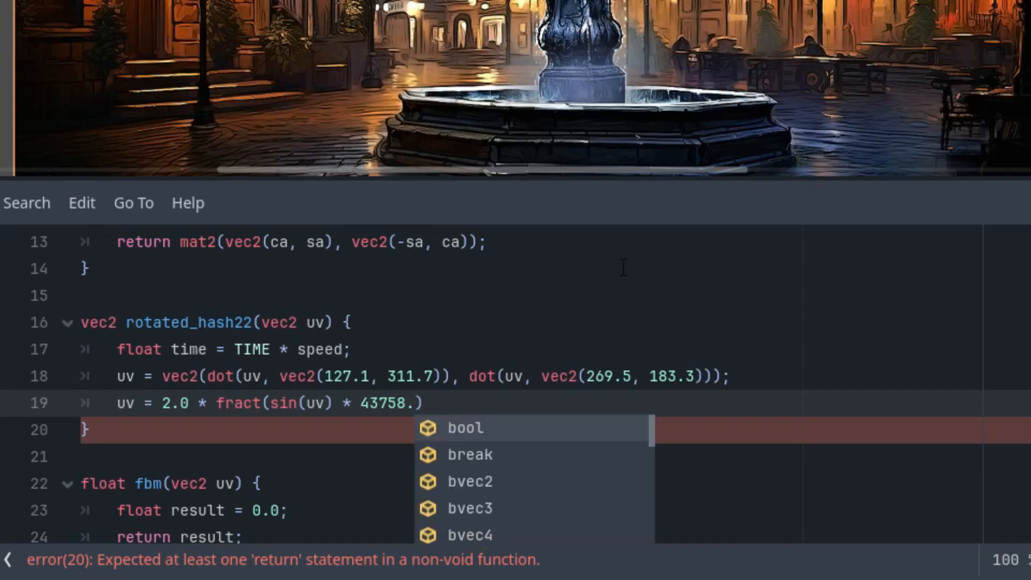
type("5453")
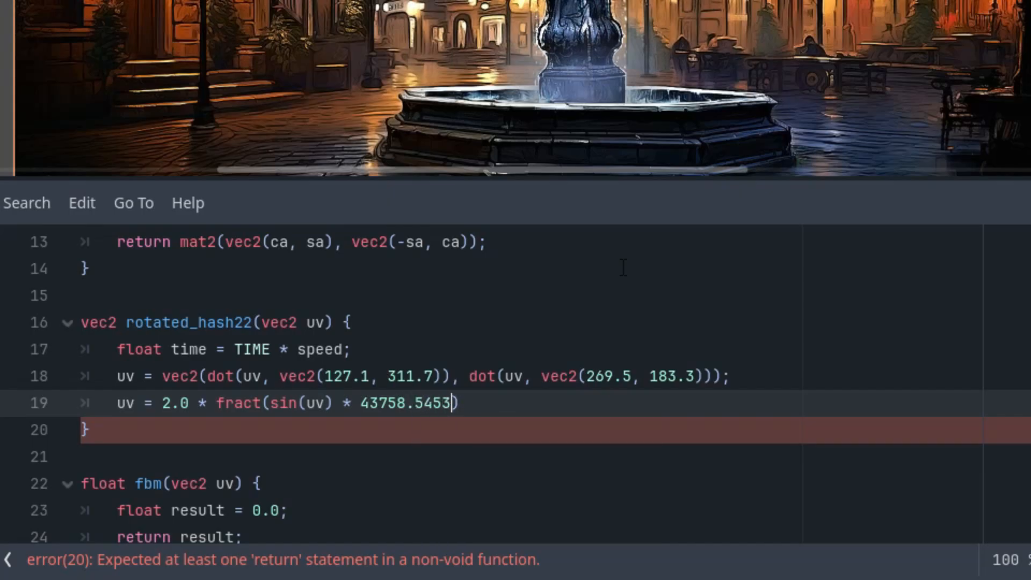
type("123")
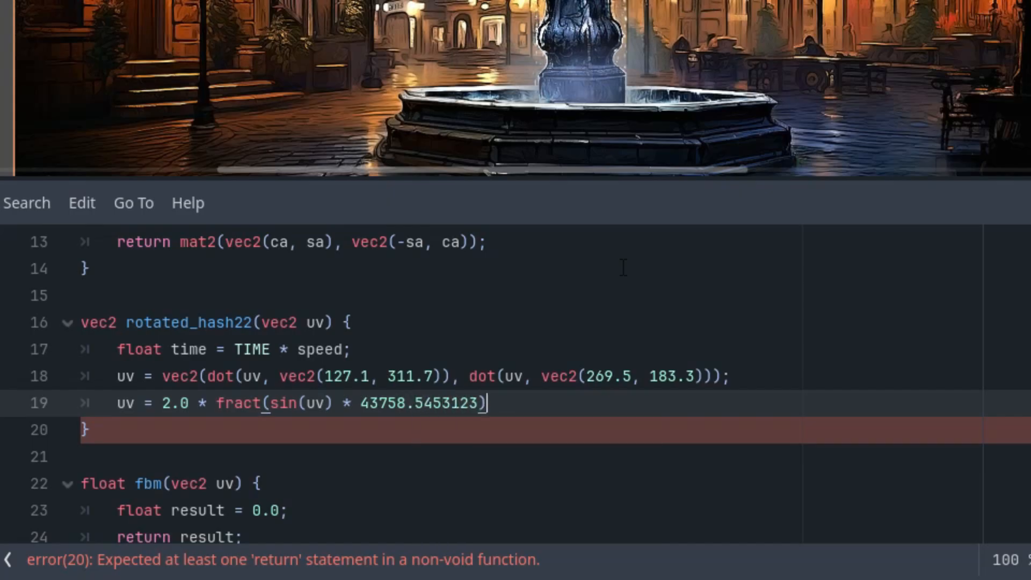
type("- 1.")
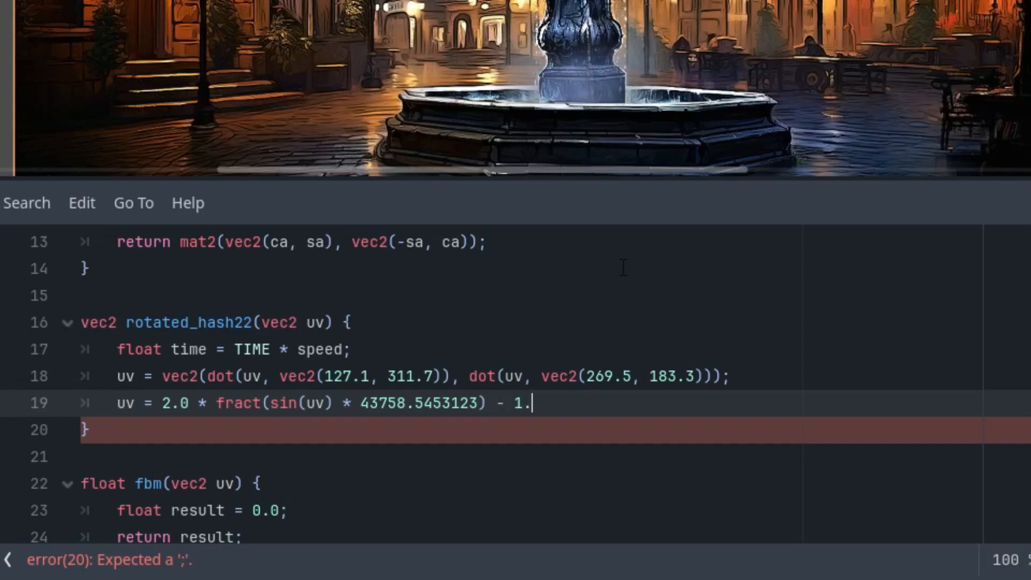
type("0;")
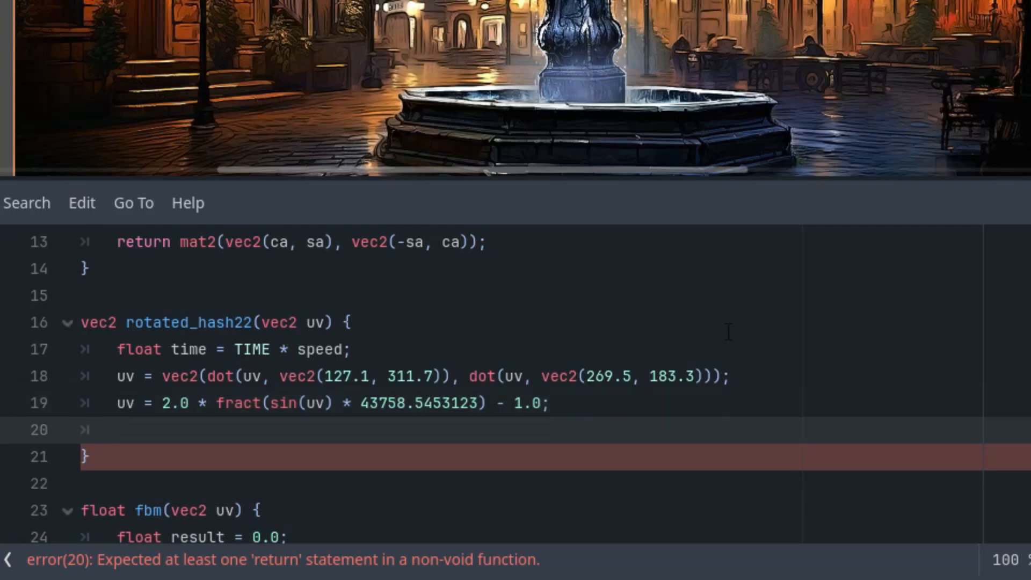
End rotated_hash22 with 'return rotate(time * 10.0) * uv;', clearing the shader error.
type("return r")
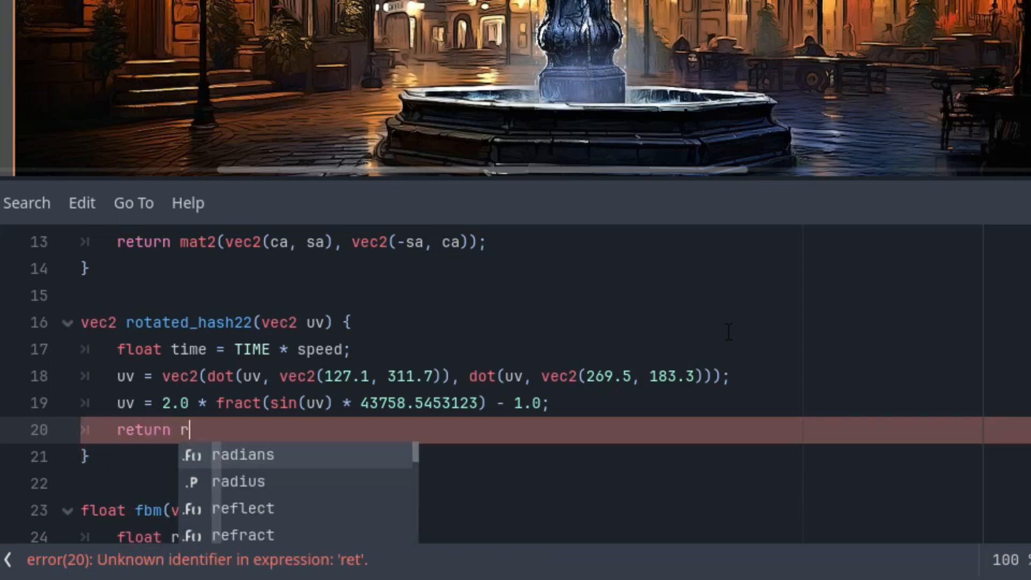
type("otate()")
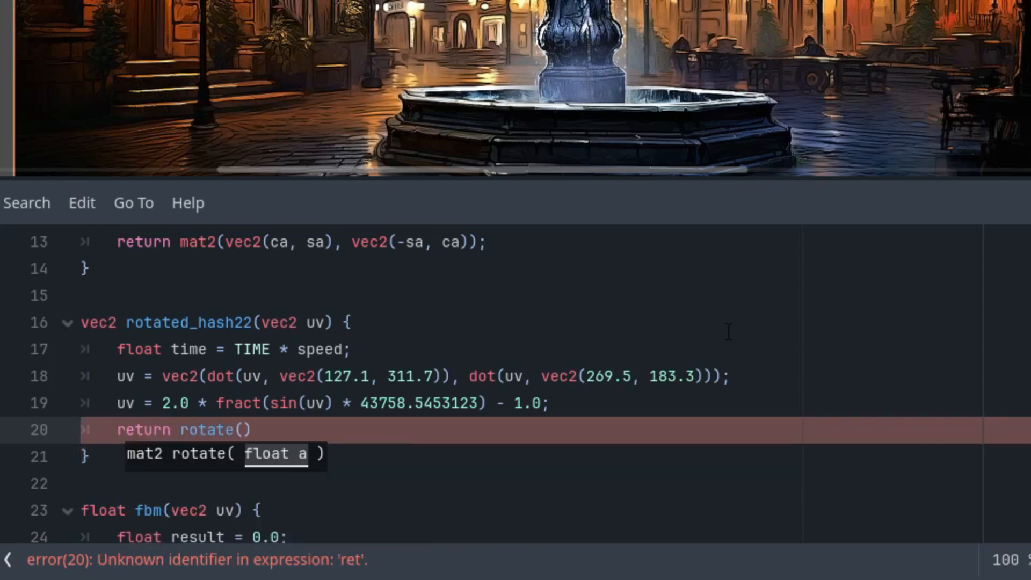
type("time")
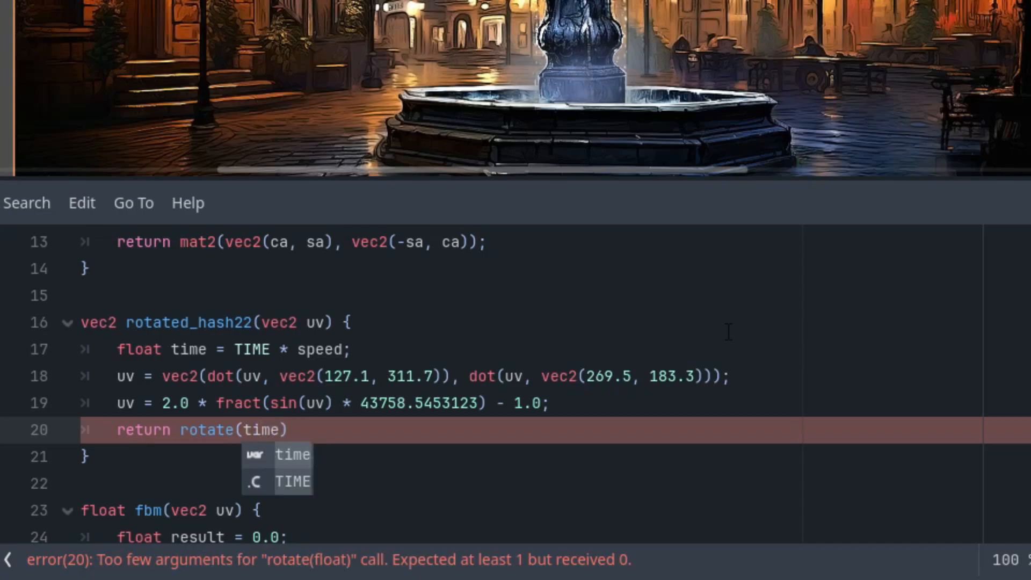
type("* 1.")
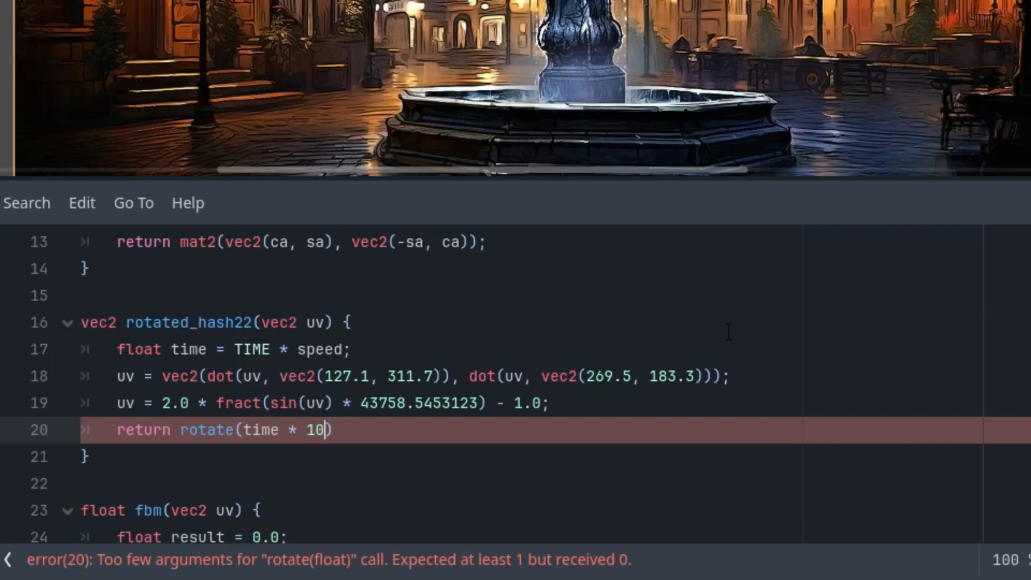
type(".0) *")
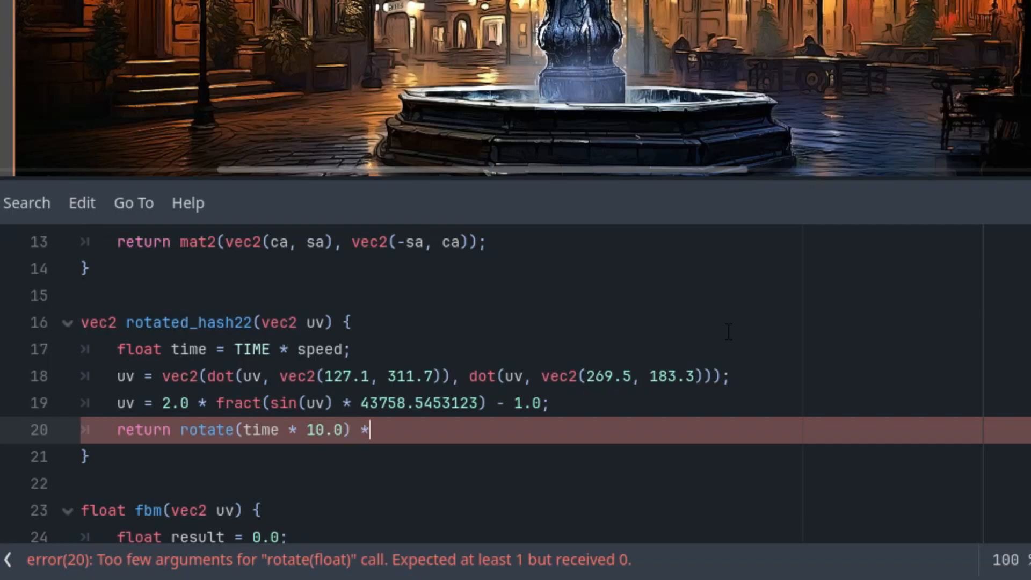
type("uv;")
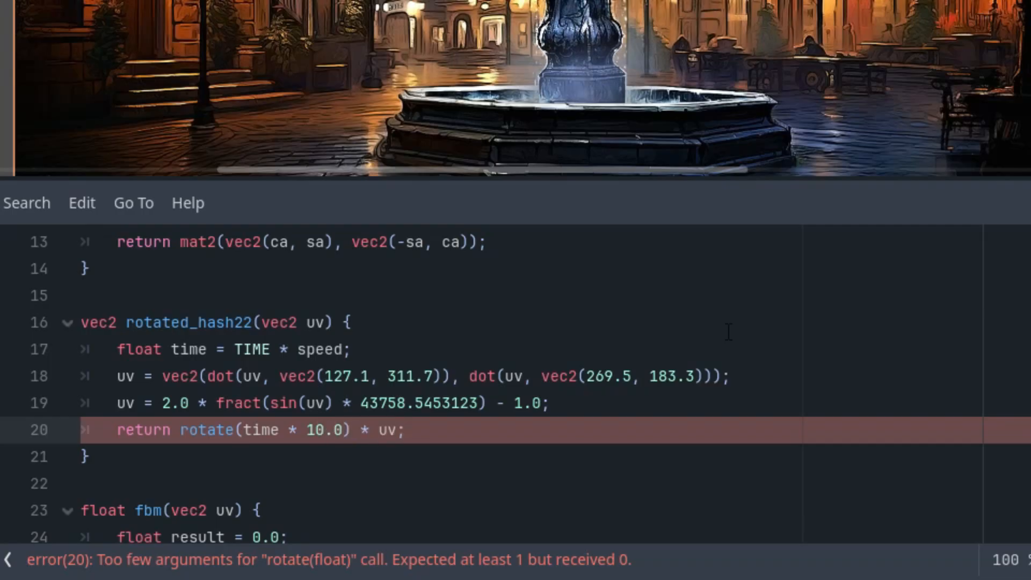
double_click(388, 430)
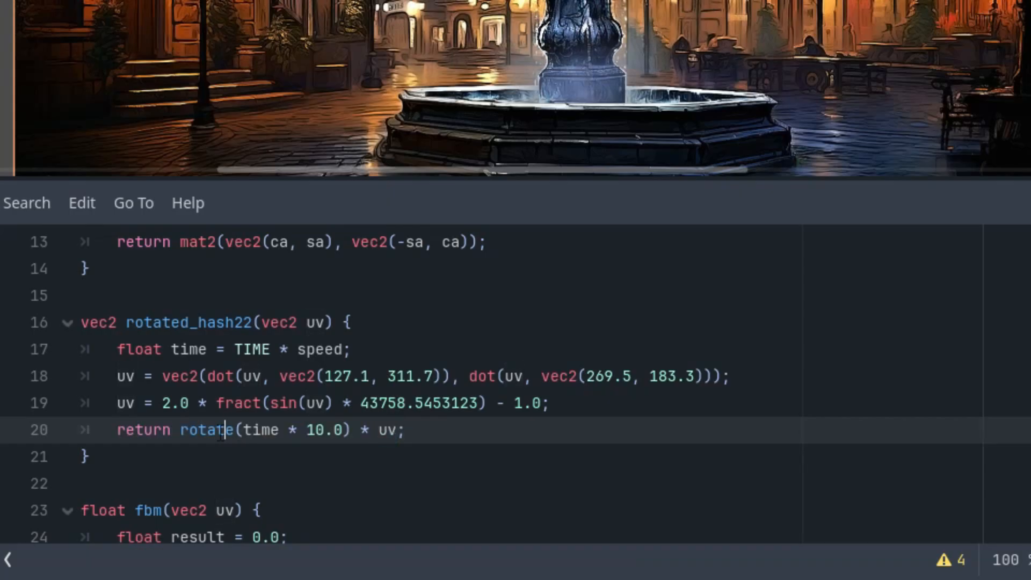
left_click(405, 430)
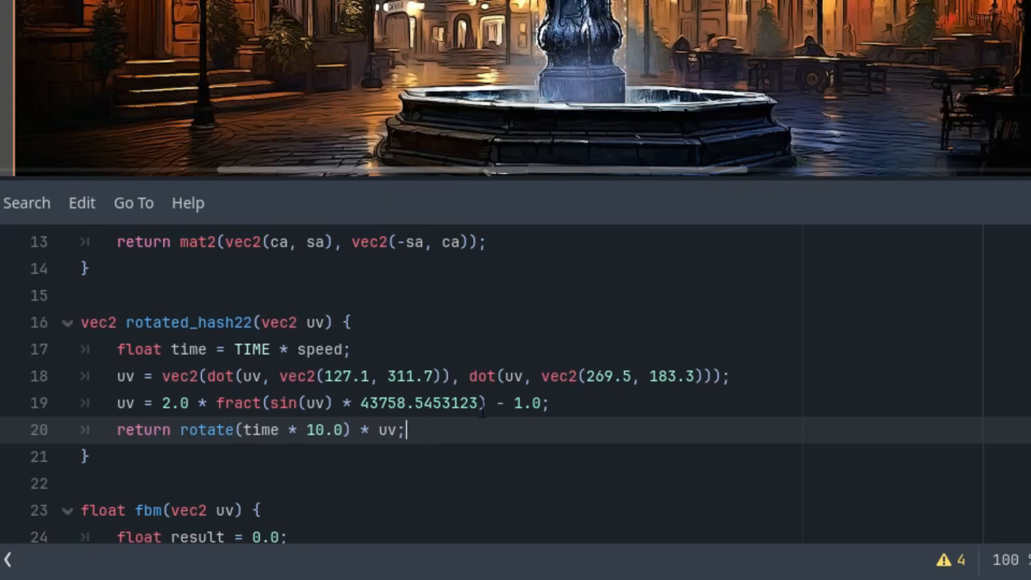
scroll("down", 3)
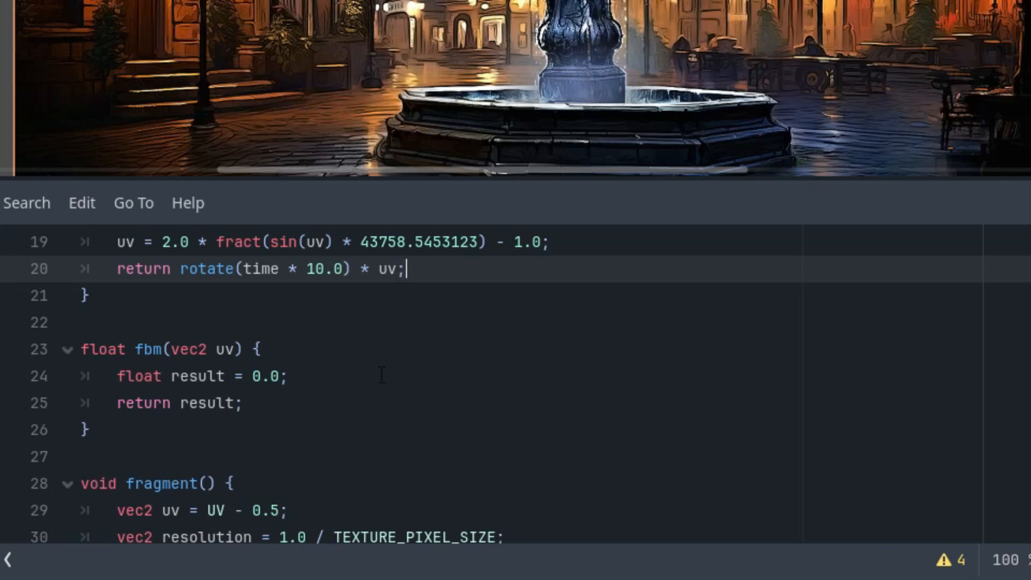
mouse_move(372, 401)
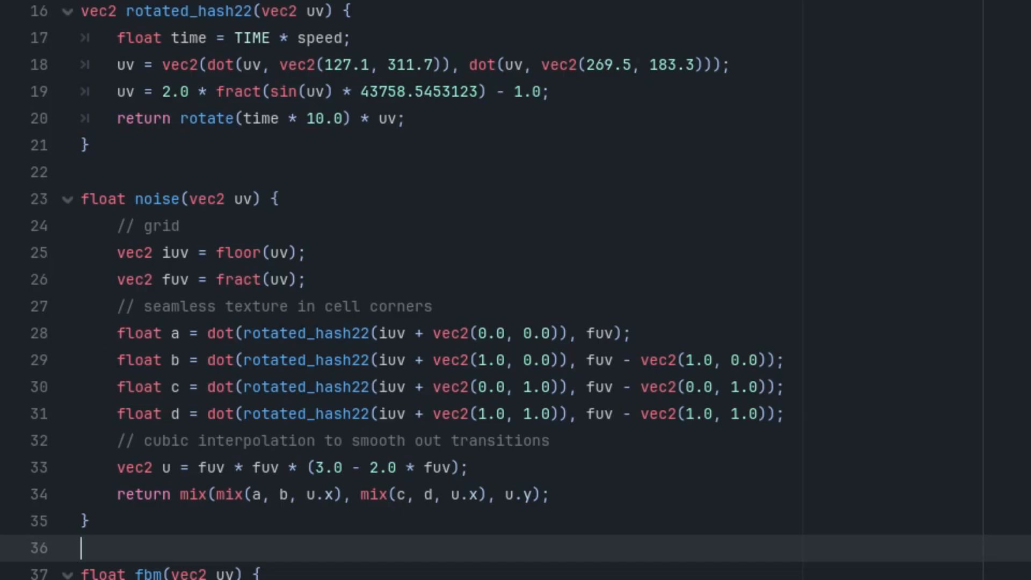
mouse_move(735, 535)
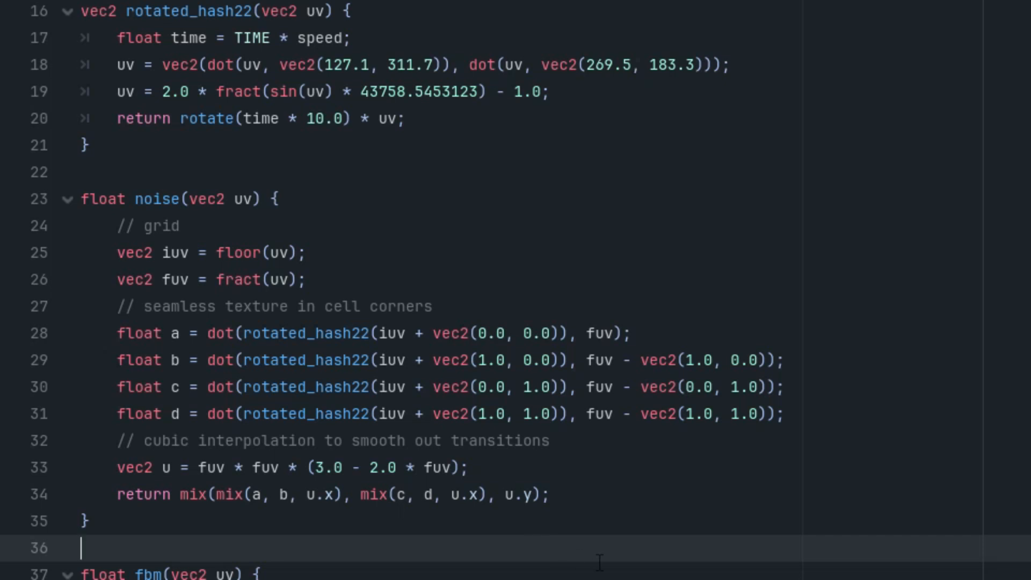
mouse_move(647, 545)
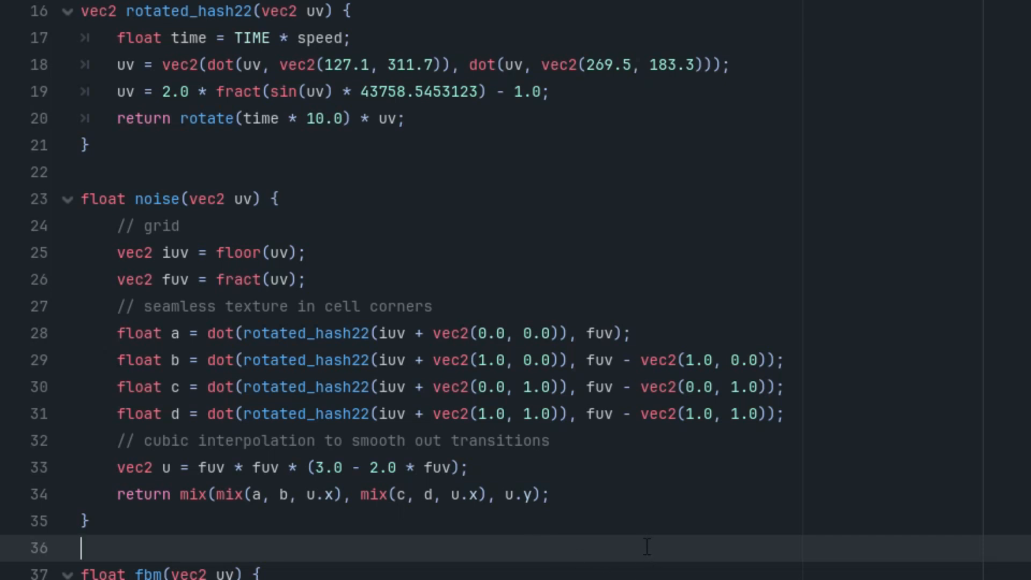
mouse_move(632, 538)
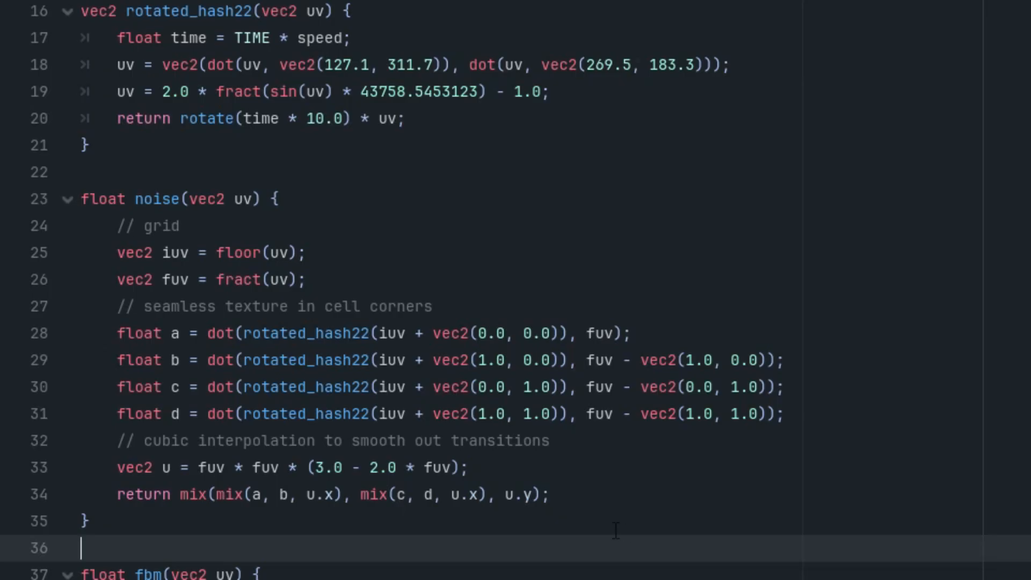
mouse_move(519, 537)
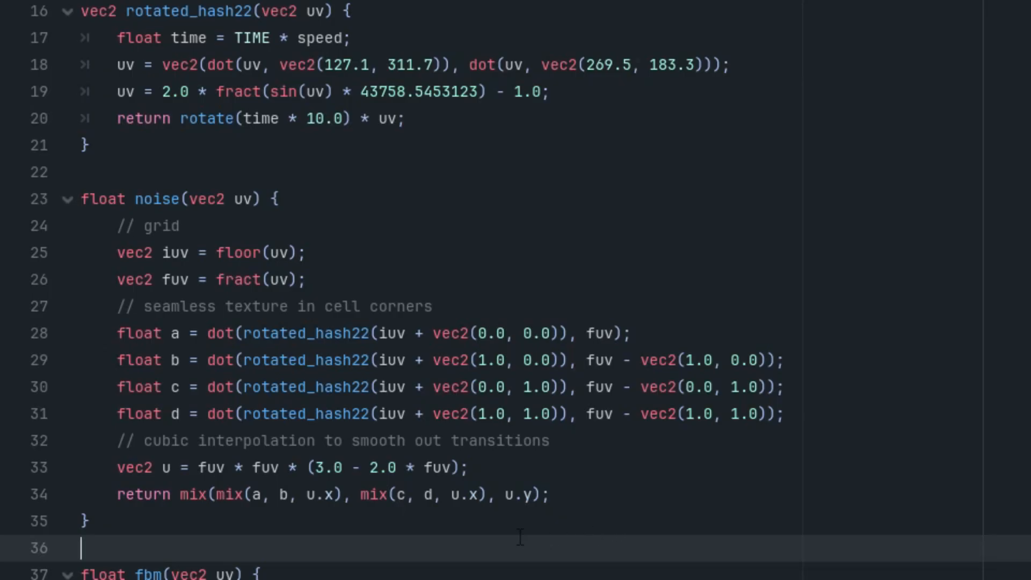
Declare float amplitude = 0.5 and float frequency = 5.0 in fbm.
scroll("down", 3)
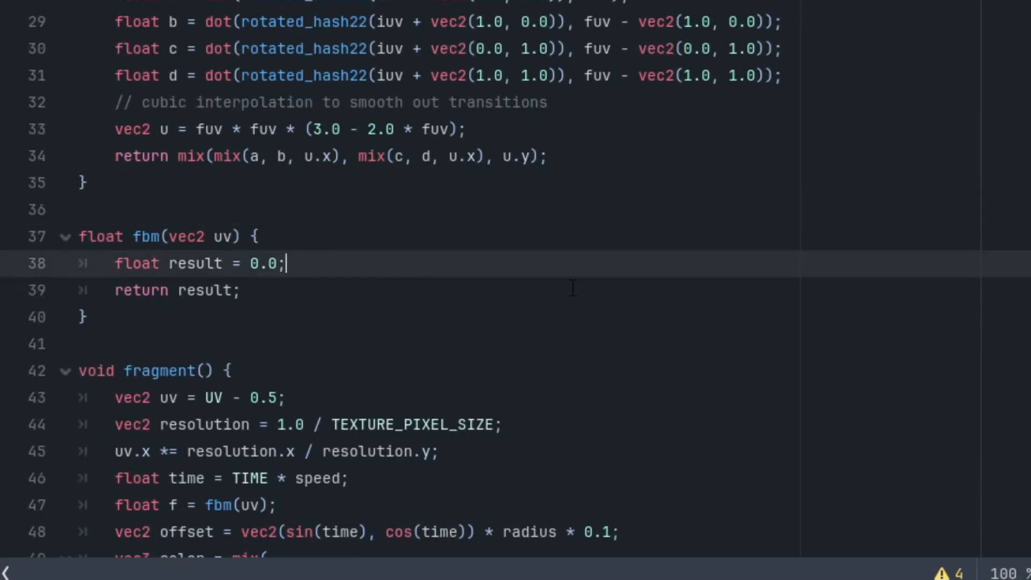
type("float")
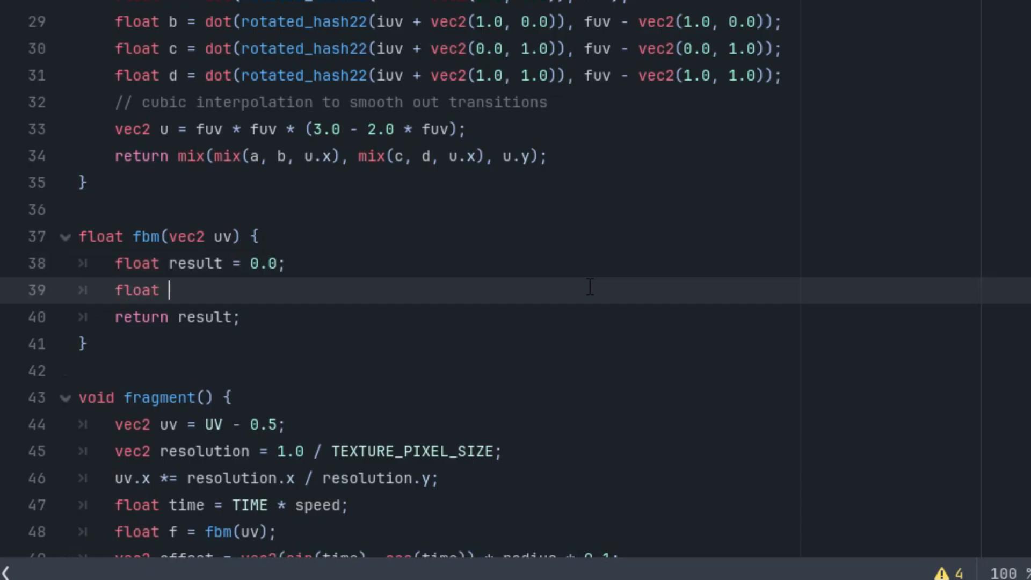
type("amplitude")
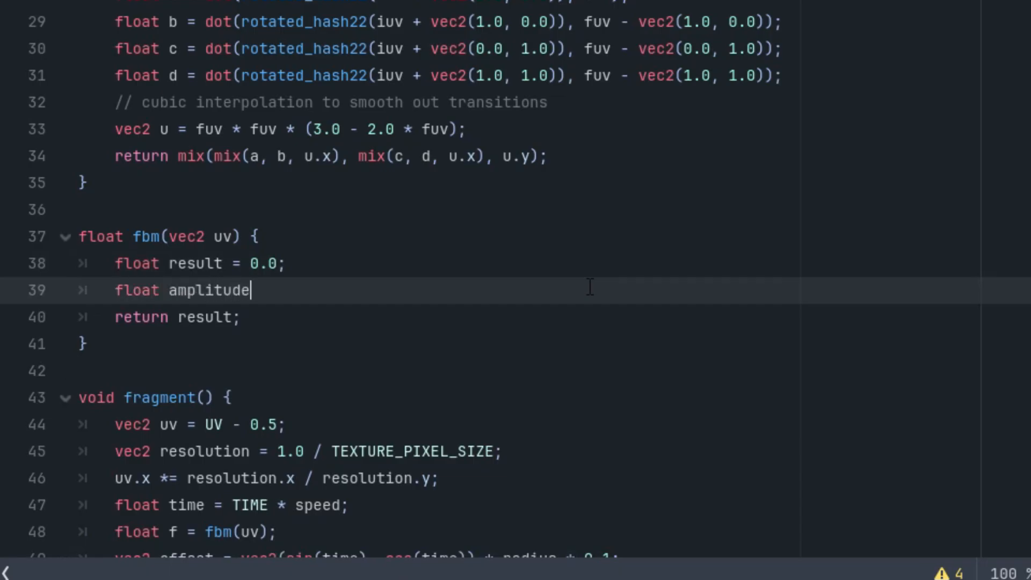
type("= 0.5;")
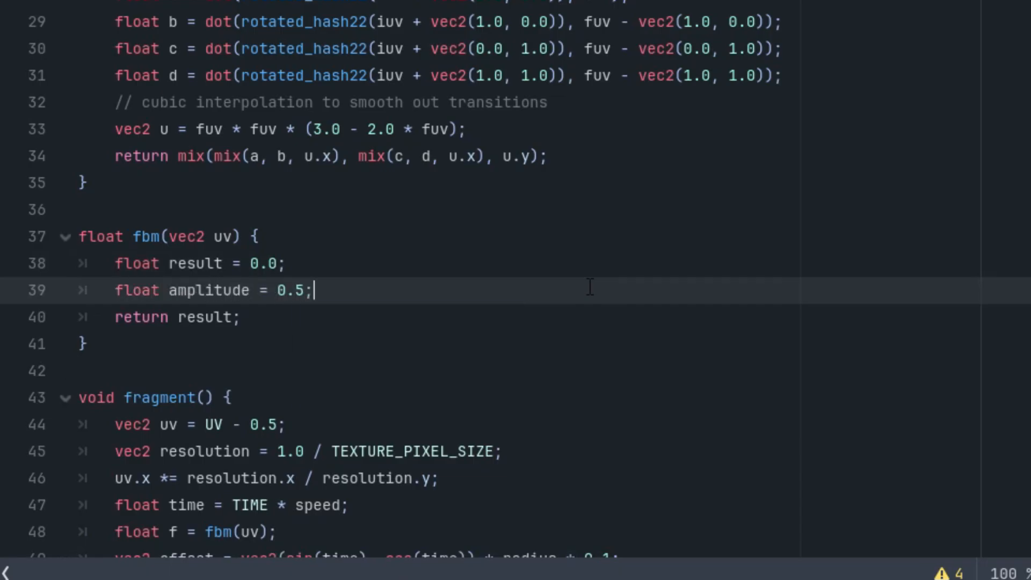
type("float freq")
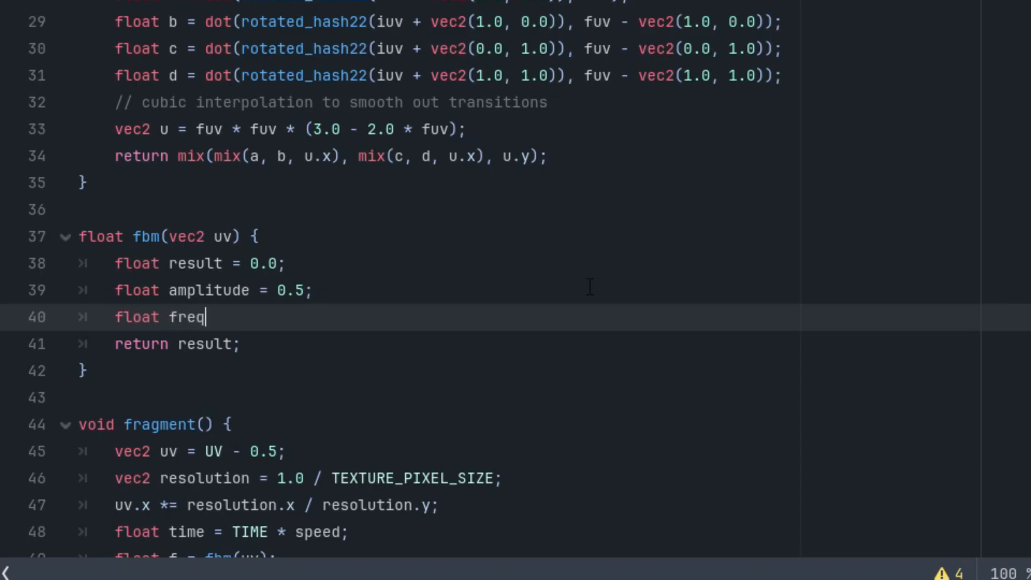
type("uency =")
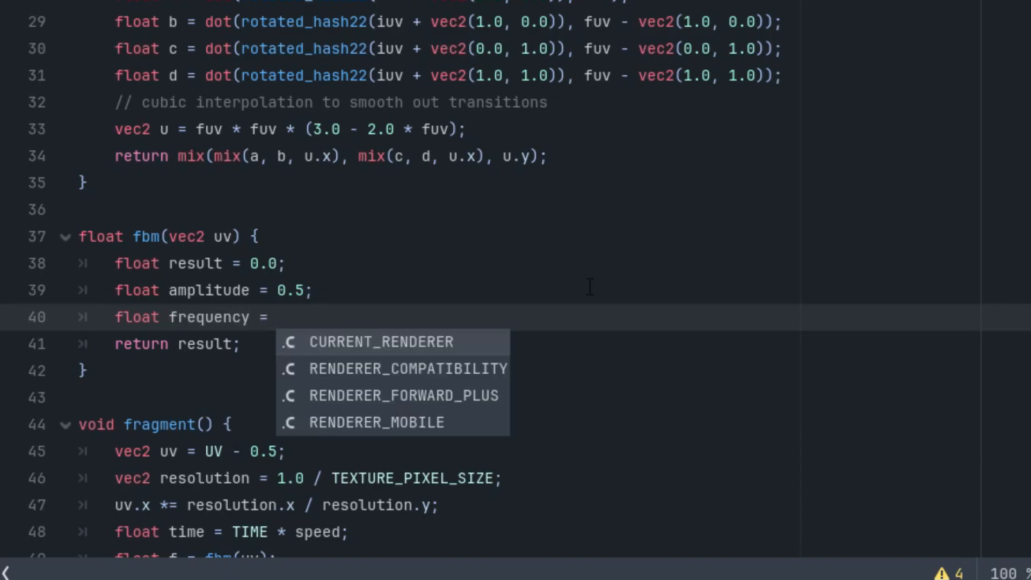
type("5.0;")
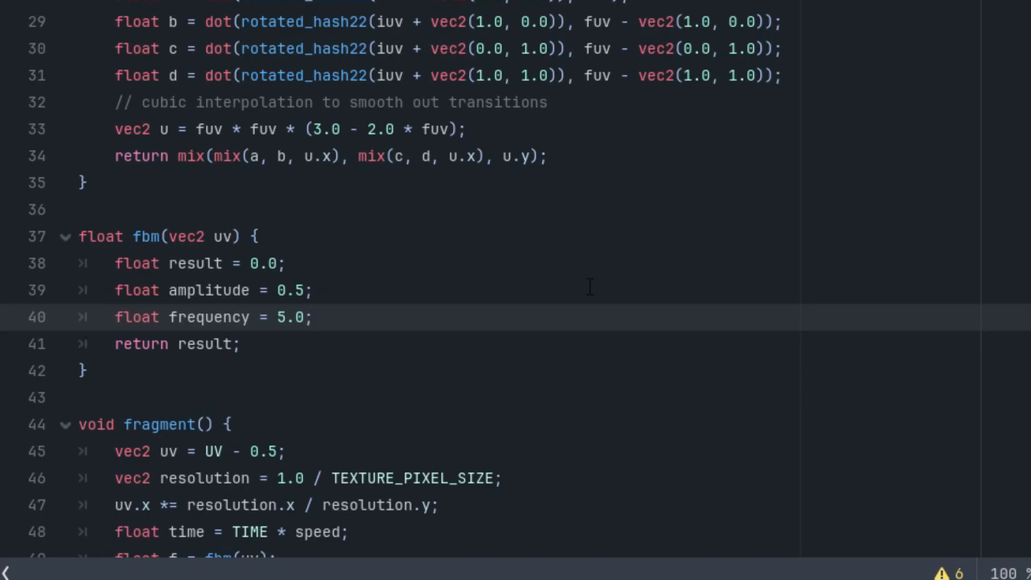
Begin the 'for (int i = 0; i < octaves' loop header with autocomplete.
type("fo")
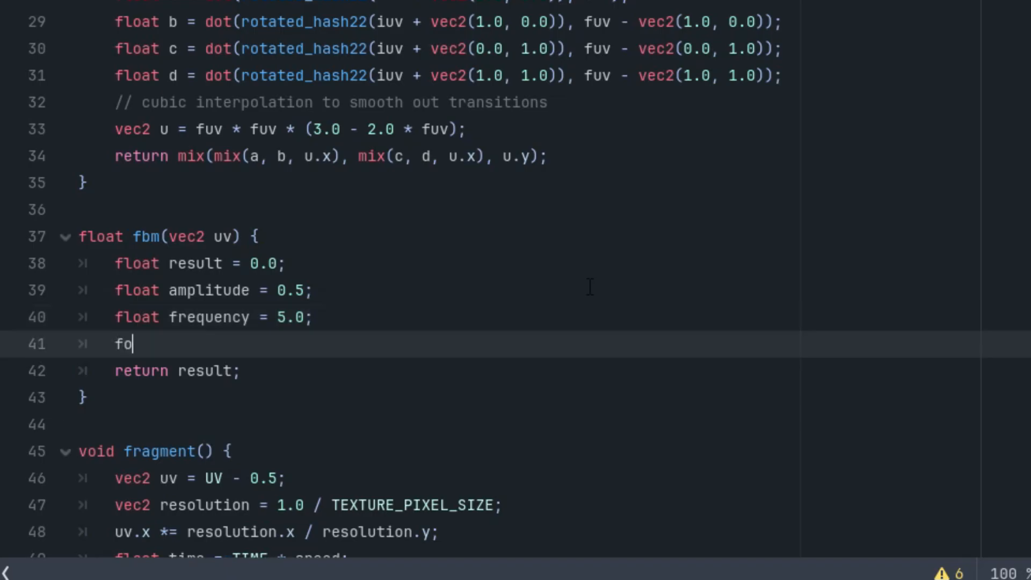
type("r (")
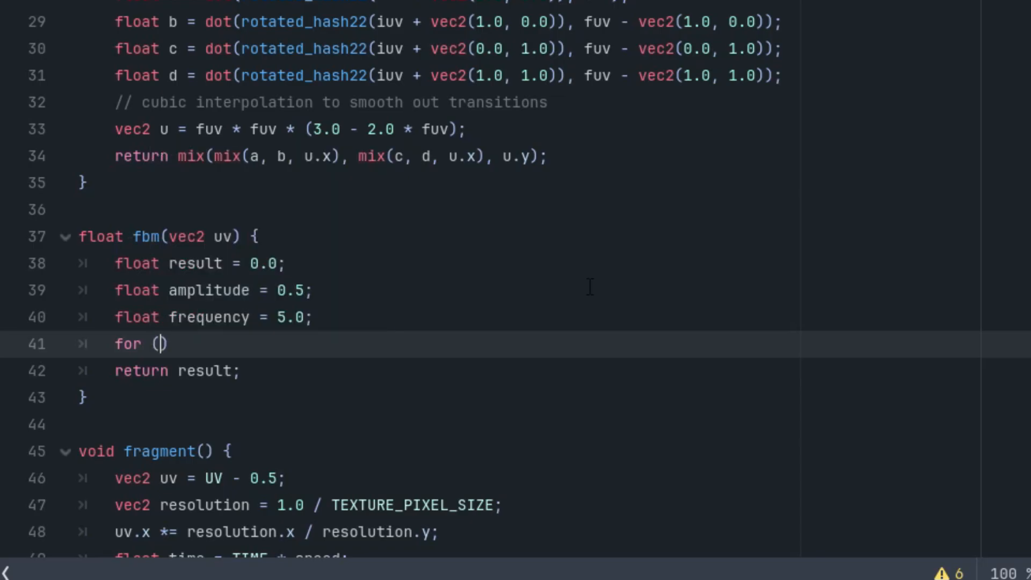
type("int")
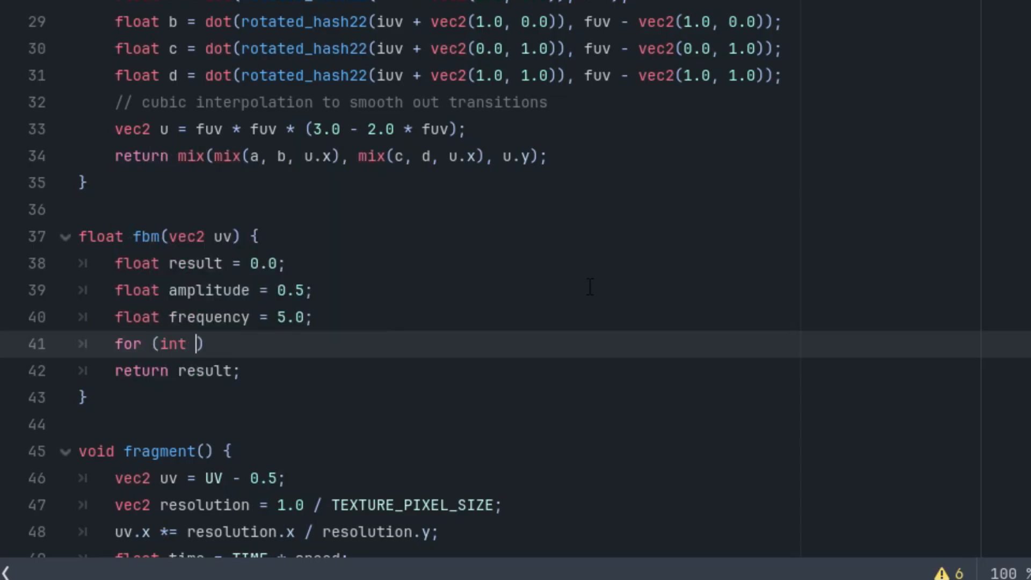
type("i = 0; i")
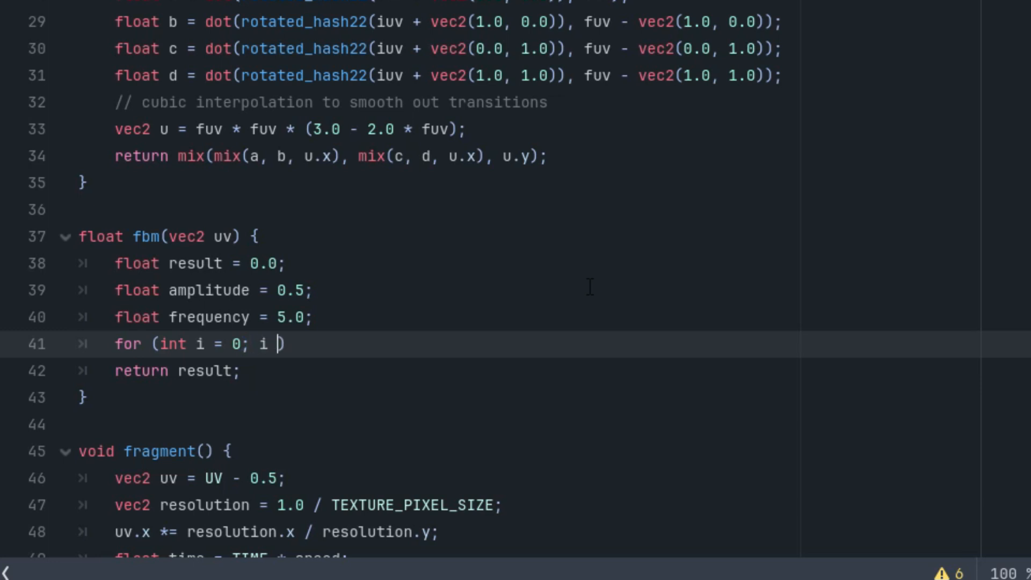
type("< ocr")
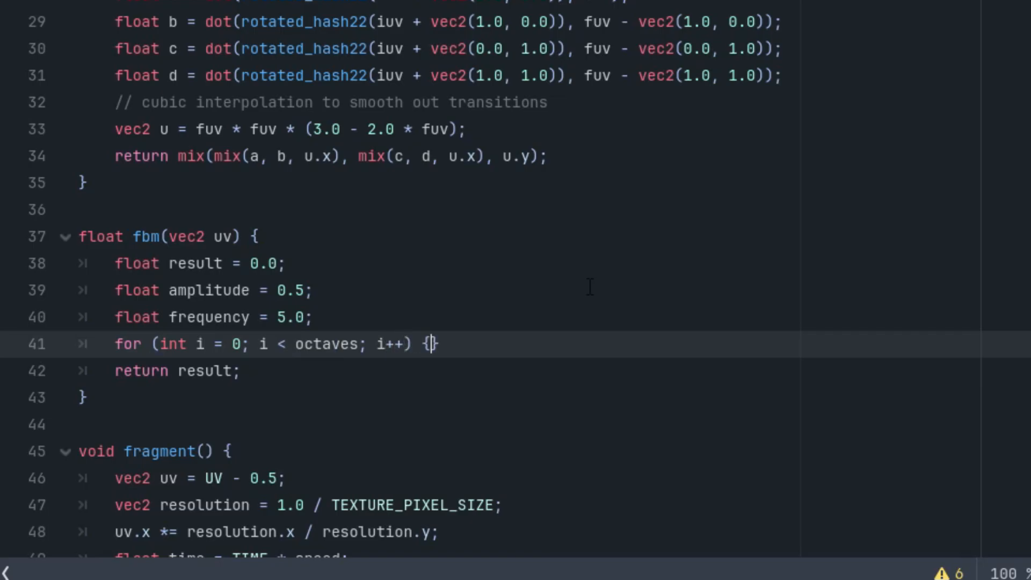
Inside the loop, compute float n = noise(uv * frequency).
key("enter")
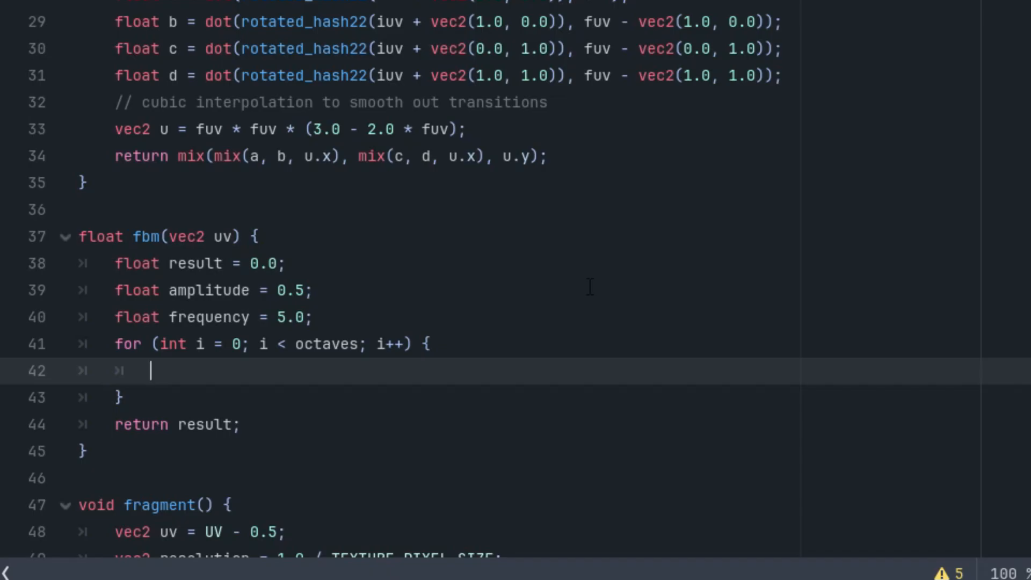
type("float n = noise(")
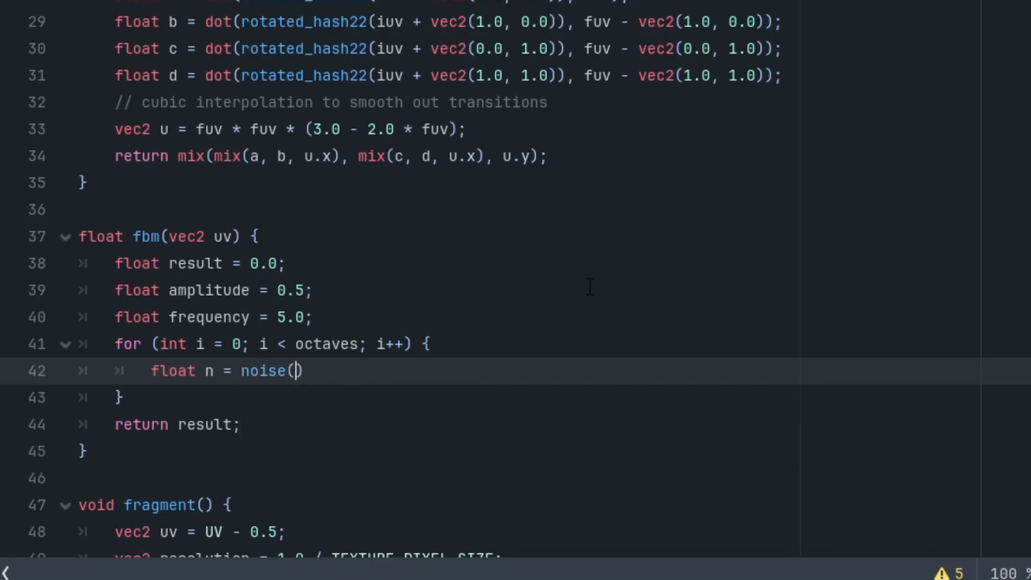
type("uv")
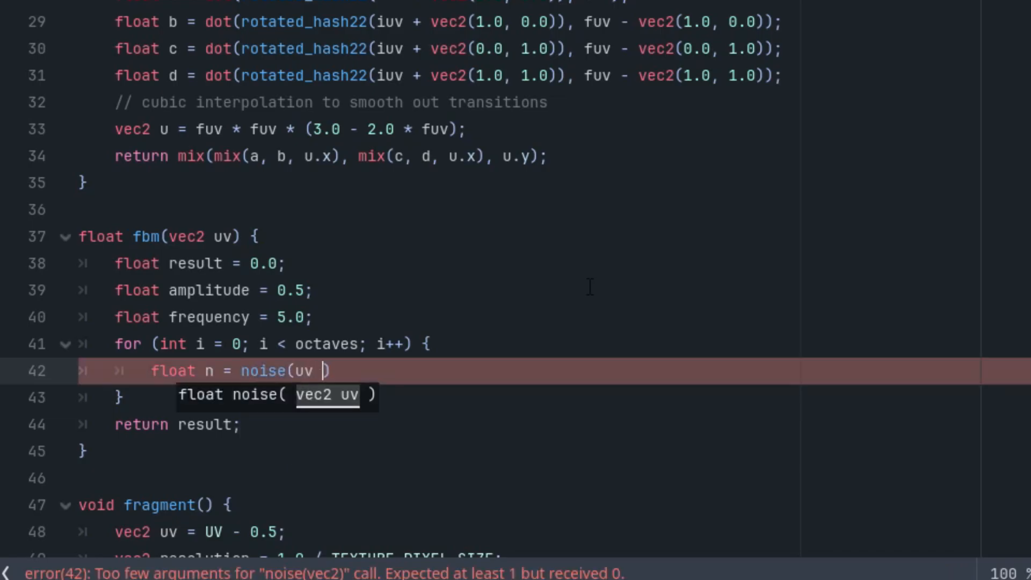
type("* fre")
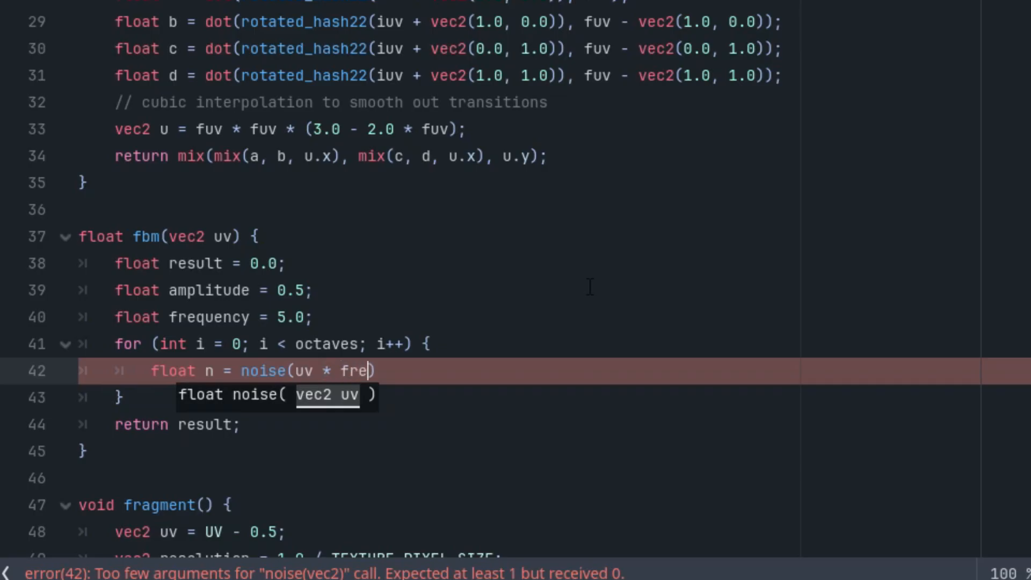
type("quency);")
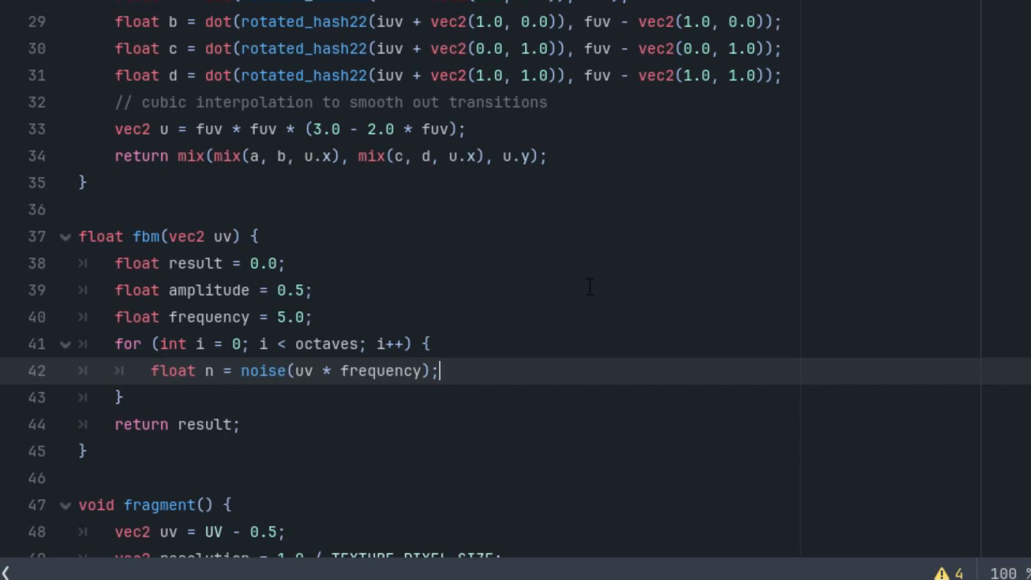
mouse_move(553, 260)
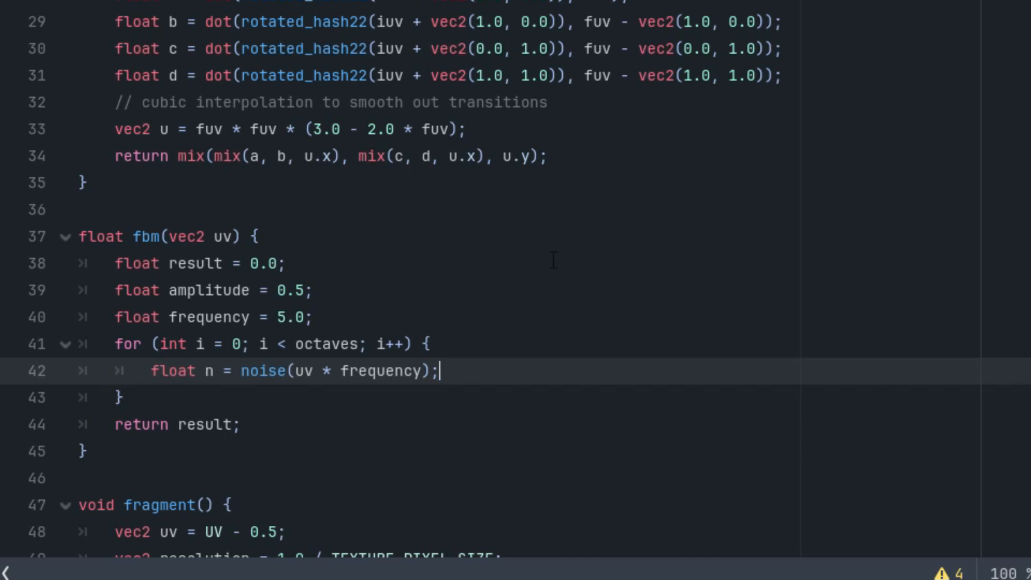
mouse_move(522, 287)
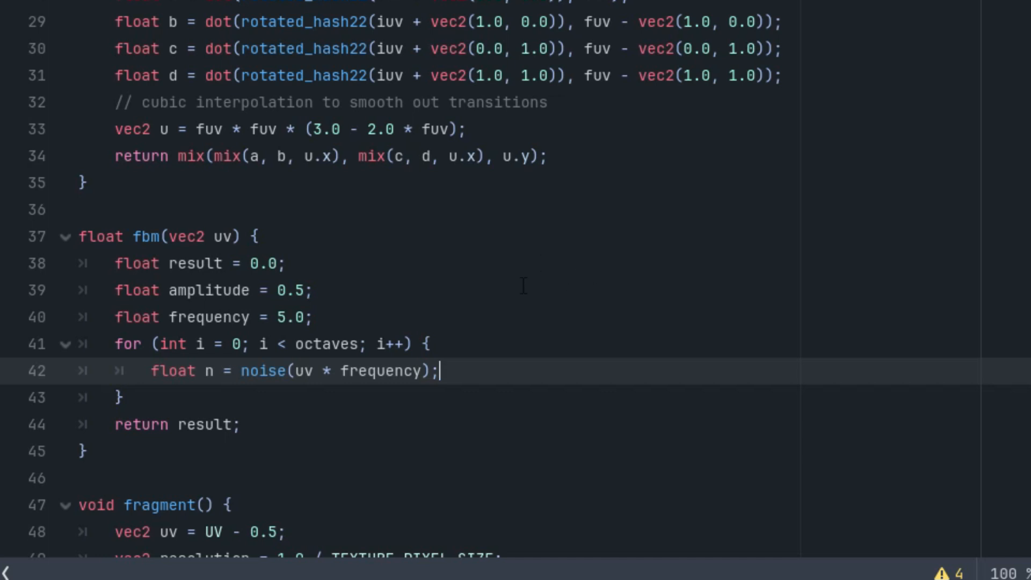
Accumulate result += amplitude * n, then start frequency *= lacunarity.
key("Return")
type("result")
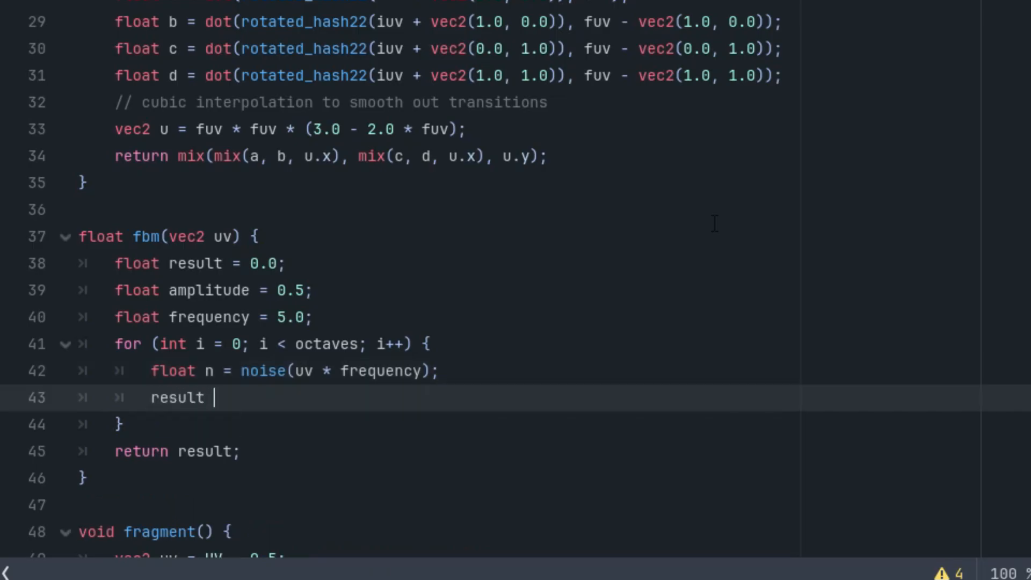
type("+= amplitude")
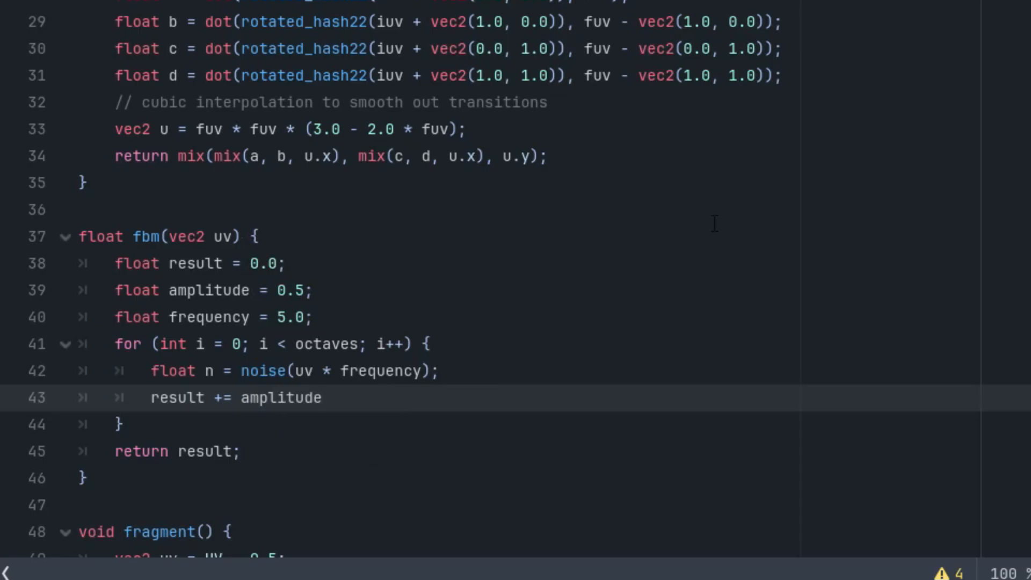
type("* n;")
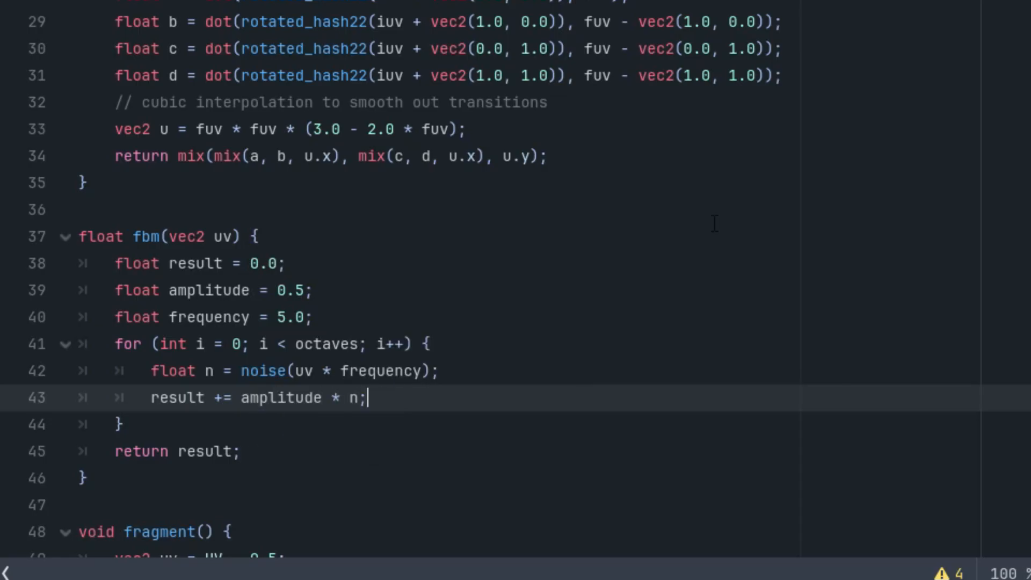
key("Enter")
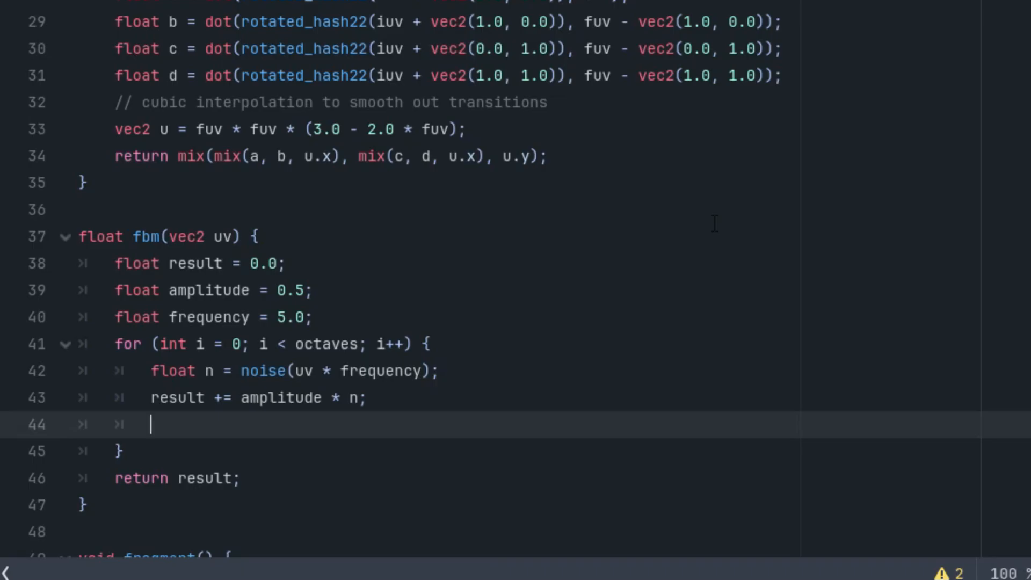
type("frequency")
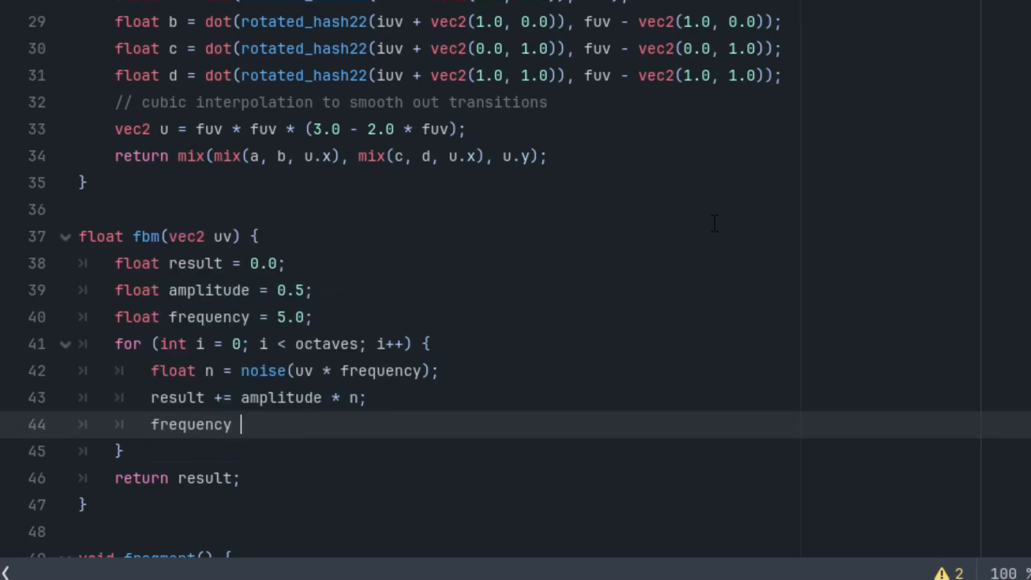
type("*=")
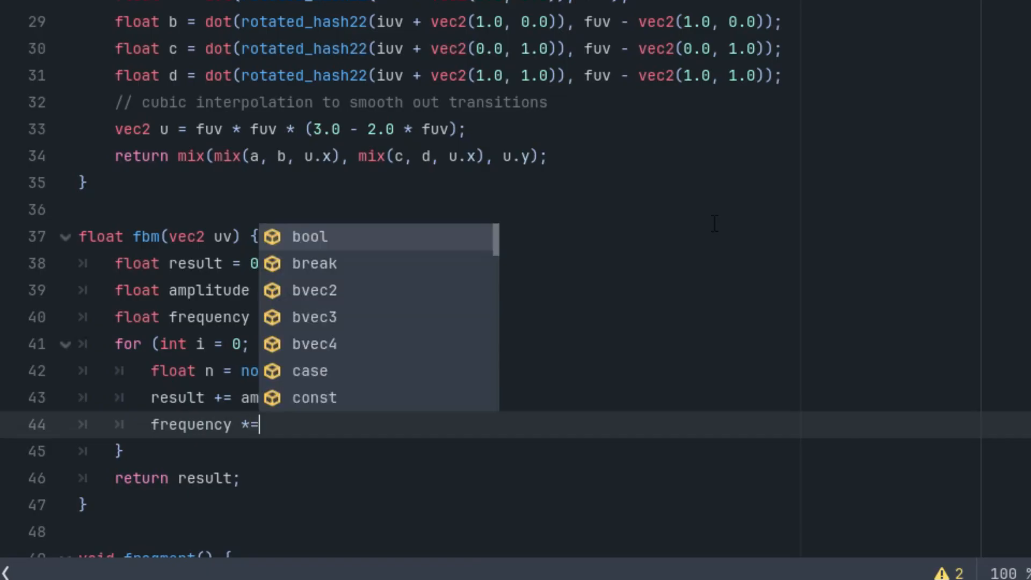
type("lacunarity;")
type("amplitude *= gain;")
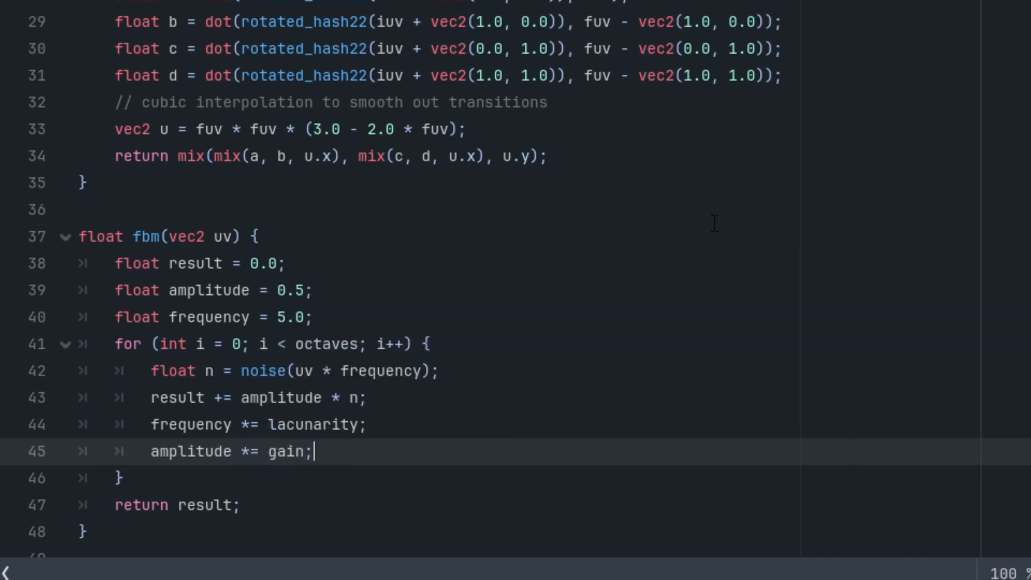
Change fbm's 'return result;' on line 47 to 'return result * 2.0 - 0.5;'.
scroll("up", 3)
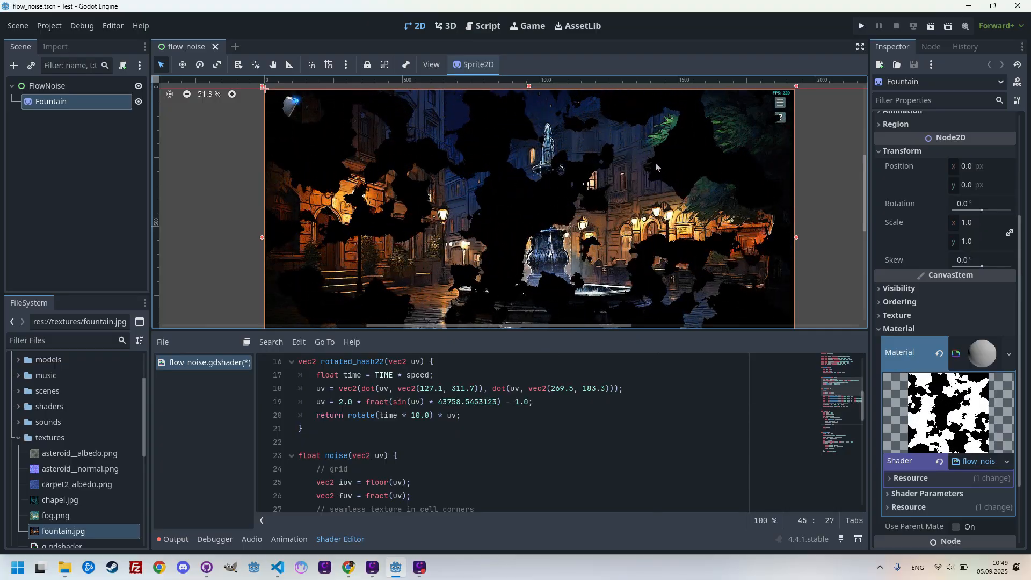
scroll("down", 3)
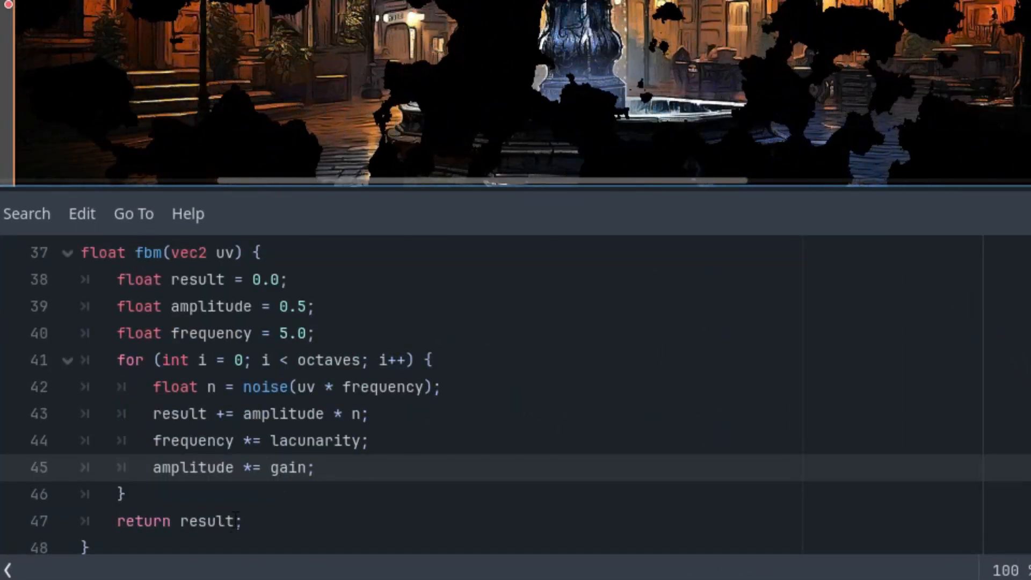
scroll("down", 3)
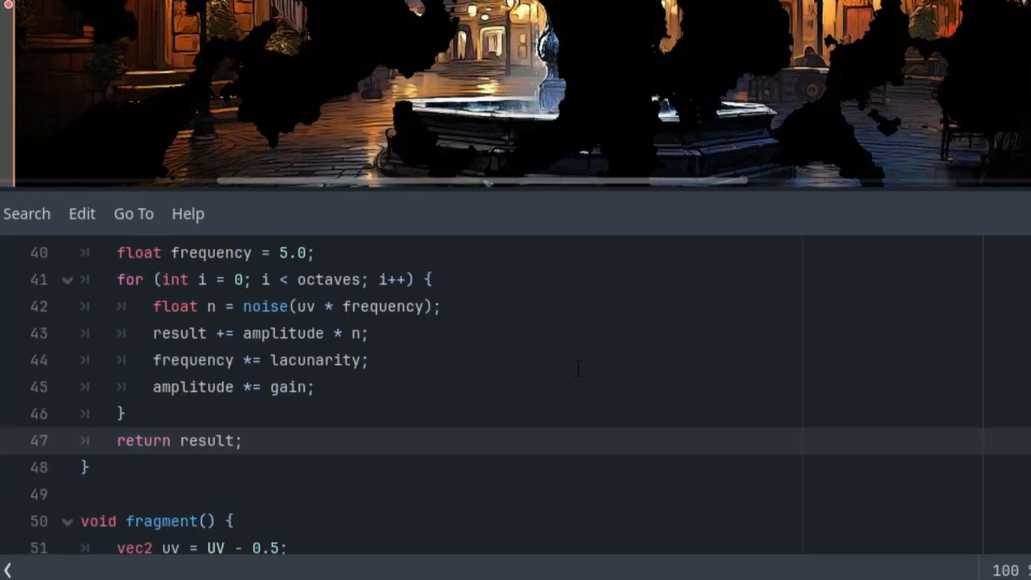
type("* 2.")
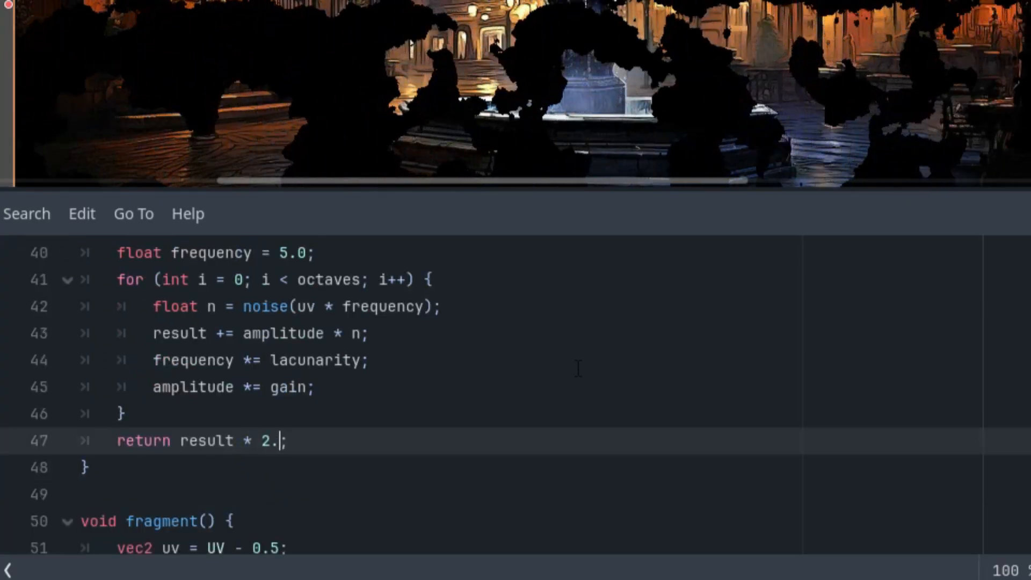
type("0 - 0.")
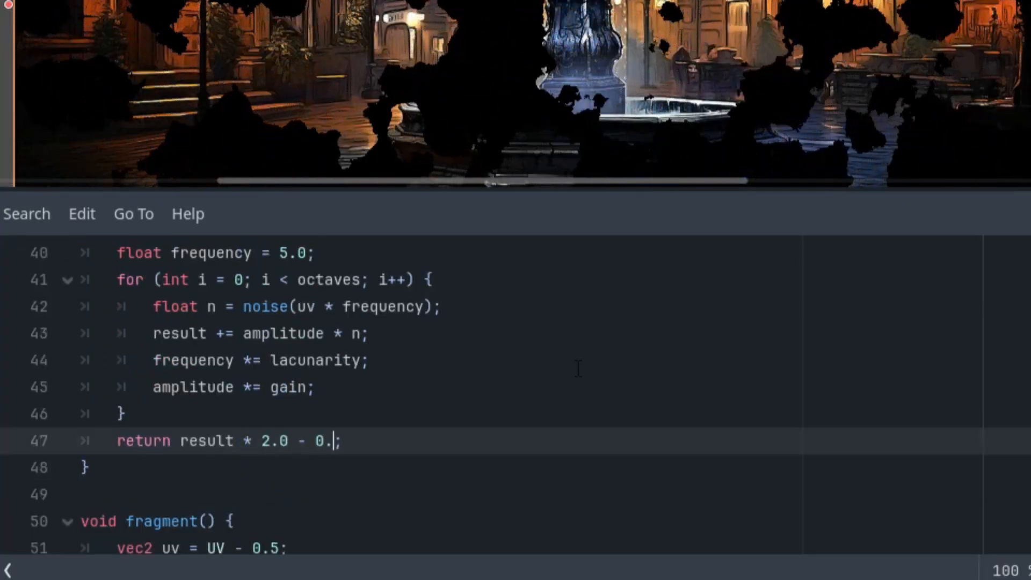
type("5")
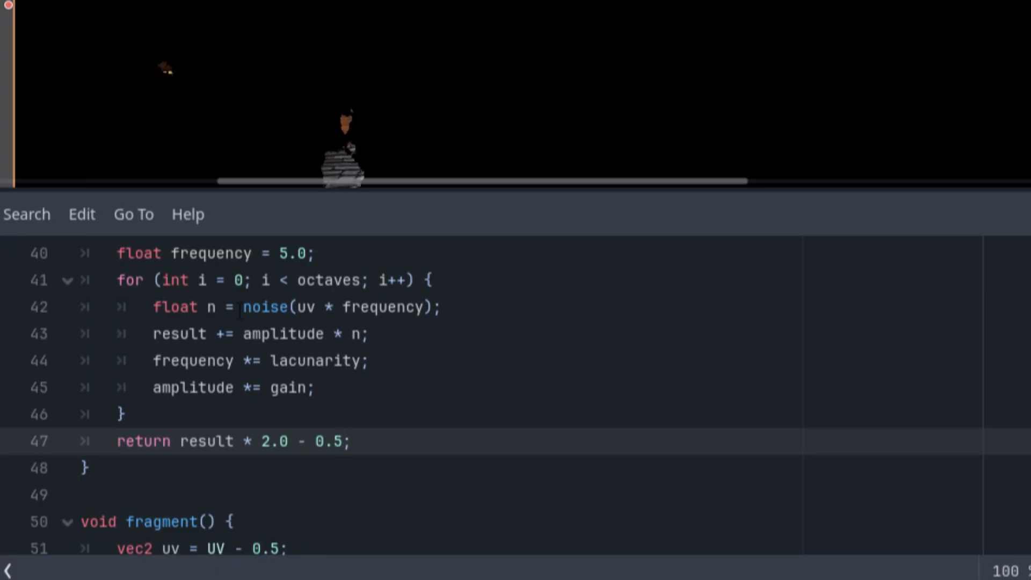
Make line 42 'n = 1.0 - abs(noise(uv * frequency))' and accumulate amplitude * n * n * n.
left_click(243, 306)
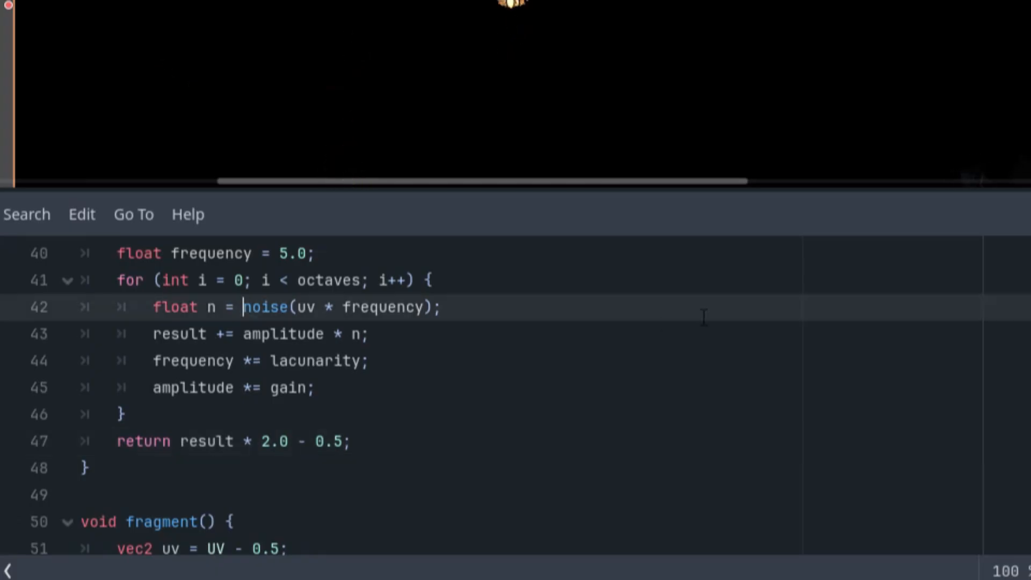
type("abs(")
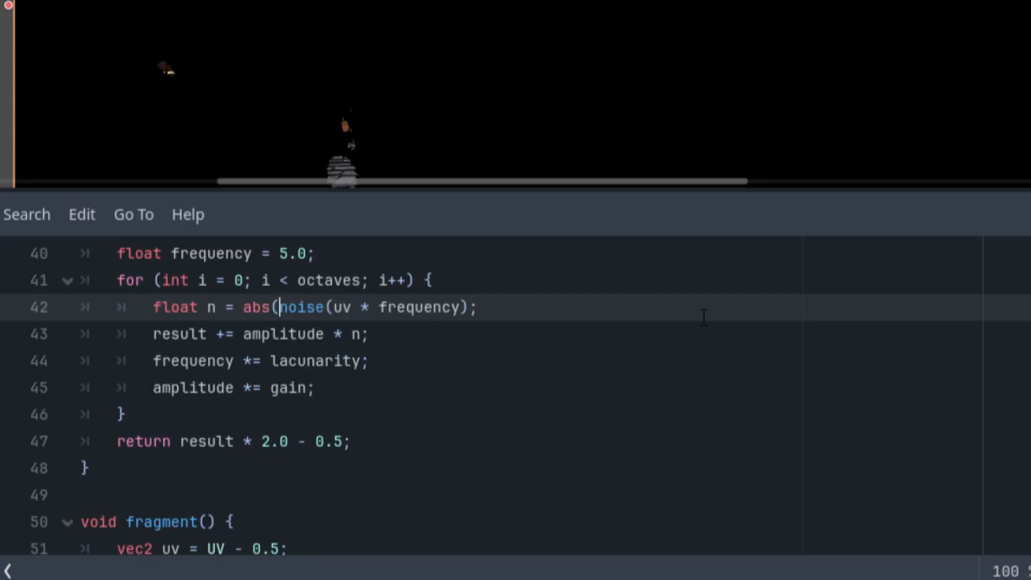
type(")")
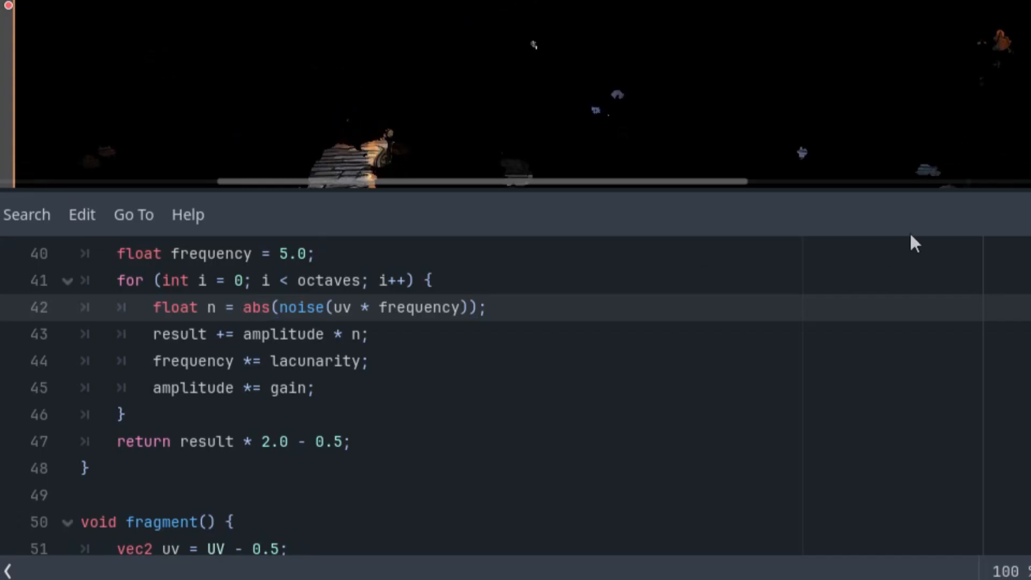
type("1.0 -")
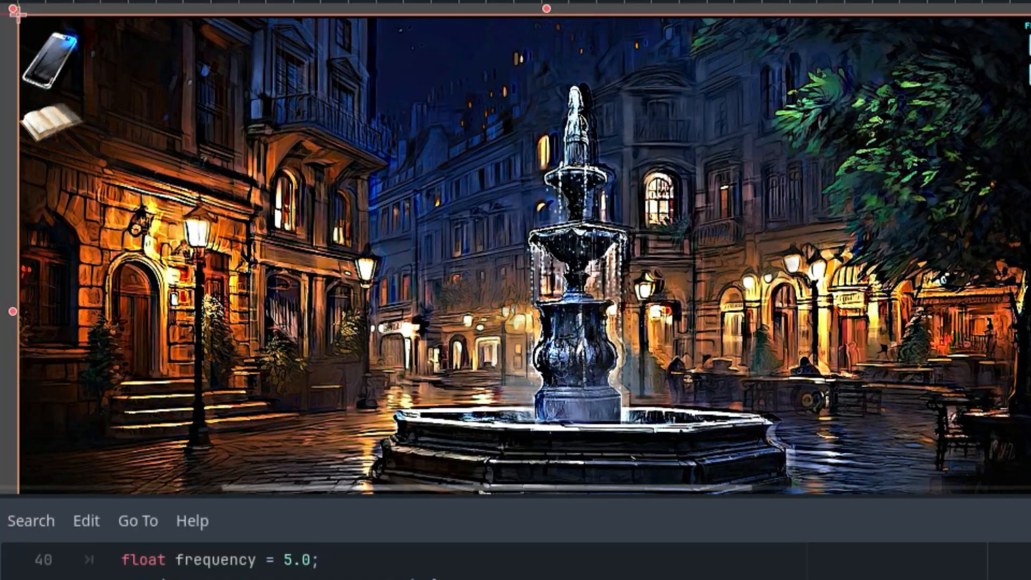
scroll("down", 3)
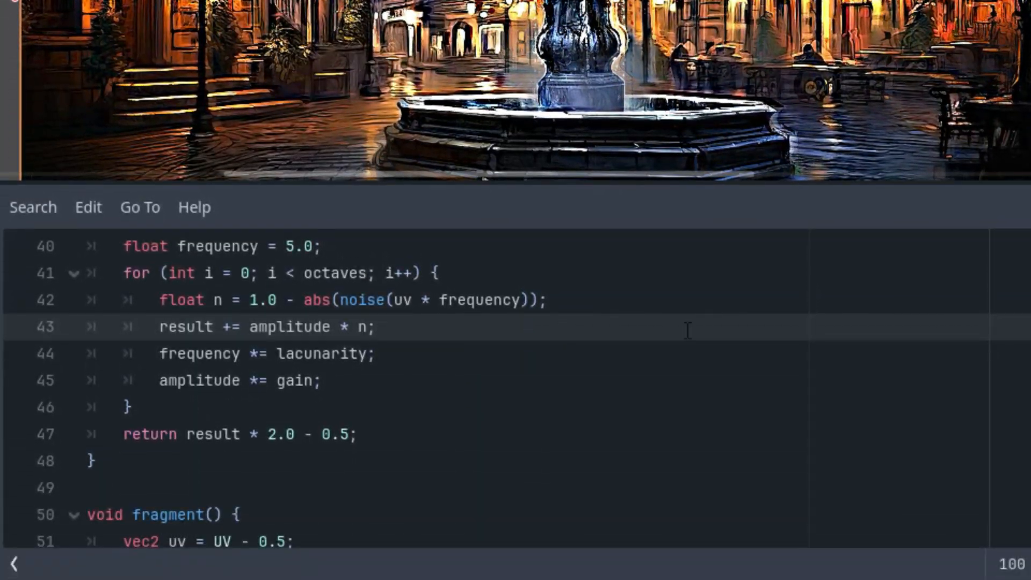
type("*")
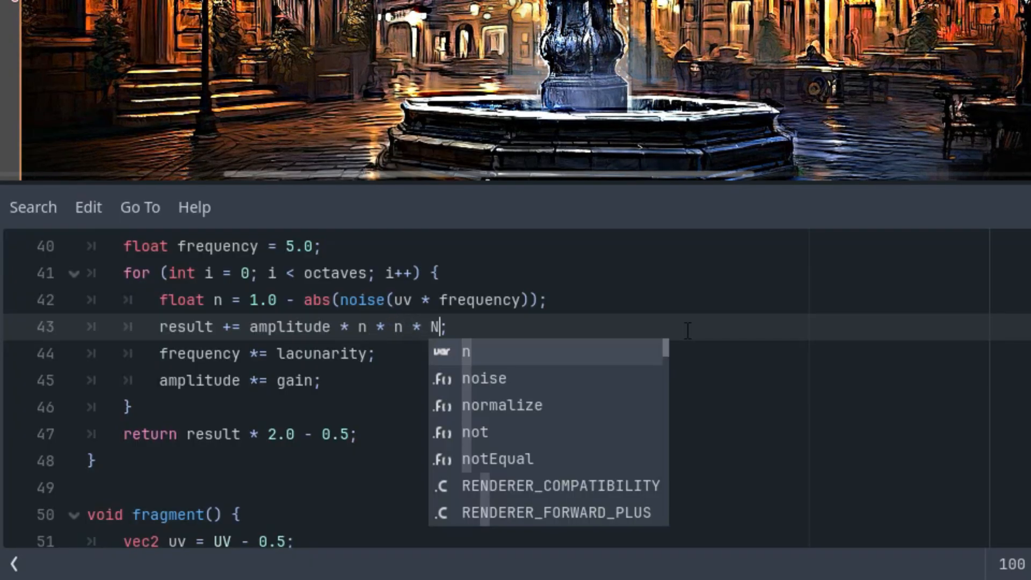
type("n")
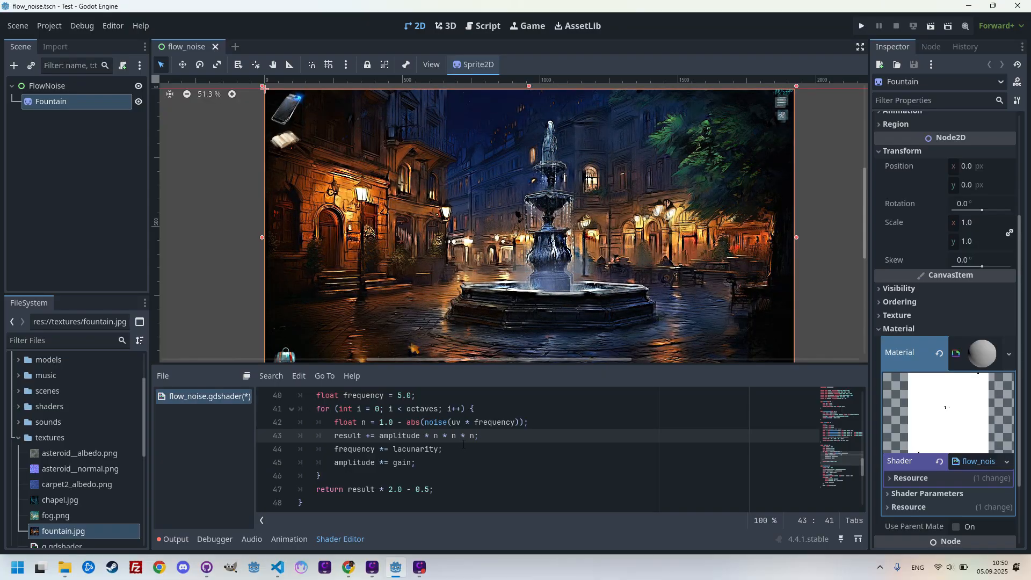
Expand the material's Shader Parameters and raise Octaves from 10 toward 20.
scroll("down", 3)
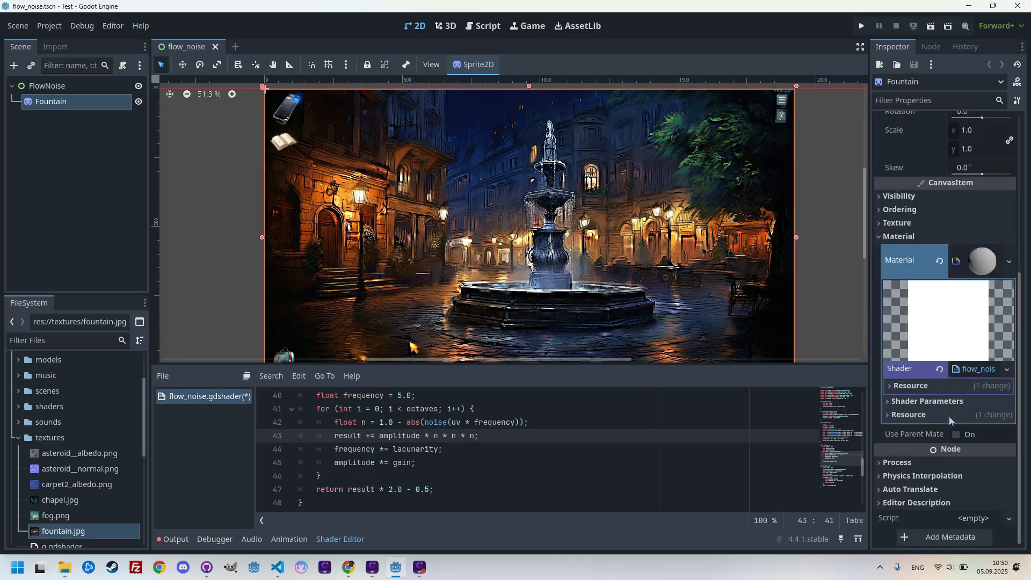
left_click(928, 401)
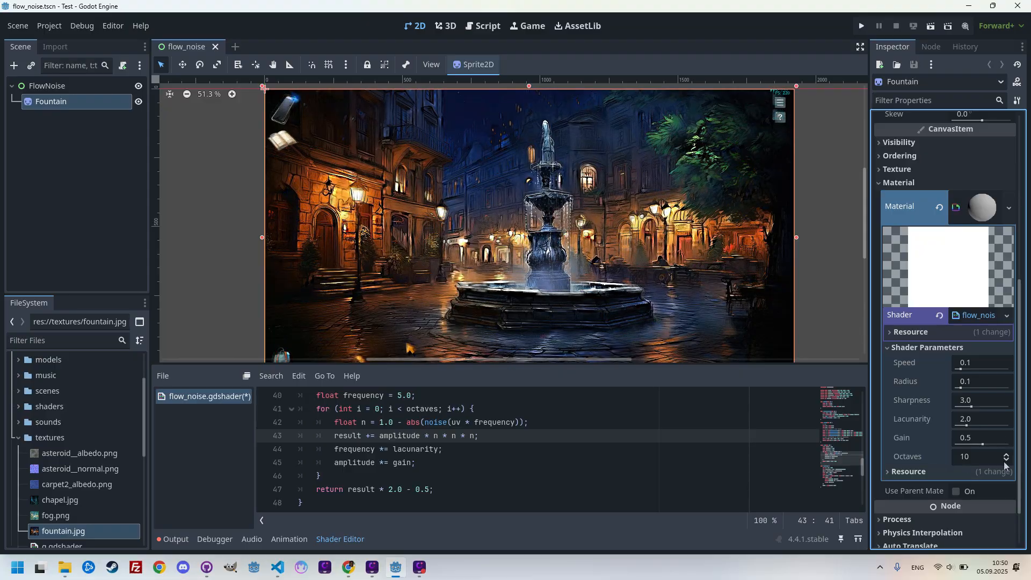
left_click(1005, 454)
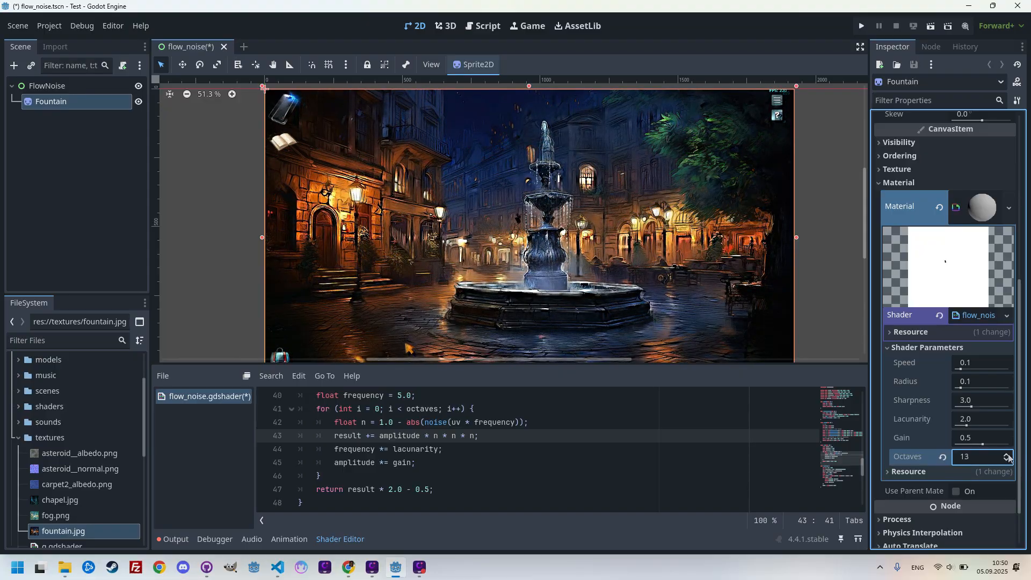
left_click(1005, 454)
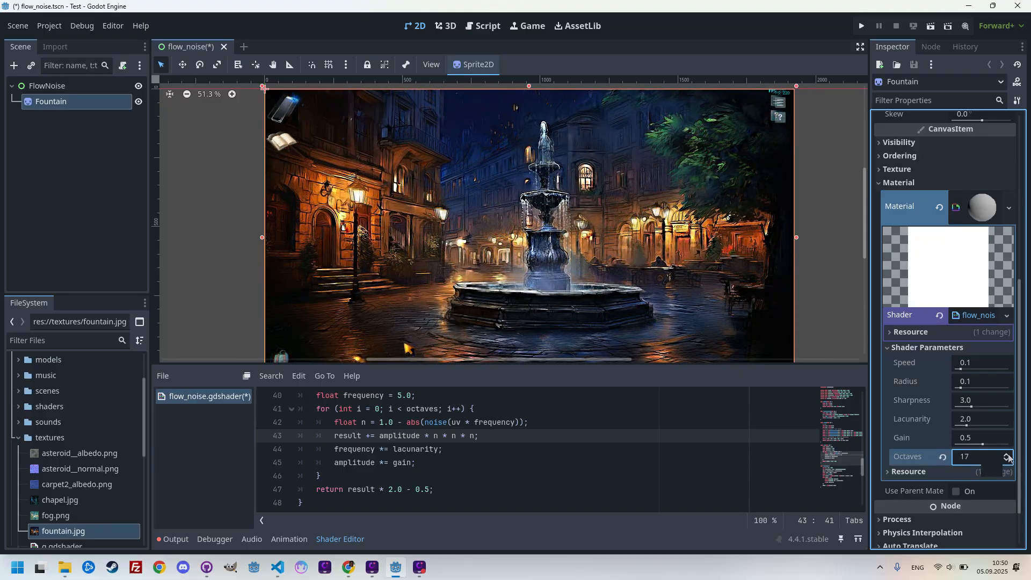
left_click(1006, 454)
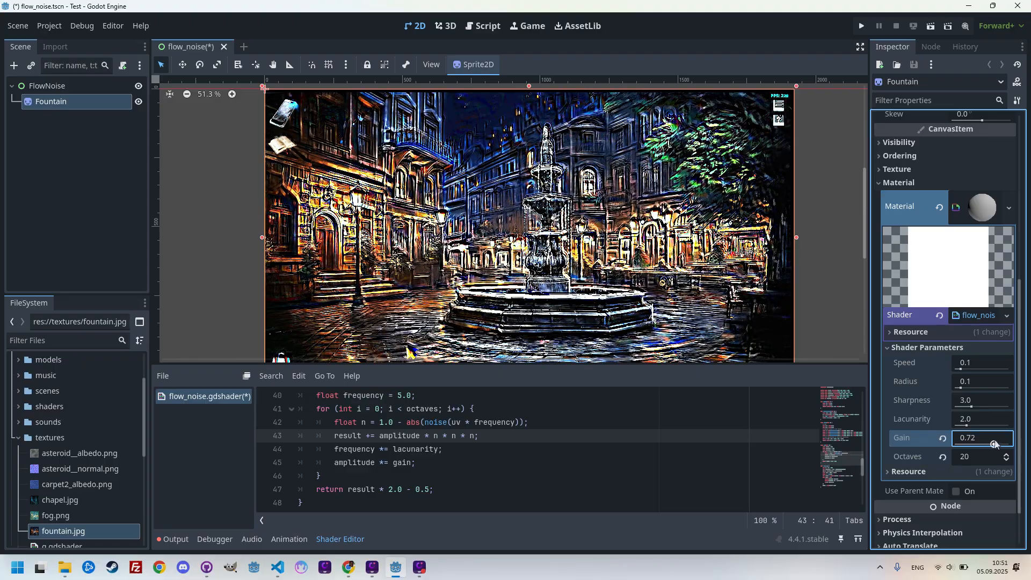
Try Gain at 0.73, then reset Gain to 0.5 and Octaves to 10.
left_click(1006, 435)
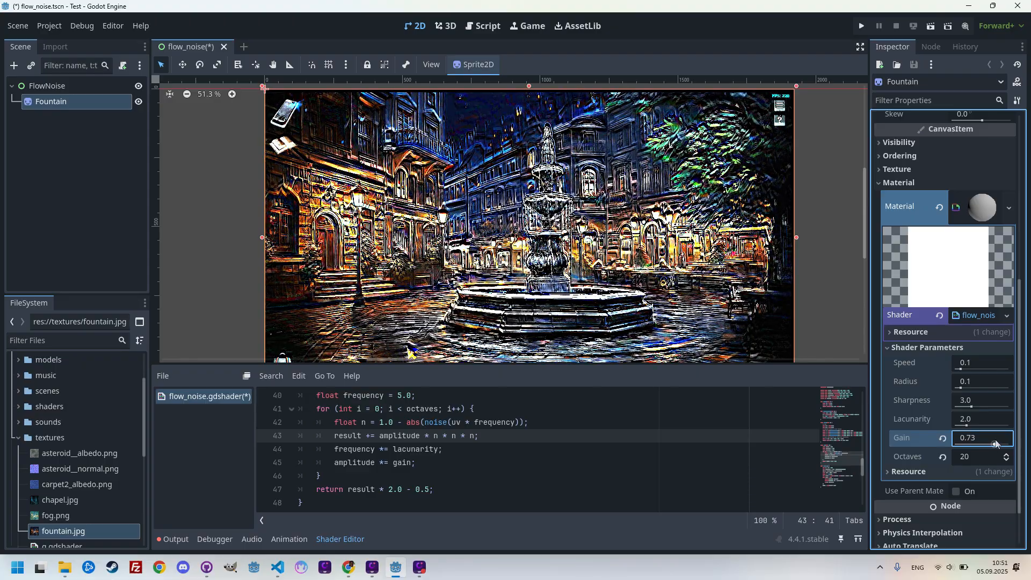
left_click(1005, 435)
type("0.5")
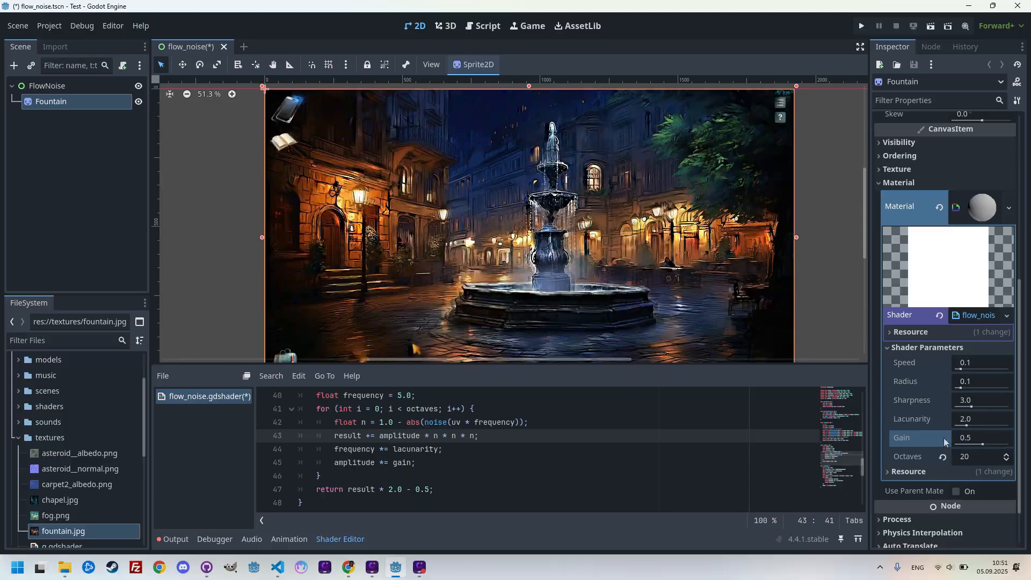
left_click(1002, 457)
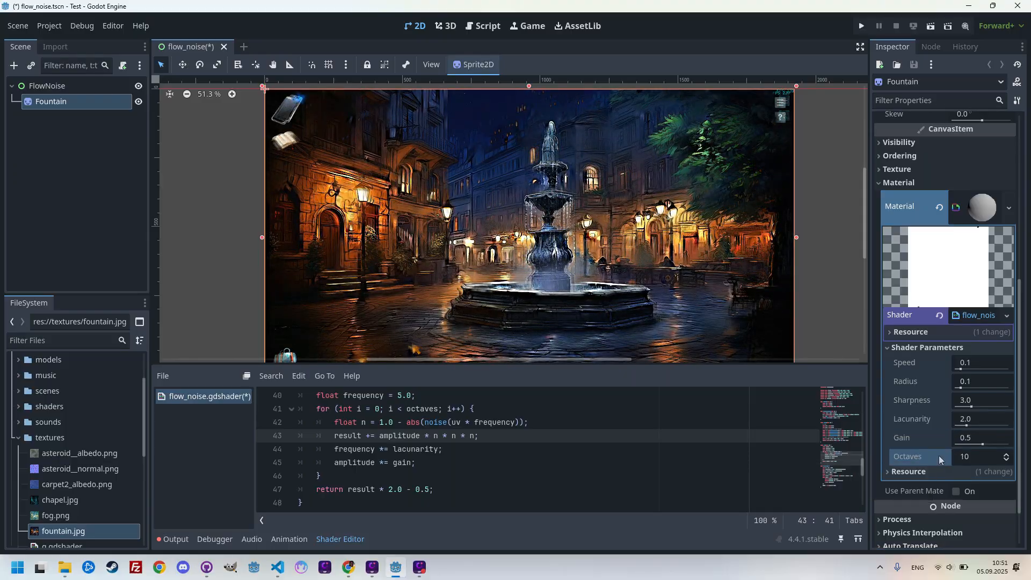